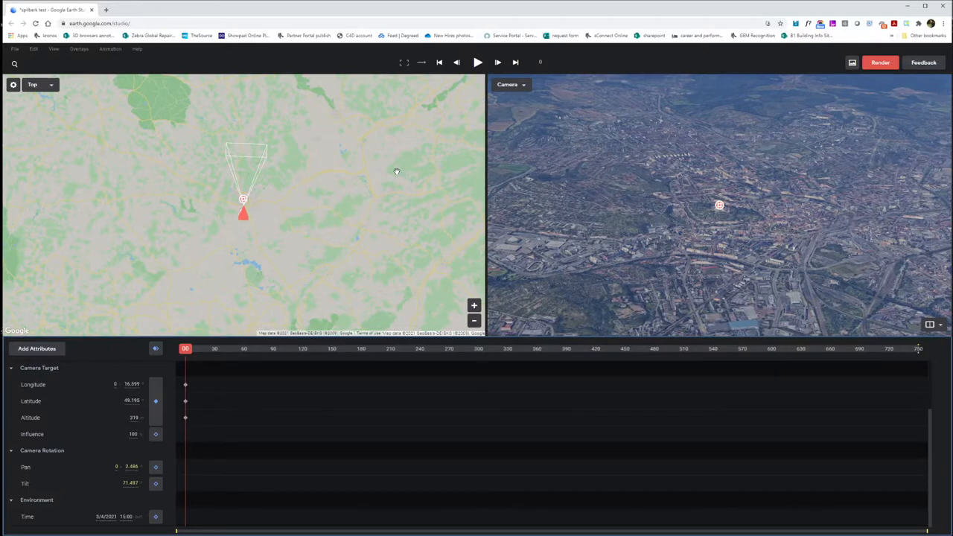
# Step: Play back the orbit camera animation circling the Spilberk castle hill
pyautogui.click(97, 23)
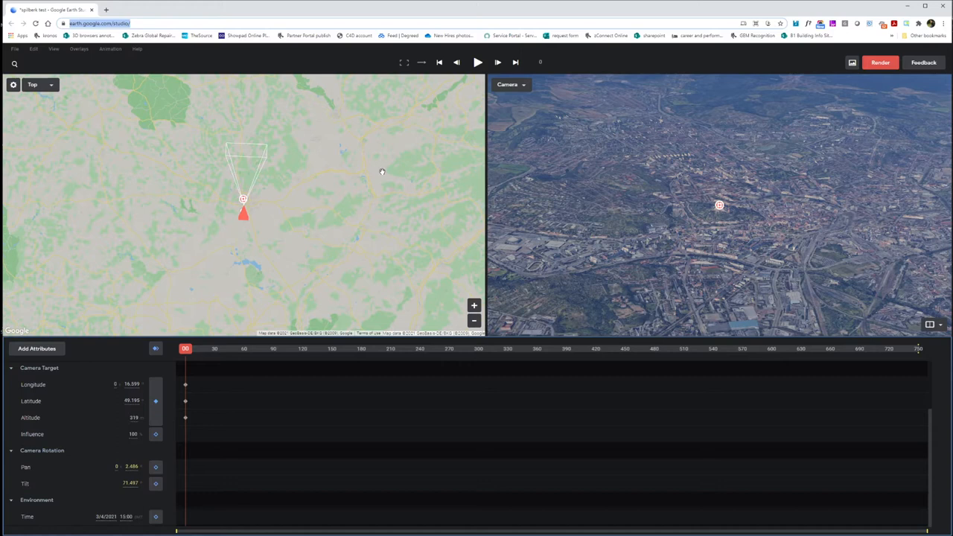
pyautogui.moveTo(322, 349)
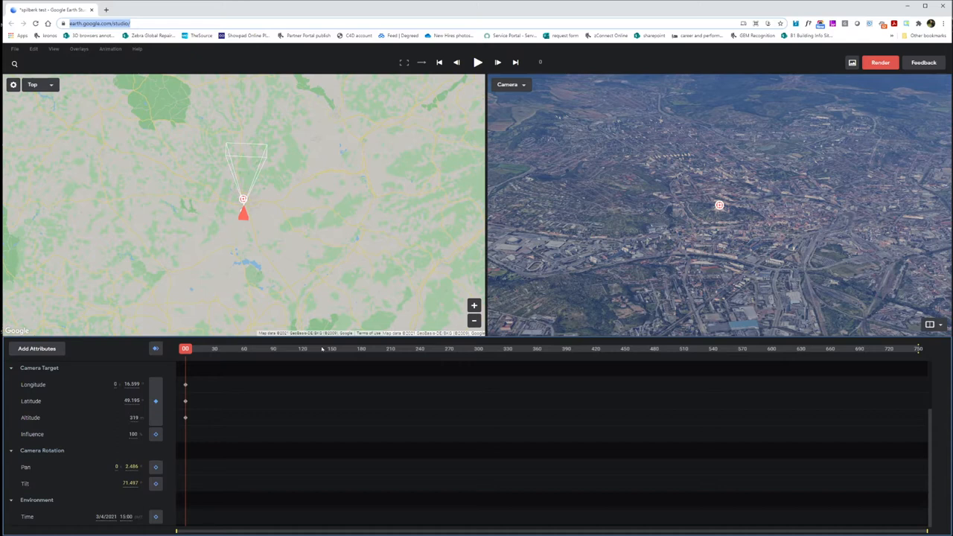
pyautogui.moveTo(668, 250)
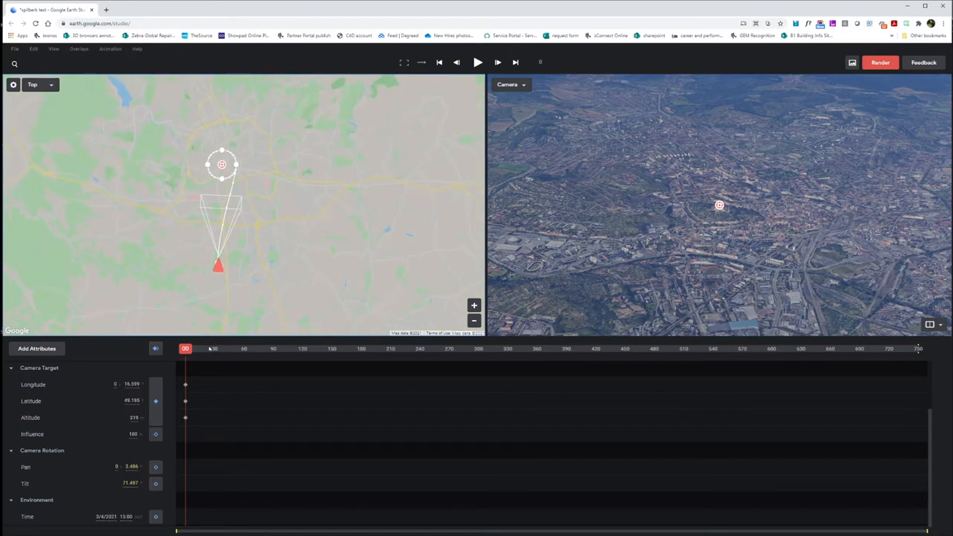
pyautogui.click(478, 62)
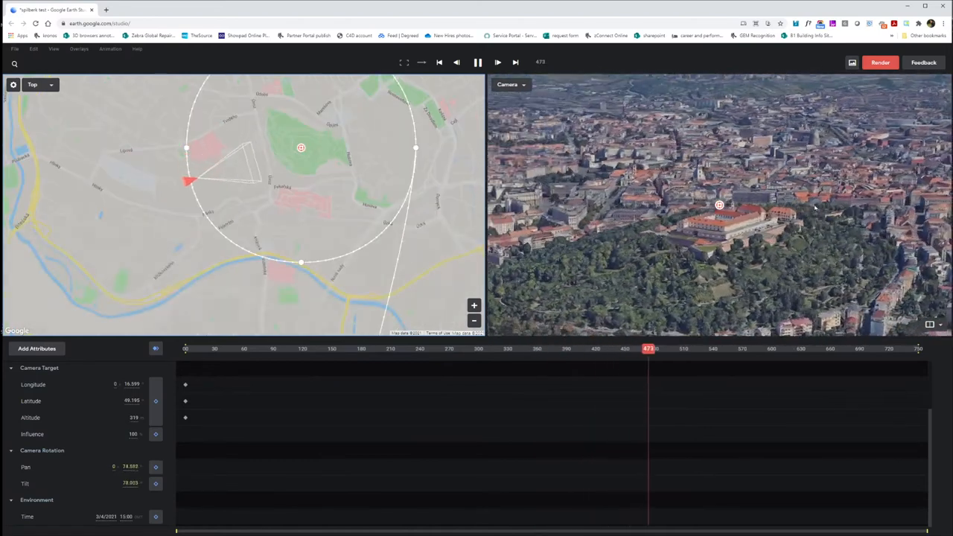
# Step: Pause playback and scrub the playhead to frame 95 over the castle hill
pyautogui.click(497, 61)
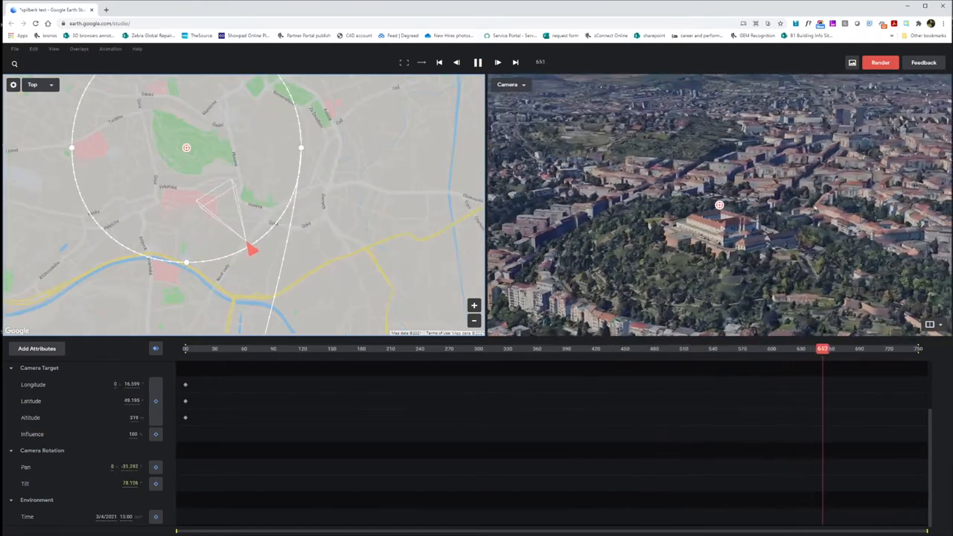
pyautogui.click(478, 61)
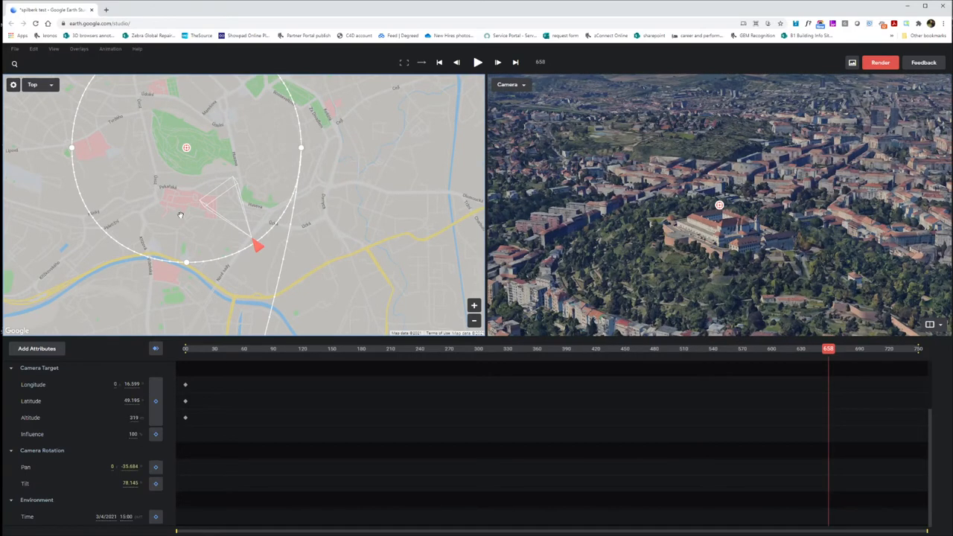
pyautogui.moveTo(809, 301)
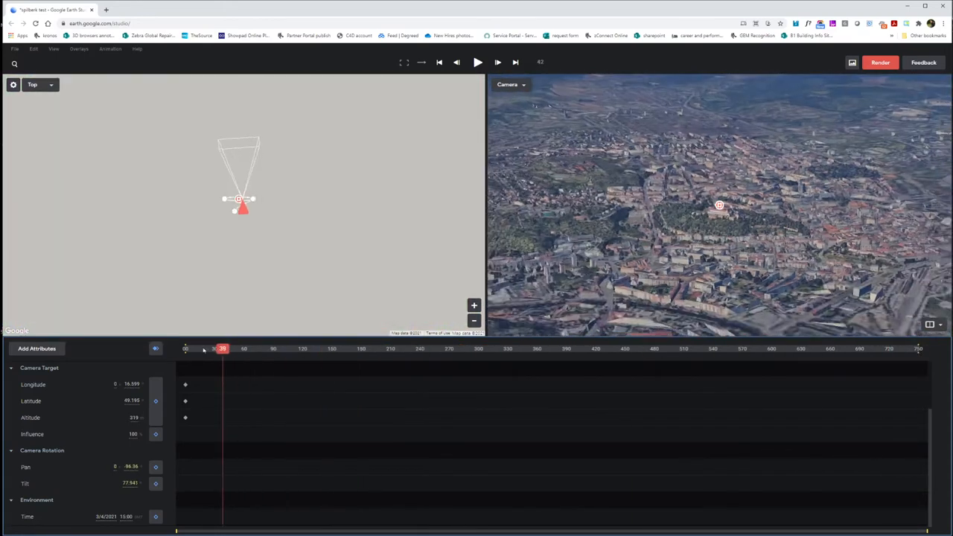
pyautogui.moveTo(223, 348); pyautogui.dragTo(330, 348)
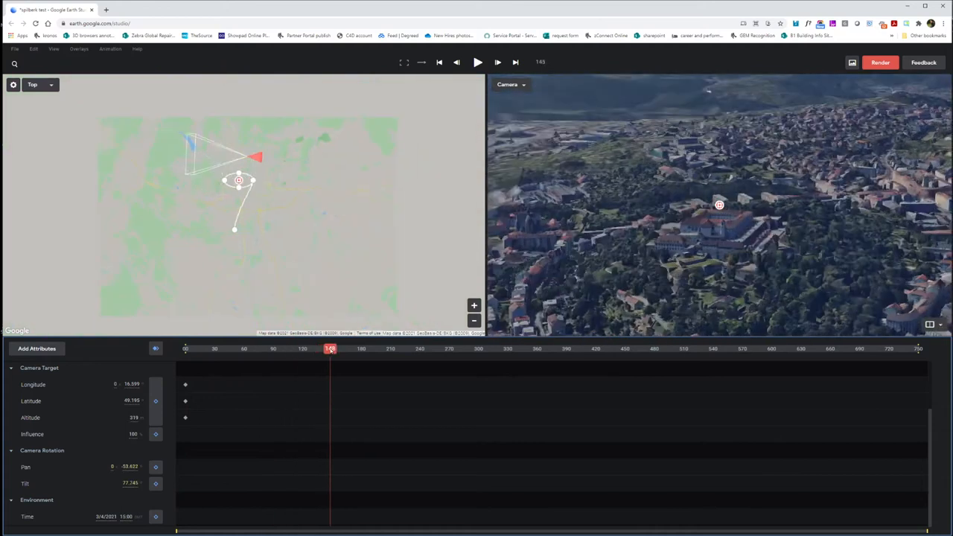
pyautogui.moveTo(330, 348); pyautogui.dragTo(278, 348)
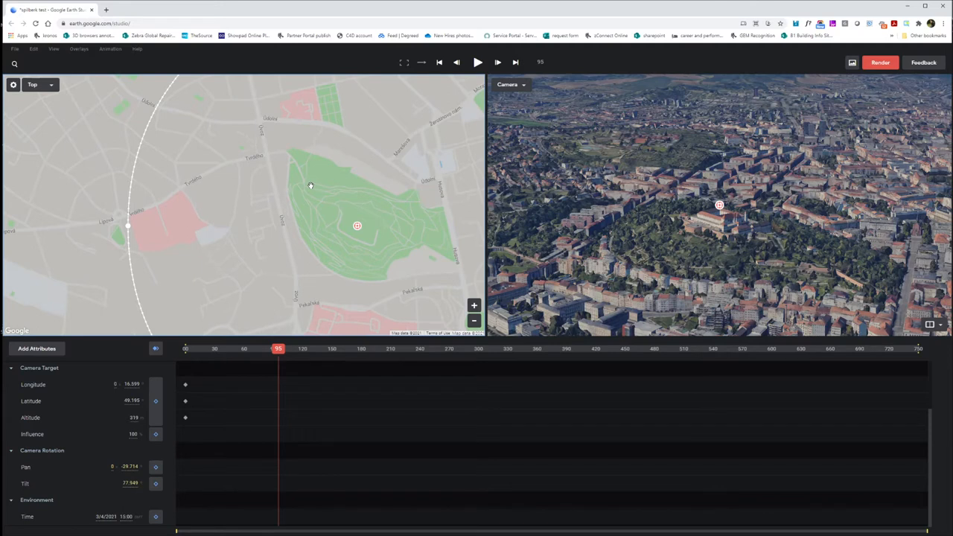
pyautogui.moveTo(292, 152)
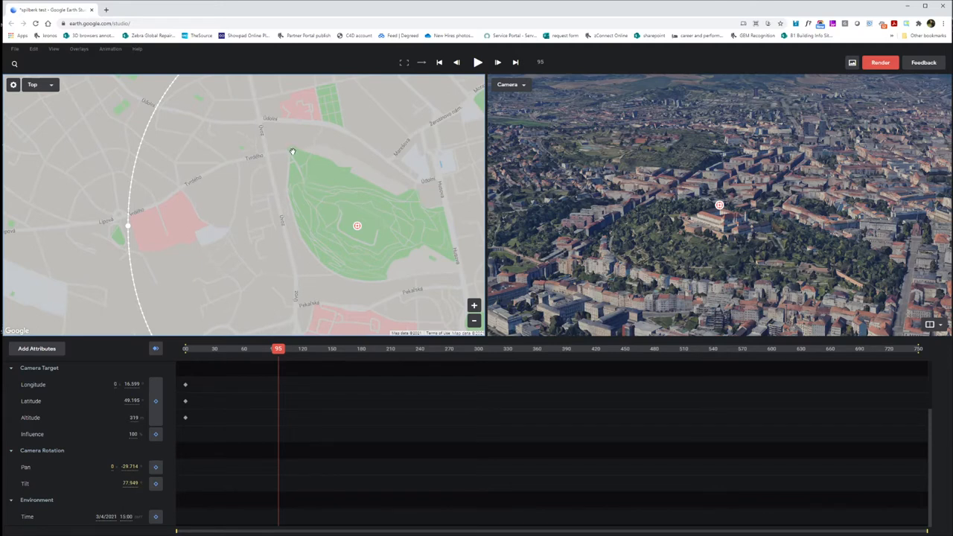
# Step: Add track points at the park's NW, NE, SE and SW corners
pyautogui.rightClick(292, 151)
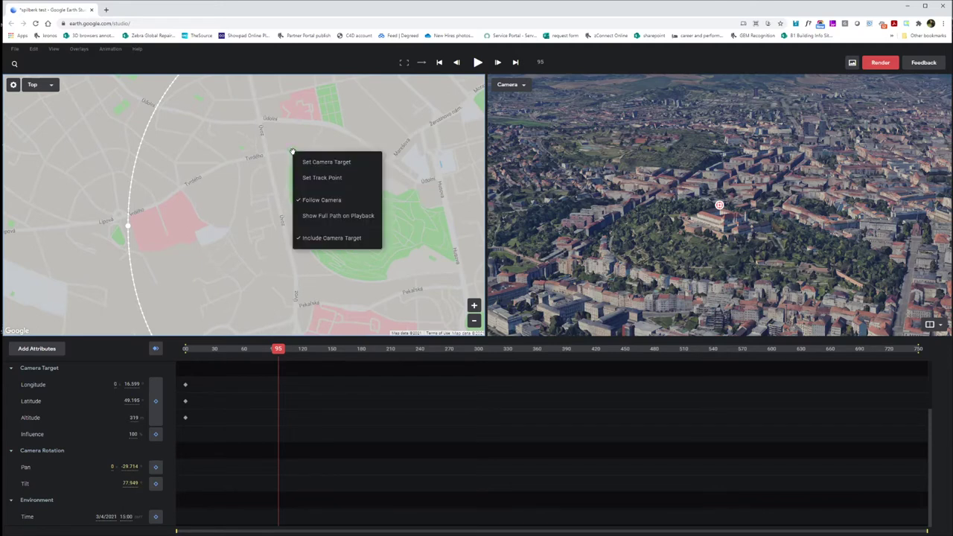
pyautogui.moveTo(322, 177)
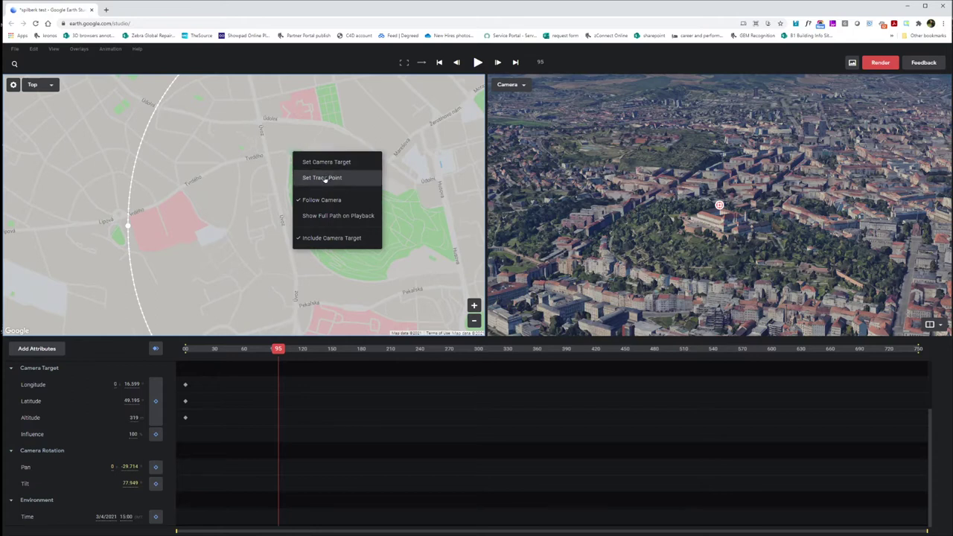
pyautogui.click(322, 177)
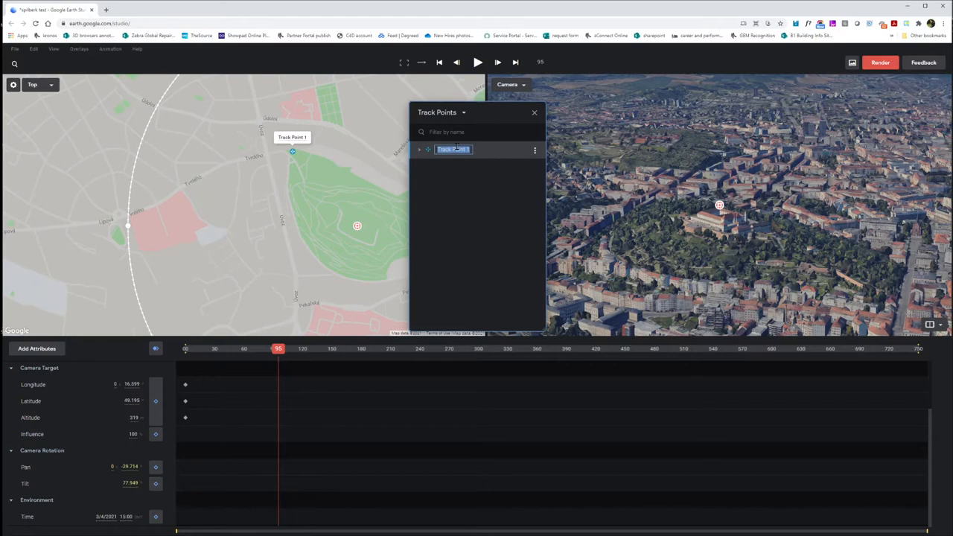
pyautogui.write('NW')
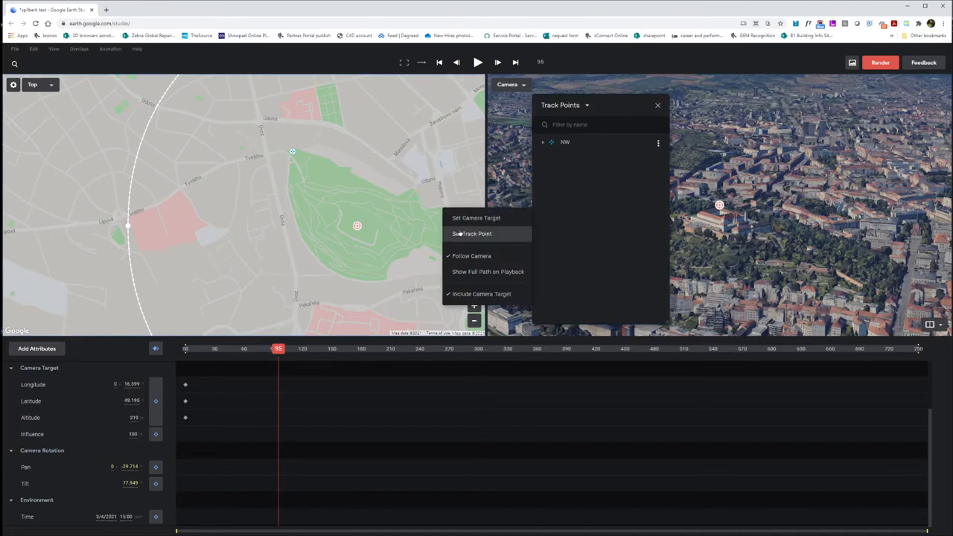
pyautogui.click(472, 233)
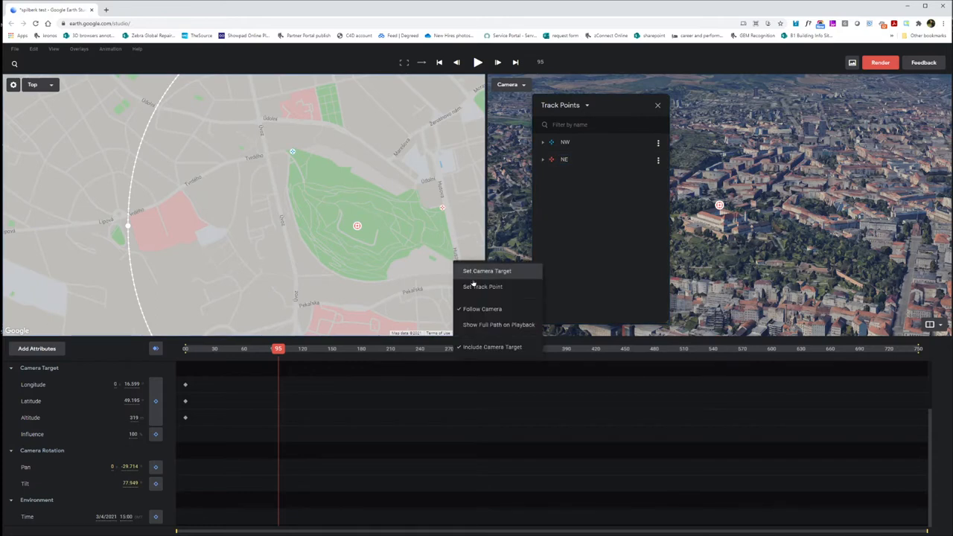
pyautogui.click(482, 287)
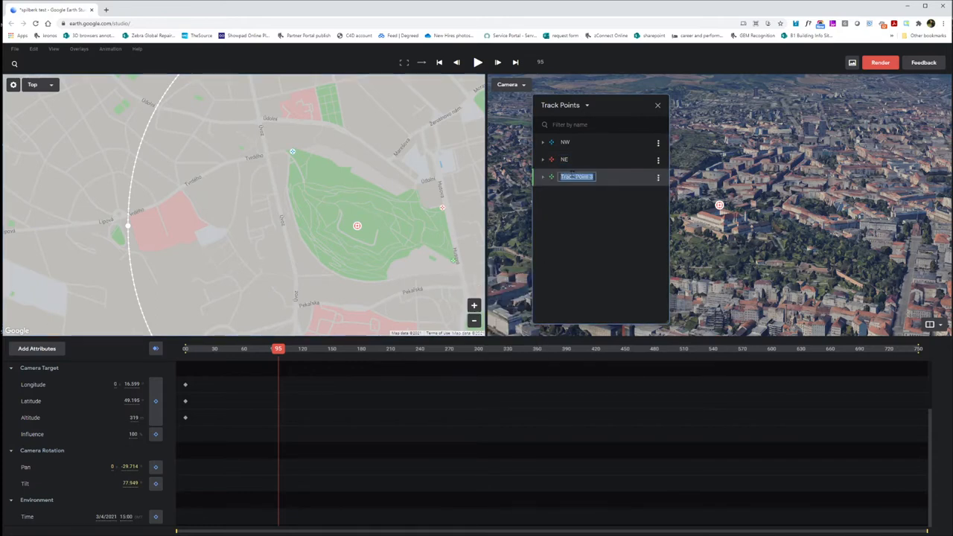
pyautogui.write('SEW')
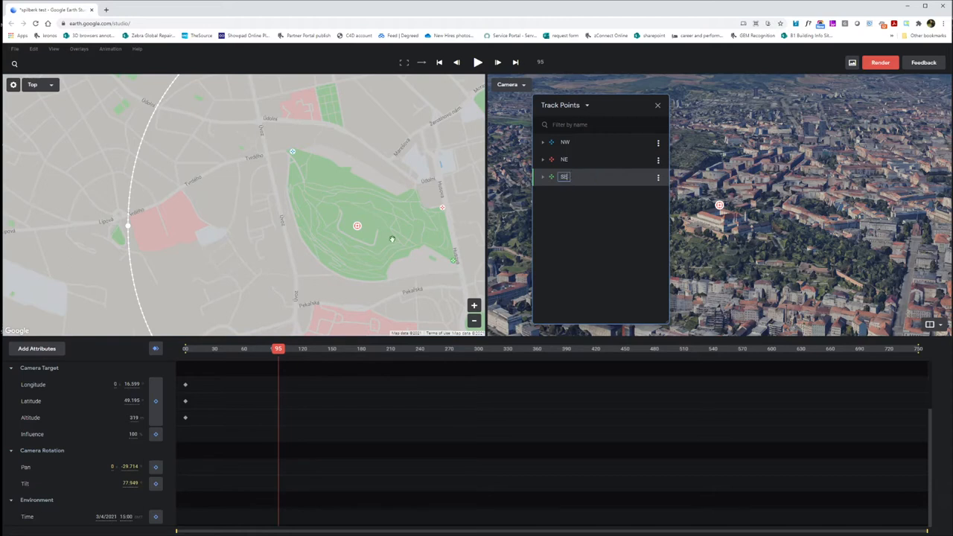
pyautogui.rightClick(315, 255)
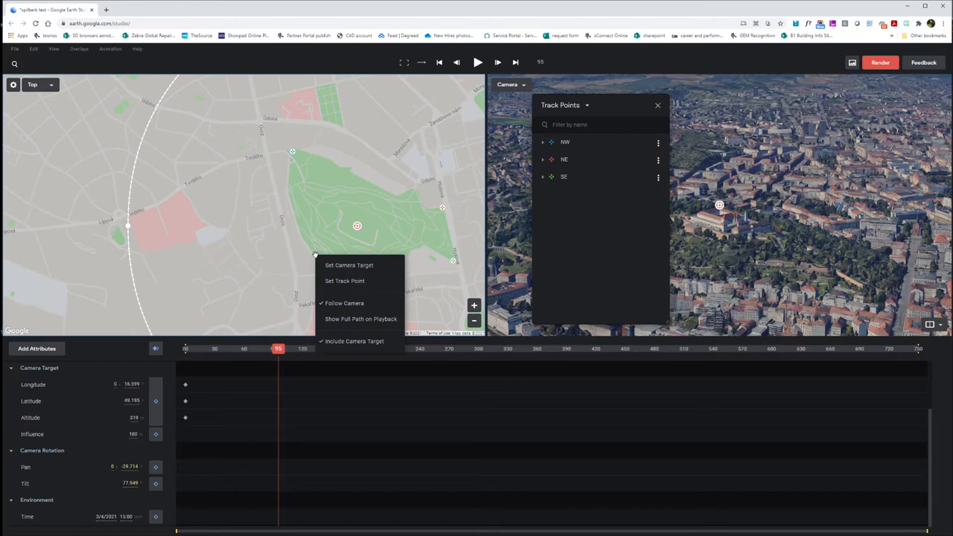
pyautogui.click(344, 281)
pyautogui.write('SW')
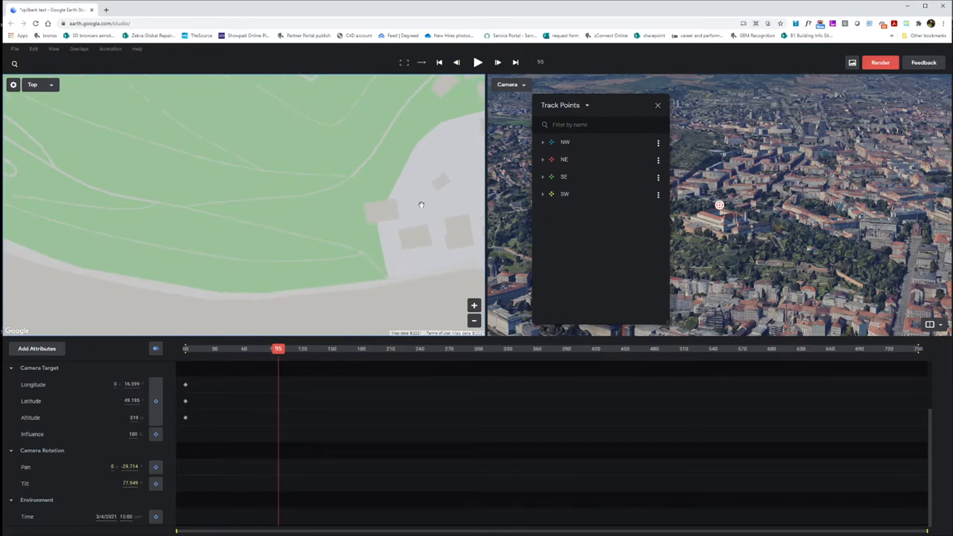
# Step: Add a track point on the castle building and name it 'pub'
pyautogui.rightClick(376, 220)
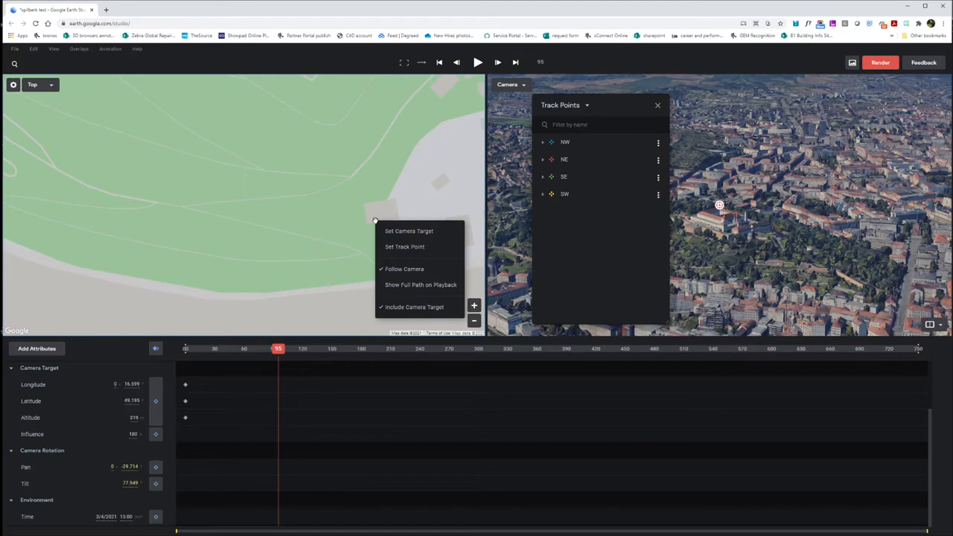
pyautogui.click(404, 246)
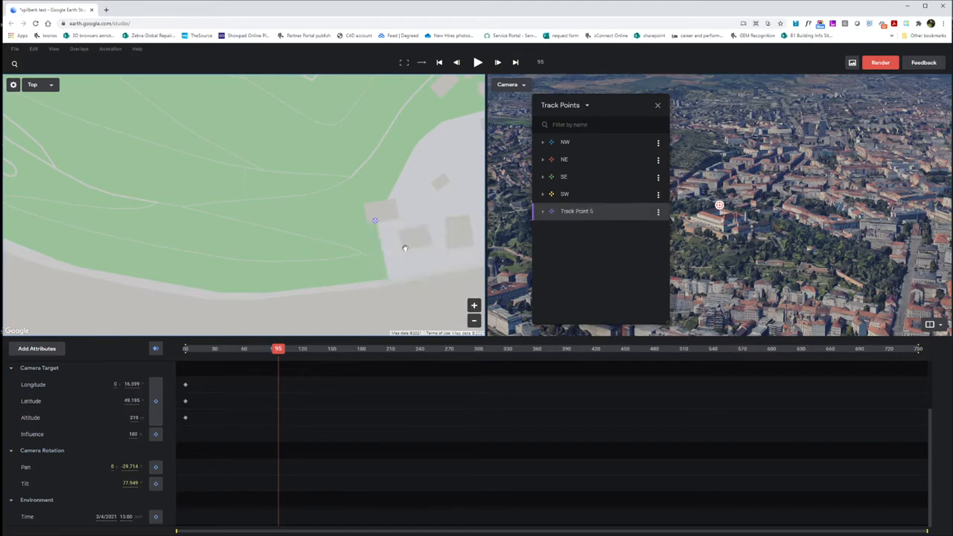
pyautogui.doubleClick(577, 211)
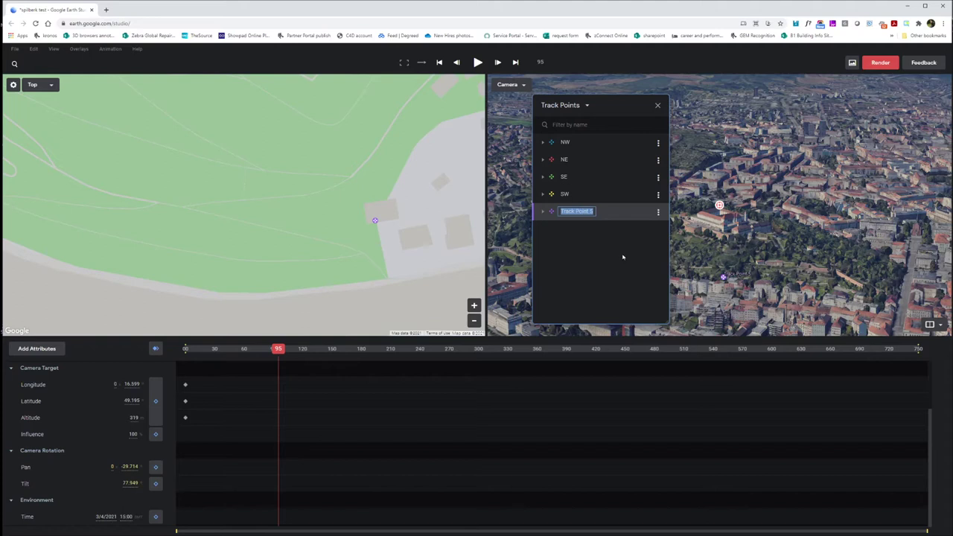
pyautogui.write('pul')
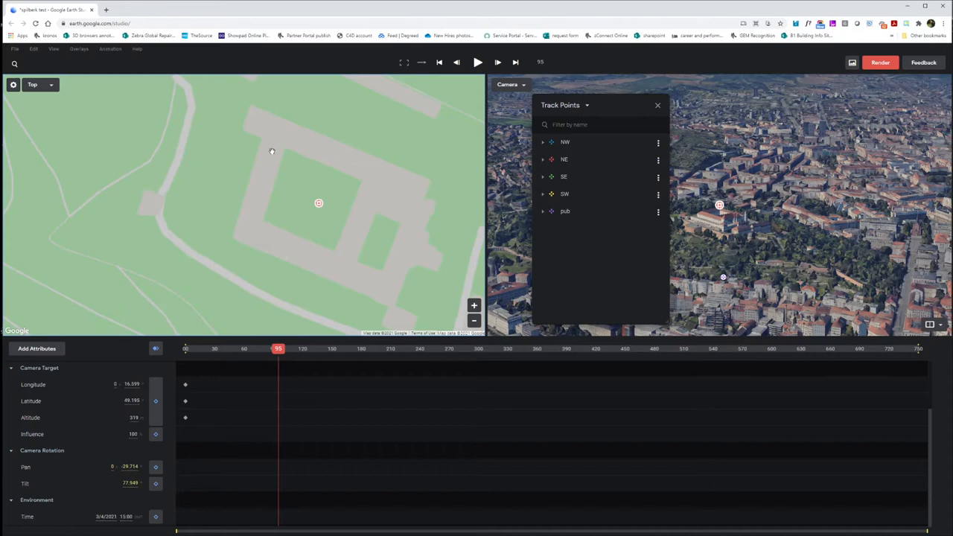
pyautogui.moveTo(340, 239)
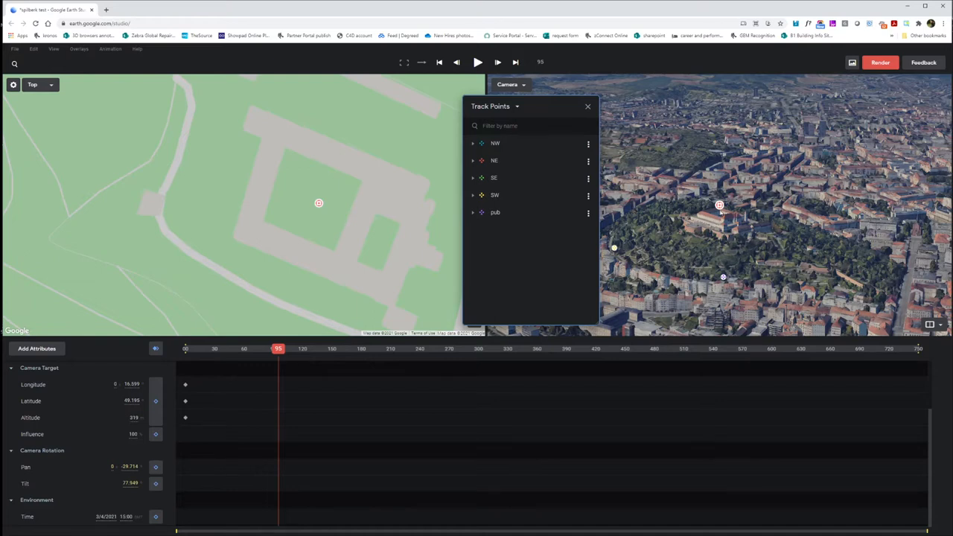
pyautogui.moveTo(287, 152)
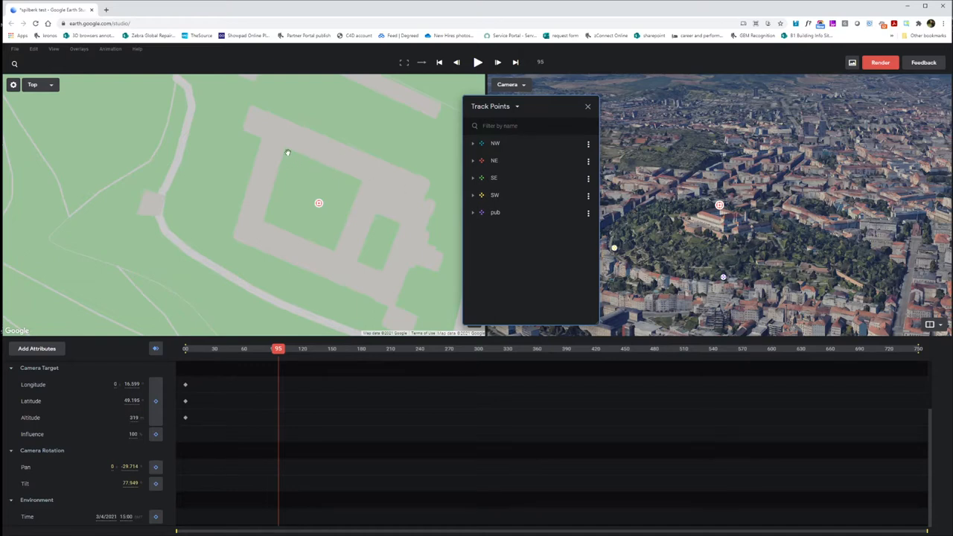
pyautogui.moveTo(302, 173)
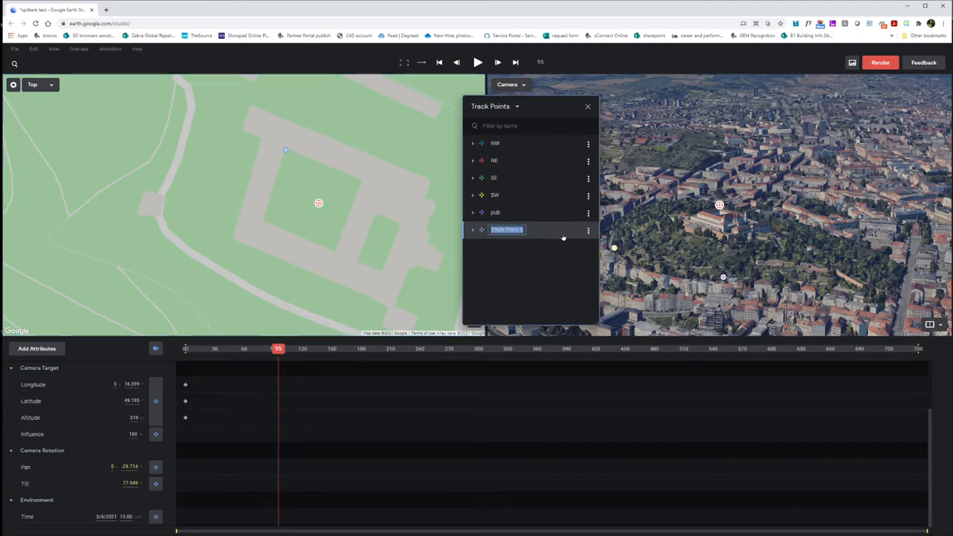
pyautogui.moveTo(574, 238)
pyautogui.write('cast')
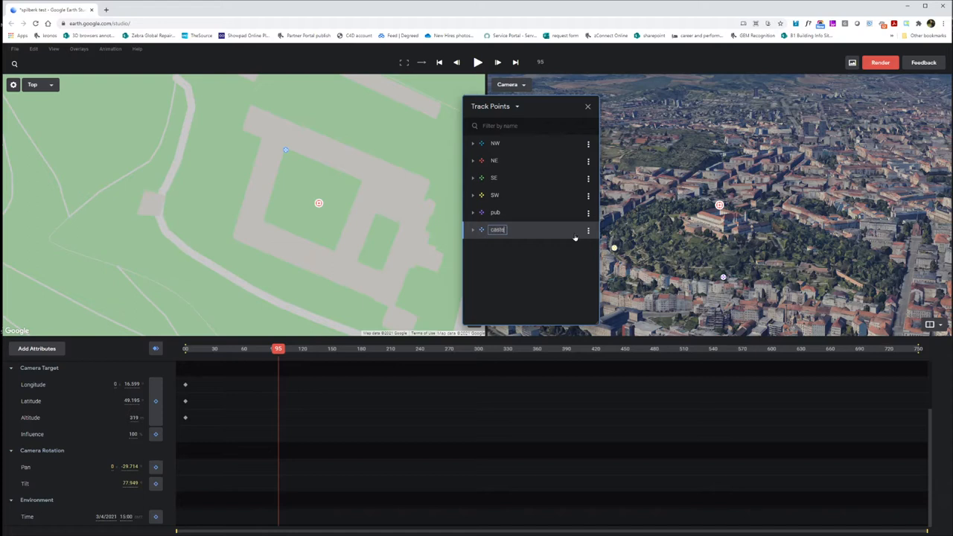
# Step: Name castle track points castle NE and castle SW, then close the list
pyautogui.write('l')
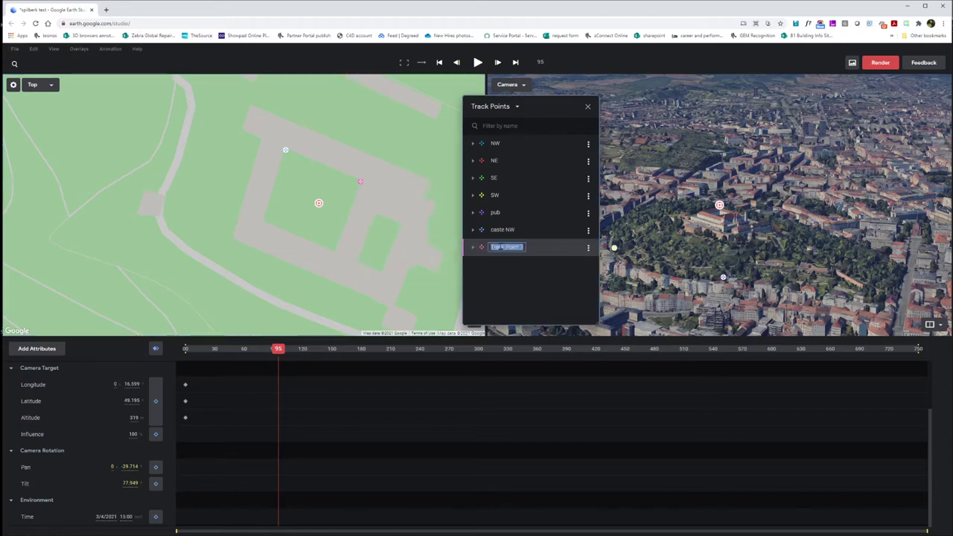
pyautogui.write('castle NE')
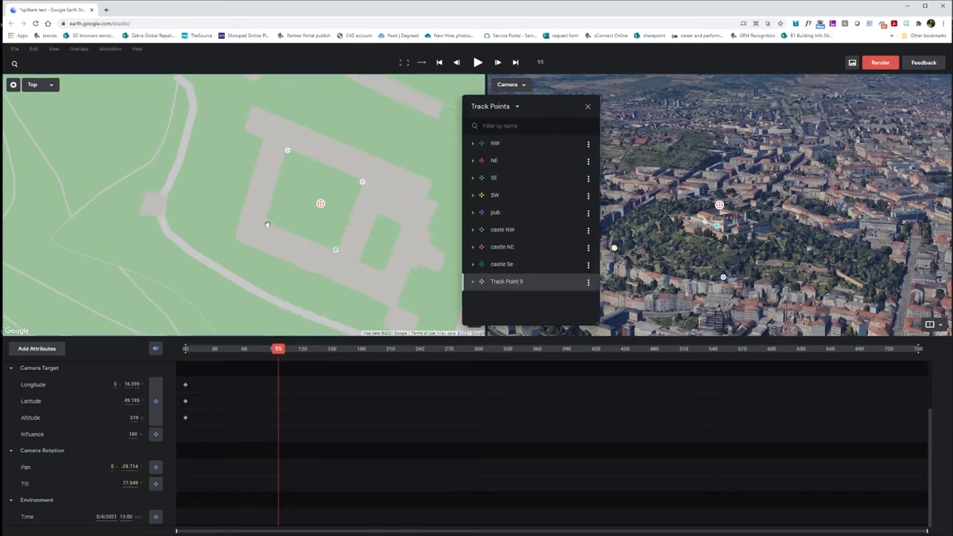
pyautogui.doubleClick(506, 281)
pyautogui.write('castle SW')
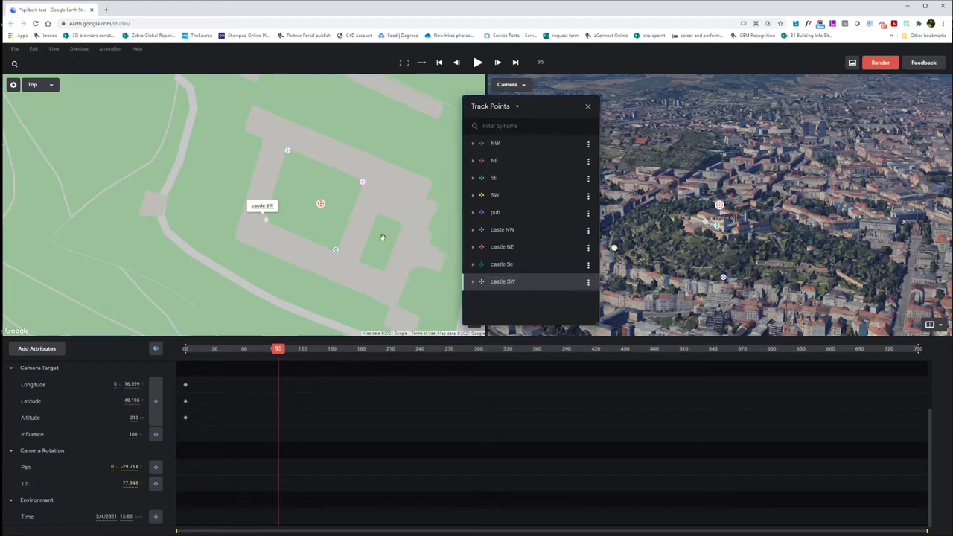
pyautogui.click(588, 106)
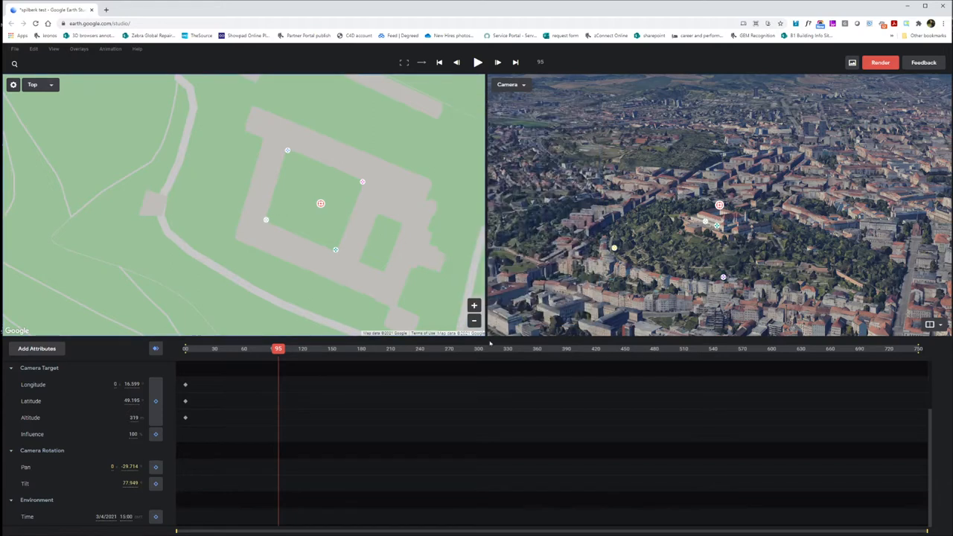
pyautogui.moveTo(278, 348); pyautogui.dragTo(299, 348)
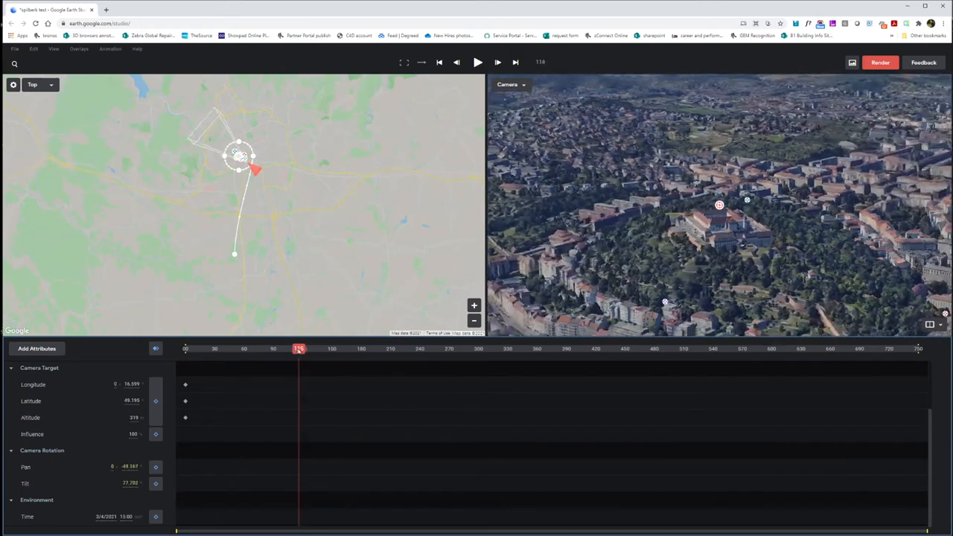
pyautogui.moveTo(299, 348); pyautogui.dragTo(291, 348)
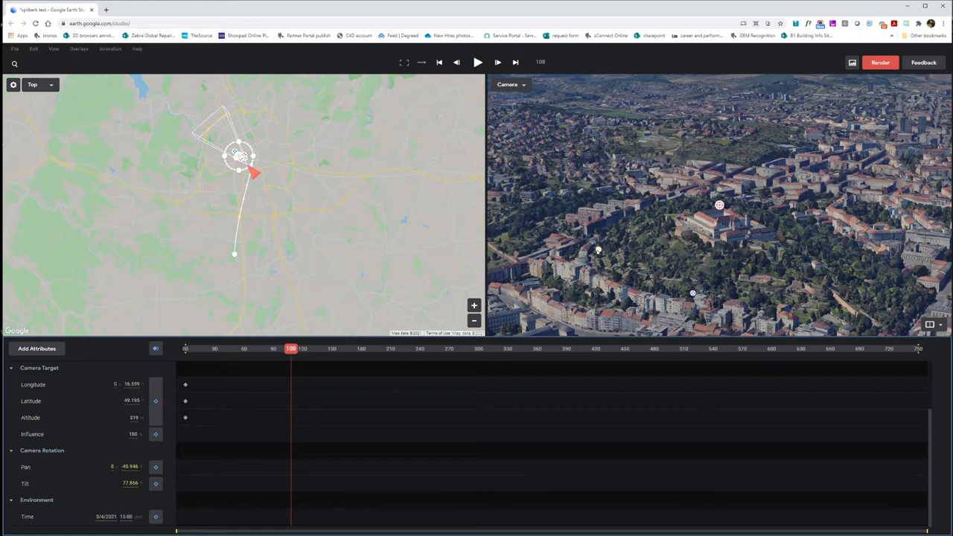
pyautogui.moveTo(696, 283)
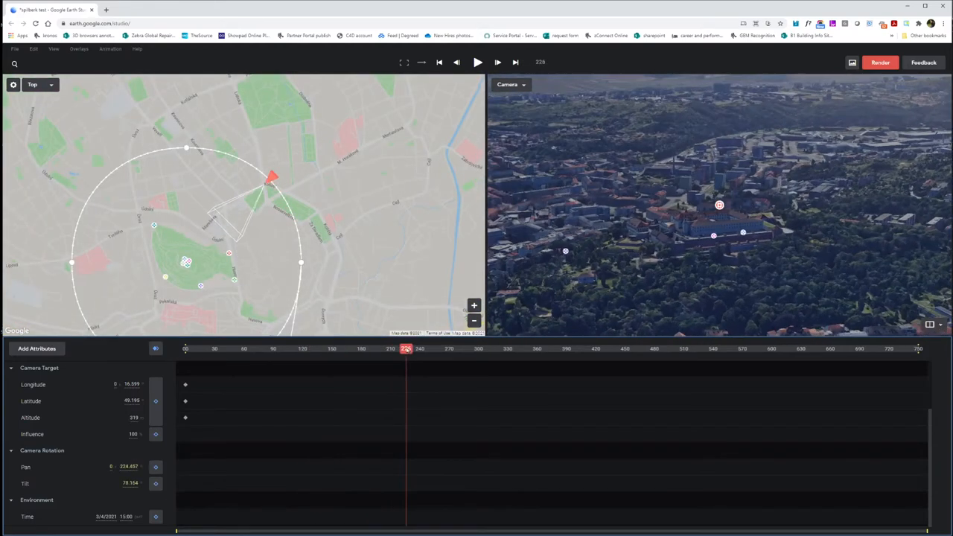
pyautogui.click(281, 348)
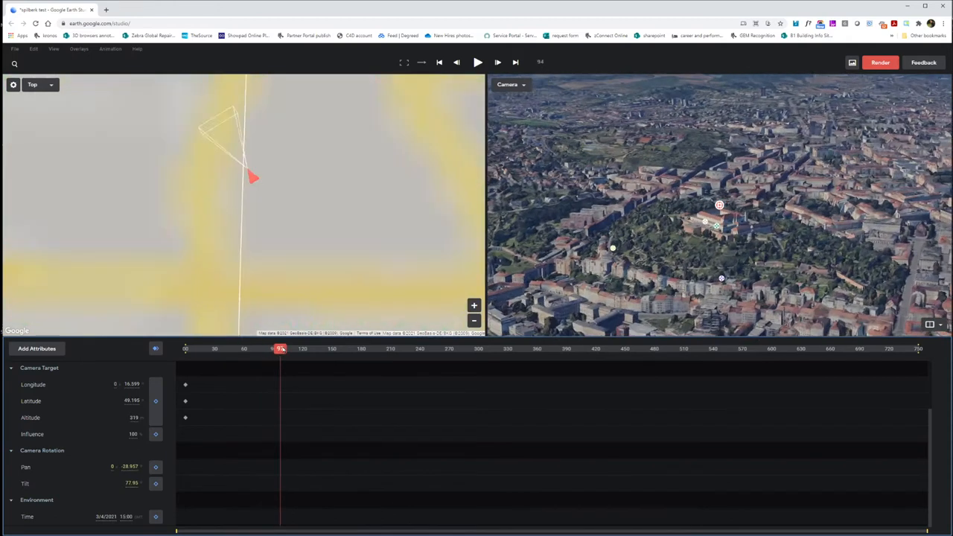
pyautogui.moveTo(279, 348); pyautogui.dragTo(285, 349)
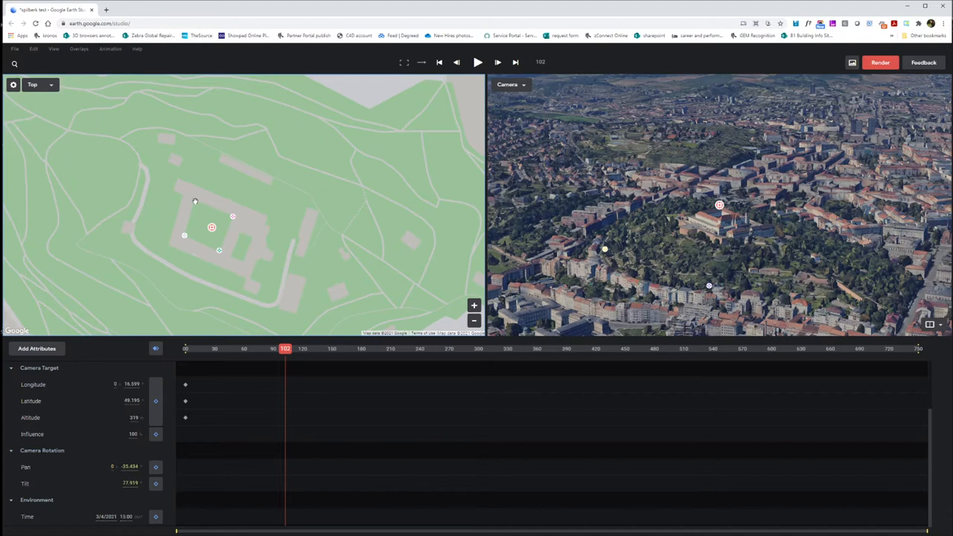
# Step: Set the castle NW track point as the local origin
pyautogui.click(507, 84)
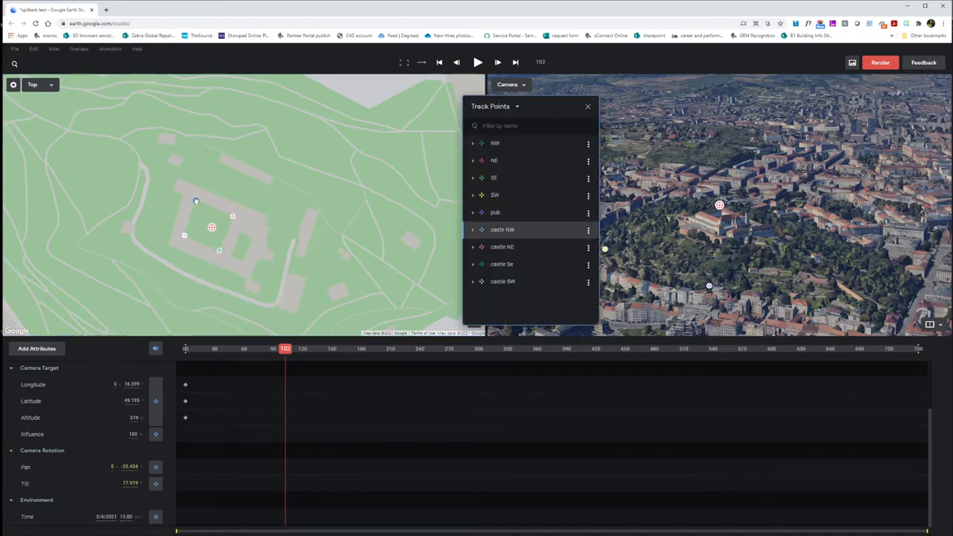
pyautogui.click(588, 229)
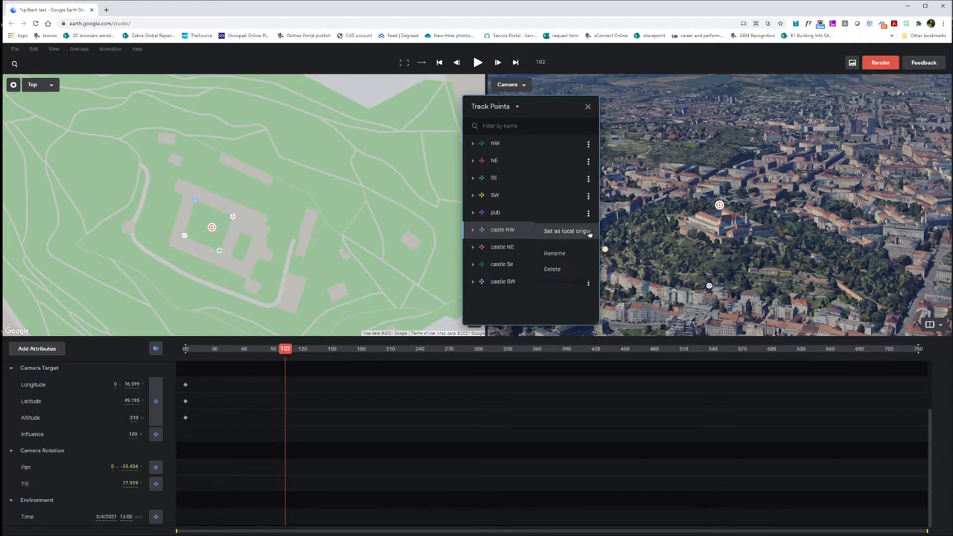
pyautogui.moveTo(543, 235)
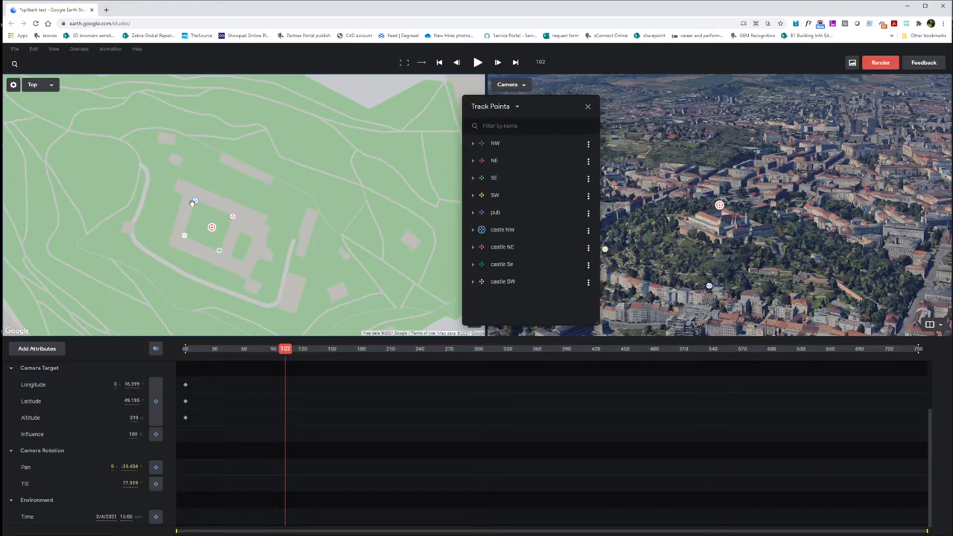
pyautogui.moveTo(386, 201)
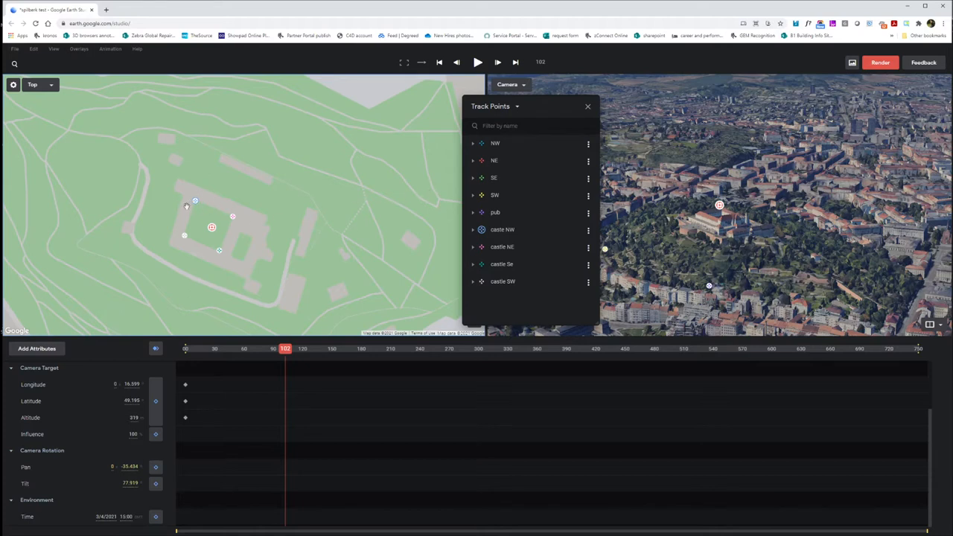
pyautogui.moveTo(183, 203)
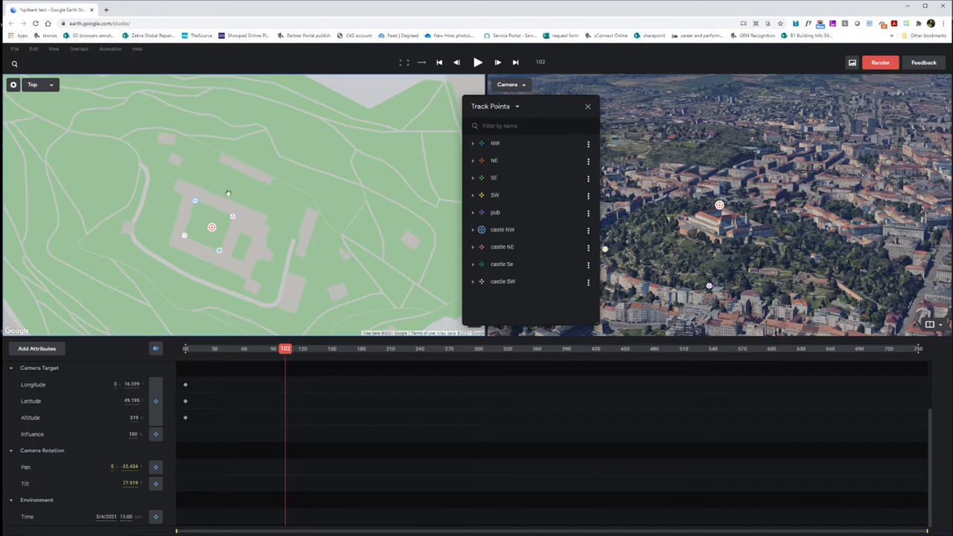
pyautogui.click(588, 106)
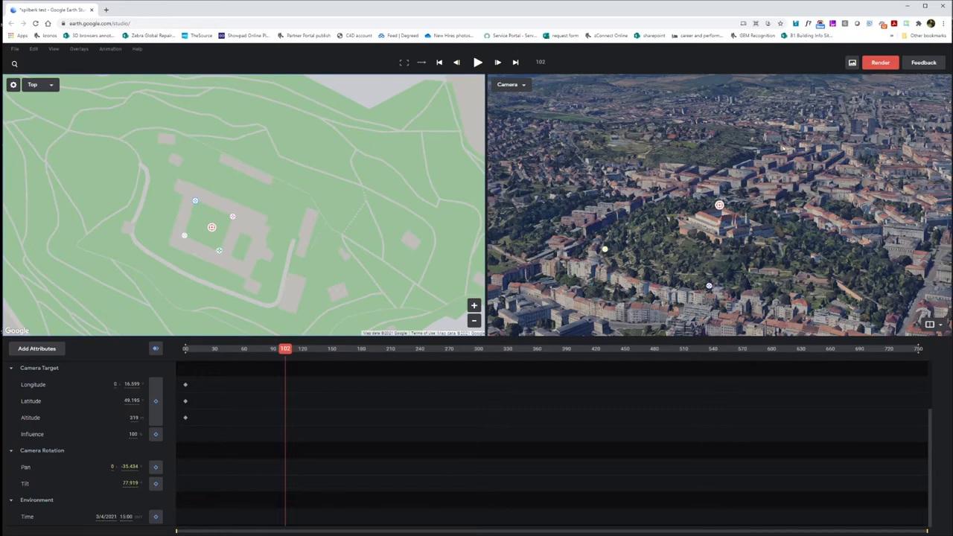
# Step: Set render 3D tracking data to After Effects (.jsx) in local coordinates
pyautogui.click(880, 62)
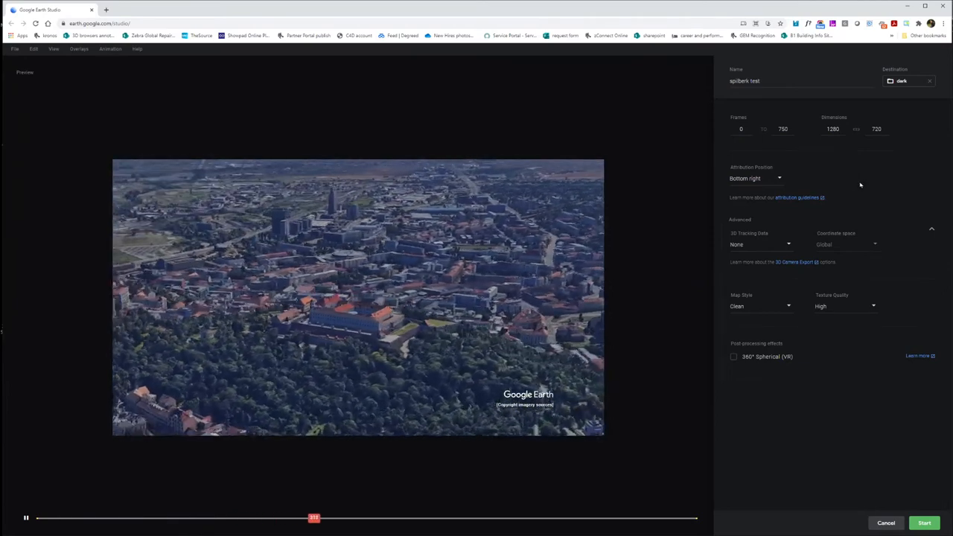
pyautogui.click(754, 178)
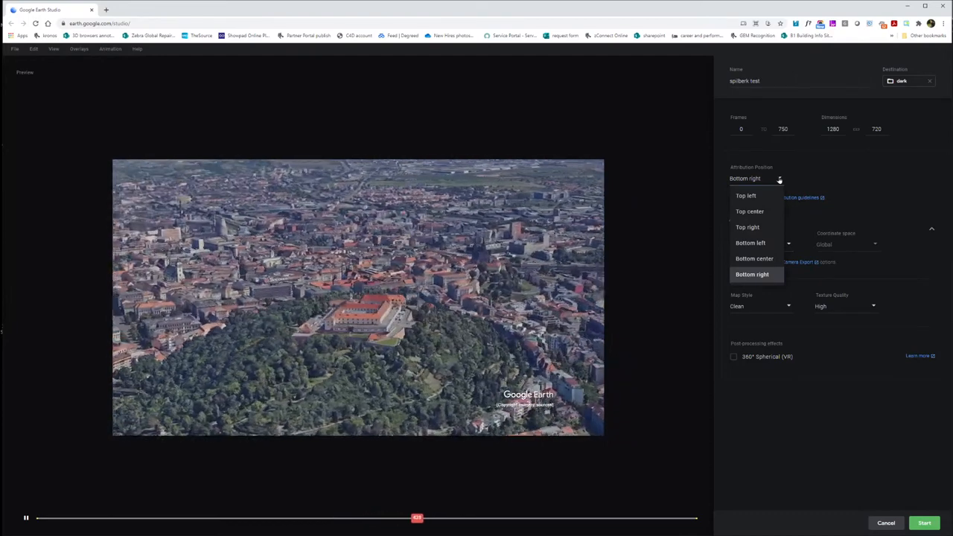
pyautogui.click(752, 274)
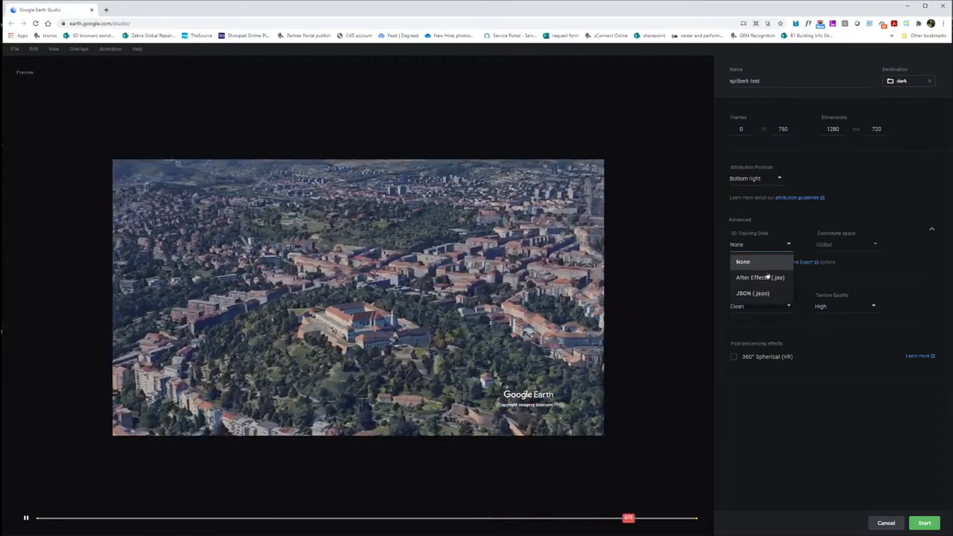
pyautogui.click(760, 277)
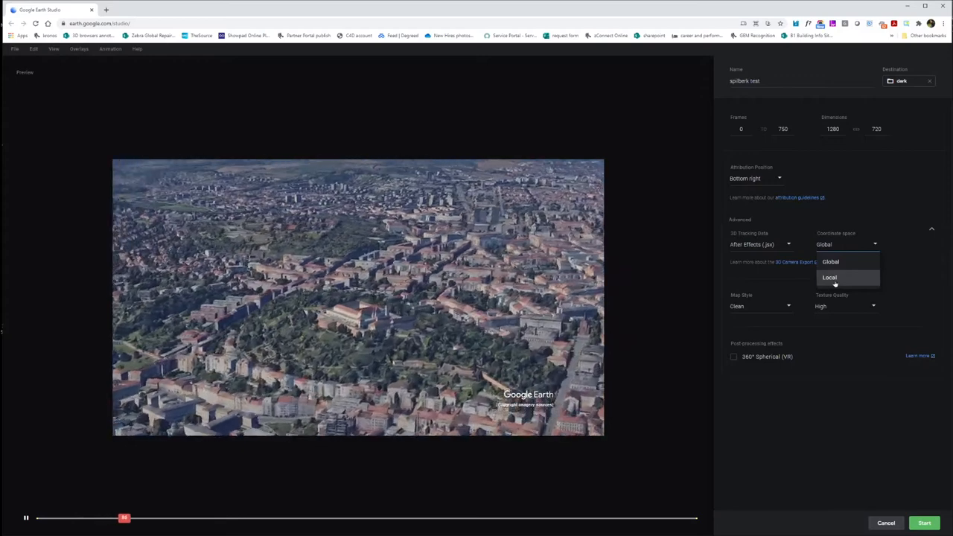
pyautogui.click(828, 277)
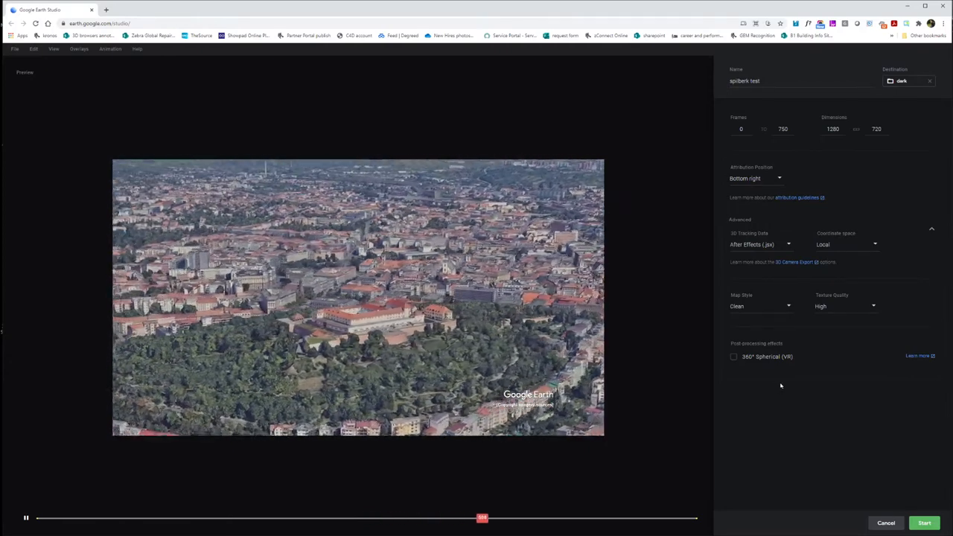
# Step: Preview Exploration and Everything map styles, keeping the Clean map style
pyautogui.click(759, 306)
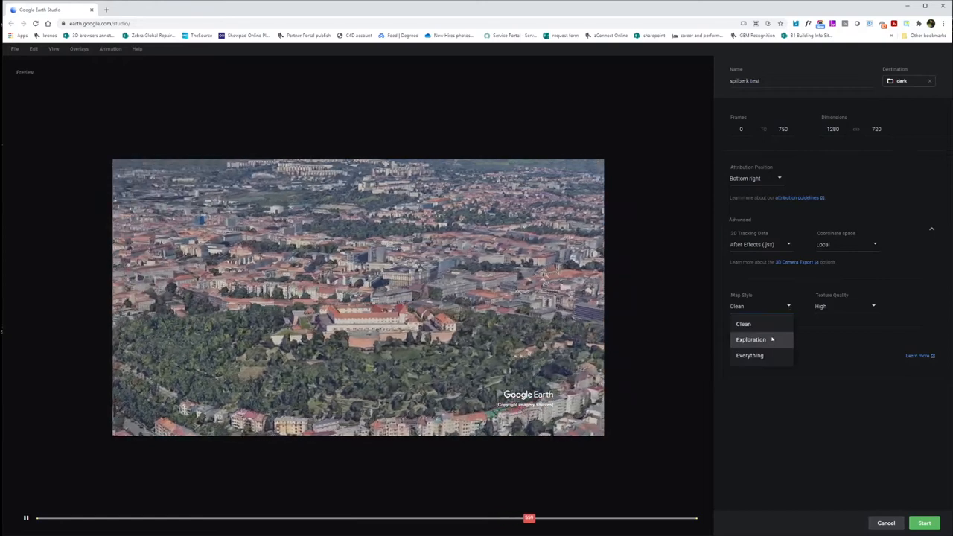
pyautogui.click(750, 339)
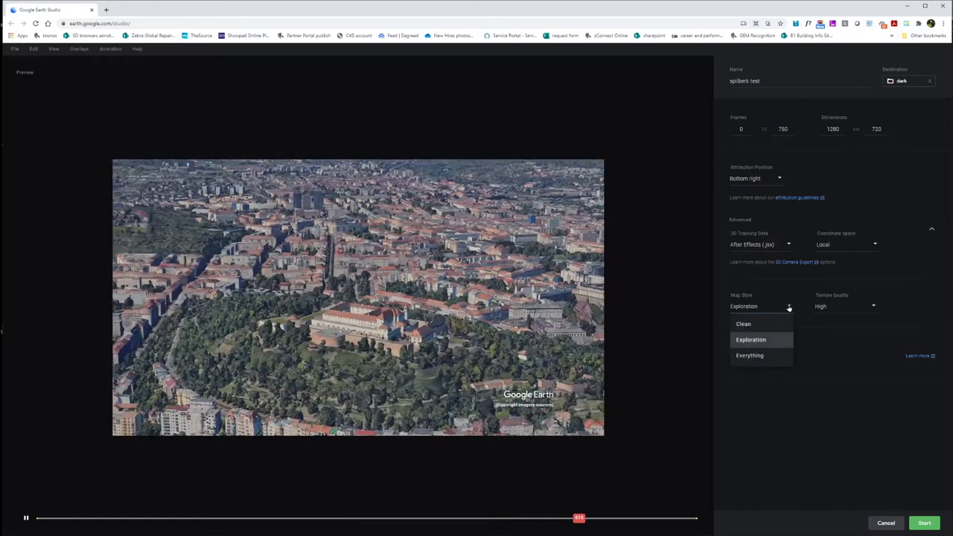
pyautogui.click(749, 355)
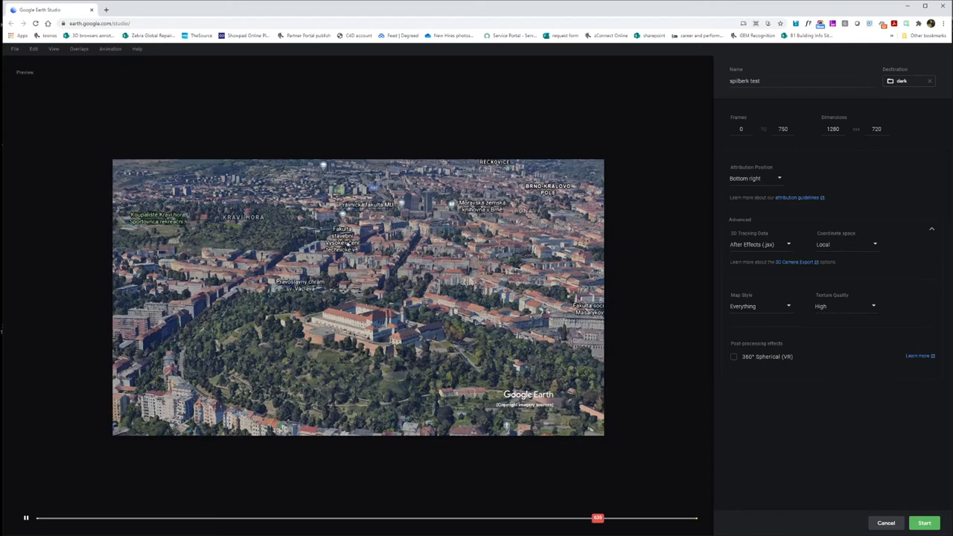
pyautogui.click(759, 305)
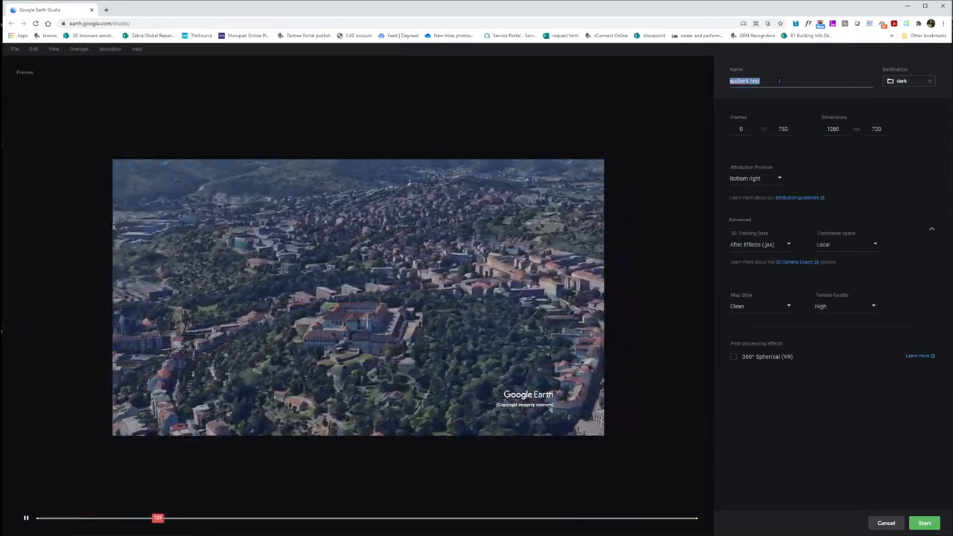
# Step: Name the render 'spilberk' and set its destination to D:\__tutorial
pyautogui.write('spilber')
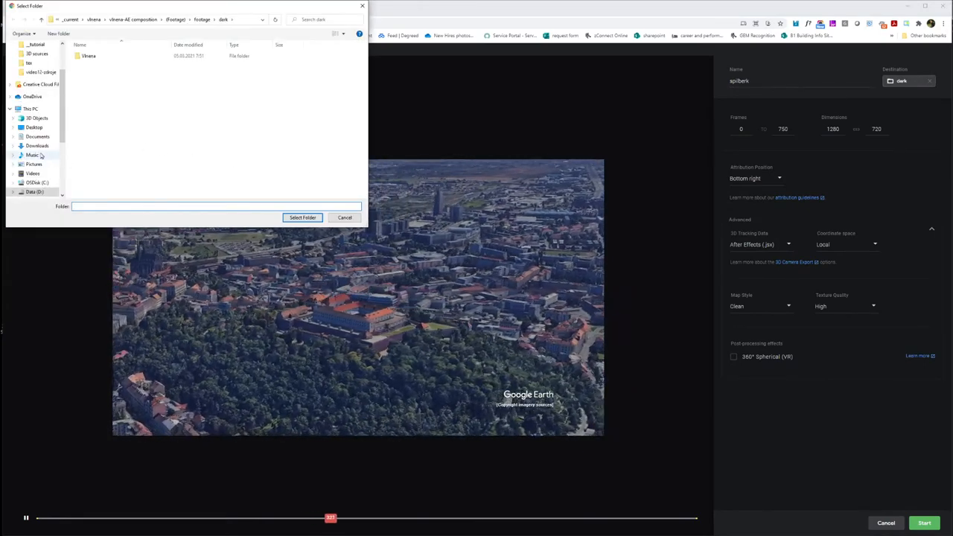
pyautogui.click(35, 191)
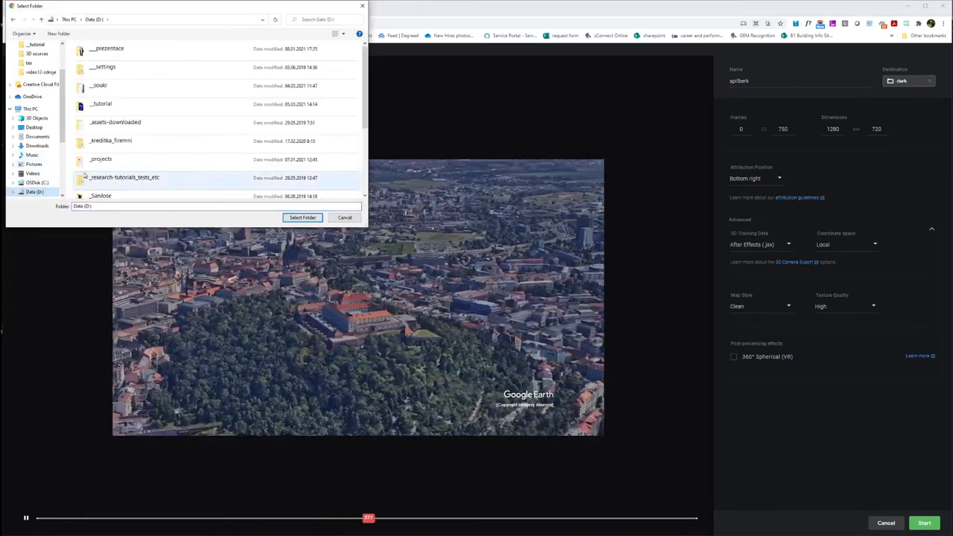
pyautogui.doubleClick(100, 104)
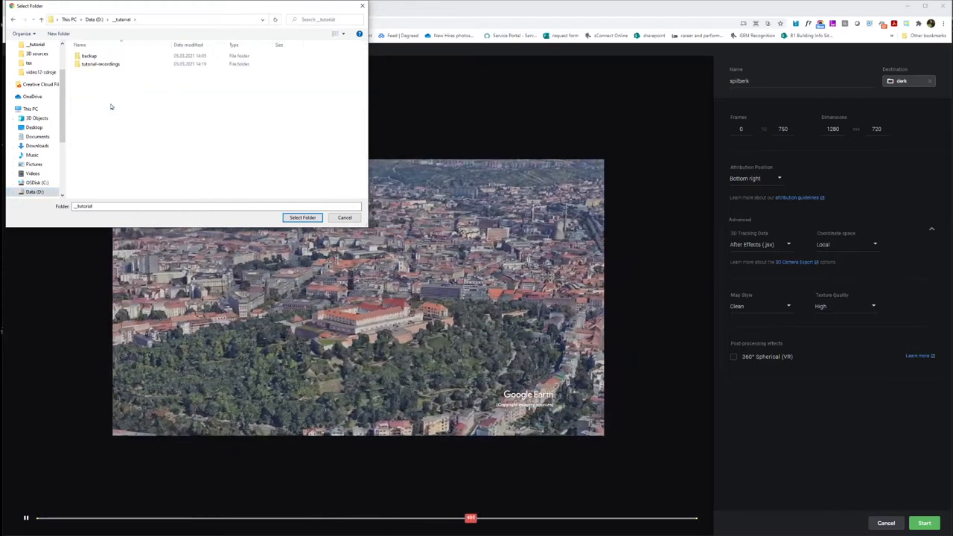
pyautogui.click(302, 218)
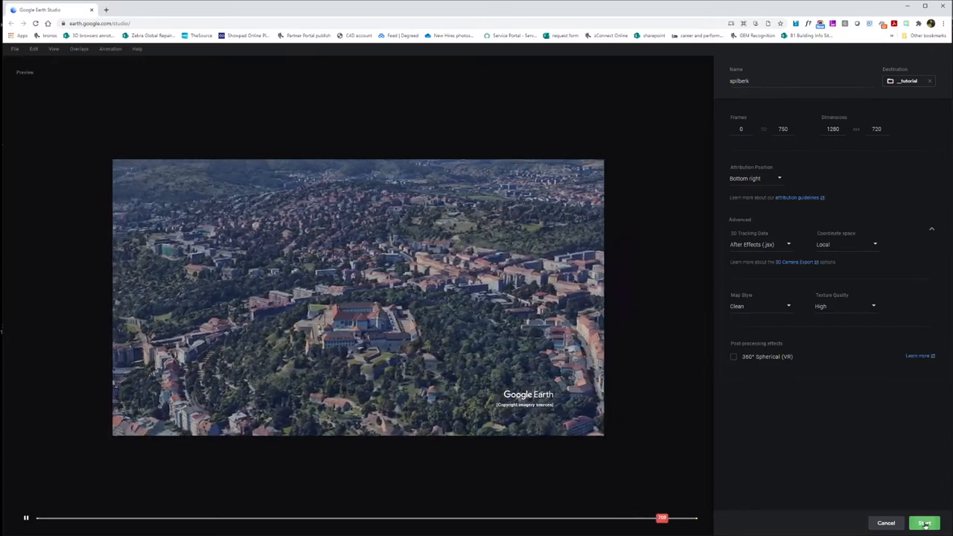
# Step: Start rendering the spilberk sequence and allow saving into the __tutorial folder
pyautogui.click(924, 522)
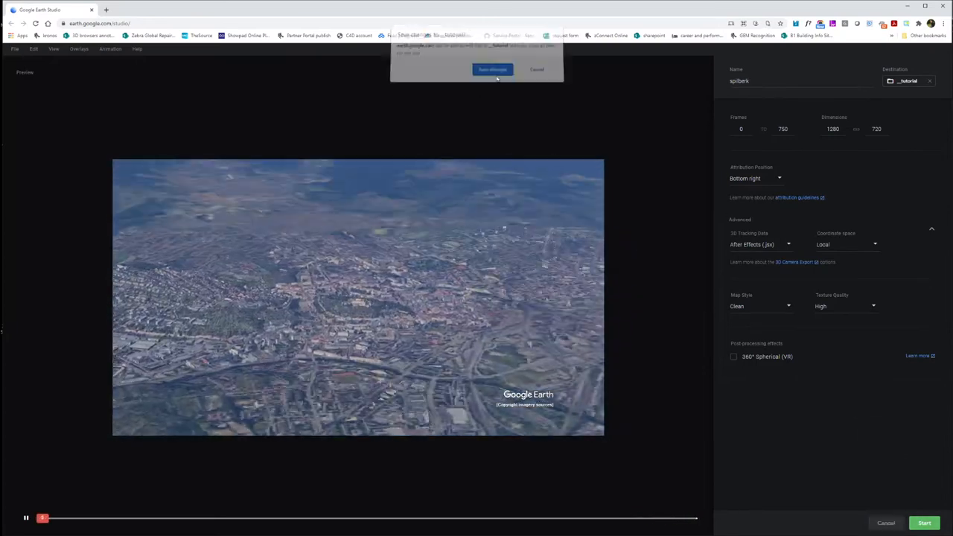
pyautogui.click(492, 68)
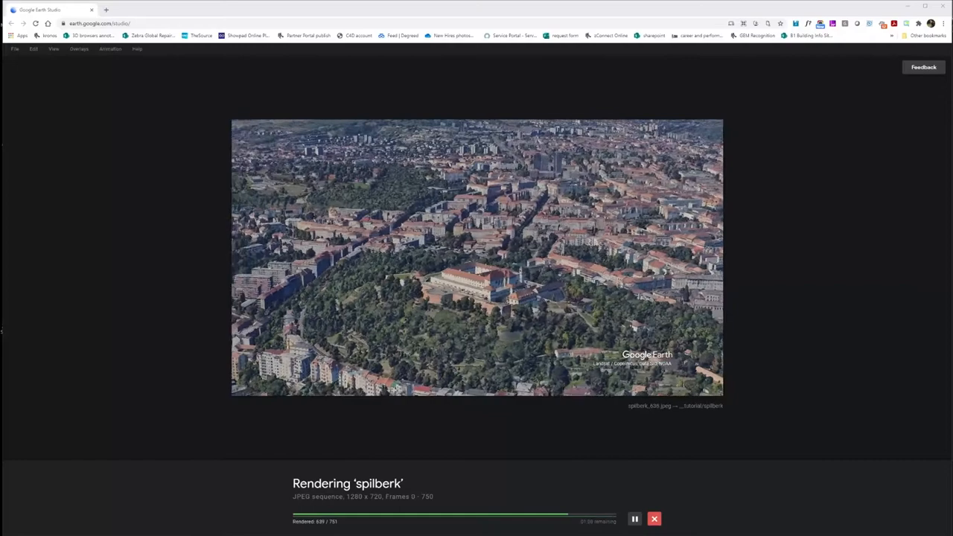
pyautogui.click(653, 519)
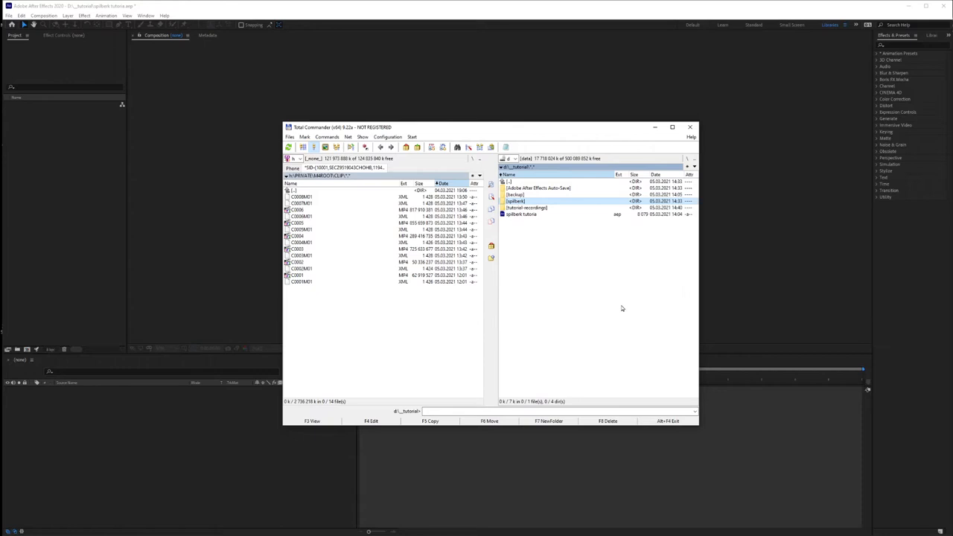
# Step: Confirm the spilberk footage folder holds the rendered JPEG frames, then return to spilberk
pyautogui.doubleClick(515, 201)
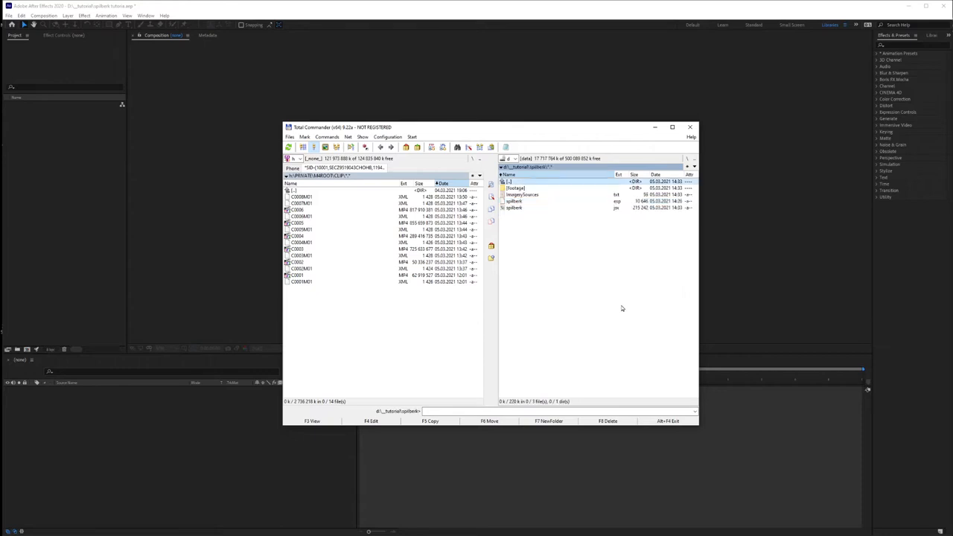
pyautogui.doubleClick(515, 187)
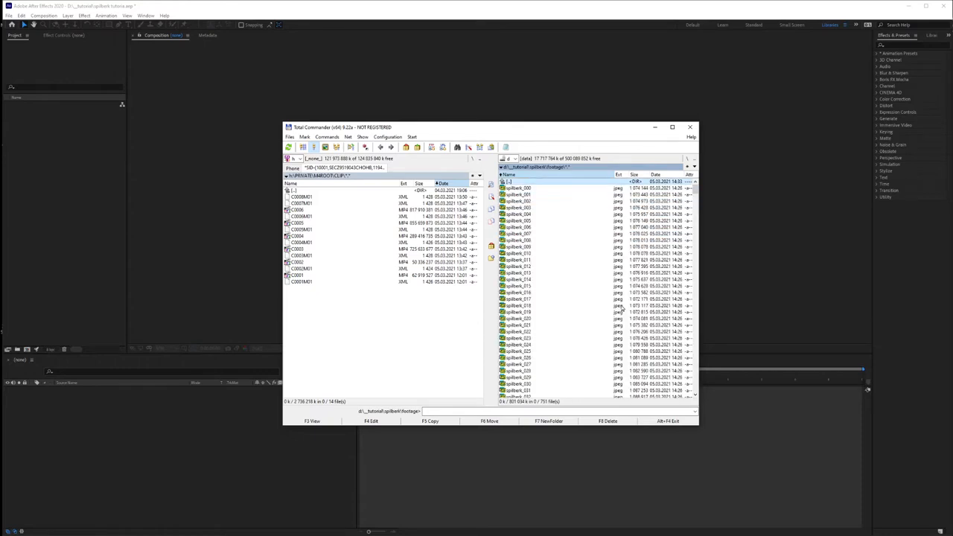
pyautogui.click(521, 200)
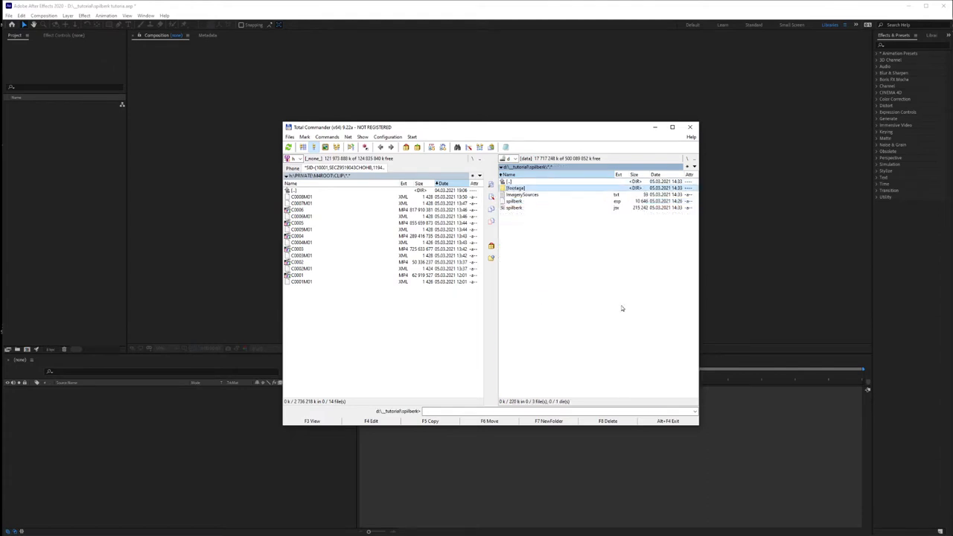
pyautogui.click(514, 207)
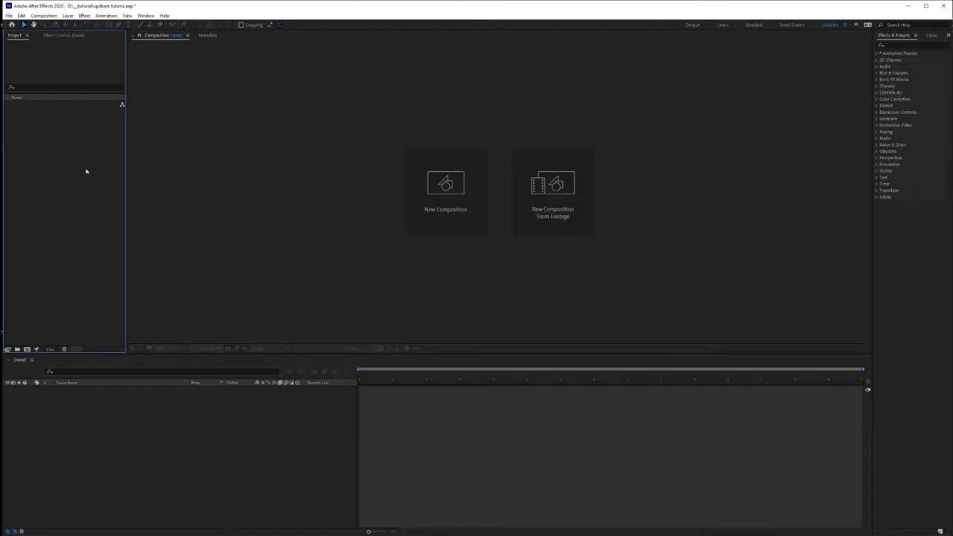
# Step: Run the spilberk.jsx script from the spilberk folder in After Effects
pyautogui.click(8, 15)
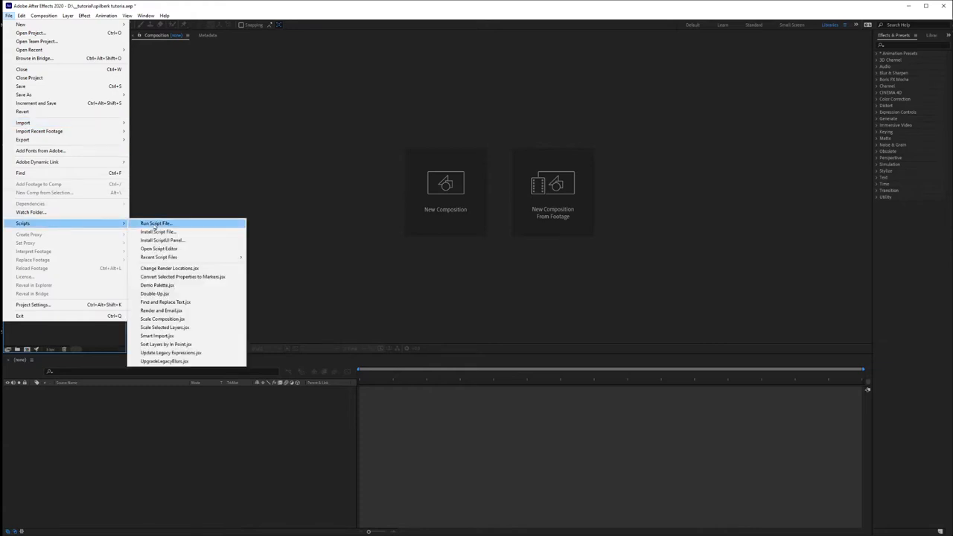
pyautogui.click(157, 224)
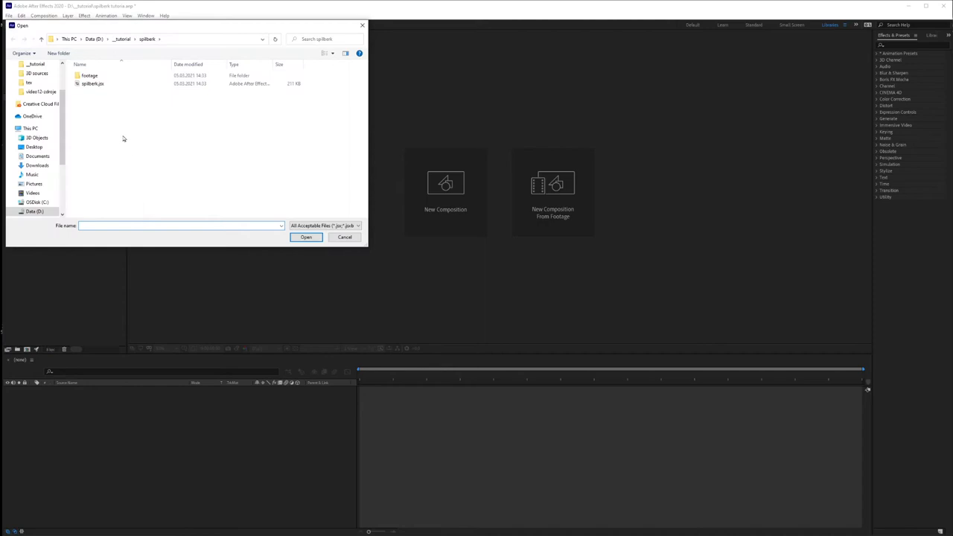
pyautogui.click(93, 84)
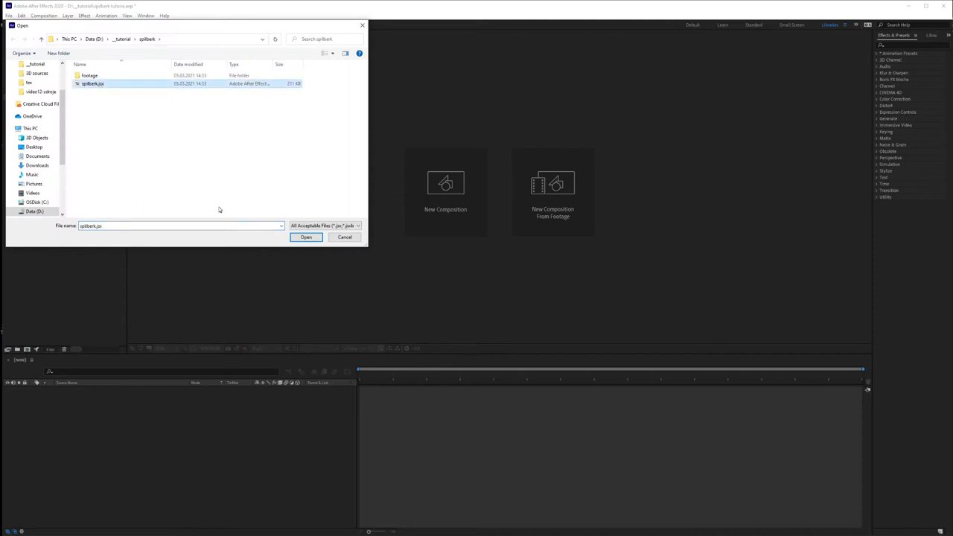
pyautogui.click(305, 237)
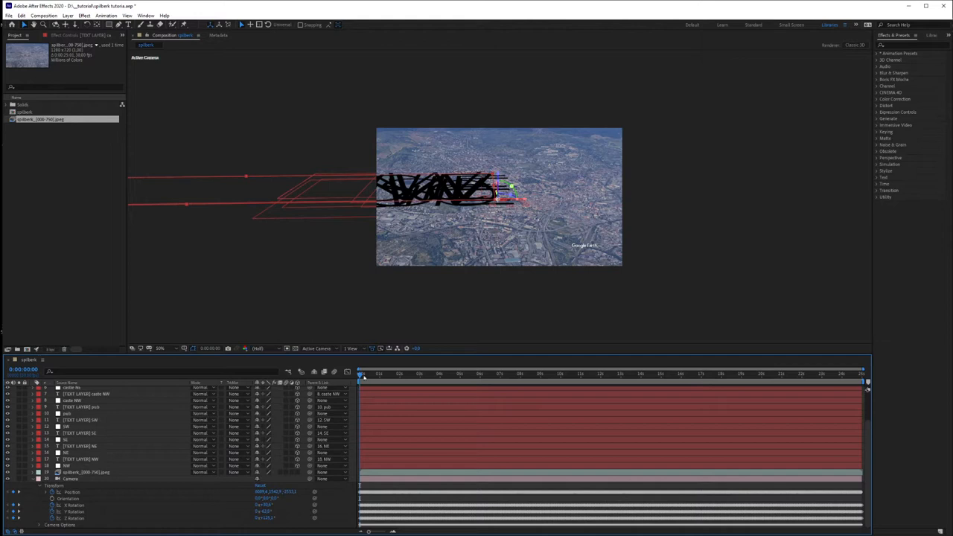
pyautogui.moveTo(361, 375); pyautogui.dragTo(415, 375)
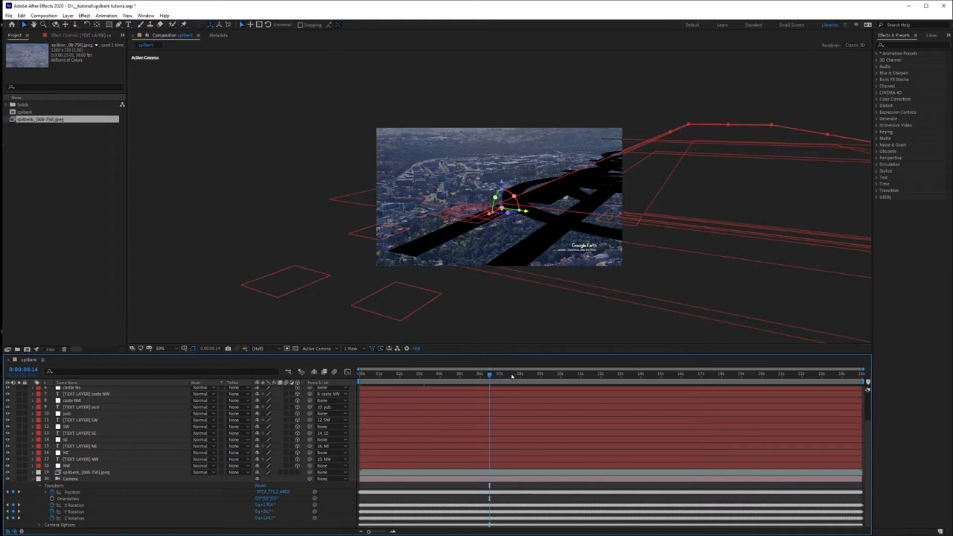
pyautogui.moveTo(490, 376); pyautogui.dragTo(460, 376)
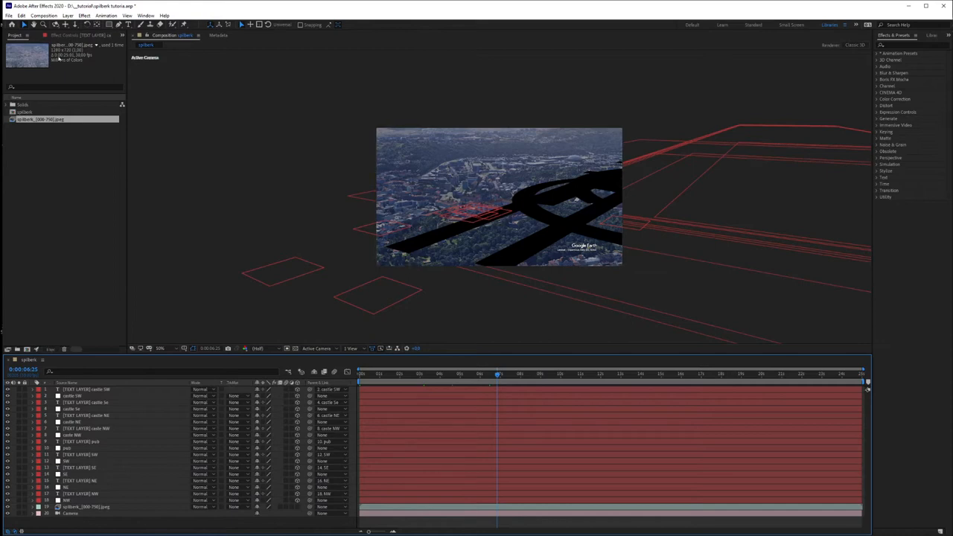
pyautogui.click(8, 15)
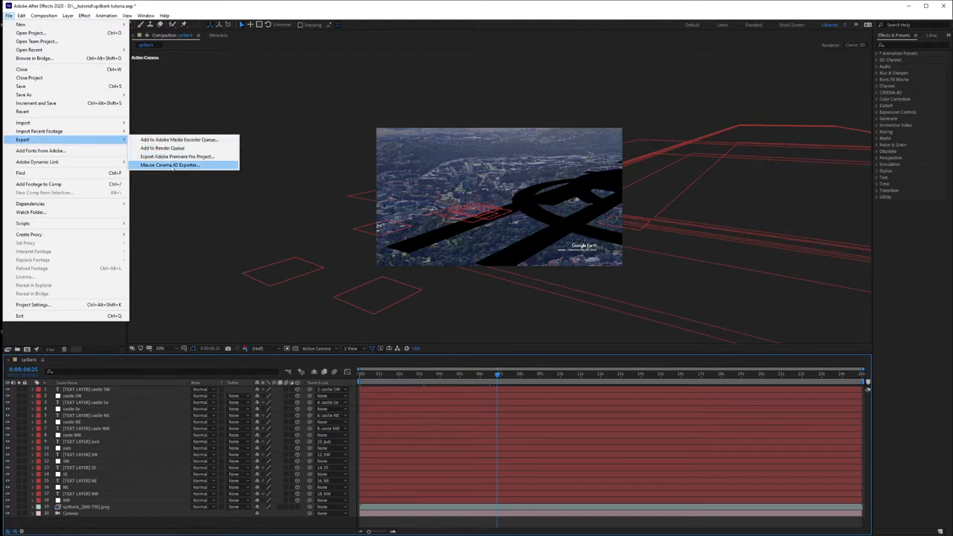
# Step: Export the spilberk comp to Cinema 4D, past the 2D-layer warning, preserving editable text
pyautogui.click(169, 164)
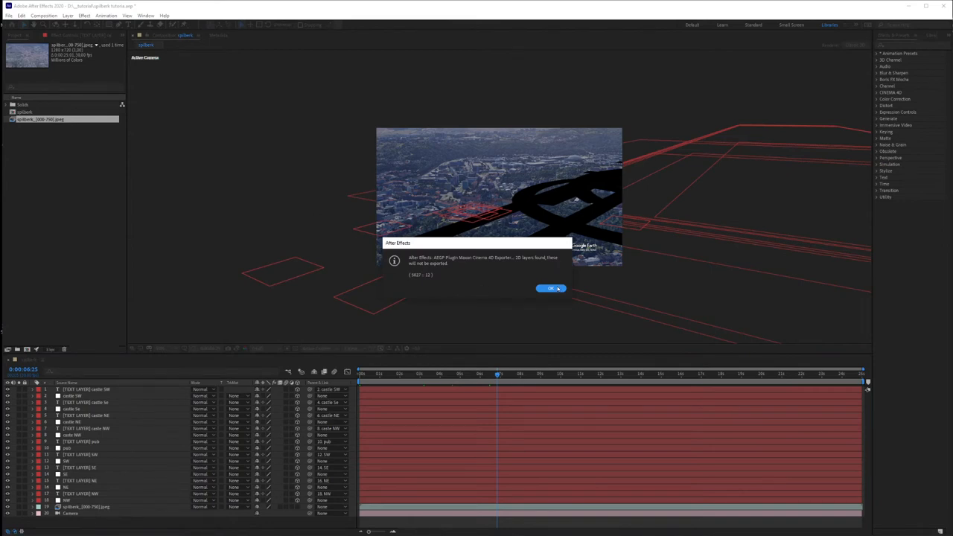
pyautogui.click(550, 289)
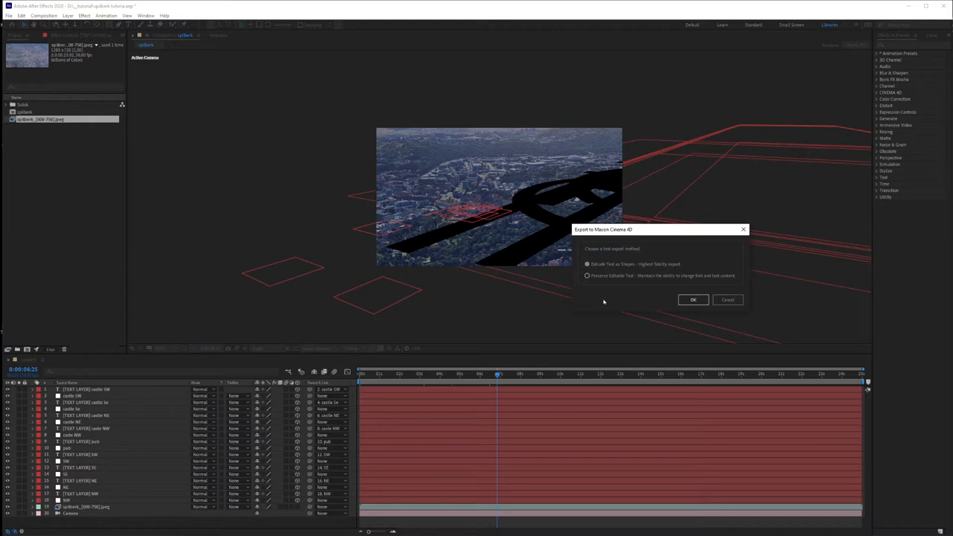
pyautogui.click(587, 276)
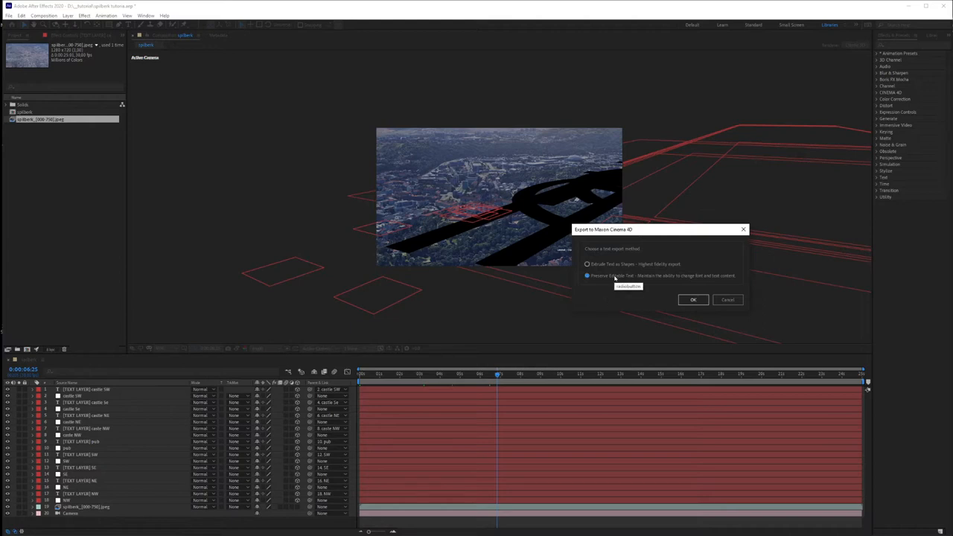
pyautogui.moveTo(641, 288)
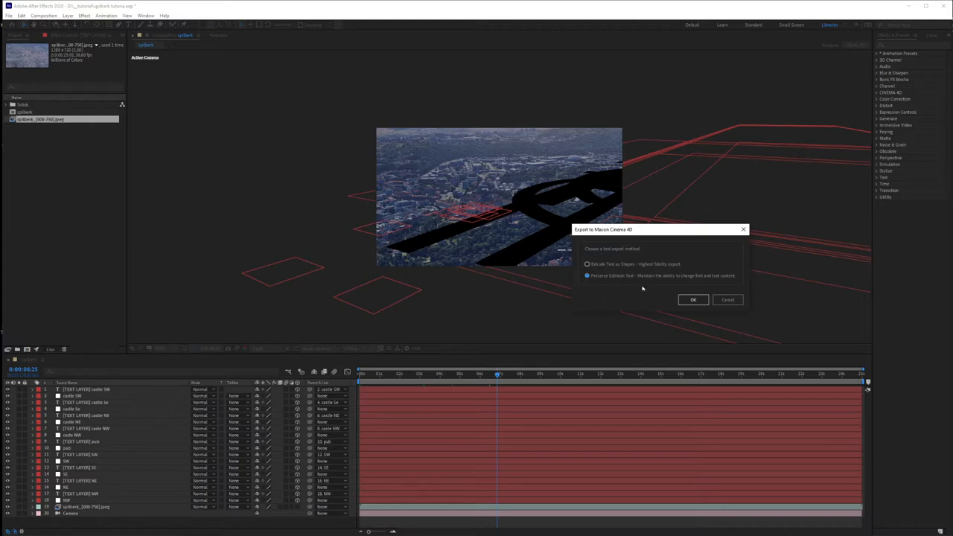
pyautogui.moveTo(647, 289)
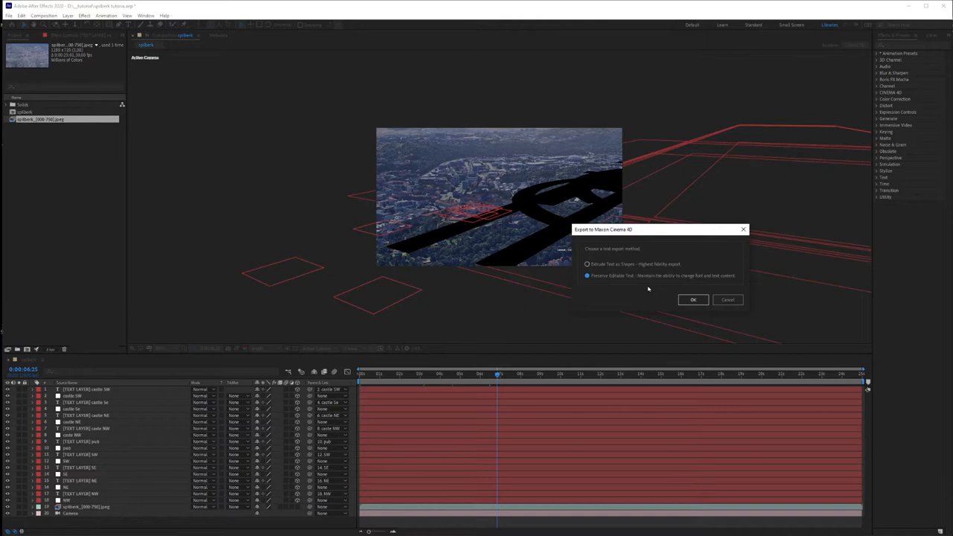
pyautogui.moveTo(573, 191)
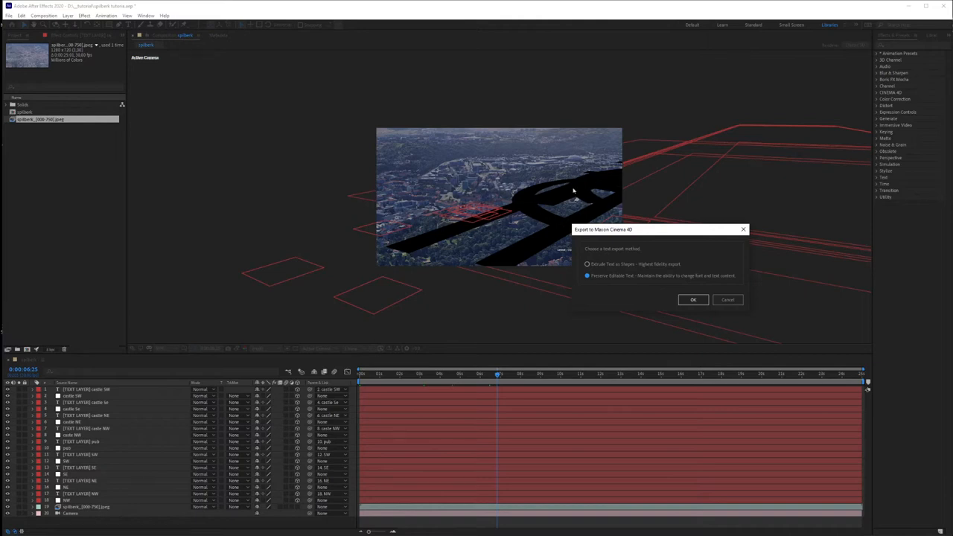
pyautogui.moveTo(571, 211)
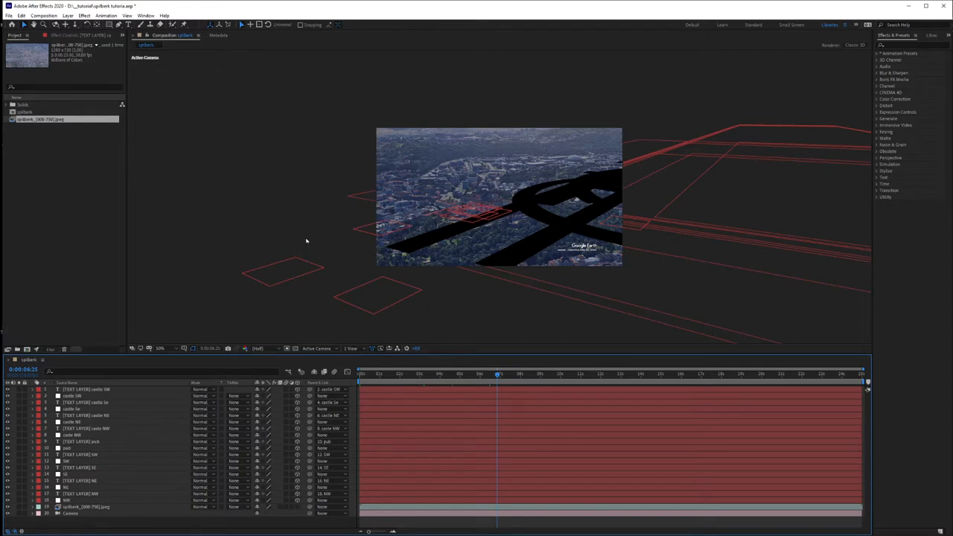
pyautogui.moveTo(836, 312)
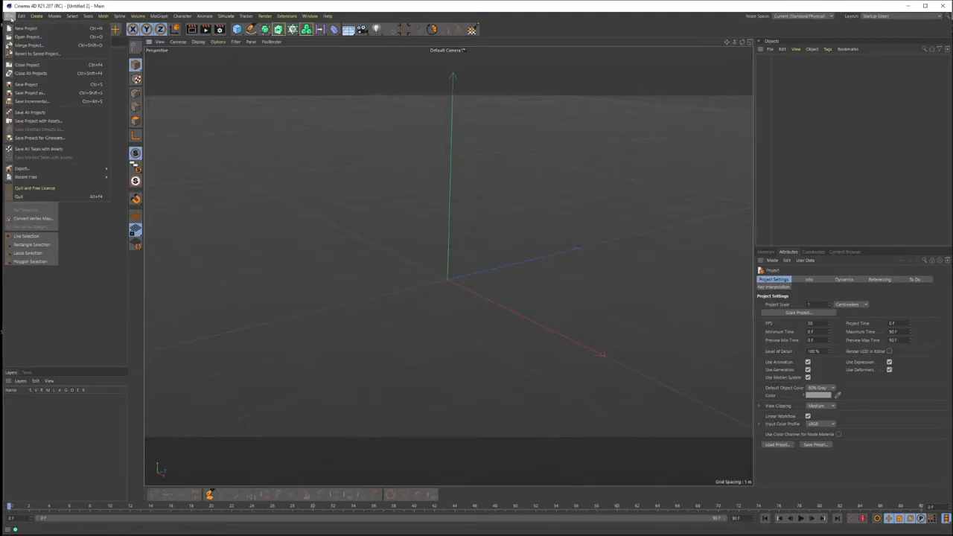
# Step: Open the exported spilberk.c4d project in Cinema 4D
pyautogui.click(28, 36)
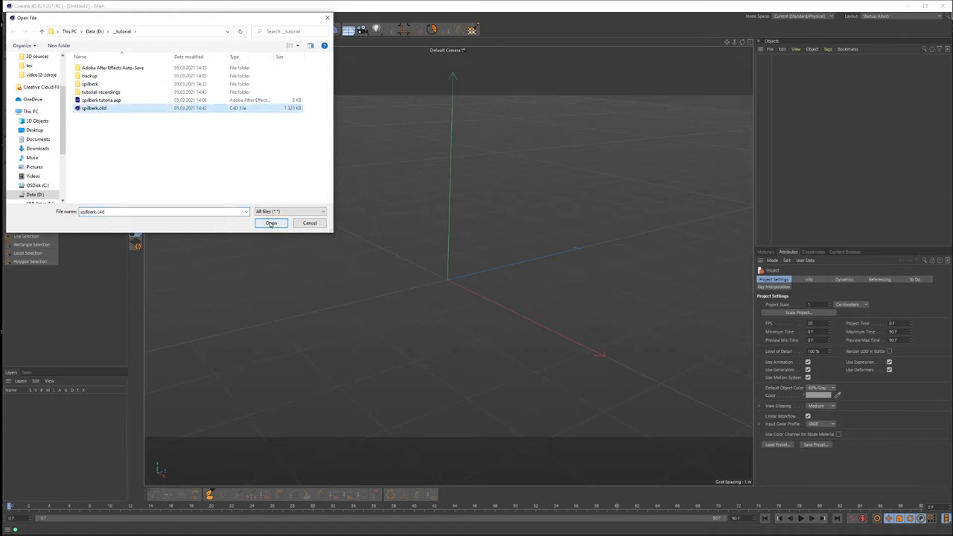
pyautogui.click(271, 223)
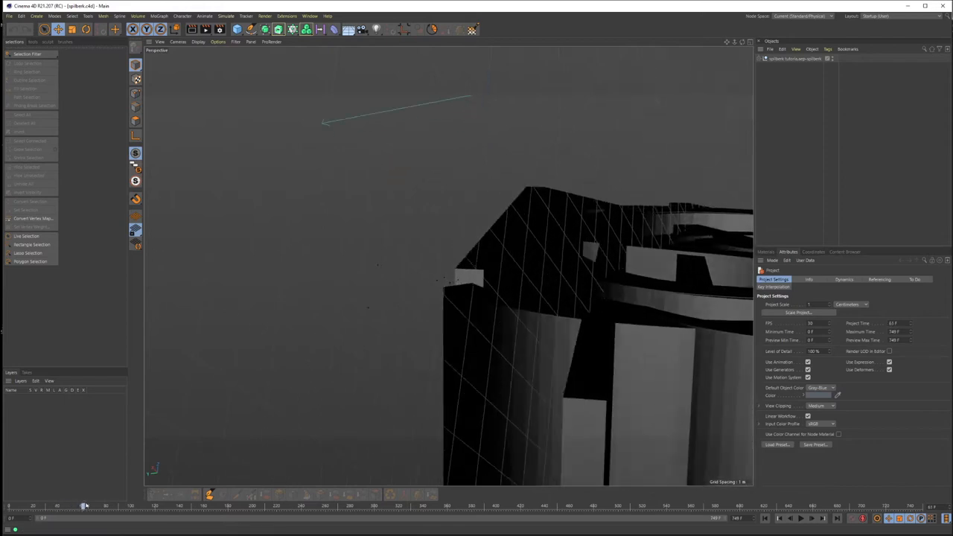
# Step: Zoom out, expand the spilberk and castle NW groups, and select castle NW's Extrude object
pyautogui.moveTo(84, 507); pyautogui.dragTo(11, 506)
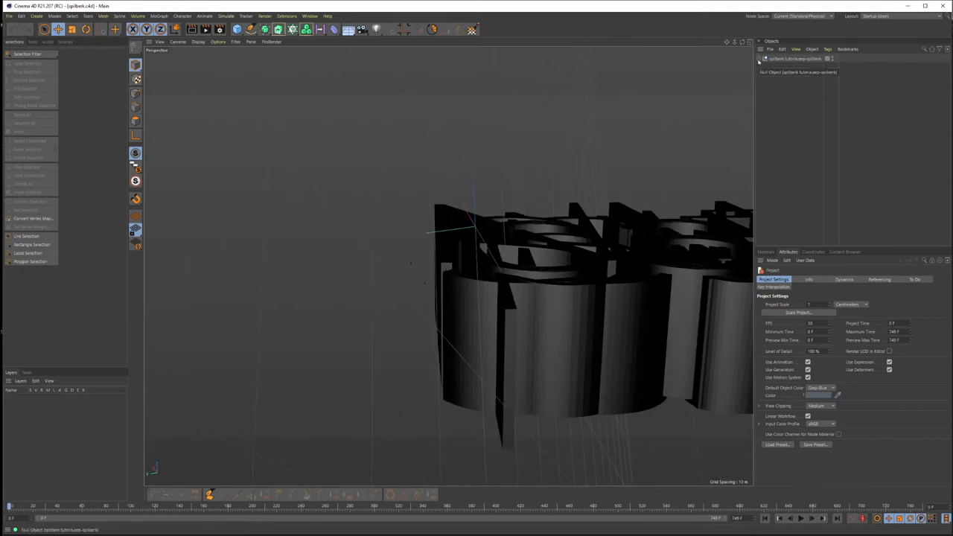
pyautogui.click(761, 58)
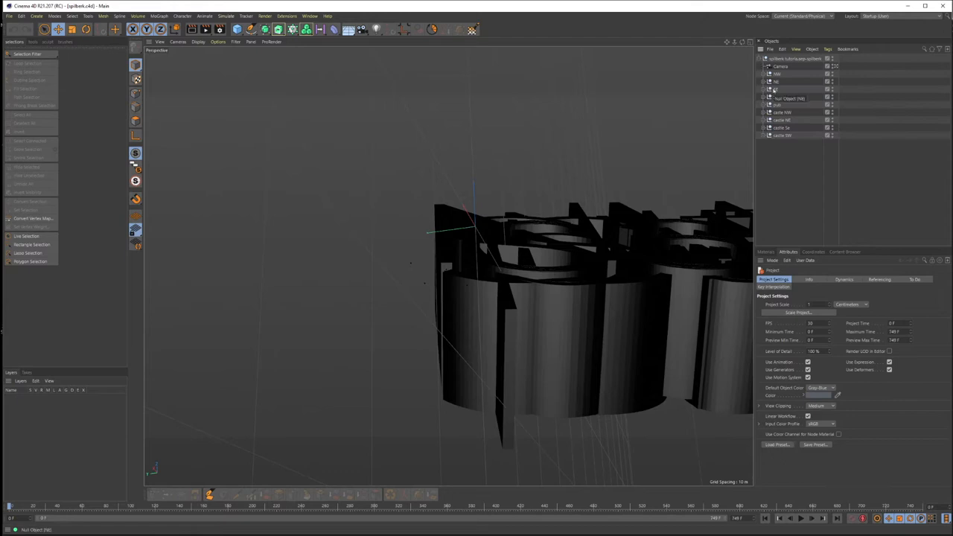
pyautogui.click(782, 113)
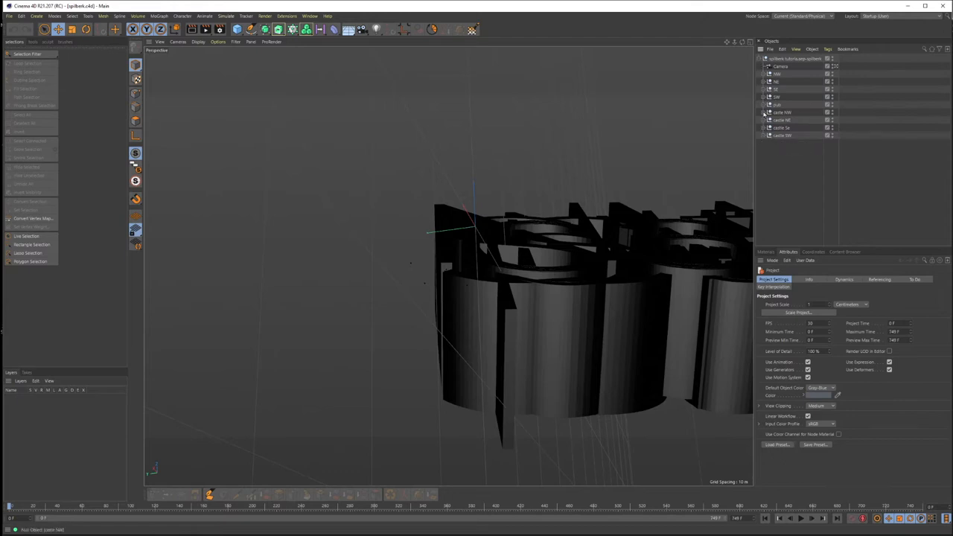
pyautogui.click(763, 119)
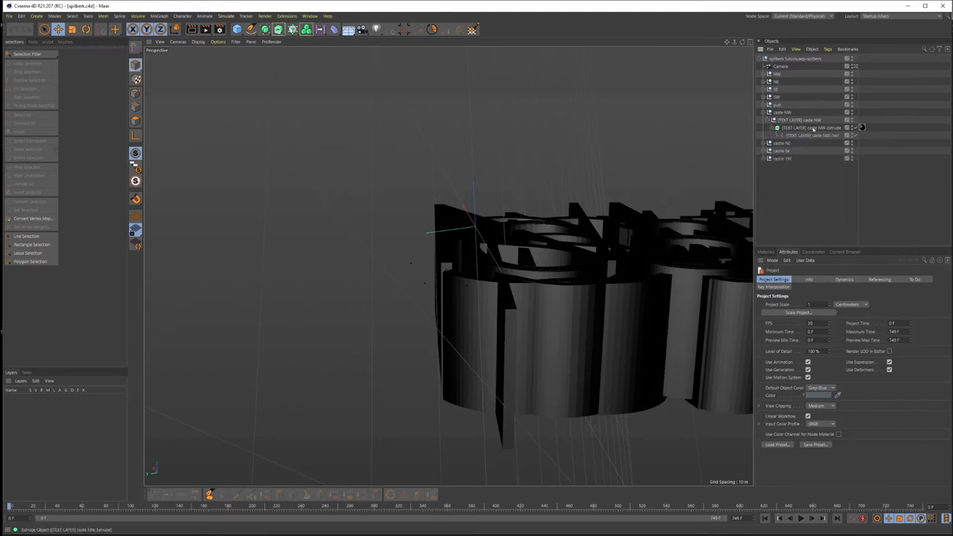
pyautogui.click(812, 128)
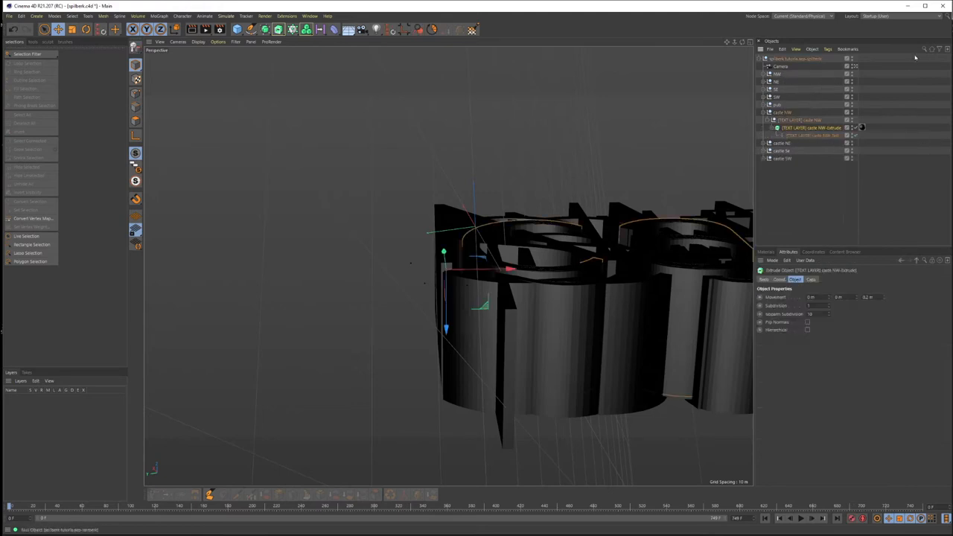
# Step: Filter the Object Manager by name, then list the Camera, compass and castle nulls
pyautogui.click(925, 49)
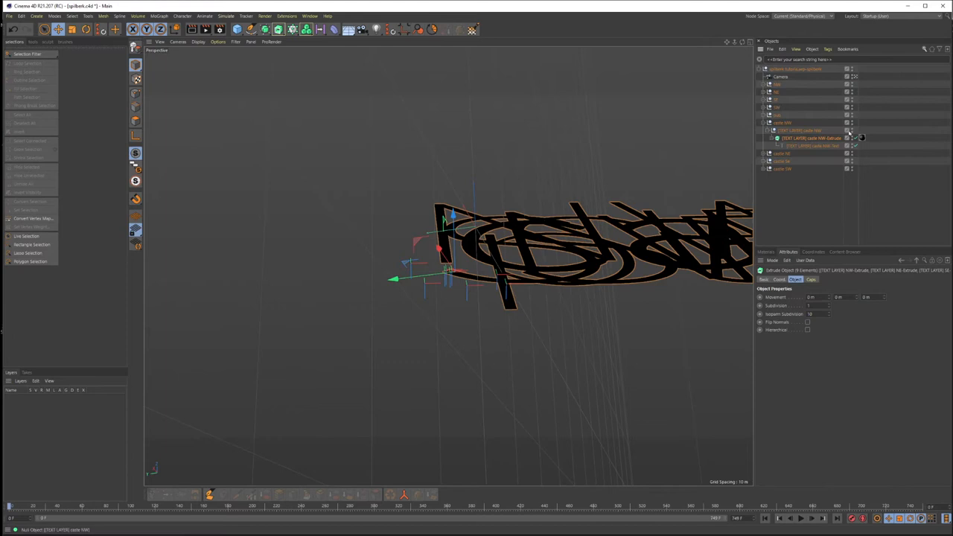
pyautogui.click(808, 146)
pyautogui.write('Tex')
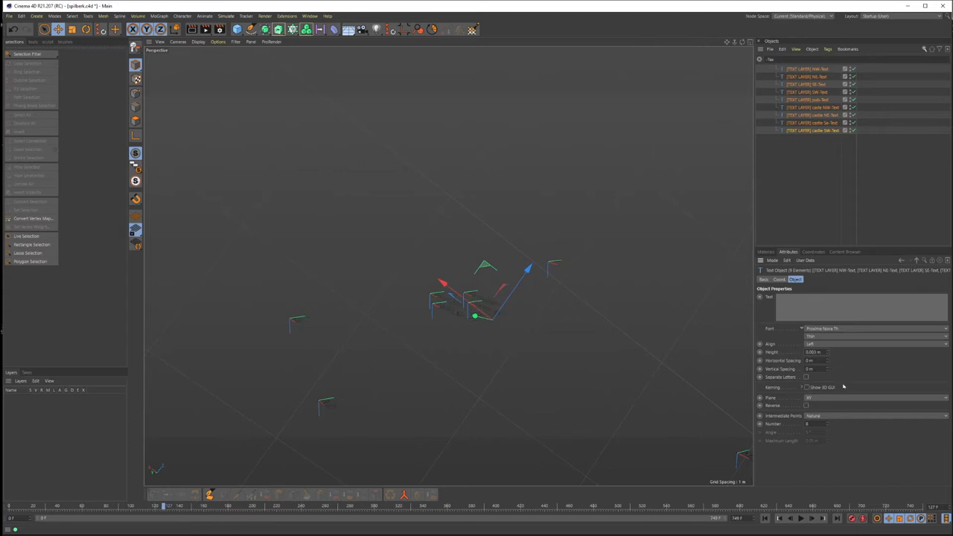
pyautogui.click(874, 336)
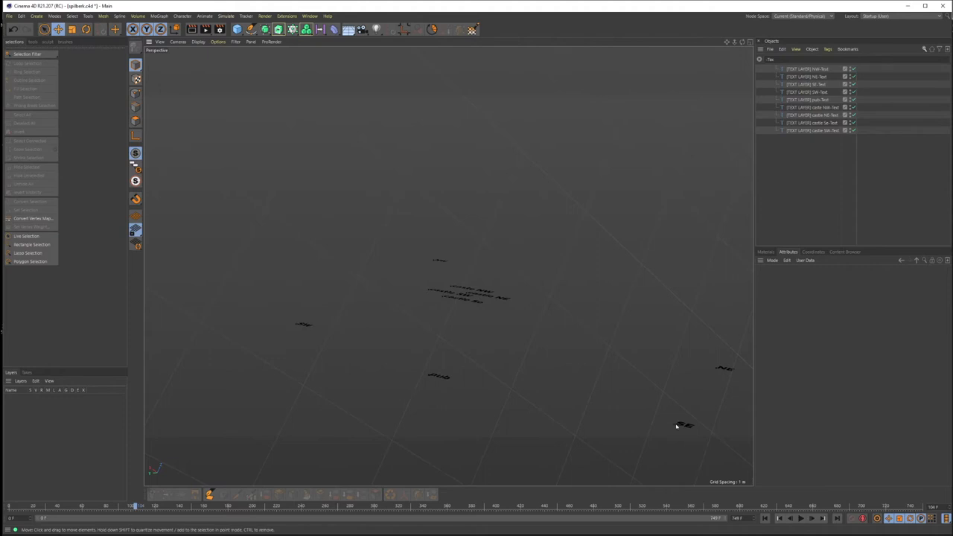
pyautogui.moveTo(657, 345)
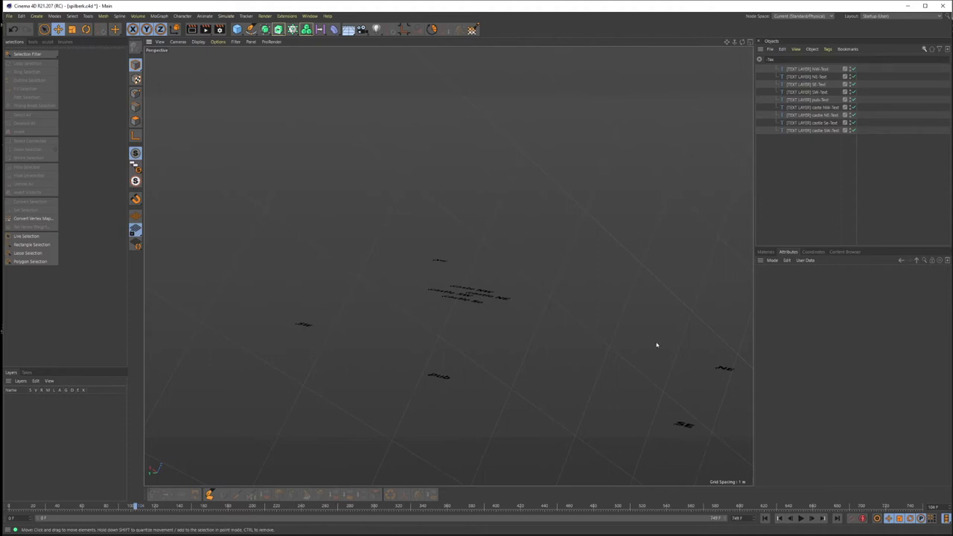
pyautogui.moveTo(414, 262)
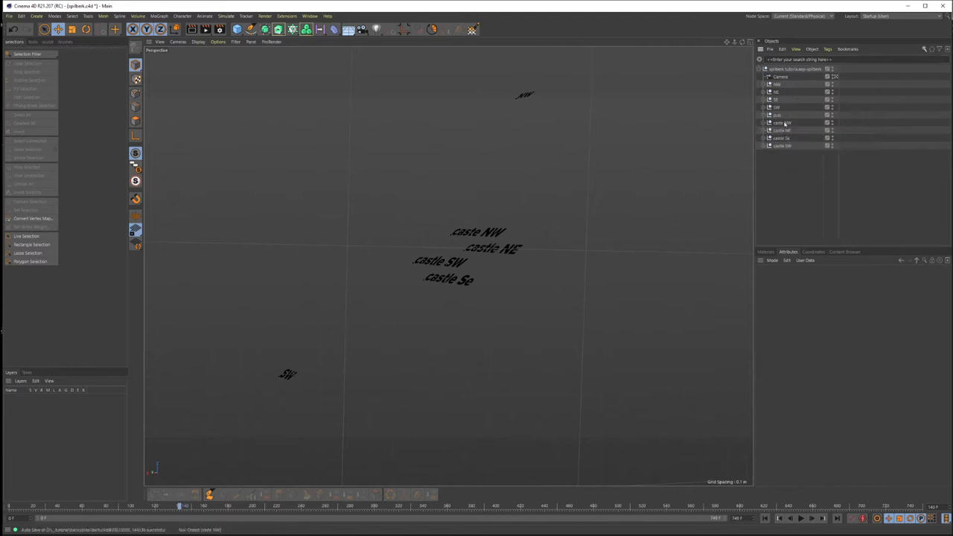
# Step: Give the four castle nulls an orange display colour and draw them as crosses
pyautogui.click(782, 138)
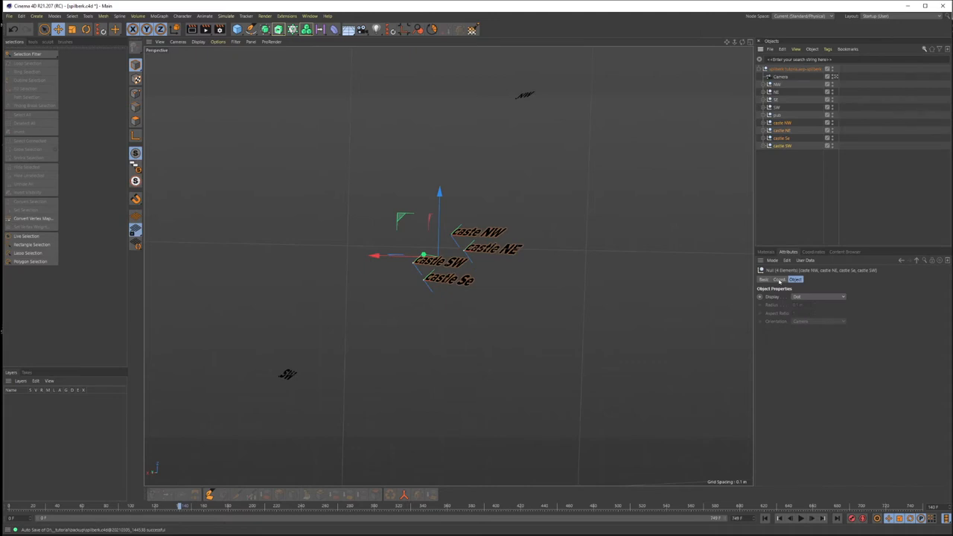
pyautogui.click(764, 279)
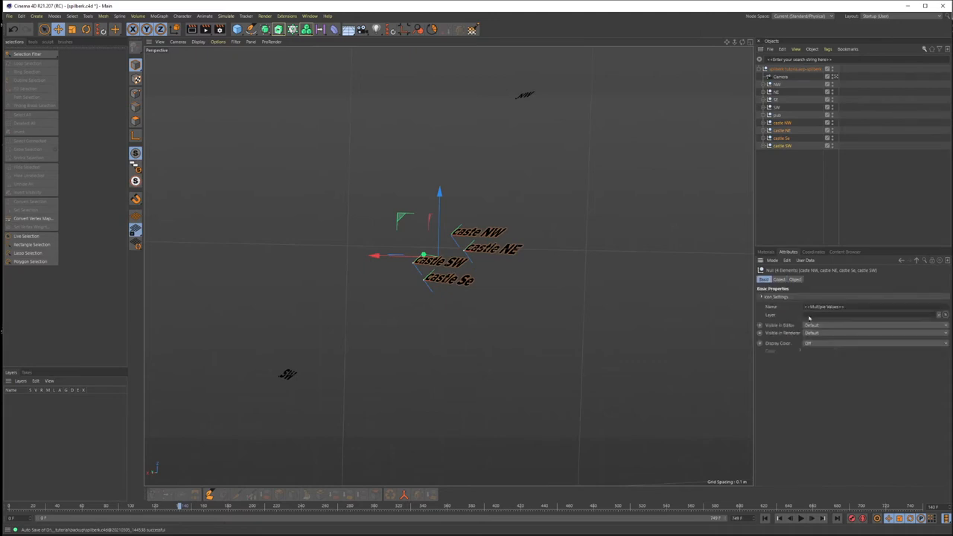
pyautogui.click(875, 343)
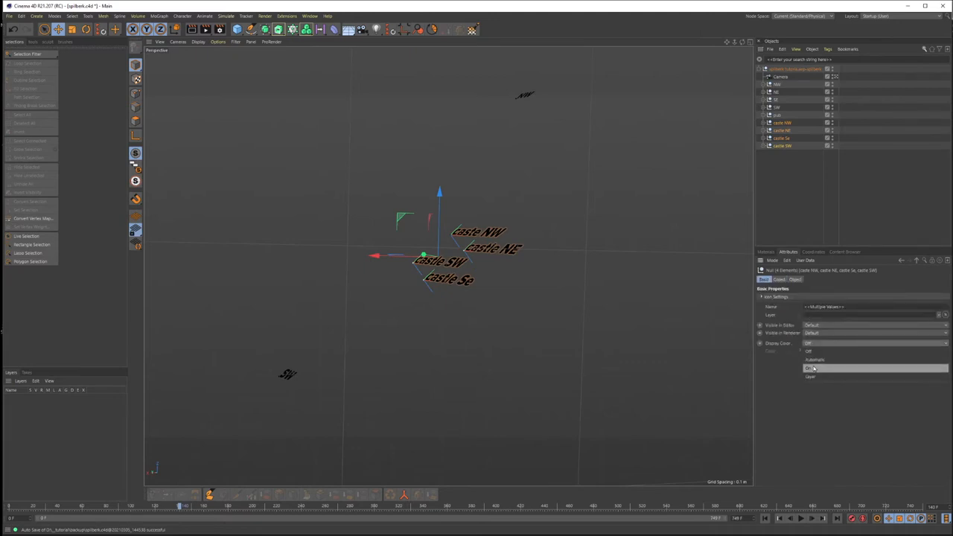
pyautogui.click(812, 368)
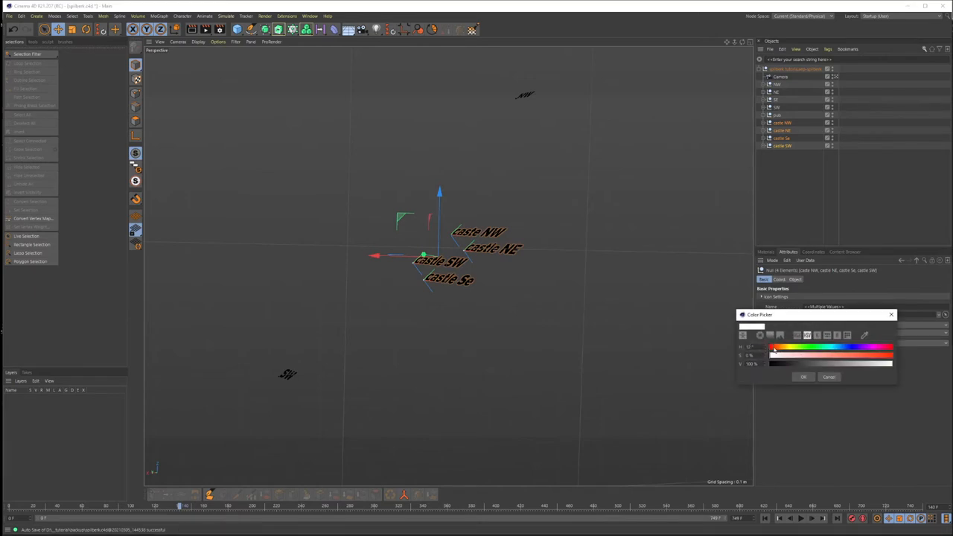
pyautogui.click(803, 377)
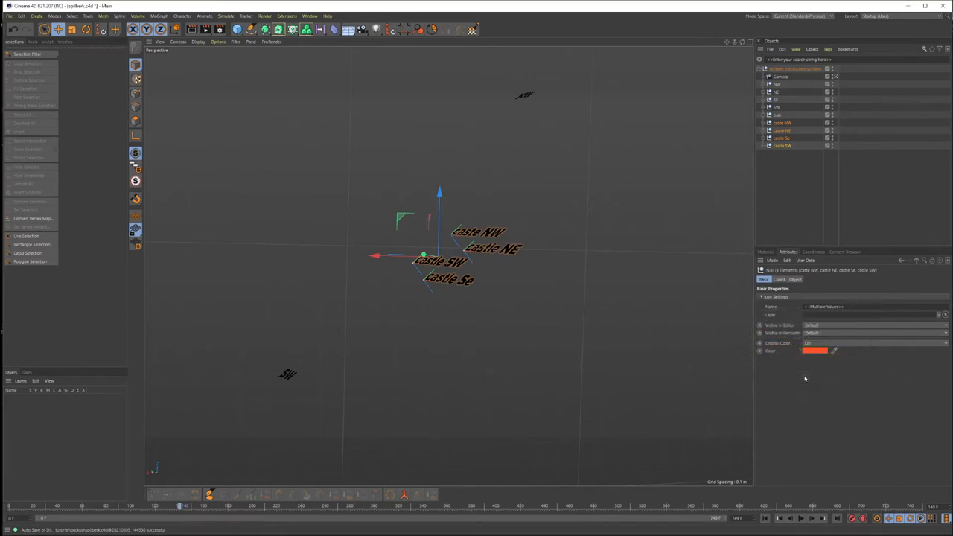
pyautogui.click(794, 280)
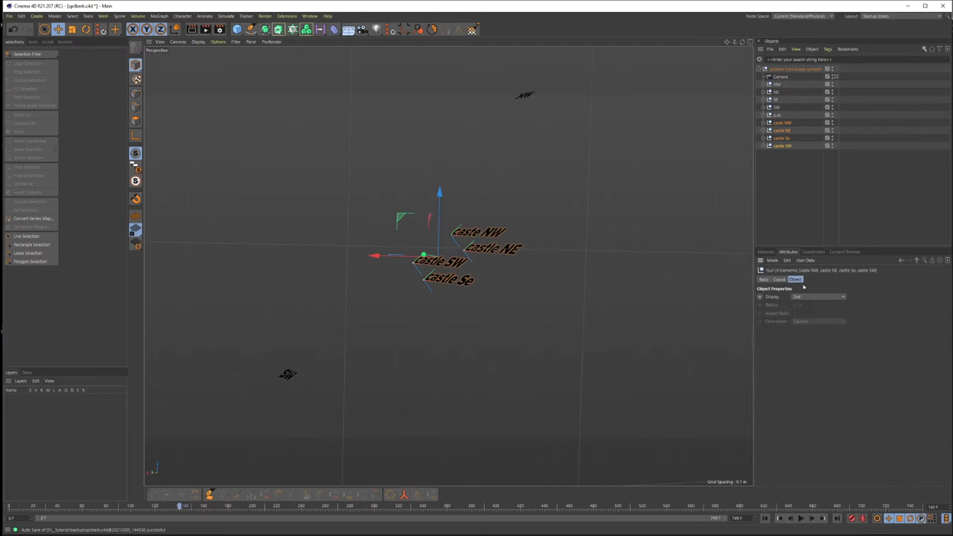
pyautogui.click(819, 296)
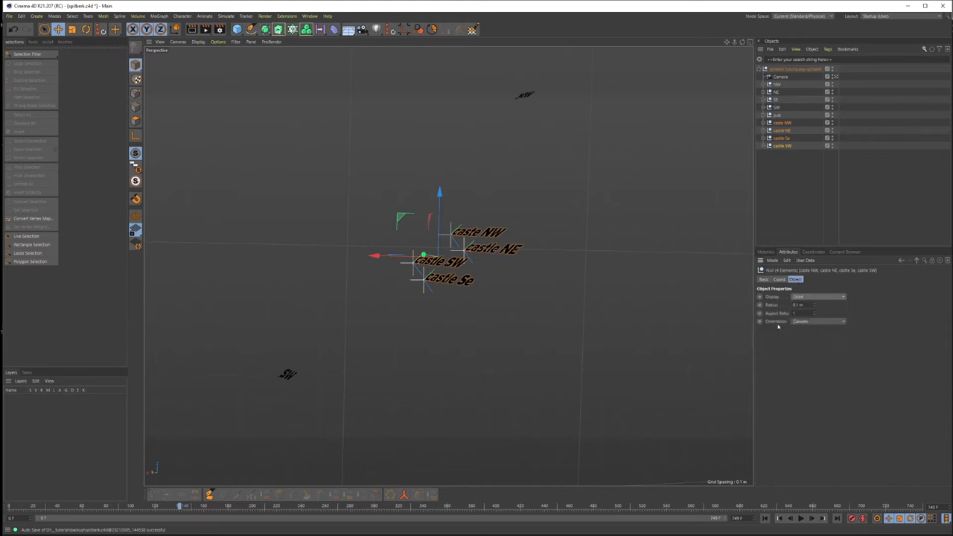
# Step: Draw the NW, NE, SE and SW nulls as circles with a custom display colour
pyautogui.click(777, 84)
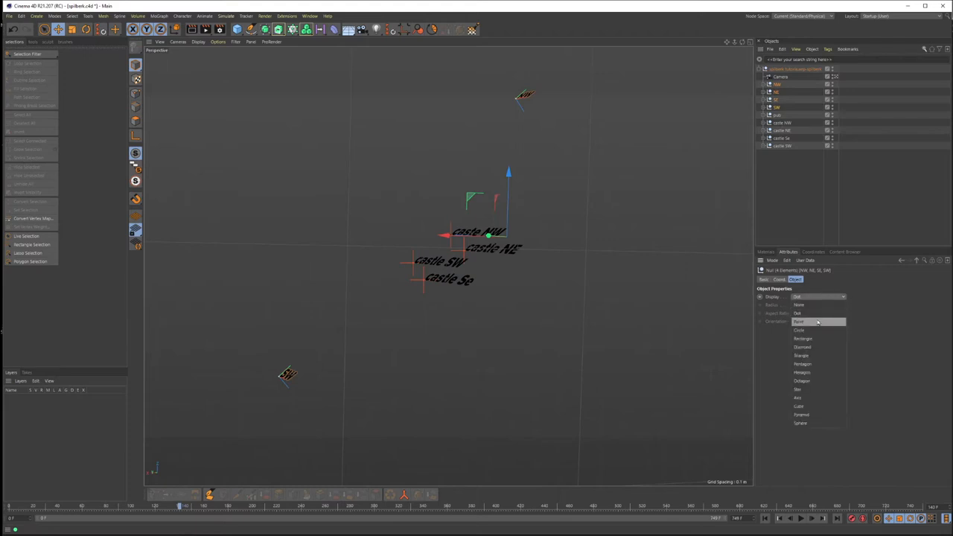
pyautogui.click(801, 322)
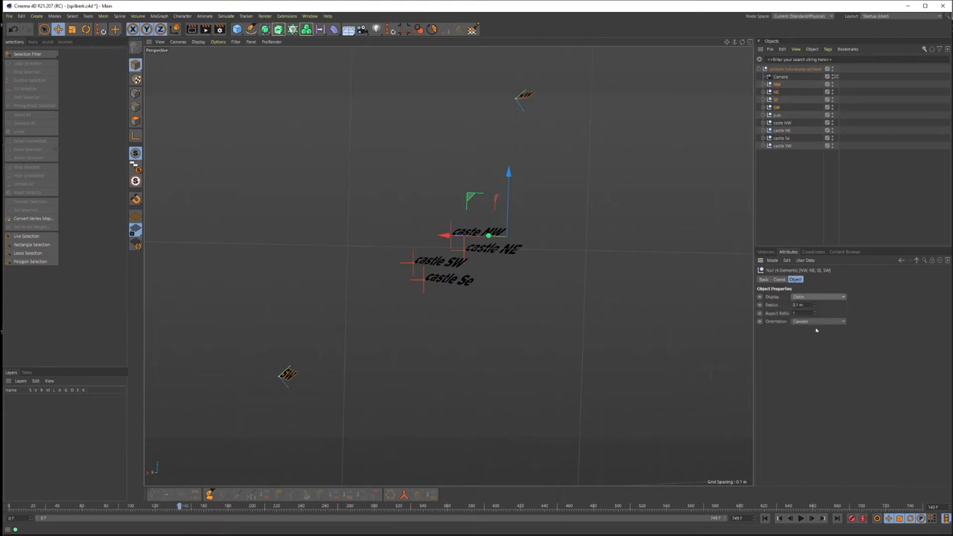
pyautogui.click(764, 279)
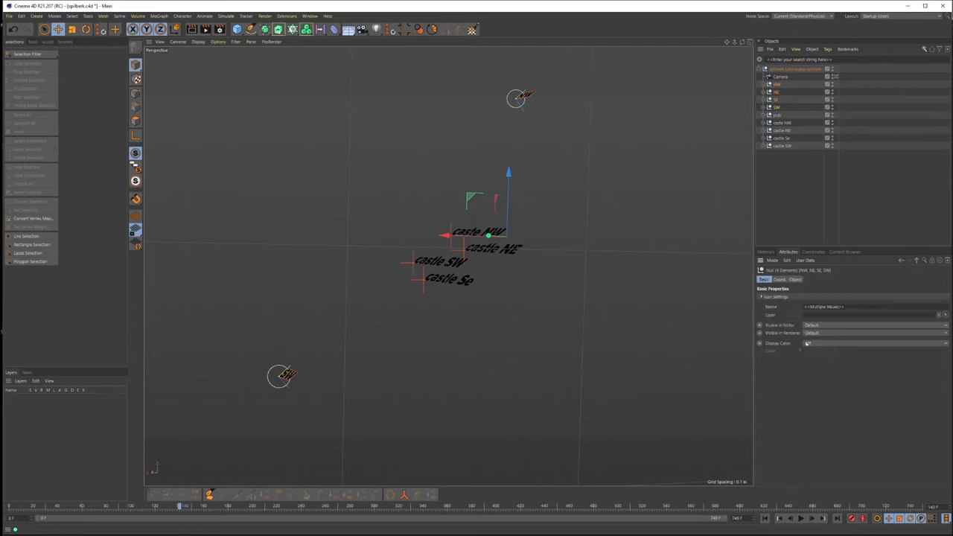
pyautogui.click(875, 344)
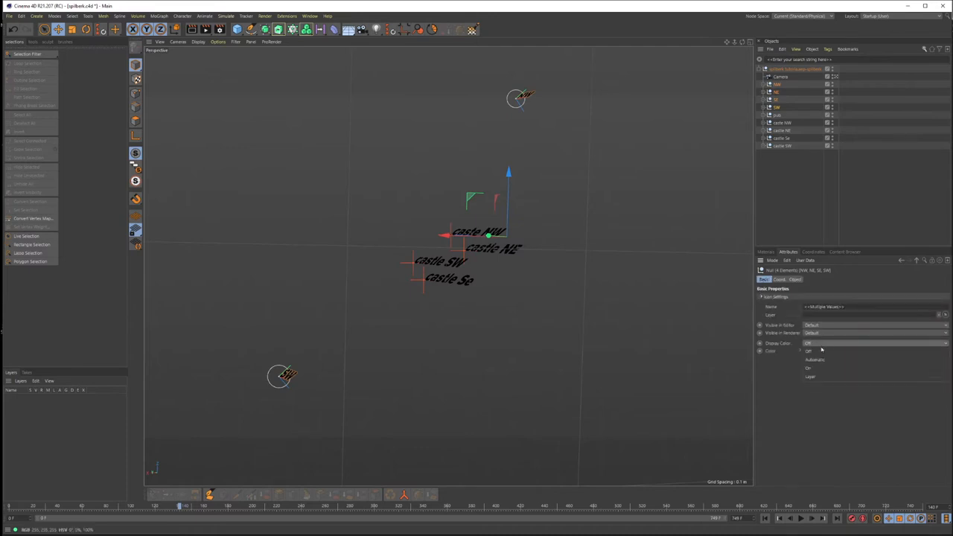
pyautogui.click(809, 351)
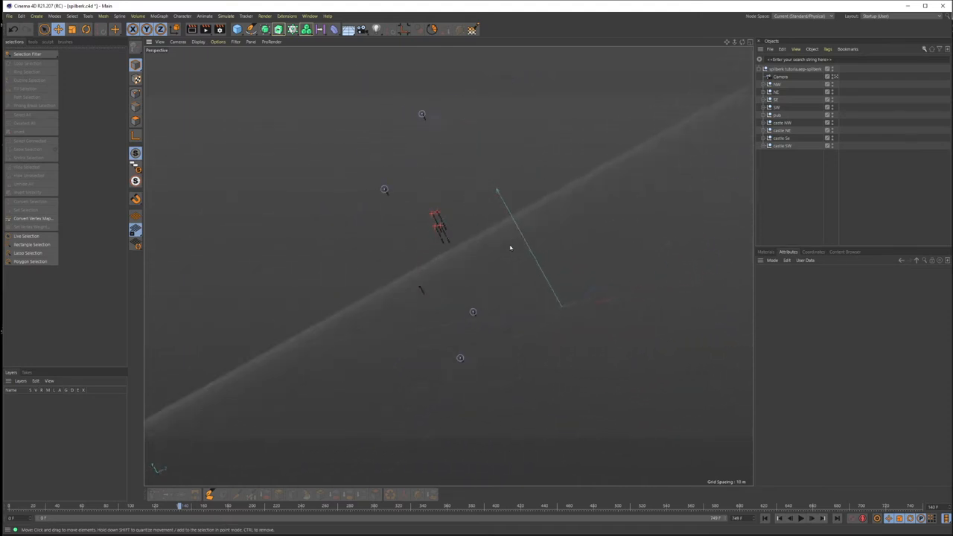
# Step: Show the spilberk null's Coord tab, then select the NW null to read its coordinates
pyautogui.click(795, 68)
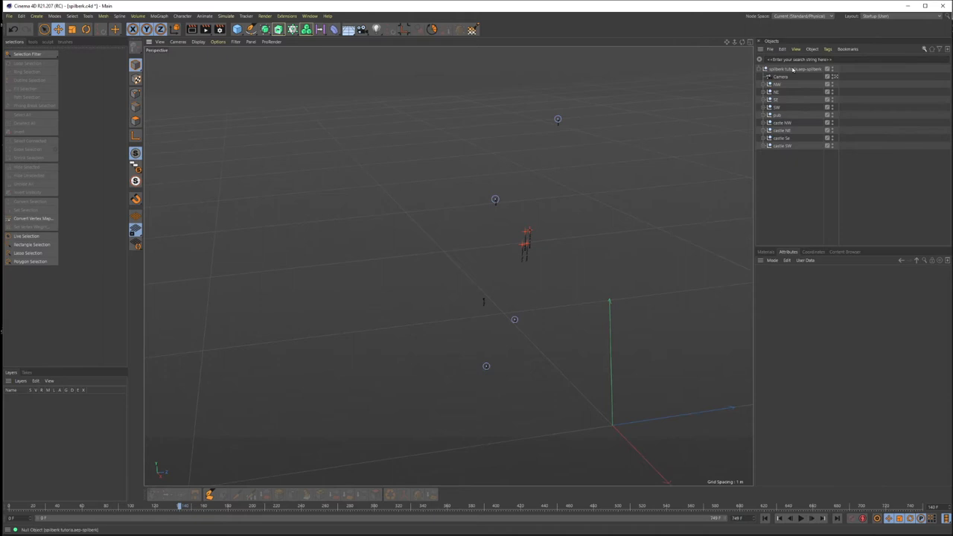
pyautogui.click(794, 68)
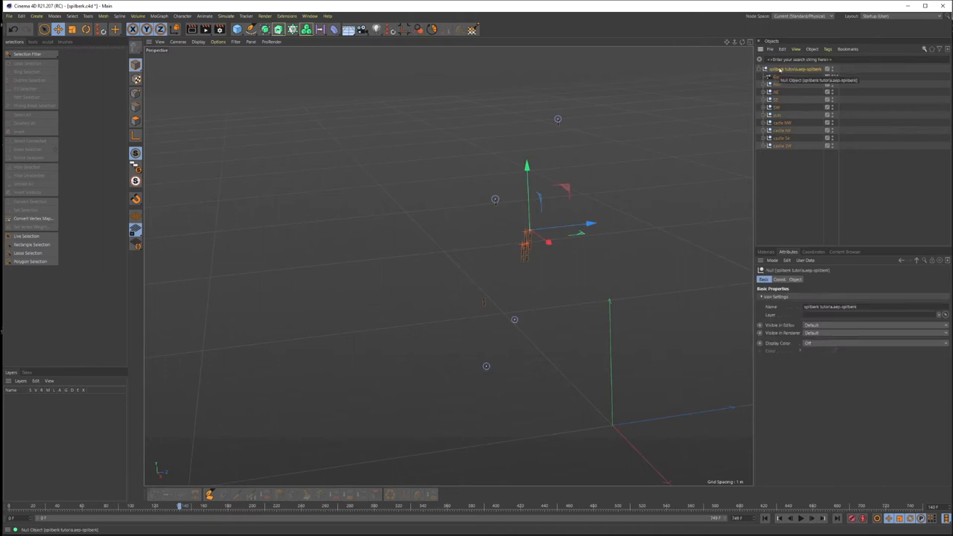
pyautogui.click(762, 69)
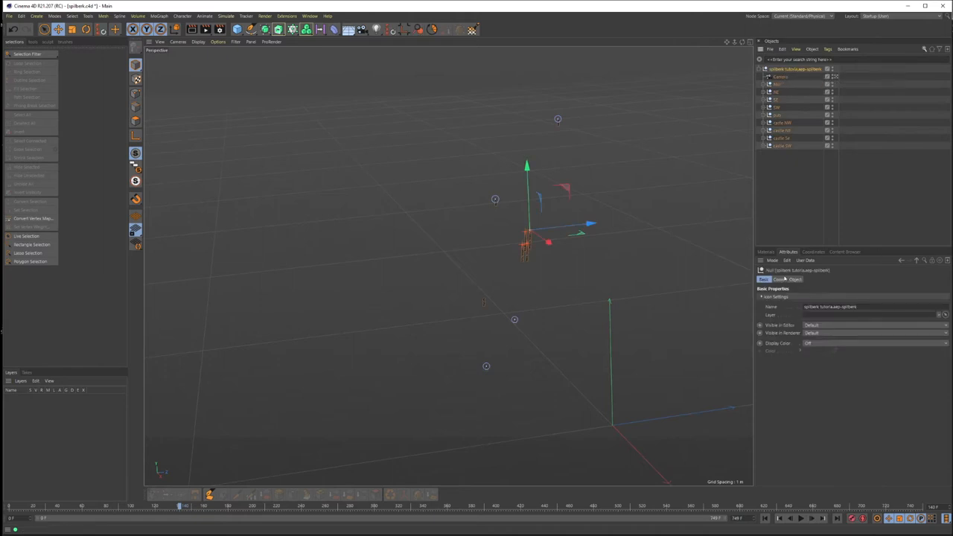
pyautogui.click(778, 279)
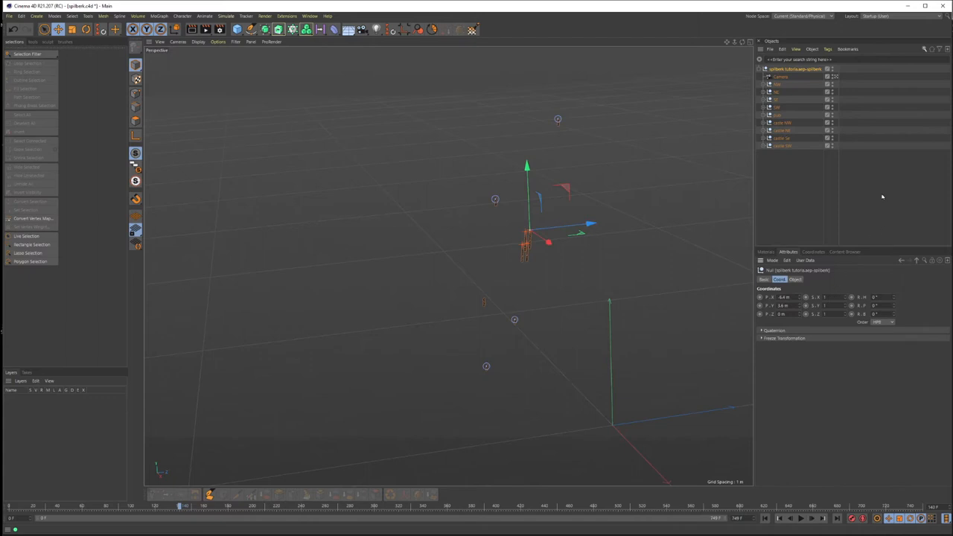
pyautogui.click(777, 84)
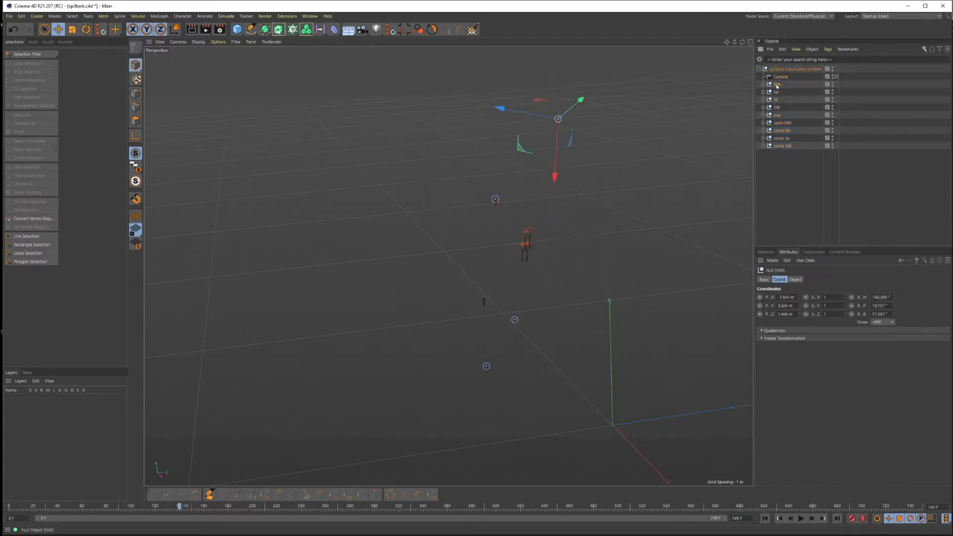
pyautogui.click(778, 84)
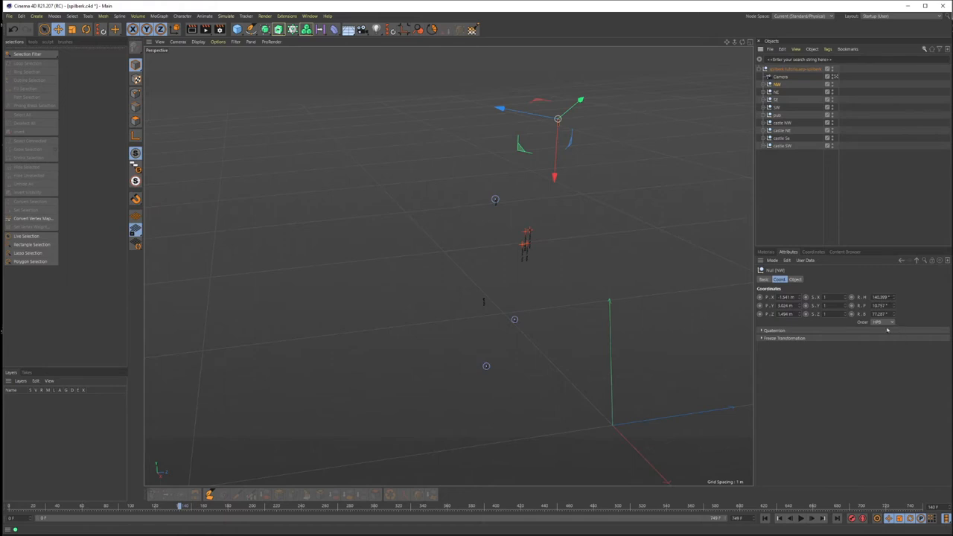
pyautogui.moveTo(920, 312)
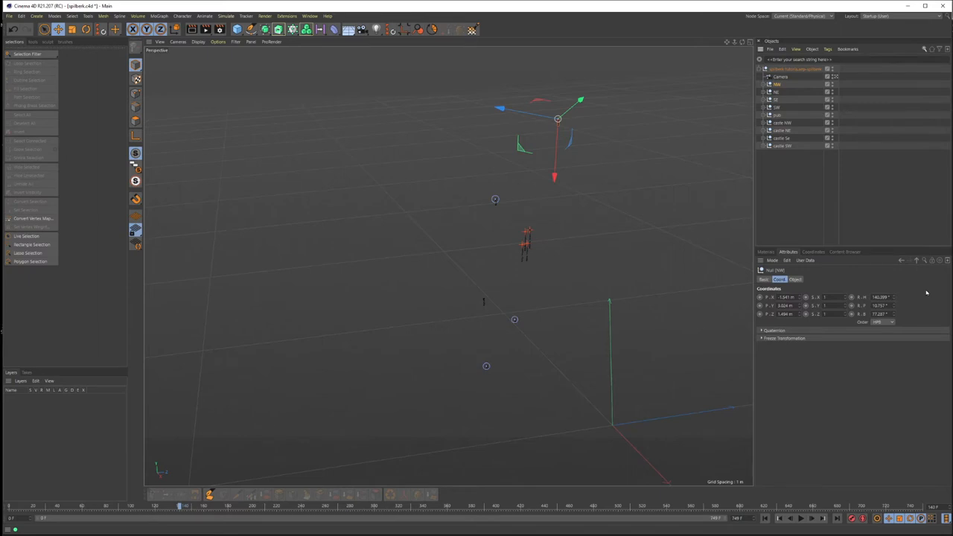
pyautogui.moveTo(680, 233)
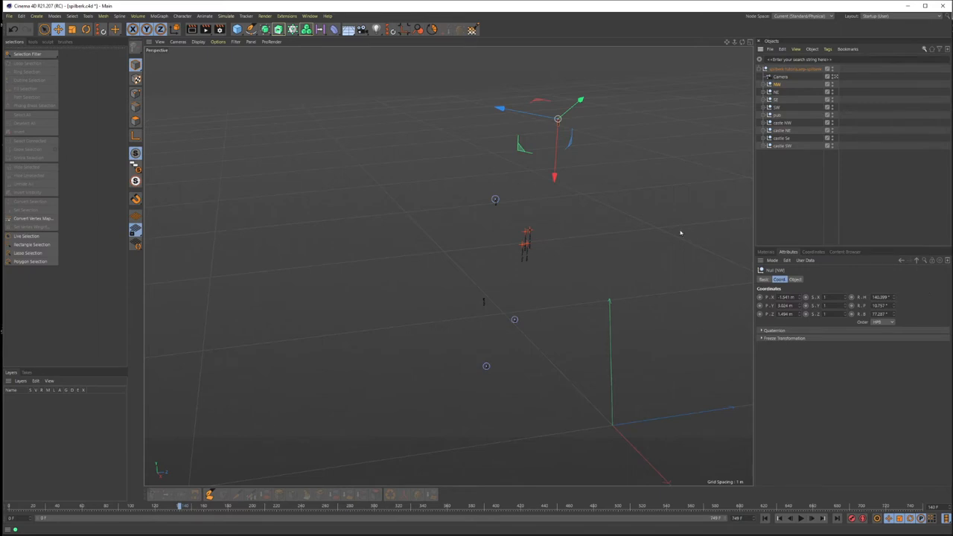
pyautogui.moveTo(236, 29)
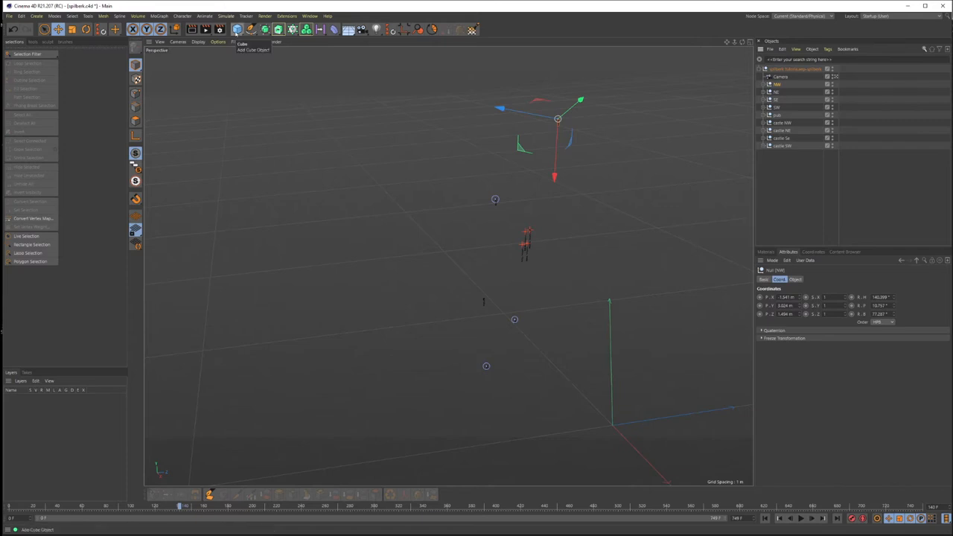
# Step: Add a cube, move it out of the NW null to top level, and select spilberk
pyautogui.click(236, 29)
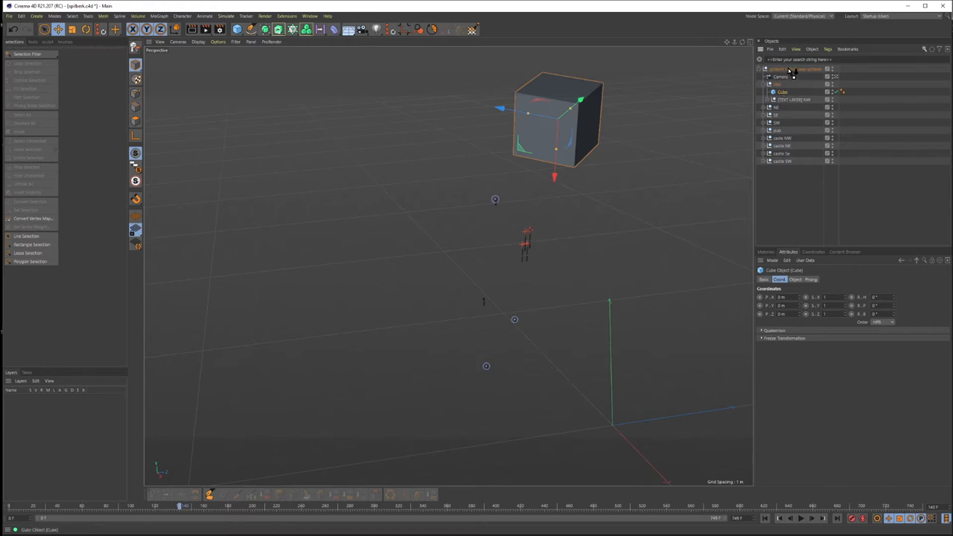
pyautogui.click(778, 69)
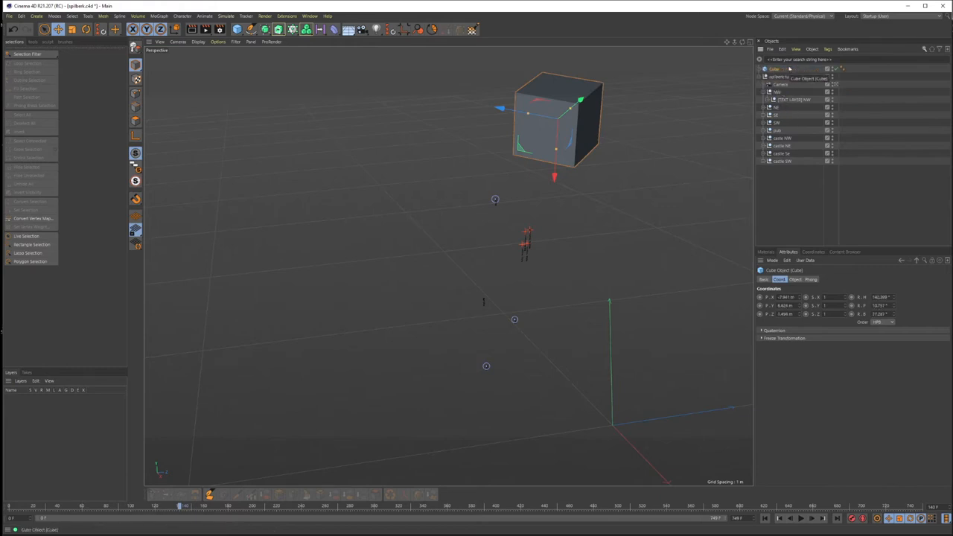
pyautogui.click(785, 69)
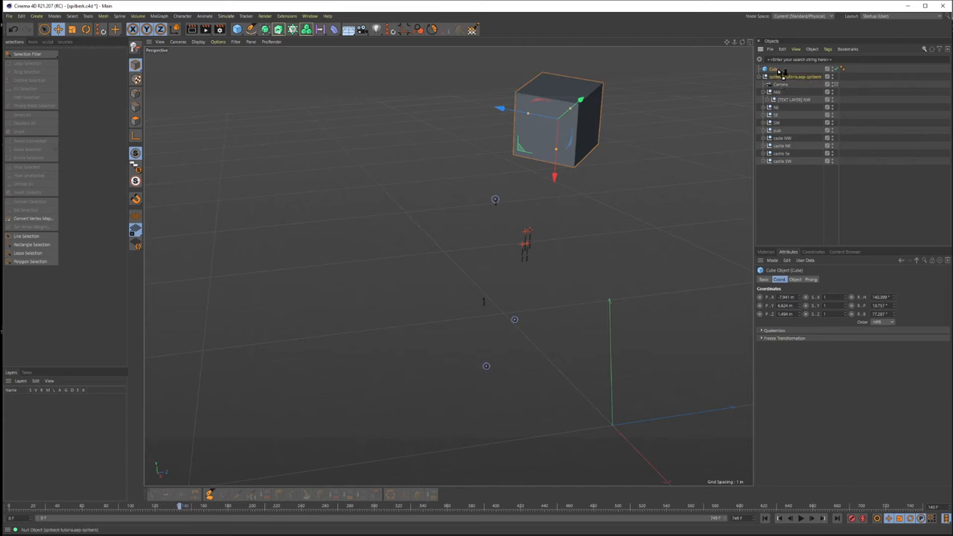
pyautogui.click(776, 69)
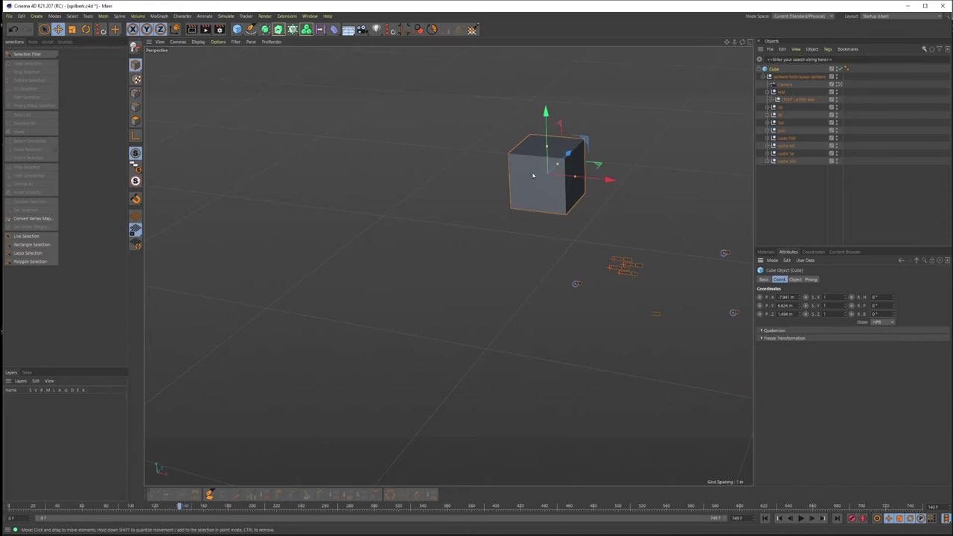
pyautogui.moveTo(621, 167)
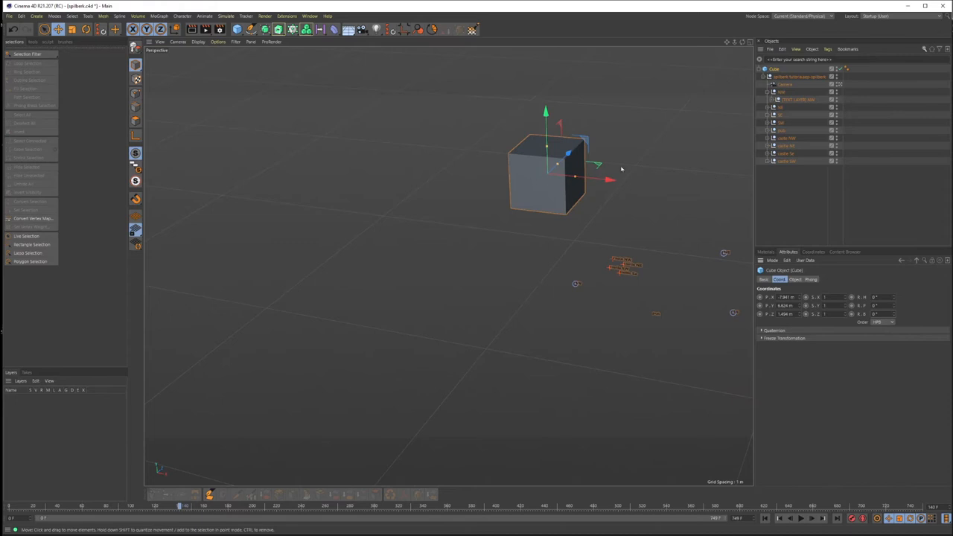
pyautogui.moveTo(596, 123)
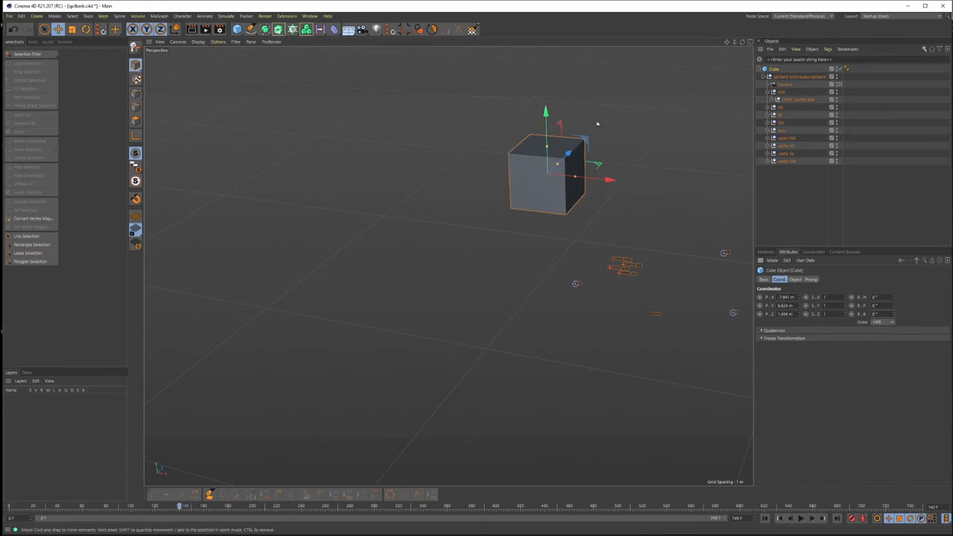
pyautogui.click(789, 77)
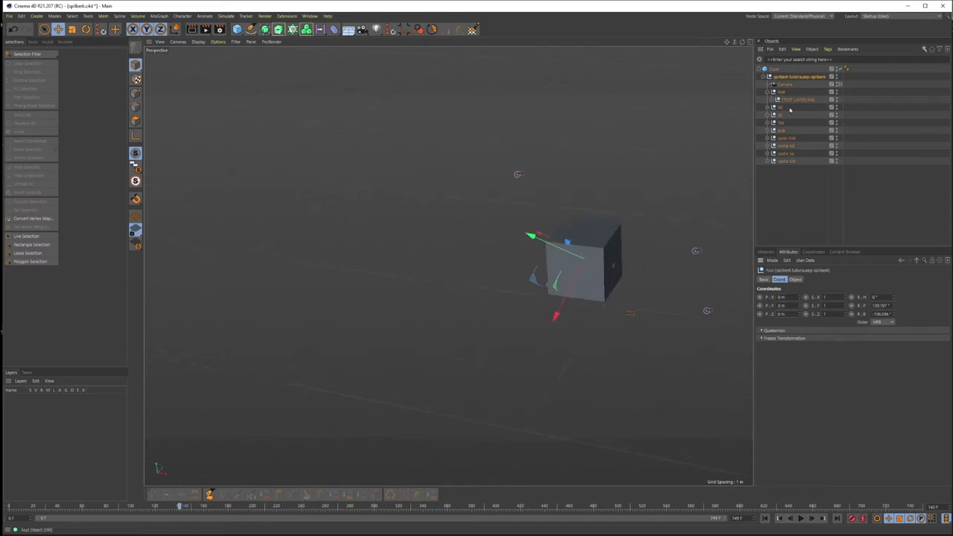
# Step: Select the test cube, check its coordinates and try rotating it in the viewport
pyautogui.click(774, 68)
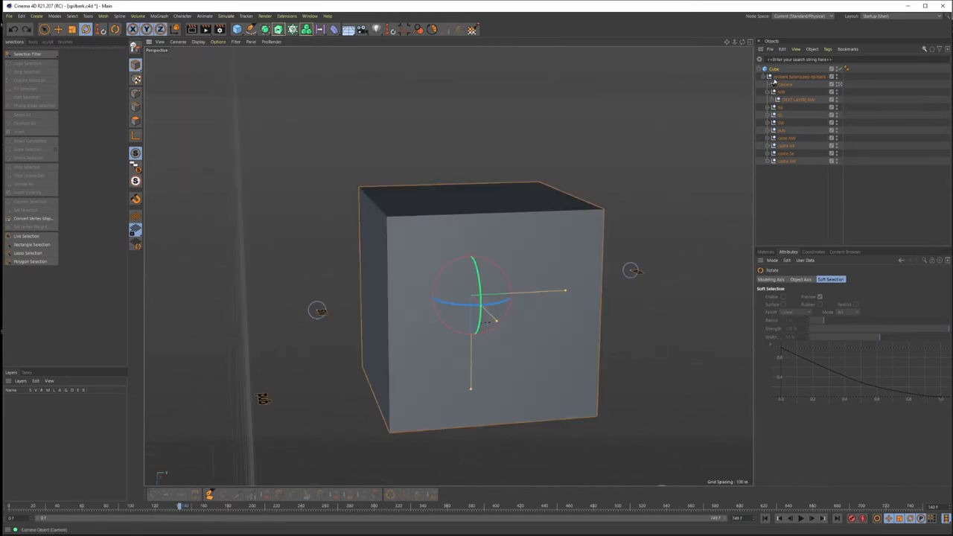
pyautogui.click(778, 280)
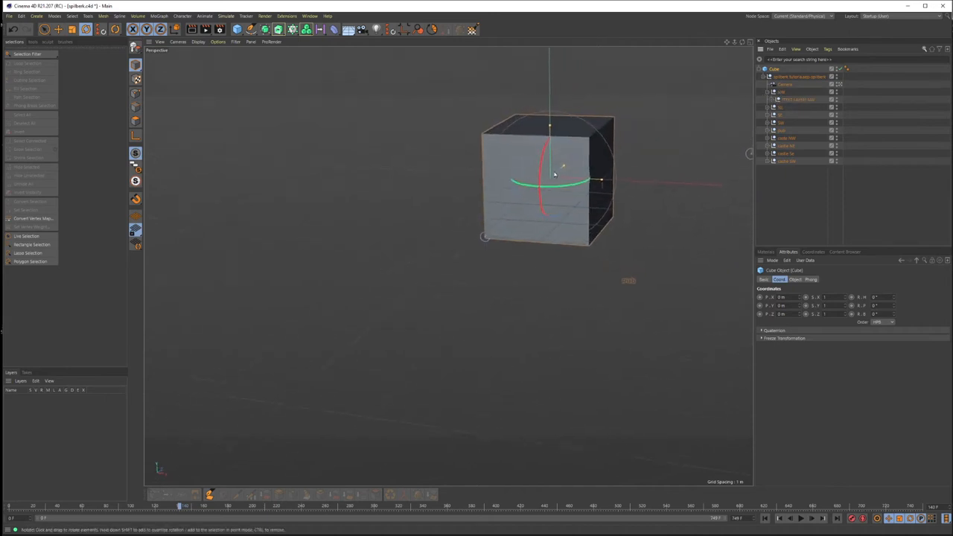
pyautogui.moveTo(551, 179); pyautogui.dragTo(506, 215)
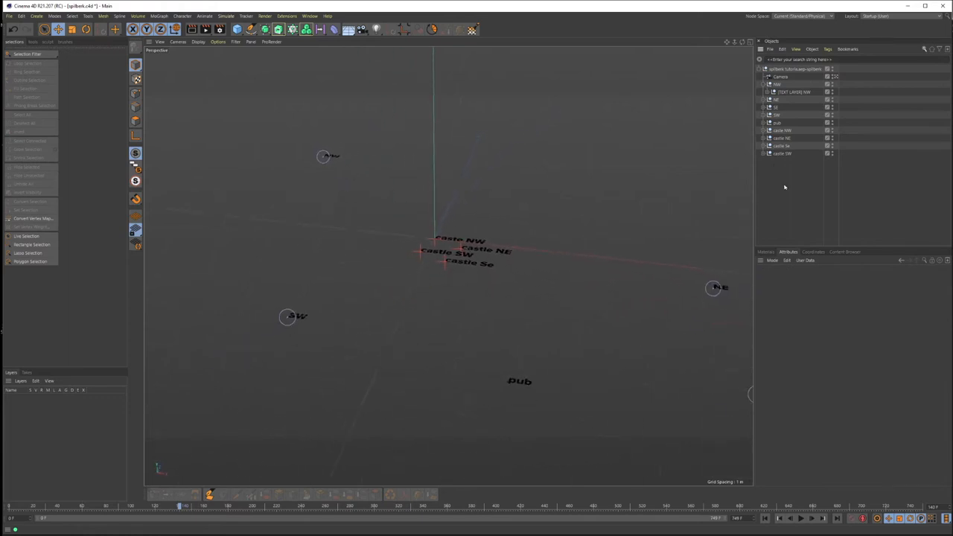
pyautogui.click(780, 76)
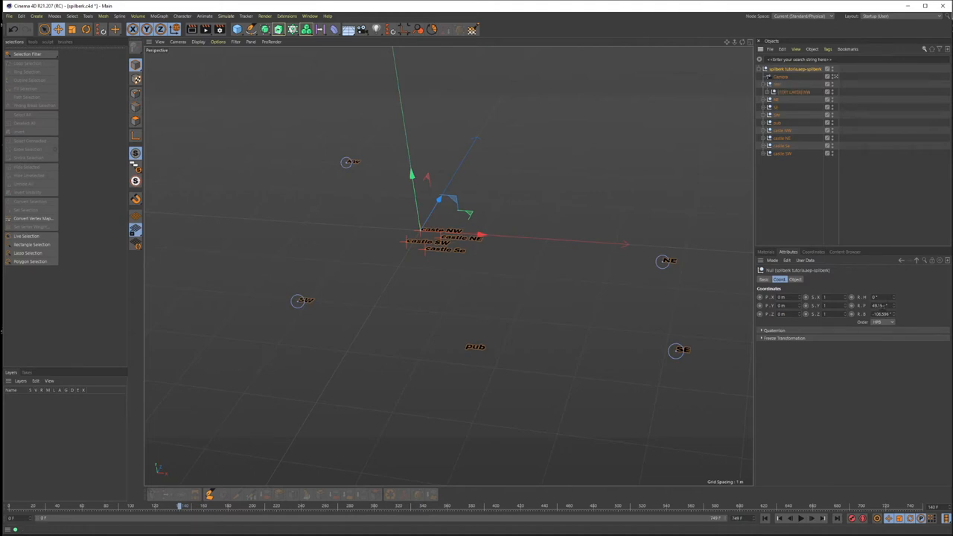
pyautogui.click(781, 76)
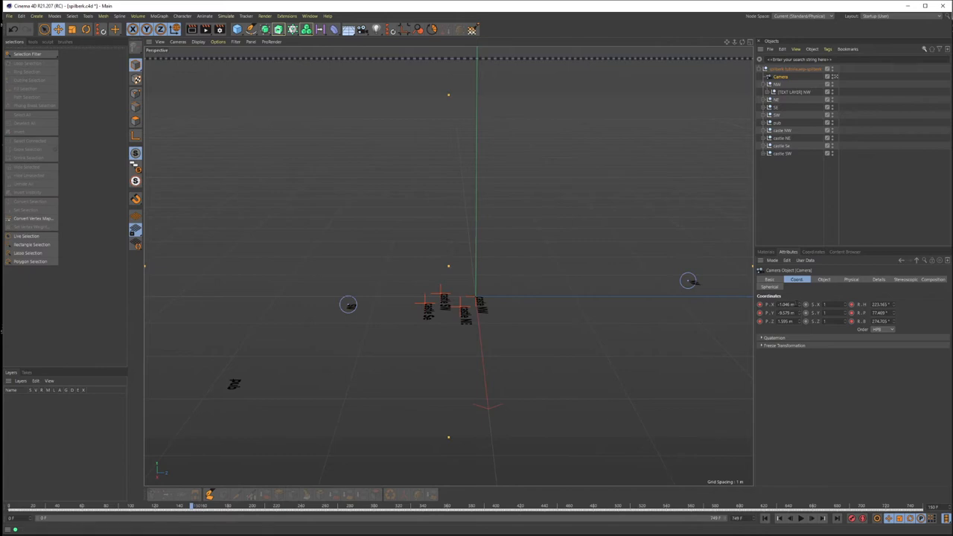
pyautogui.moveTo(813, 348)
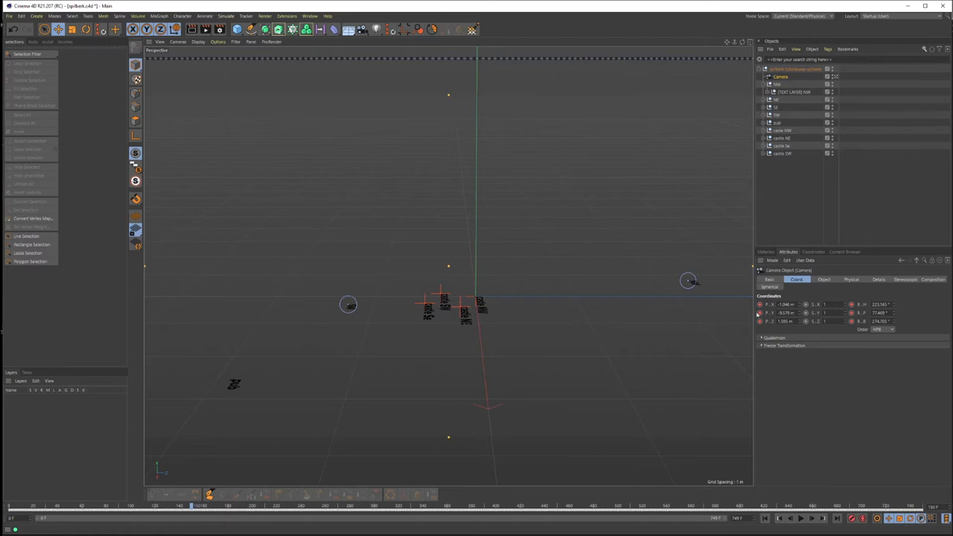
pyautogui.moveTo(690, 375)
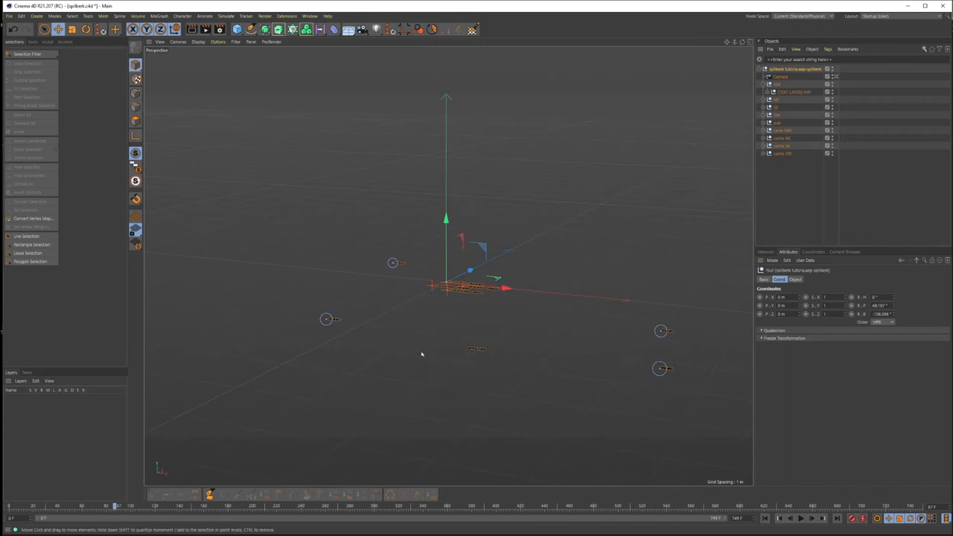
# Step: Rename the top null to '3d references container'
pyautogui.doubleClick(793, 69)
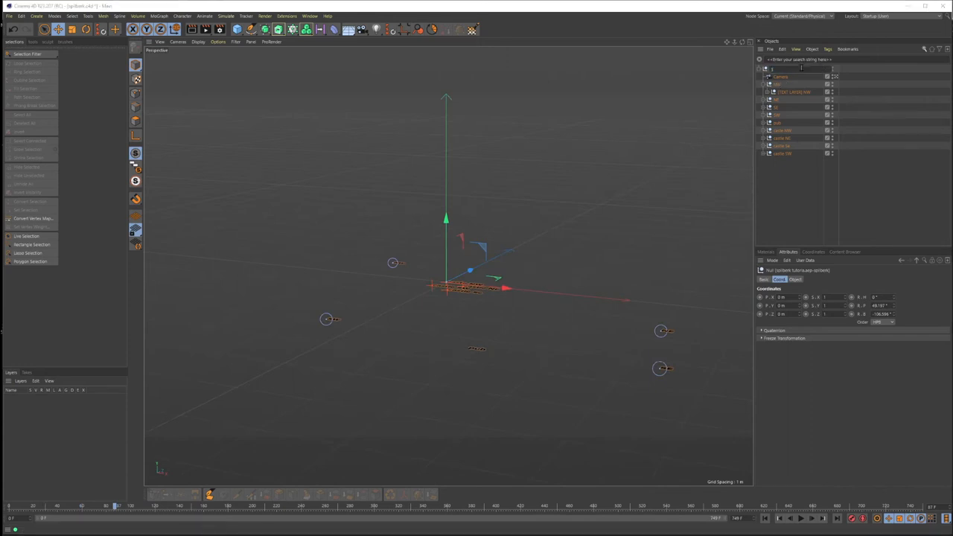
pyautogui.write('ld referenc')
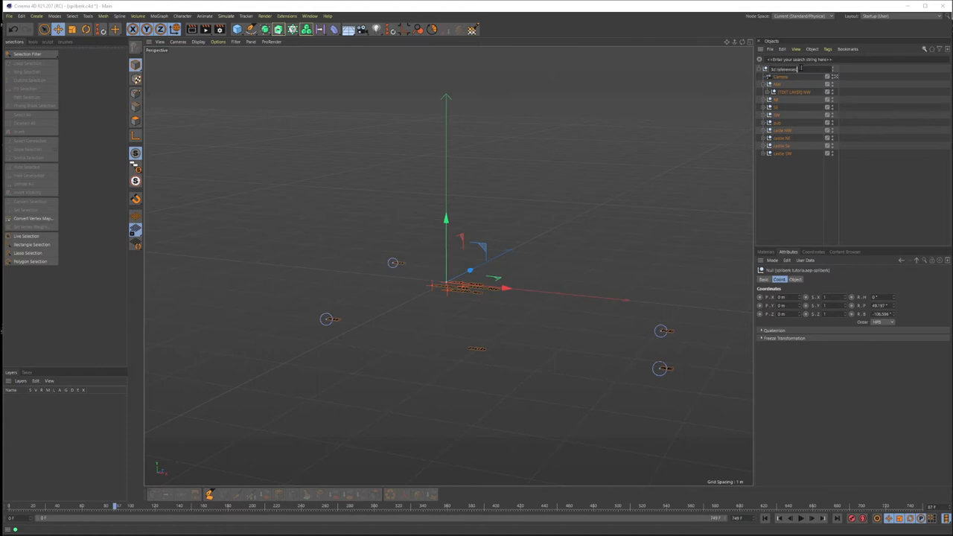
pyautogui.write('er')
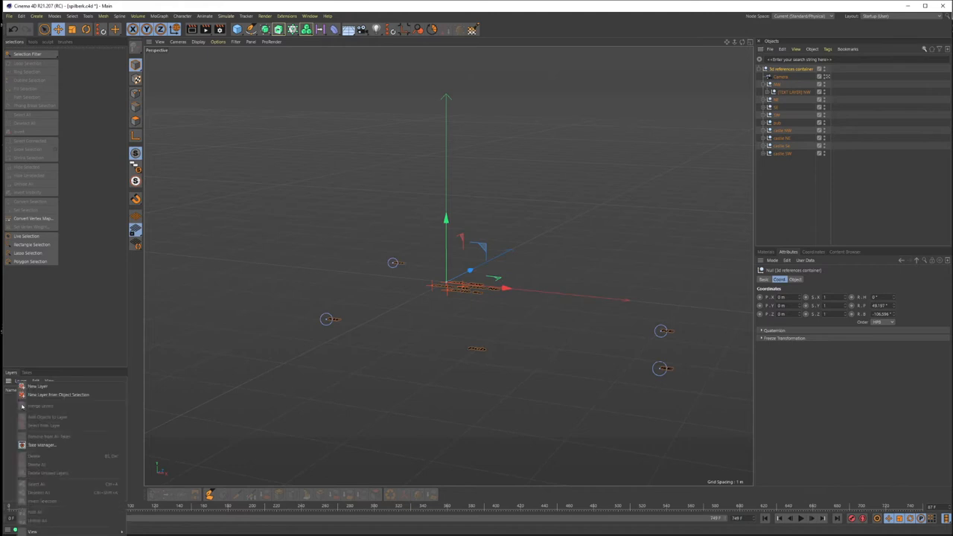
# Step: Put the selected reference objects on a new locked 'reference' layer
pyautogui.click(38, 385)
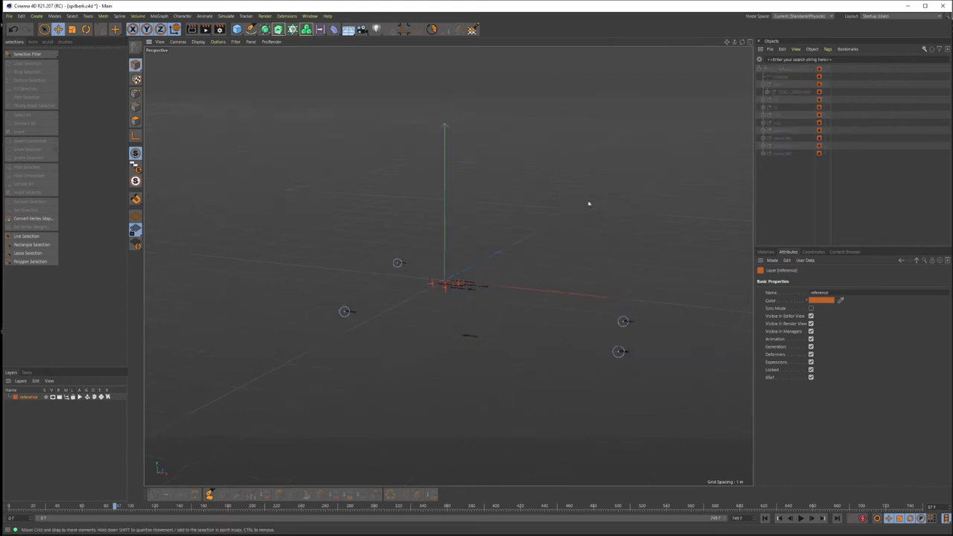
pyautogui.moveTo(588, 203); pyautogui.dragTo(637, 234)
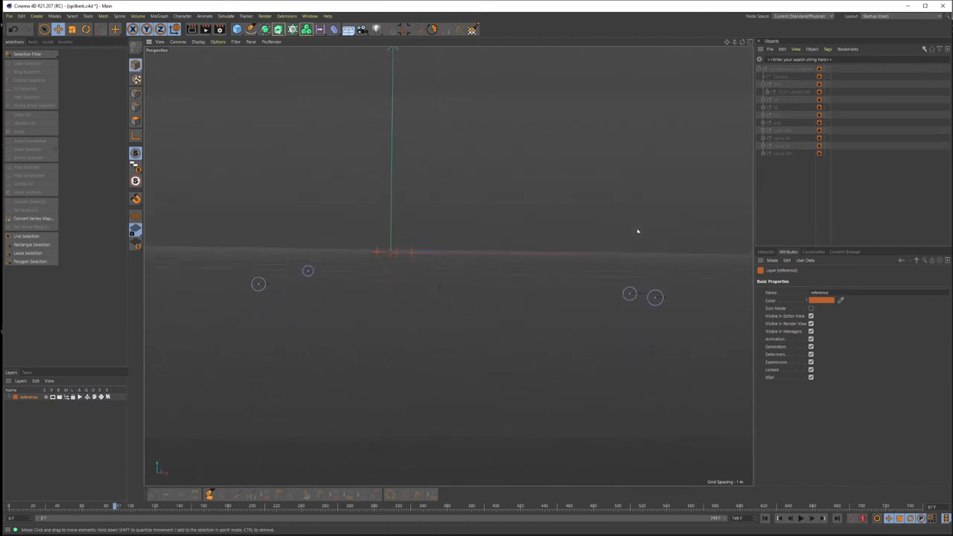
pyautogui.scroll(-3)
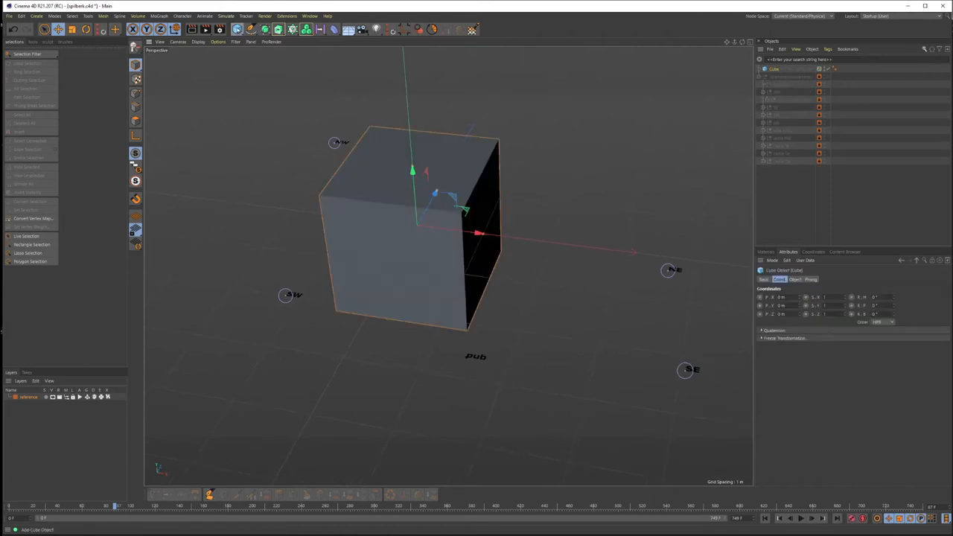
# Step: Enable X-Ray on the cube and view the scene from the Top view
pyautogui.click(794, 278)
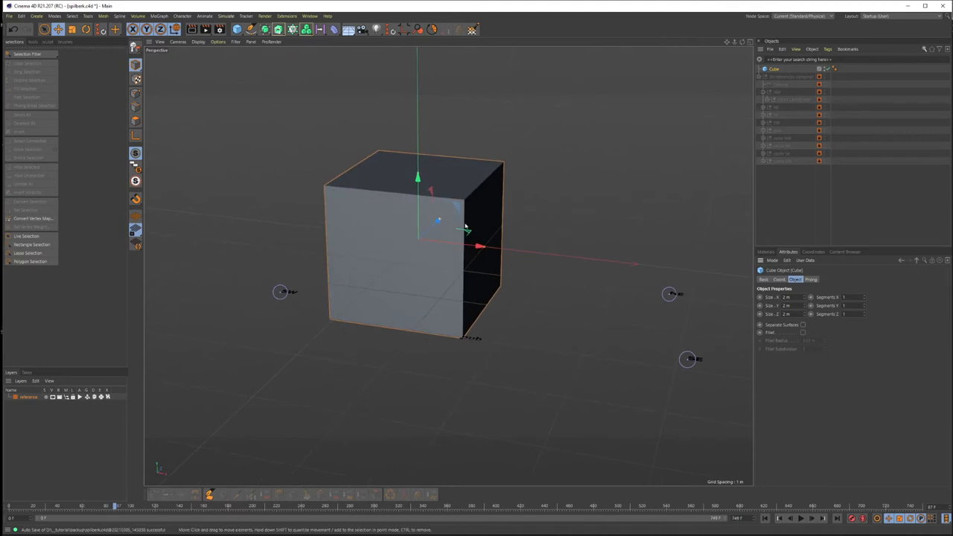
pyautogui.moveTo(466, 227); pyautogui.dragTo(499, 224)
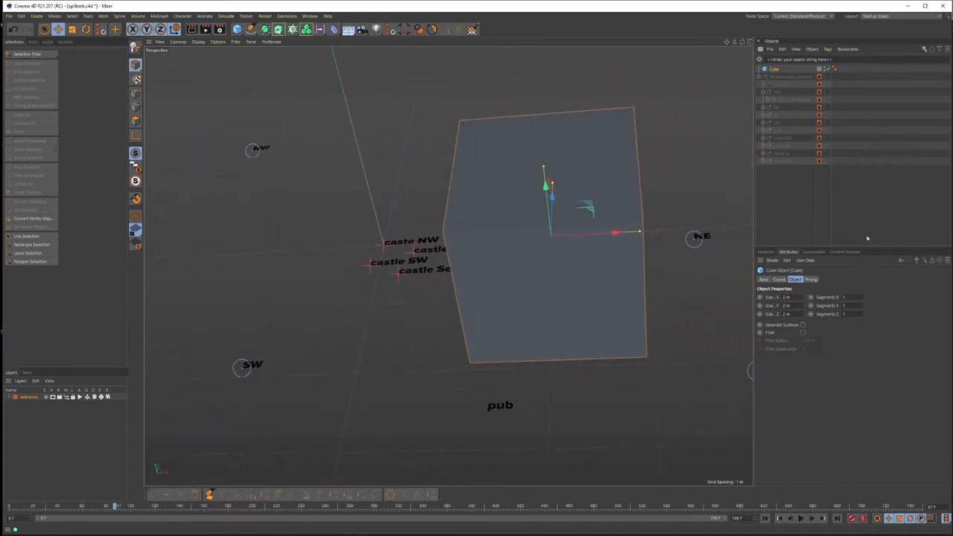
pyautogui.click(764, 279)
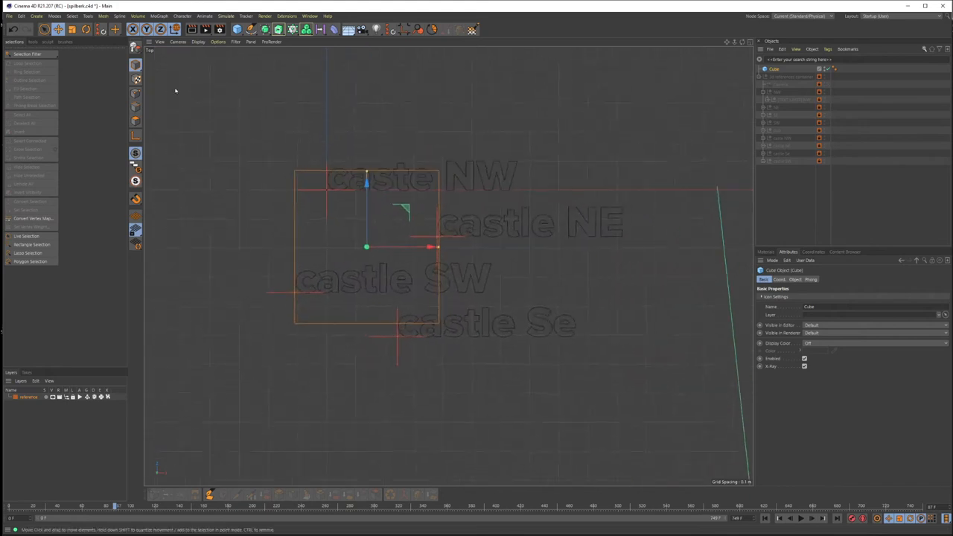
# Step: Rotate the cube to line up with the castle corner markers
pyautogui.click(86, 29)
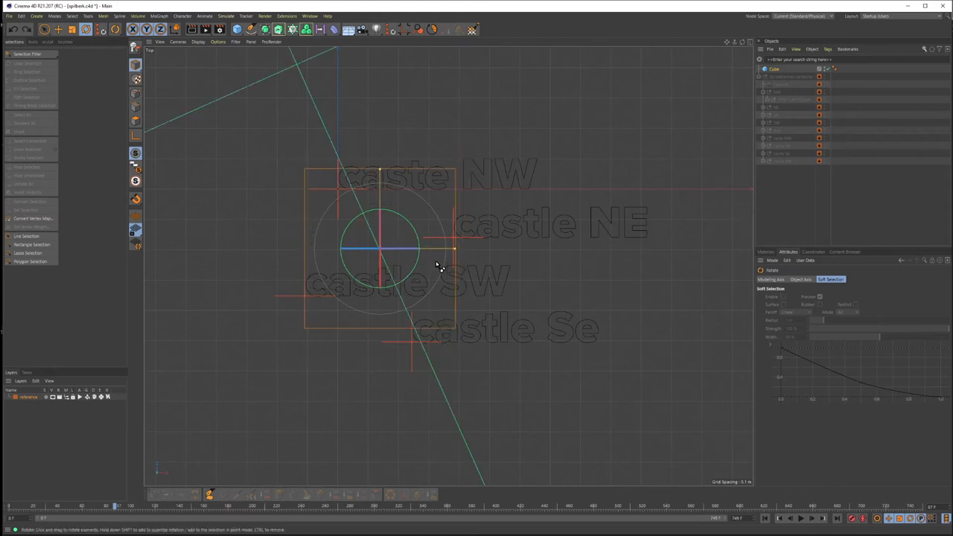
pyautogui.moveTo(435, 266); pyautogui.dragTo(413, 257)
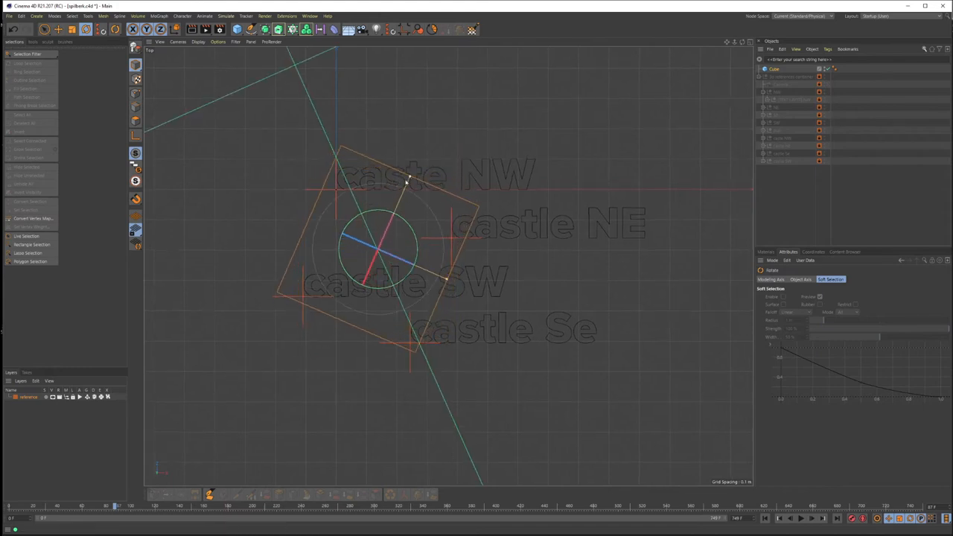
pyautogui.moveTo(407, 179); pyautogui.dragTo(421, 270)
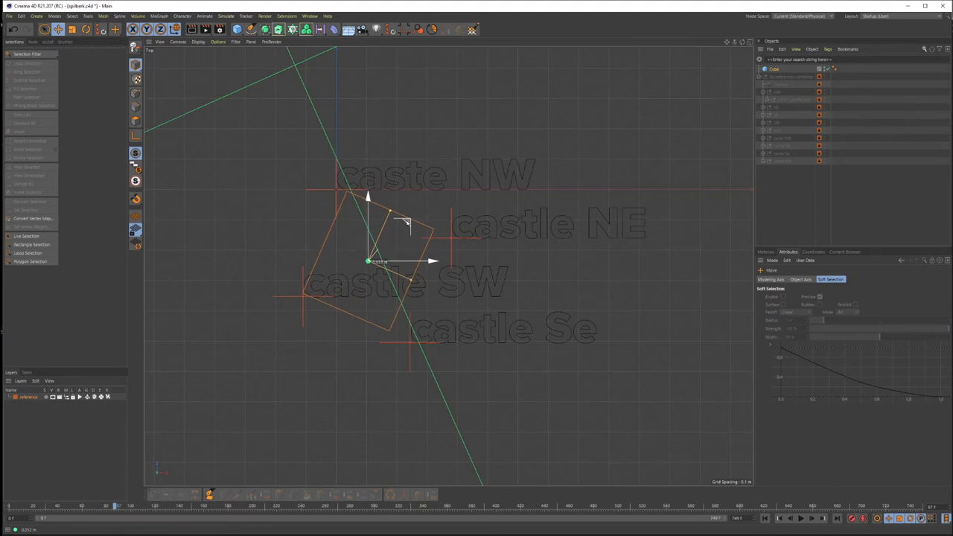
pyautogui.click(85, 29)
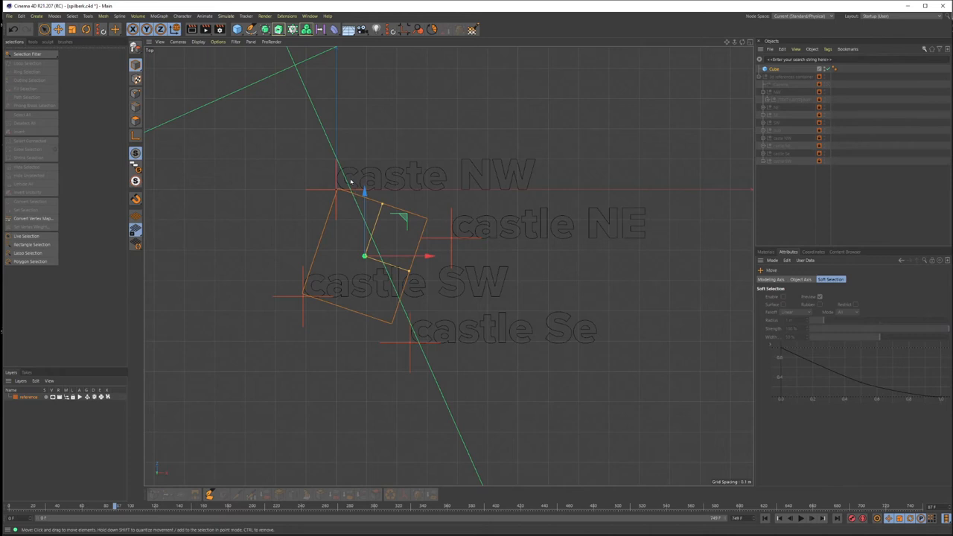
pyautogui.moveTo(337, 190)
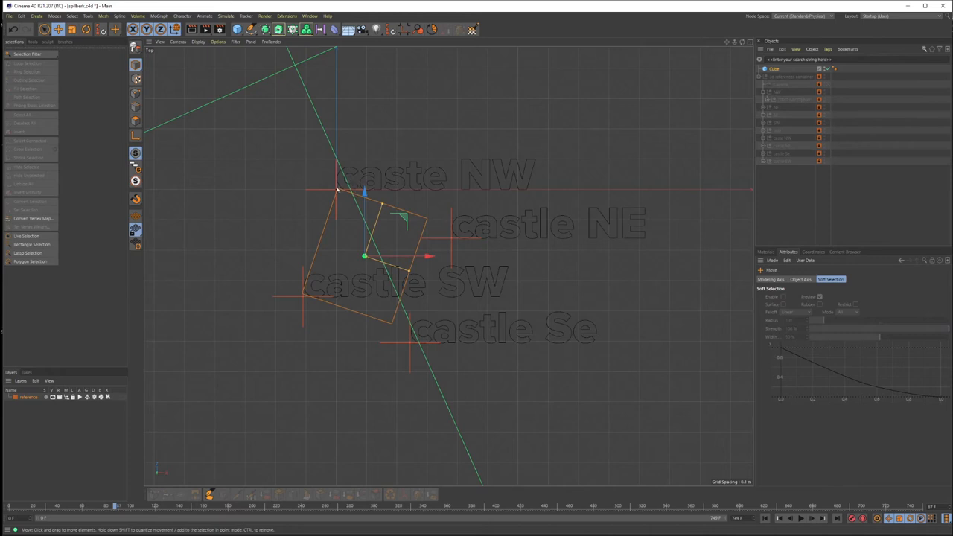
pyautogui.moveTo(302, 296)
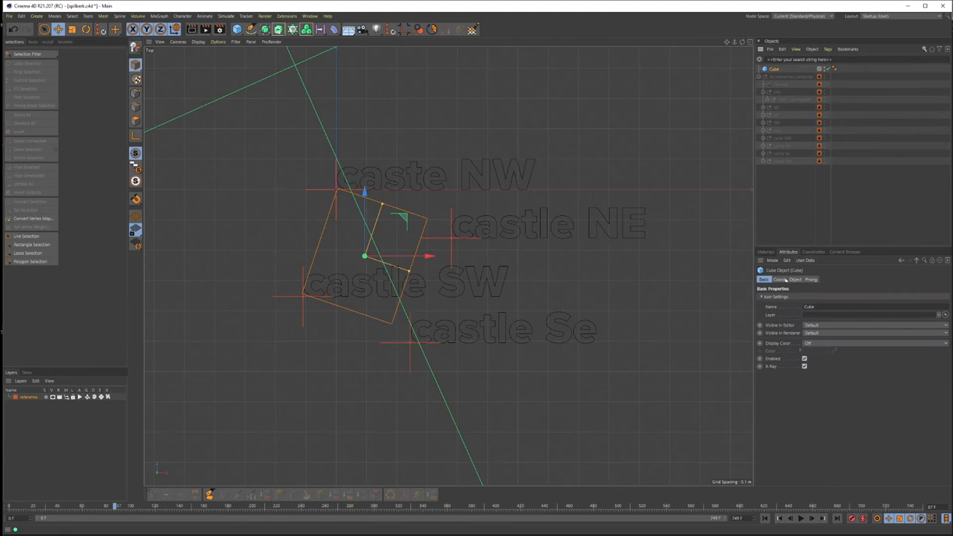
# Step: Set the cube's Size X to 0.309 m and Size Z to 0.363 m
pyautogui.click(795, 279)
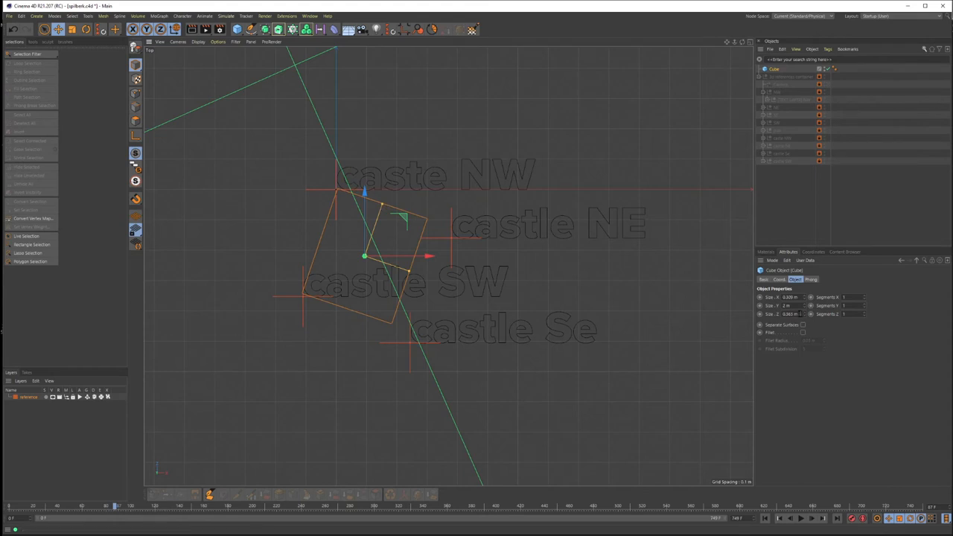
pyautogui.tripleClick(789, 313)
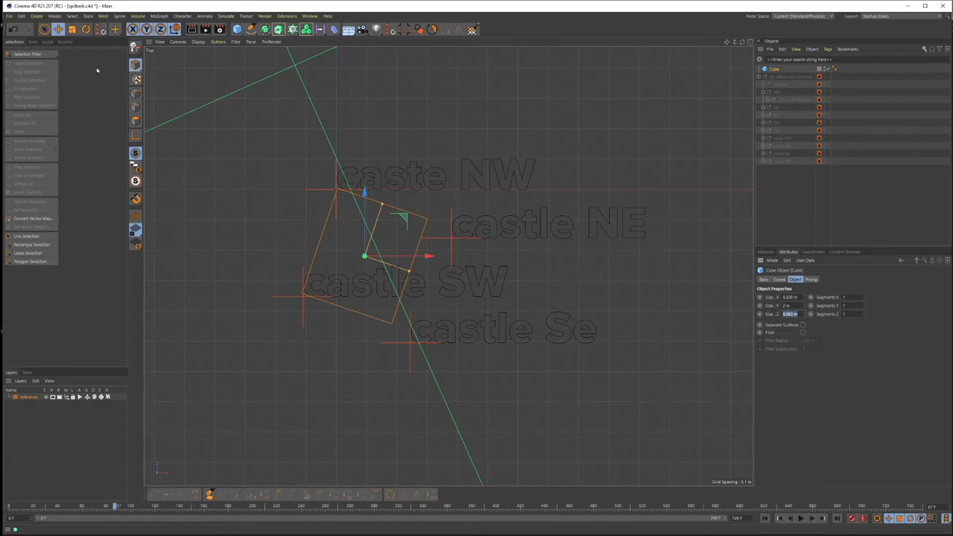
pyautogui.click(21, 16)
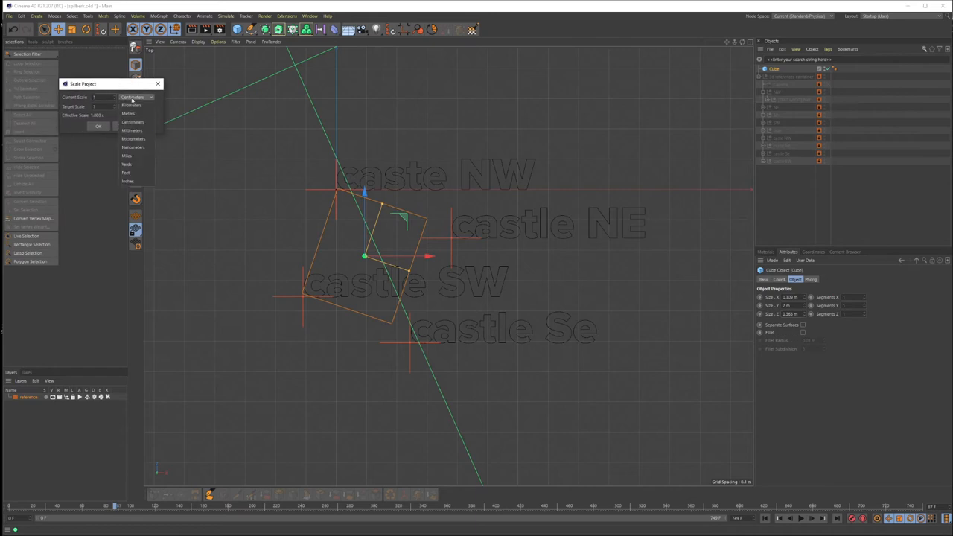
# Step: Scale the project from a current scale of 0.363 Meters to the target unit, enlarging the cube to ~42×275×49 m
pyautogui.click(128, 113)
pyautogui.write('0.363')
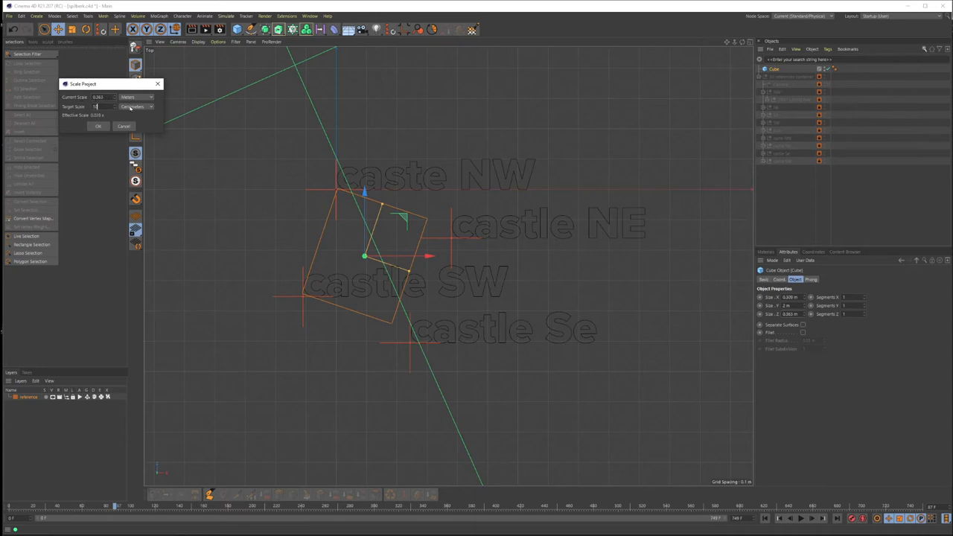
pyautogui.click(149, 107)
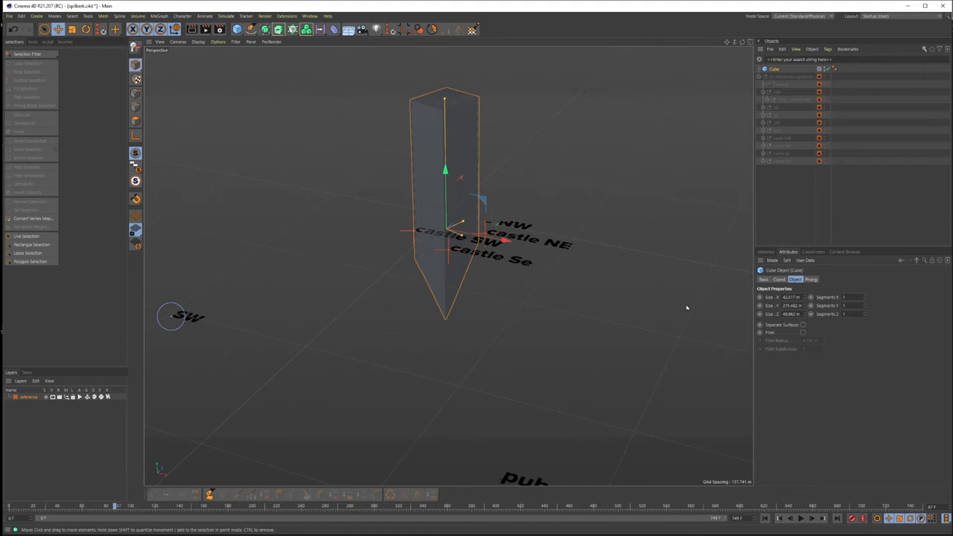
# Step: Show the project settings in the Attribute Manager and pick a different View Clipping size
pyautogui.click(772, 260)
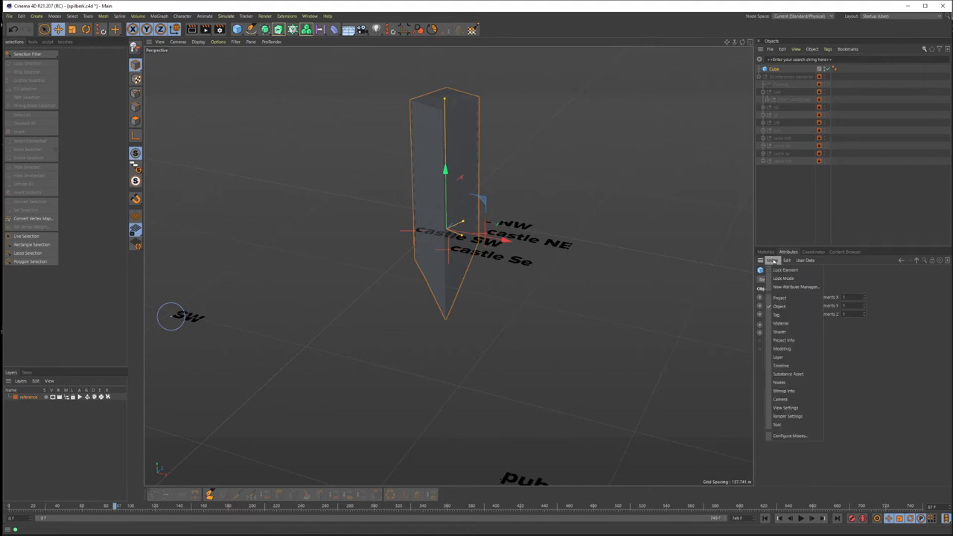
pyautogui.click(779, 298)
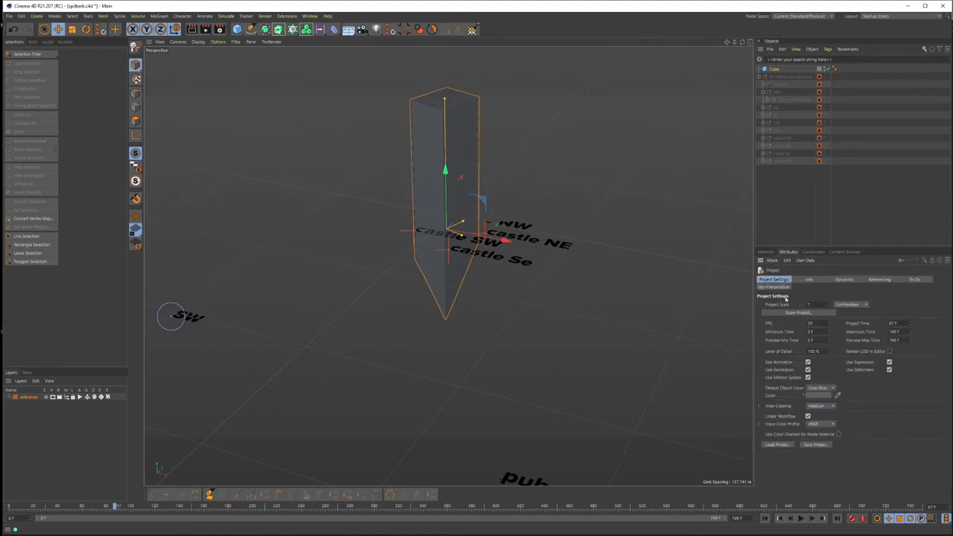
pyautogui.click(821, 406)
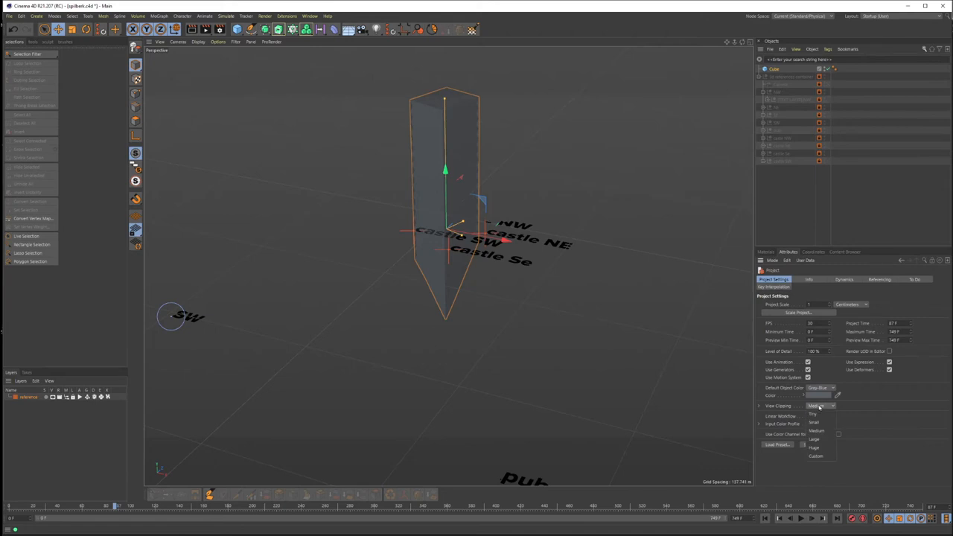
pyautogui.click(814, 438)
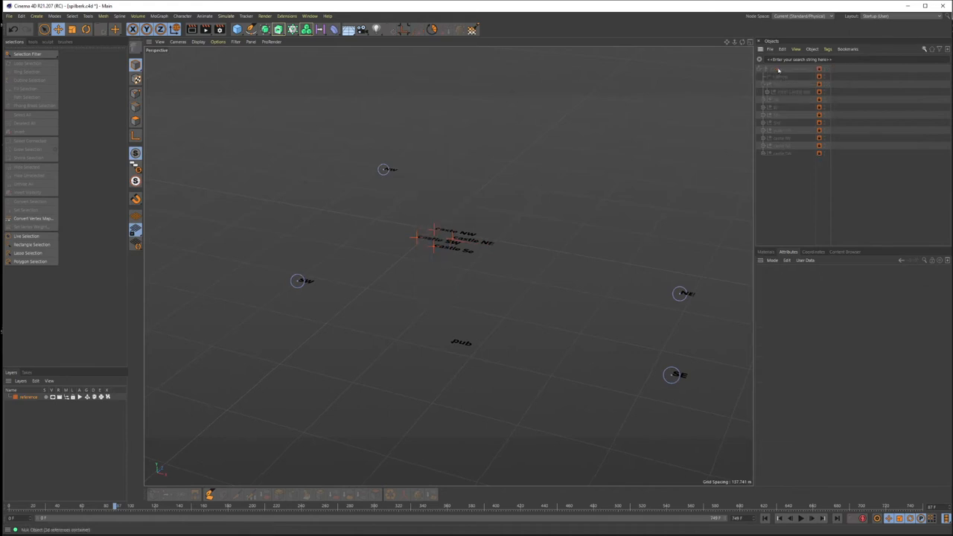
pyautogui.moveTo(780, 69)
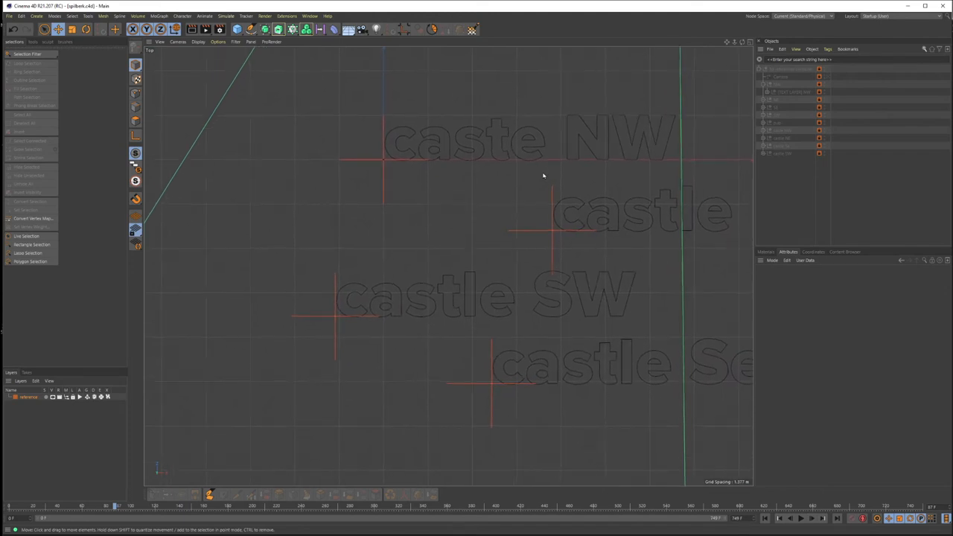
# Step: Switch to Top view and add a six-sided n-Side spline at the castle NW marker
pyautogui.click(265, 29)
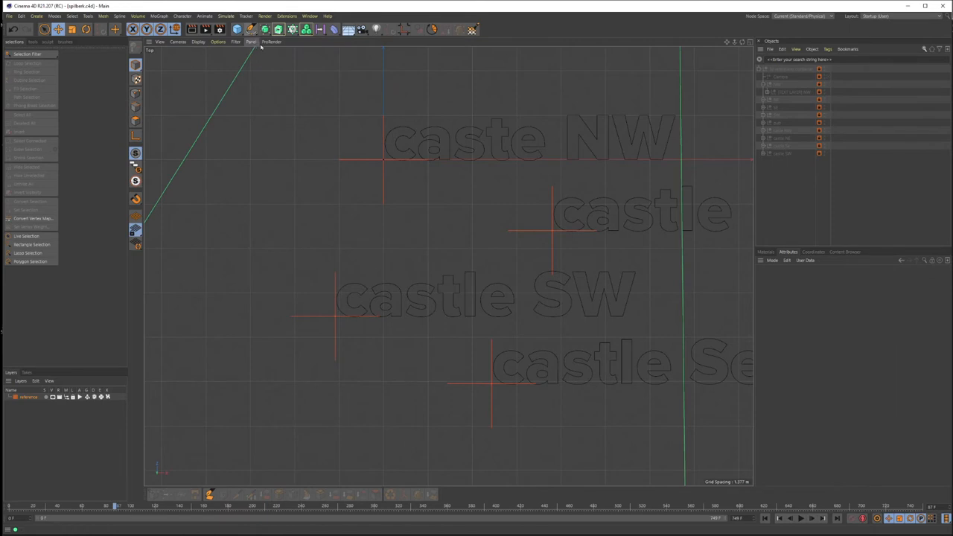
pyautogui.click(253, 29)
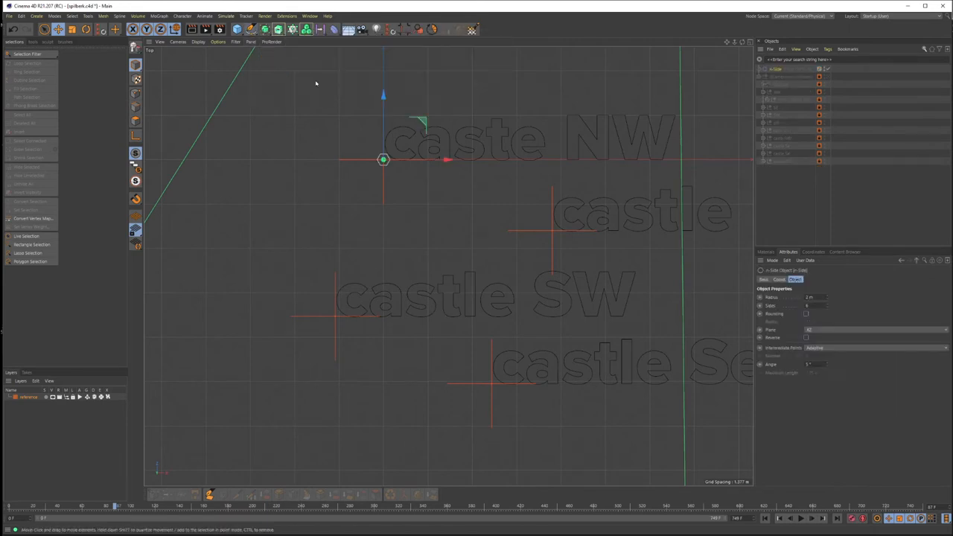
# Step: Extrude the 23 m hexagon 233 m in Y and rename the Extrude object to 'building'
pyautogui.moveTo(383, 159); pyautogui.dragTo(449, 262)
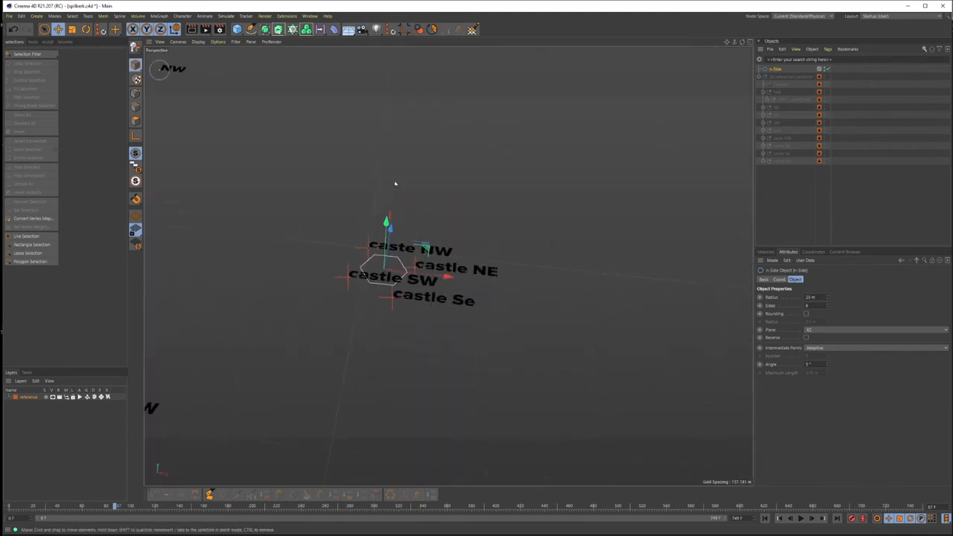
pyautogui.moveTo(395, 184); pyautogui.dragTo(383, 216)
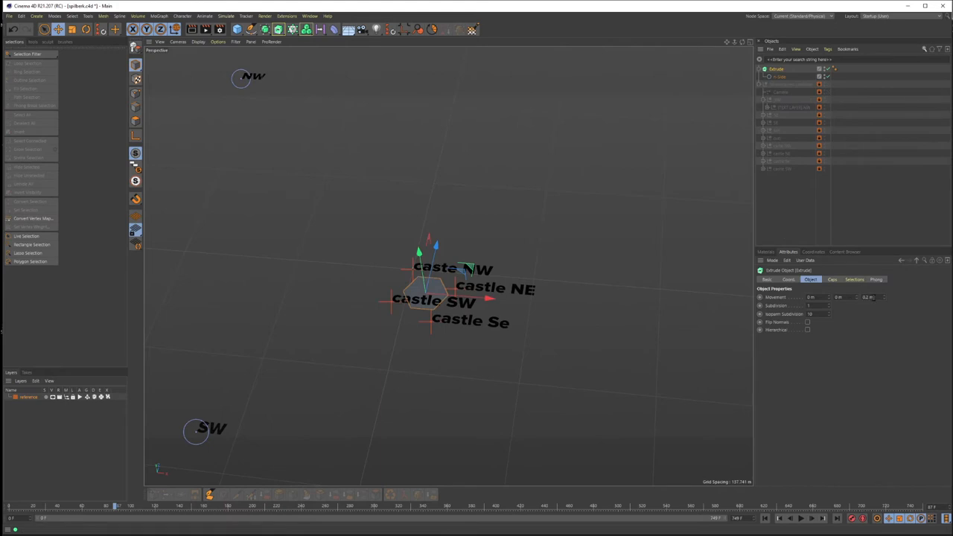
pyautogui.click(874, 297)
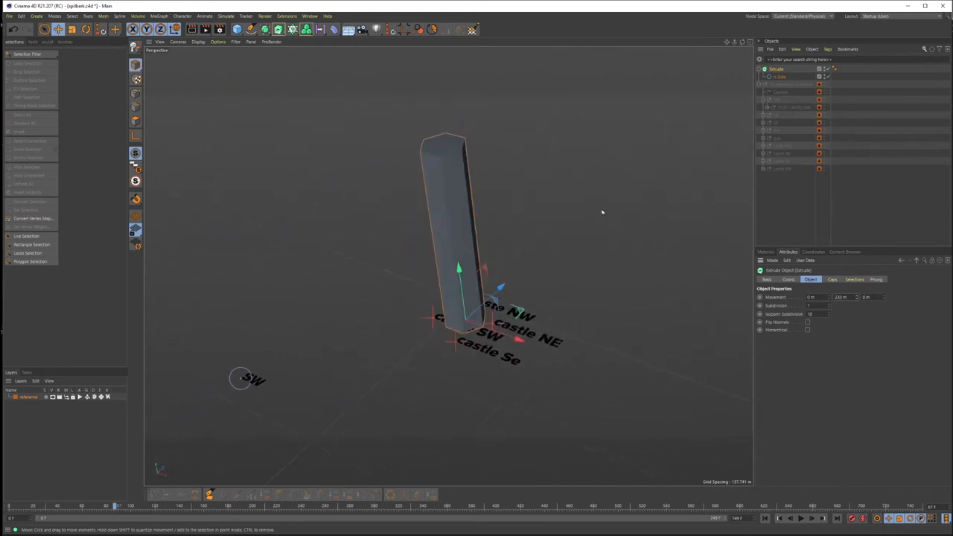
pyautogui.doubleClick(778, 68)
pyautogui.write('building')
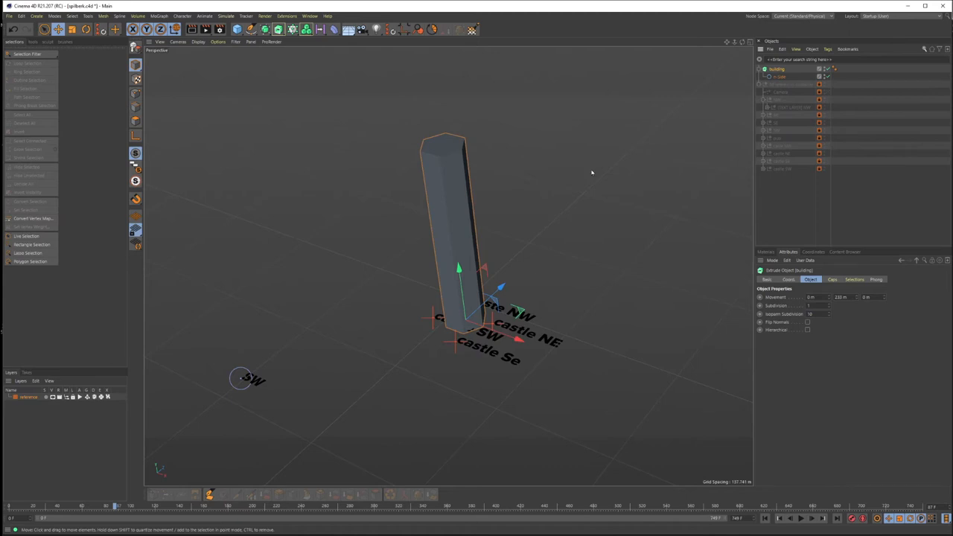
pyautogui.click(49, 9)
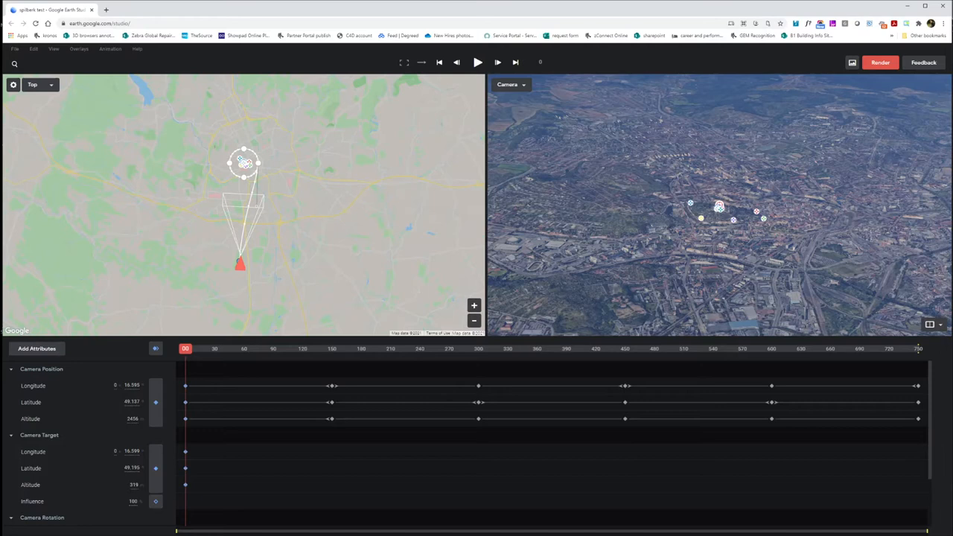
pyautogui.moveTo(359, 141)
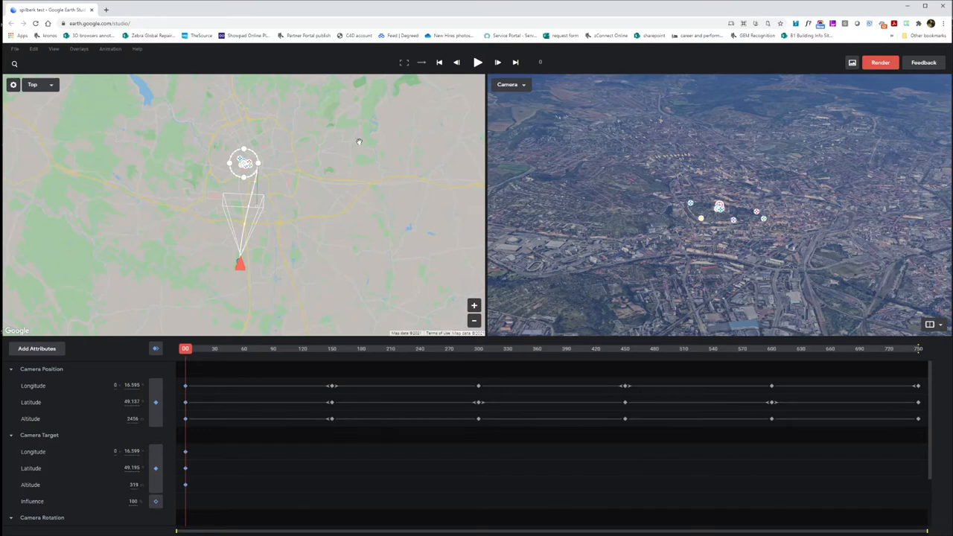
pyautogui.moveTo(151, 138)
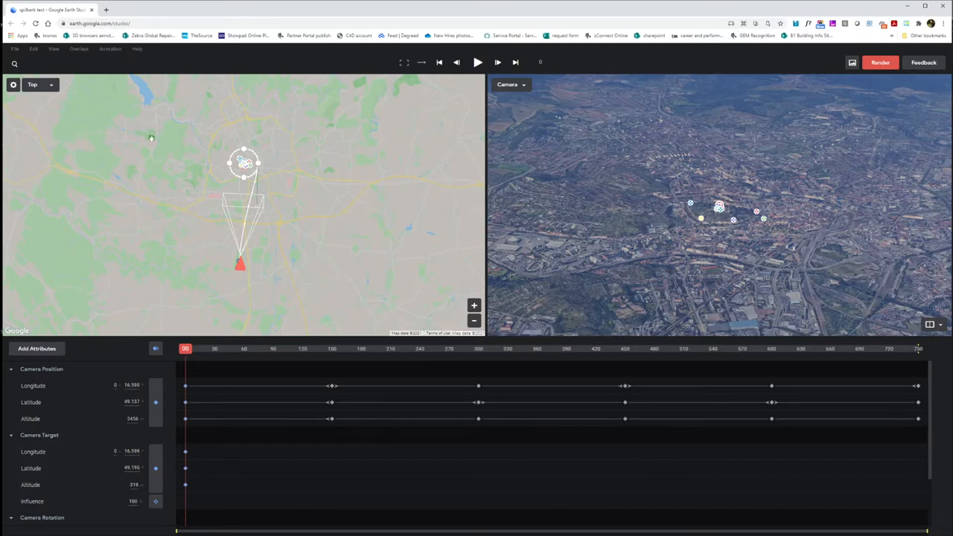
# Step: Start a new Google Earth Studio project, showing the 1920×1080, 450-frame setup dialog
pyautogui.click(14, 48)
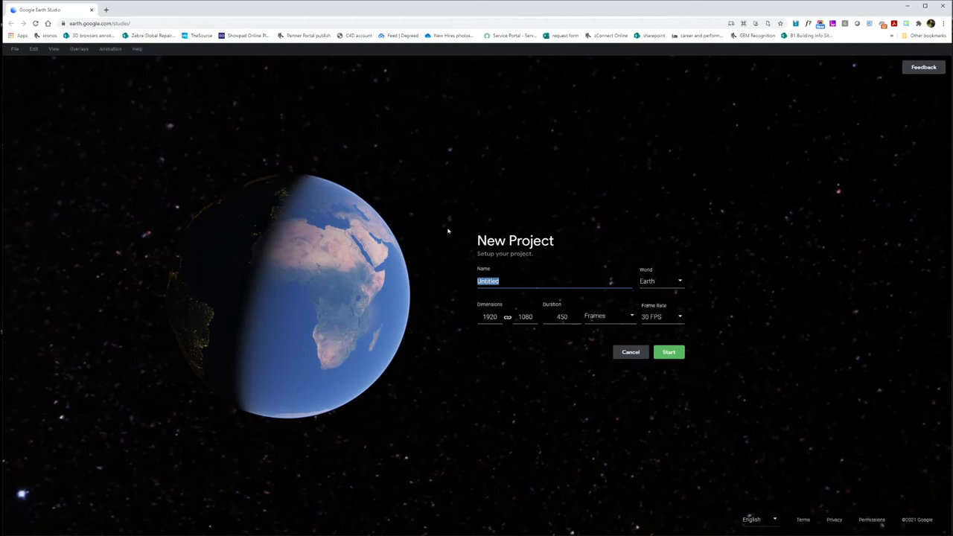
# Step: Create project 'spilberk detail' at 2048×2048 with a one-frame duration
pyautogui.write('spil')
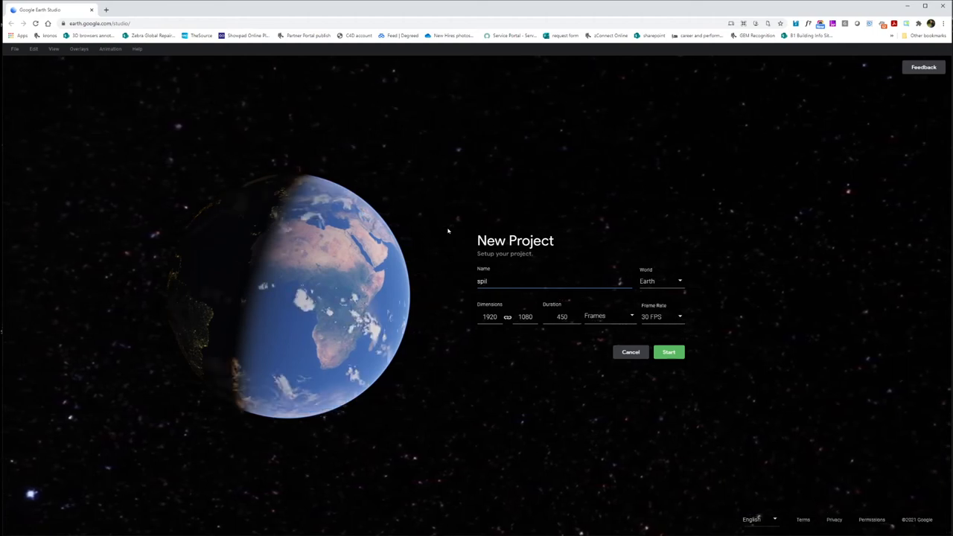
pyautogui.write('berk')
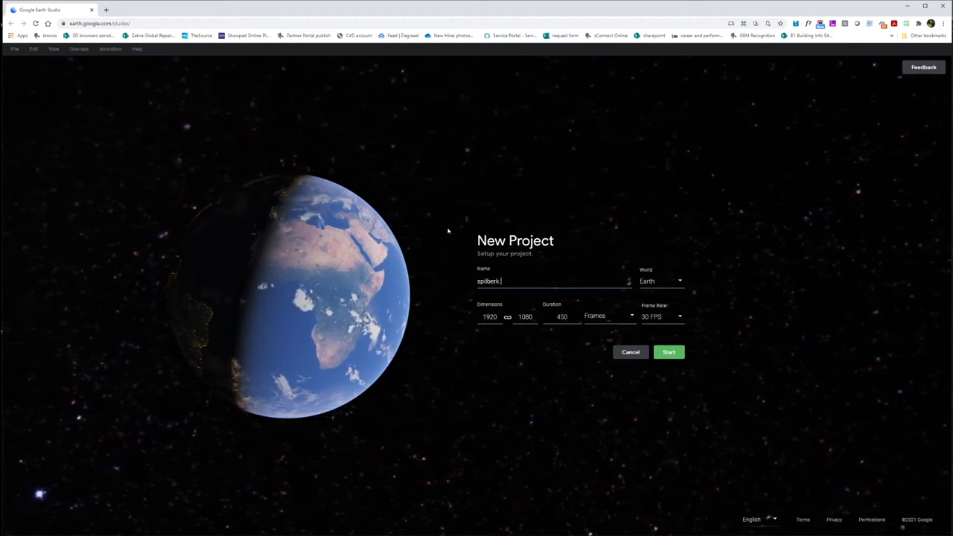
pyautogui.write('detail')
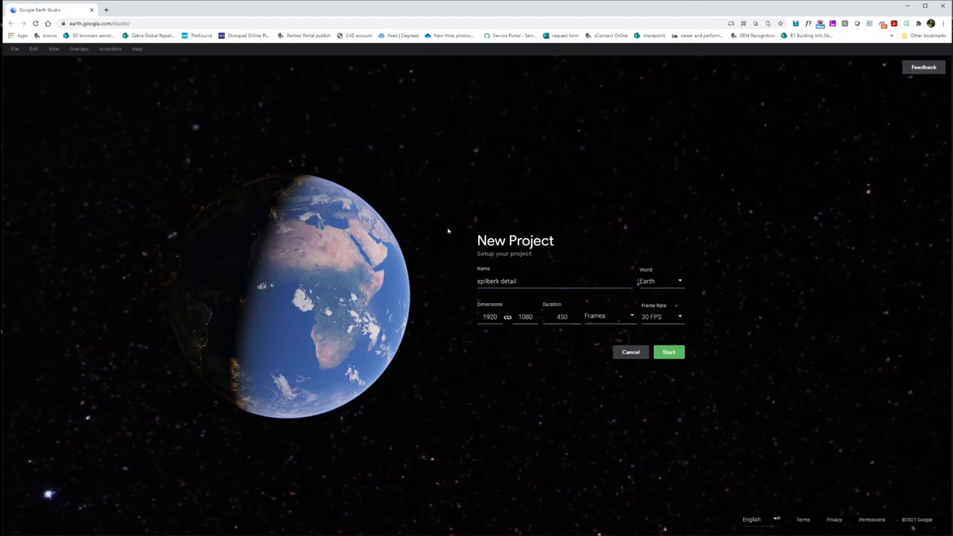
pyautogui.moveTo(575, 340)
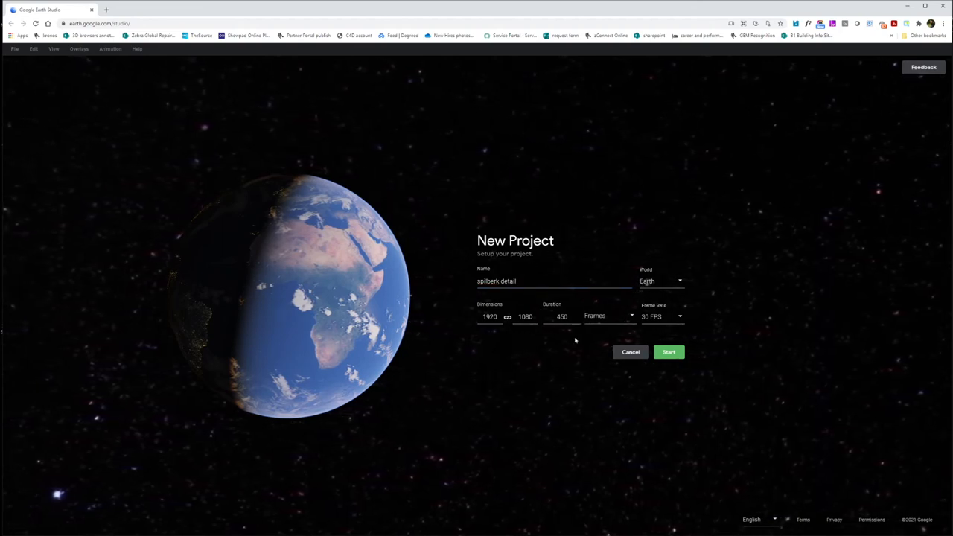
pyautogui.tripleClick(490, 316)
pyautogui.write('2048')
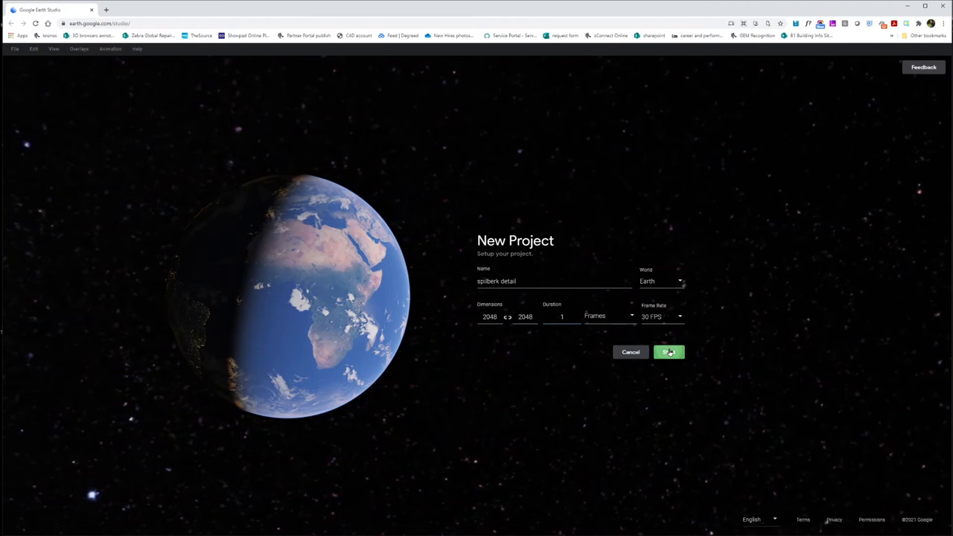
pyautogui.click(668, 352)
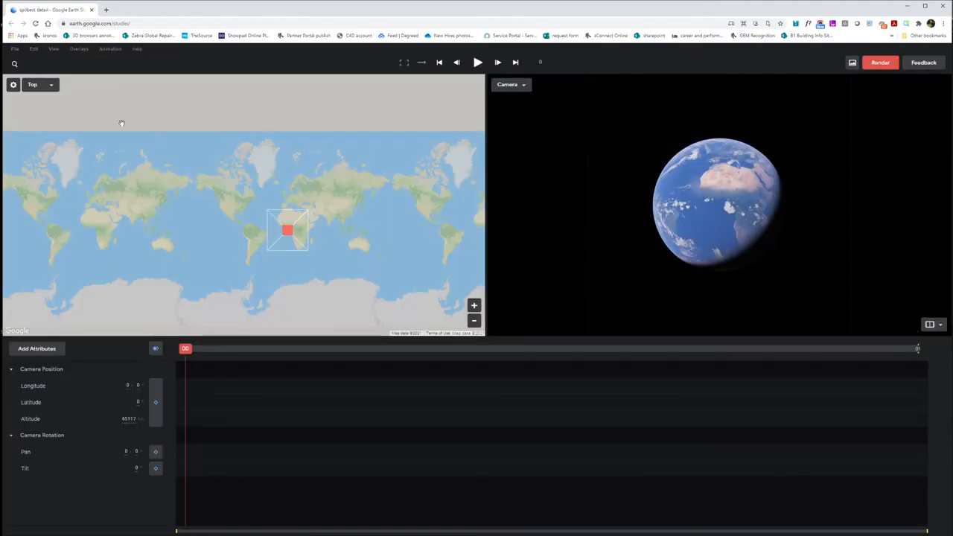
# Step: Frame Spilberk castle from directly above and add a Field of View attribute set to 5
pyautogui.click(14, 63)
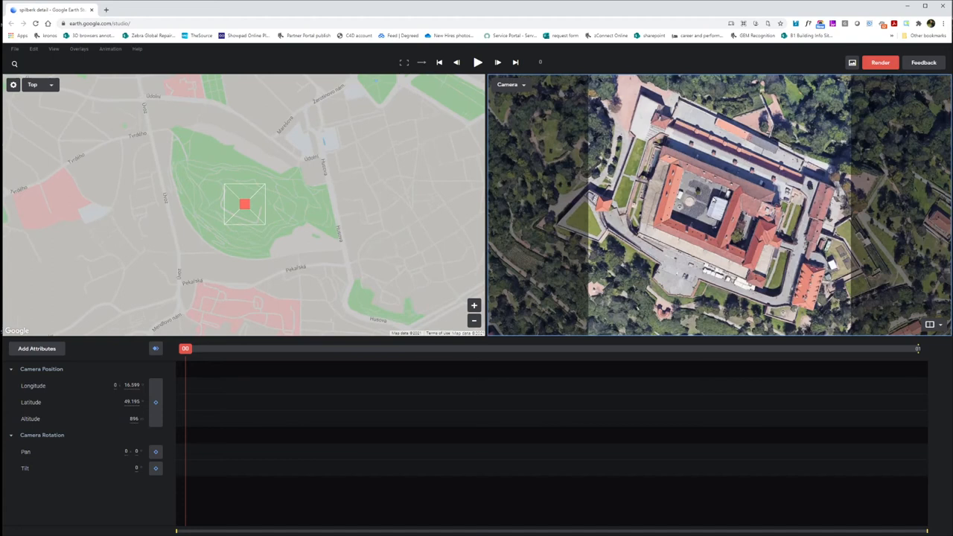
pyautogui.click(37, 348)
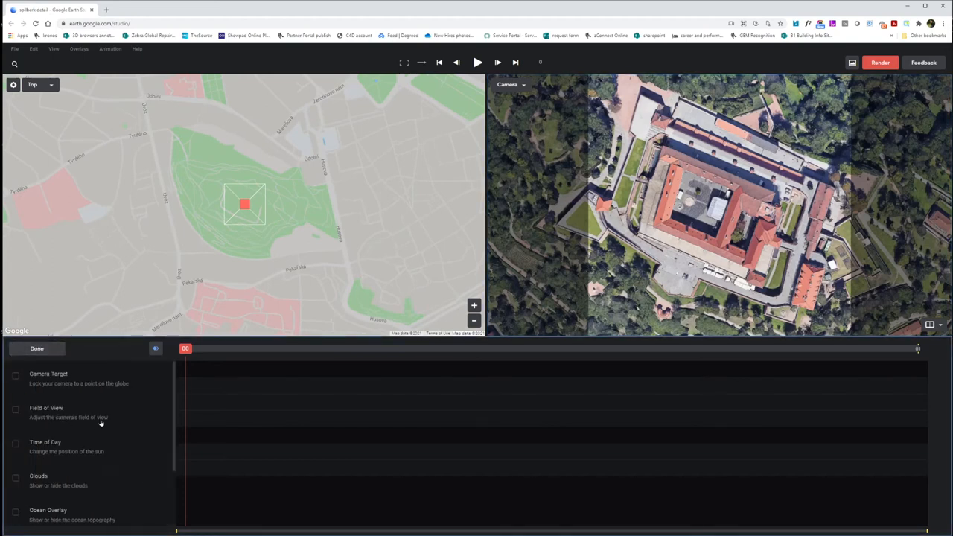
pyautogui.scroll(-3)
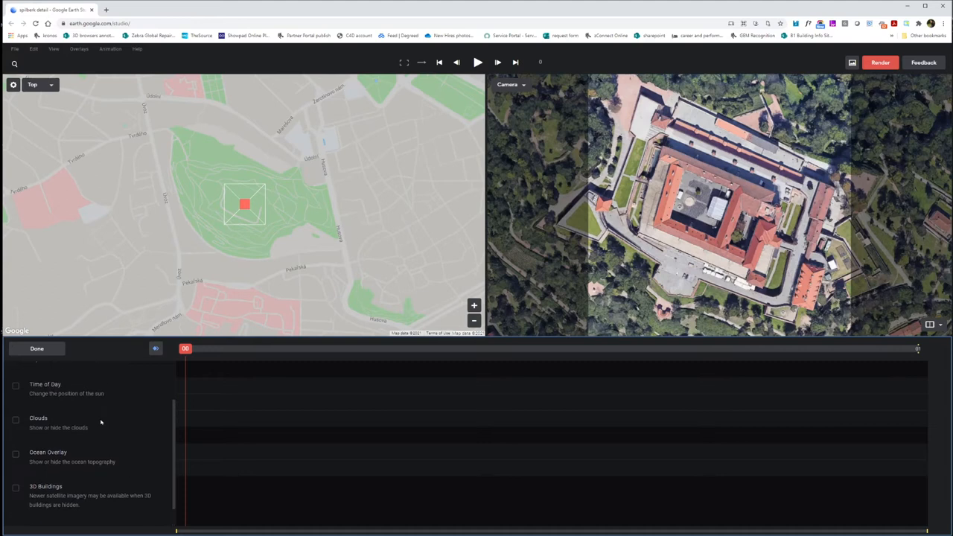
pyautogui.scroll(3)
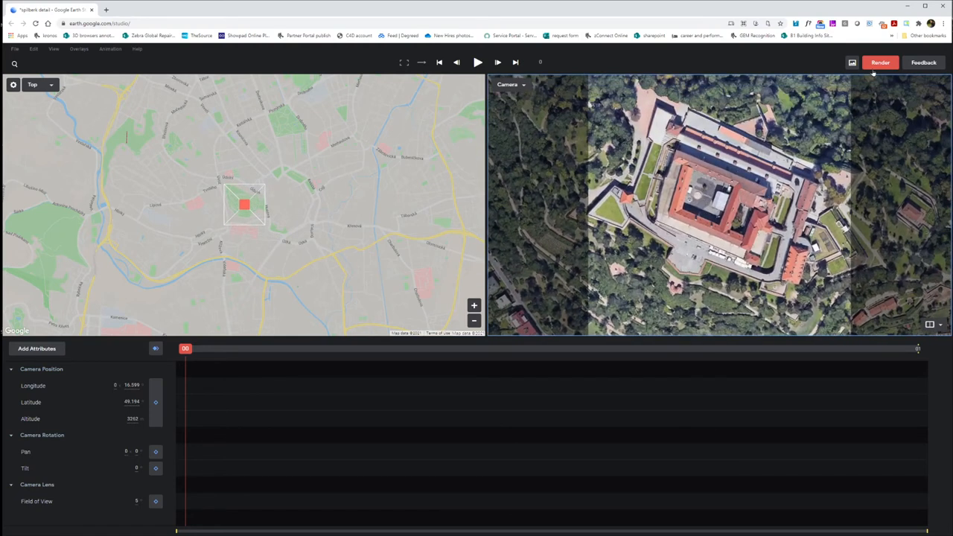
# Step: Create and select a new 'reference top' folder as the render destination
pyautogui.click(880, 61)
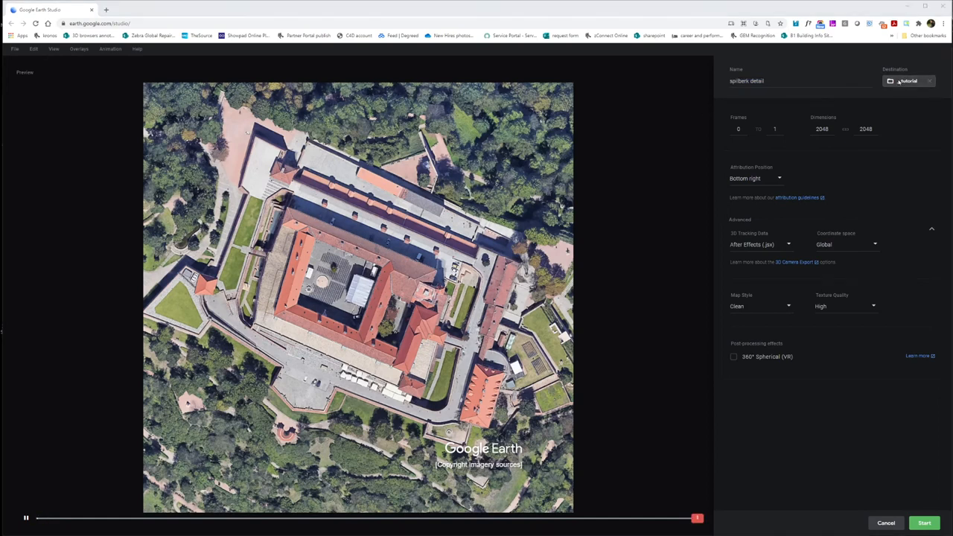
pyautogui.click(908, 81)
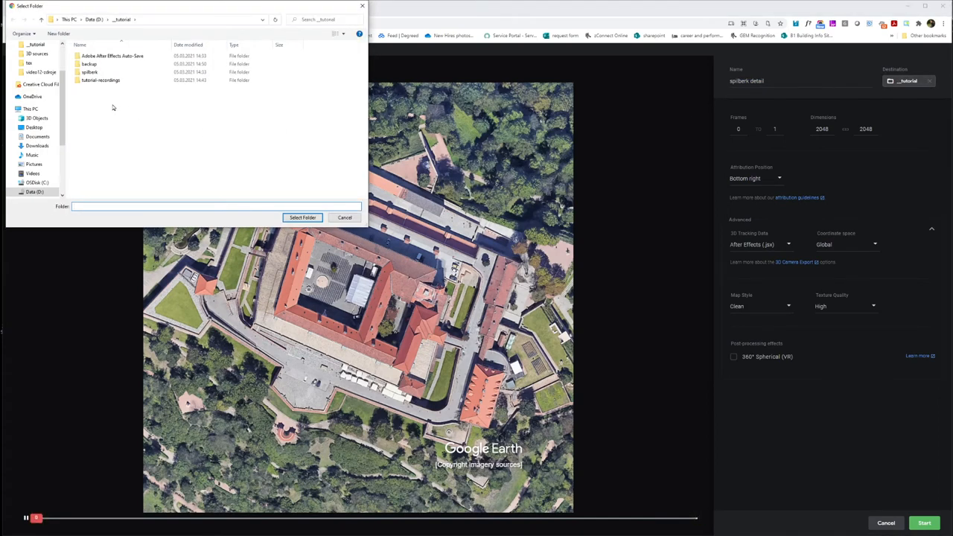
pyautogui.rightClick(112, 108)
pyautogui.write('reference top')
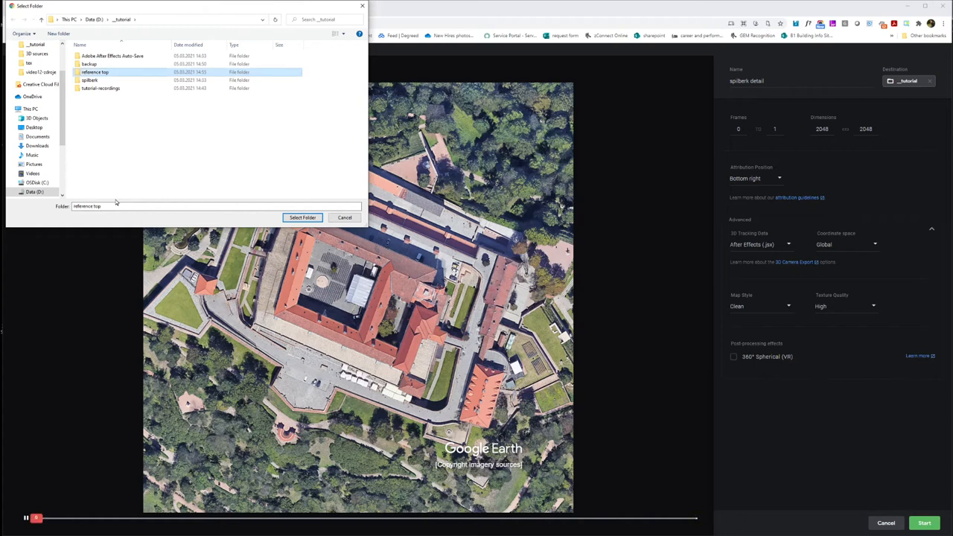
pyautogui.doubleClick(94, 71)
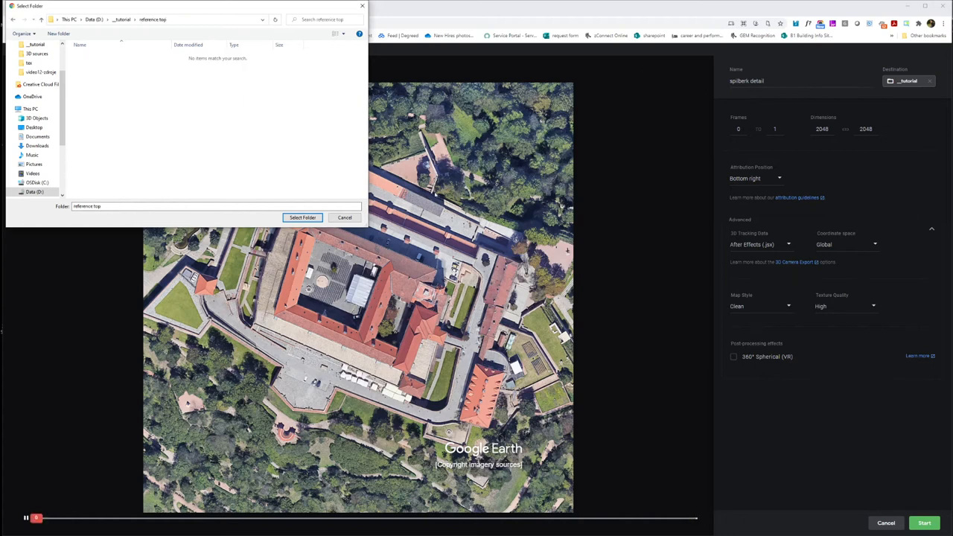
# Step: Name the render output 'spilberk top' and start rendering the top-down image
pyautogui.click(303, 218)
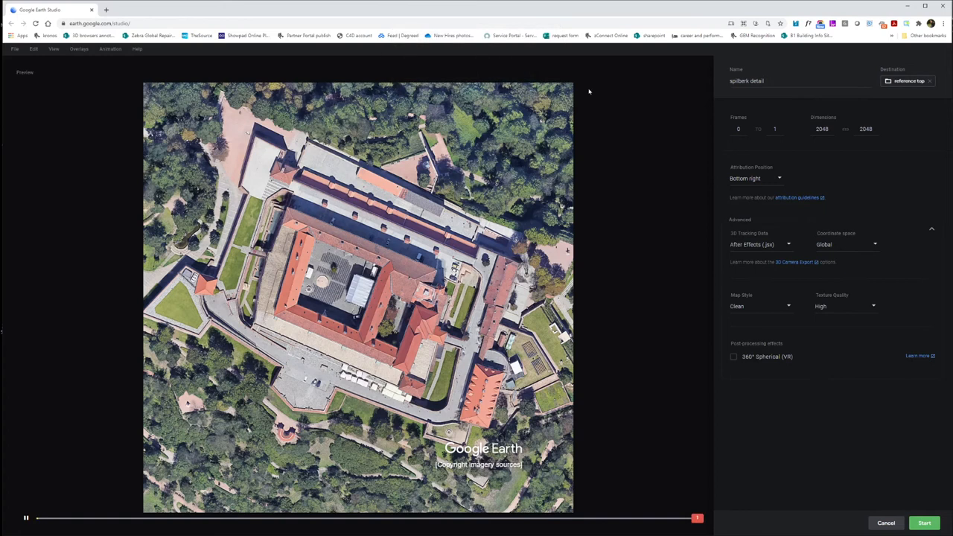
pyautogui.click(797, 80)
pyautogui.write('op')
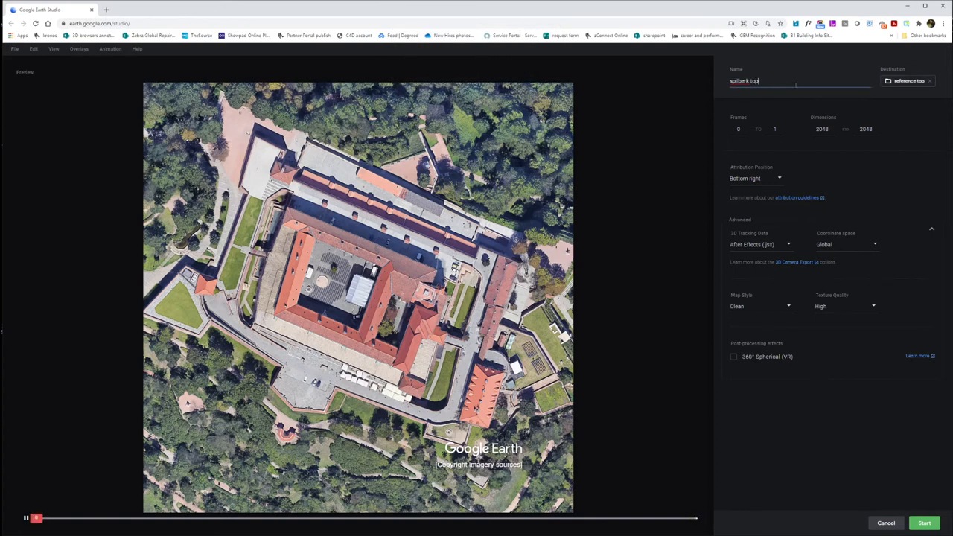
pyautogui.click(925, 523)
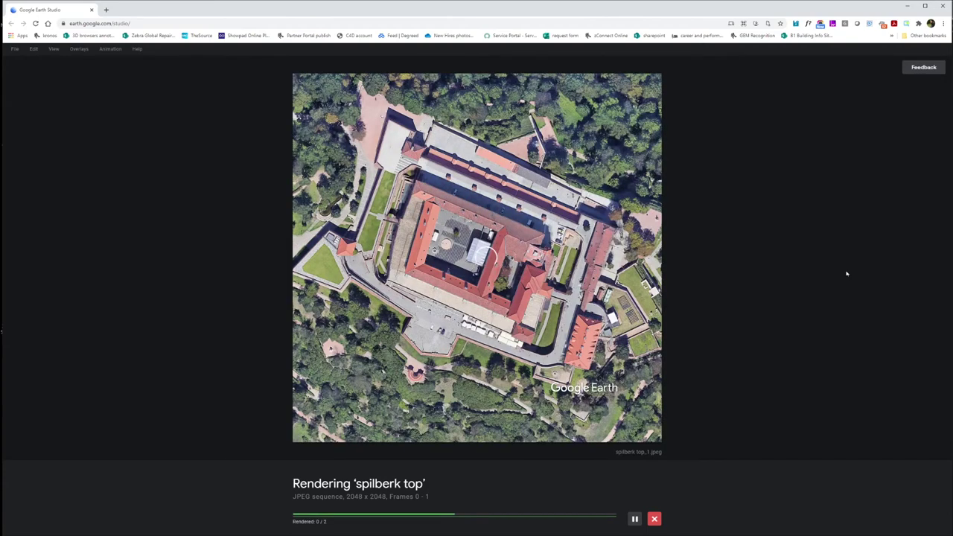
pyautogui.click(655, 519)
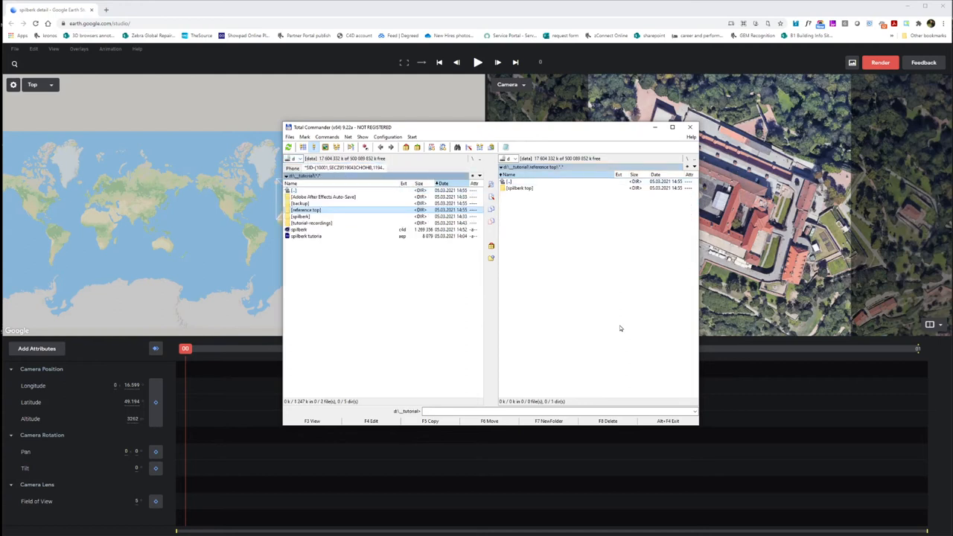
# Step: In Total Commander, create a tex folder in _tutorial and open the spilberk top render folder
pyautogui.click(298, 229)
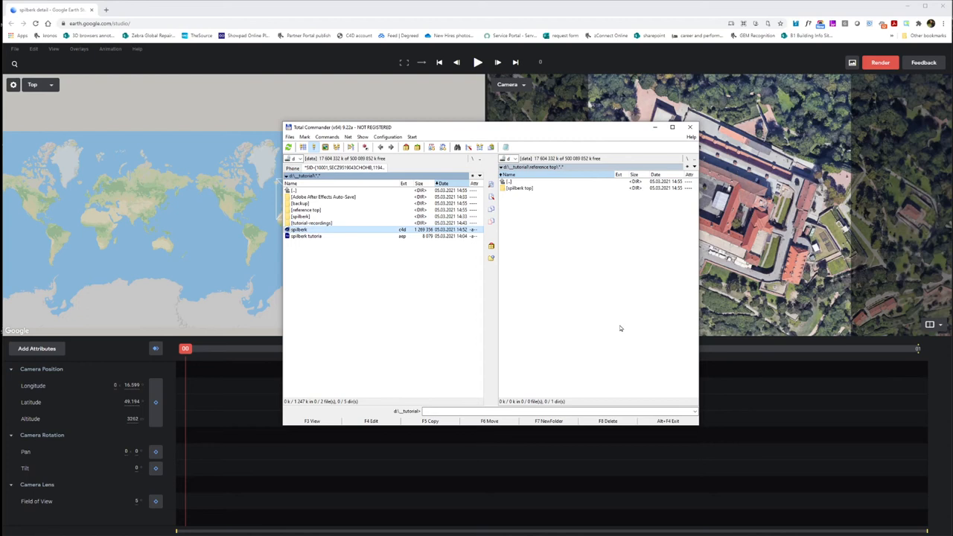
pyautogui.click(549, 420)
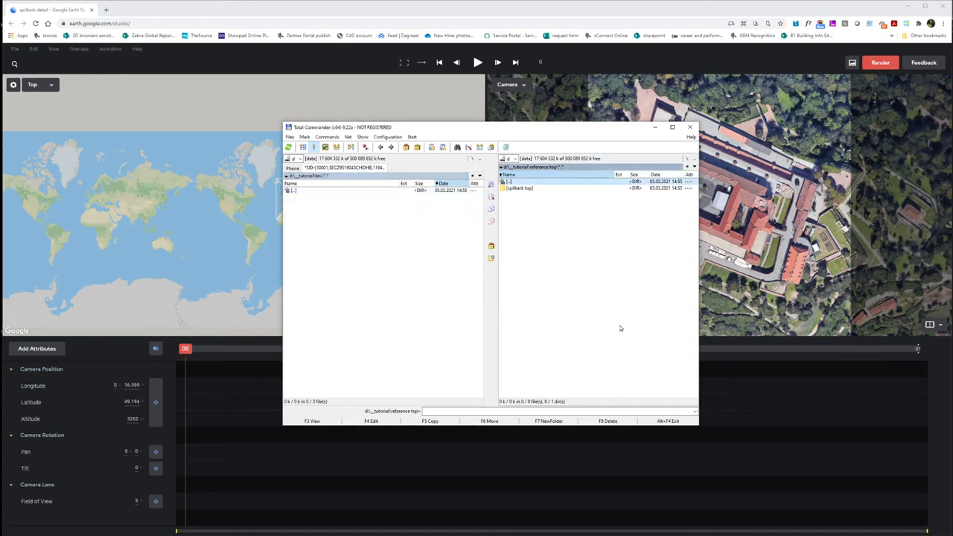
pyautogui.doubleClick(520, 187)
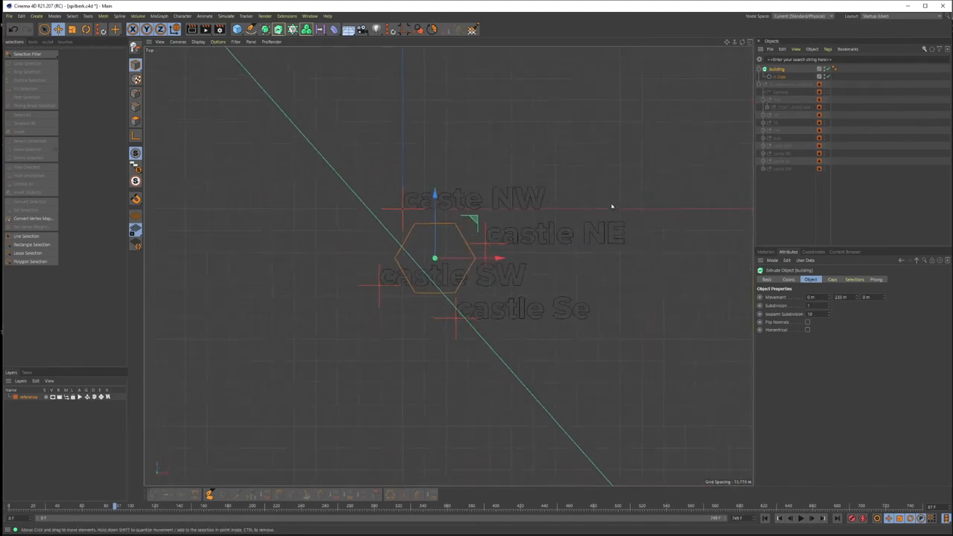
# Step: Load spilberk top_0.jpeg from tex as the Top viewport's background image
pyautogui.click(772, 260)
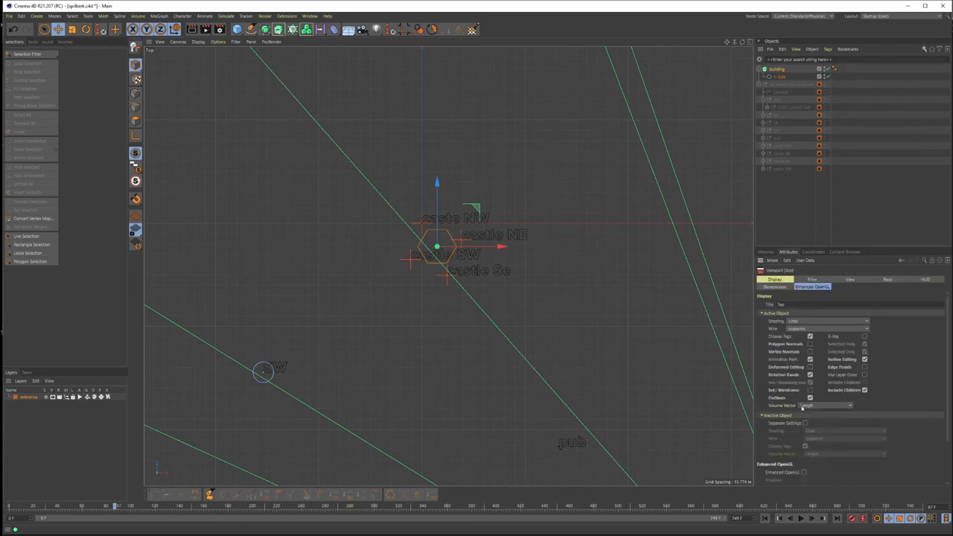
pyautogui.click(887, 279)
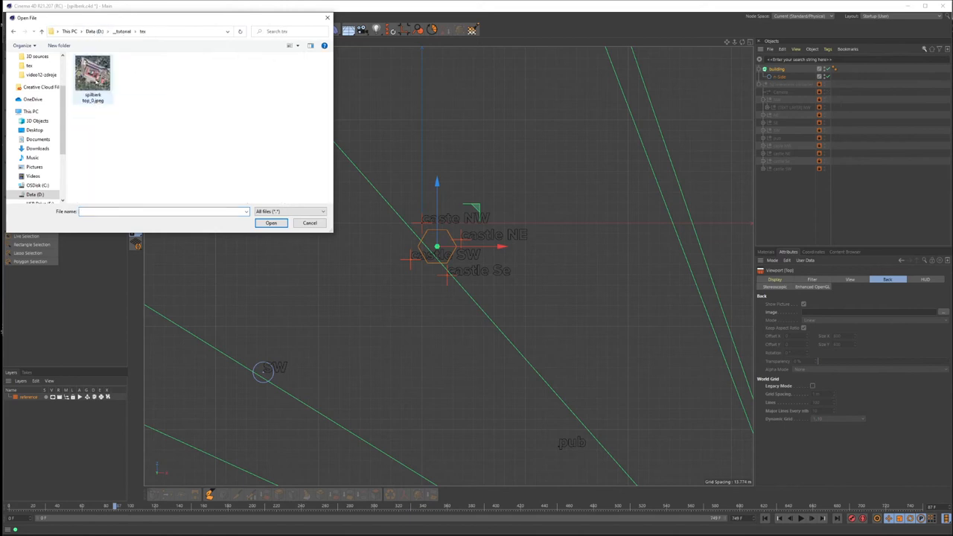
pyautogui.click(271, 223)
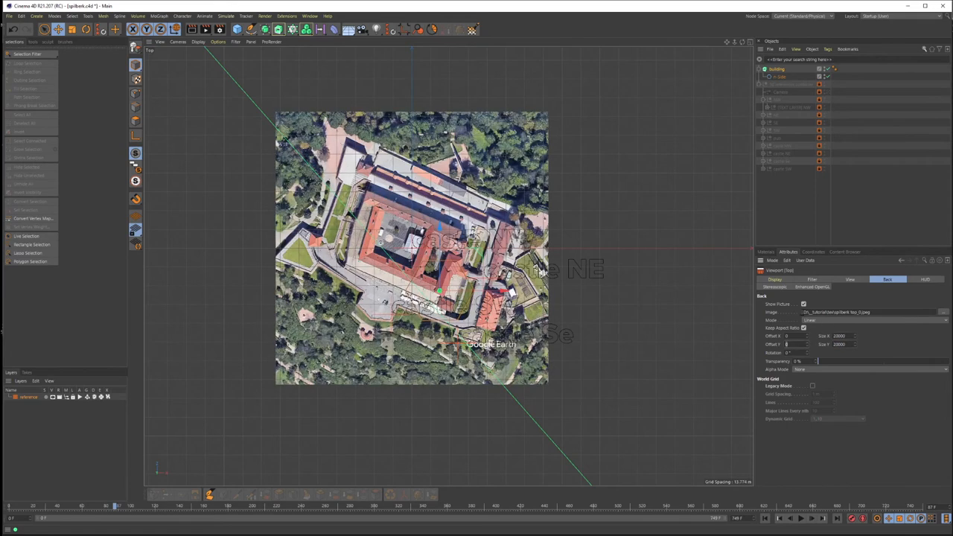
# Step: Set the top-view background to Offset X 3329, Y -4460, Size 33991, 65% transparency
pyautogui.moveTo(804, 361); pyautogui.dragTo(915, 361)
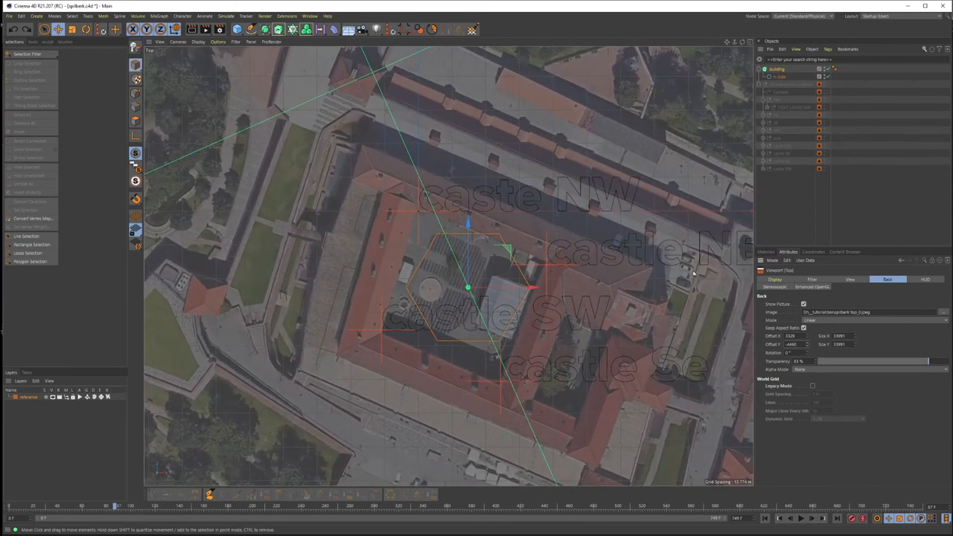
pyautogui.moveTo(647, 226)
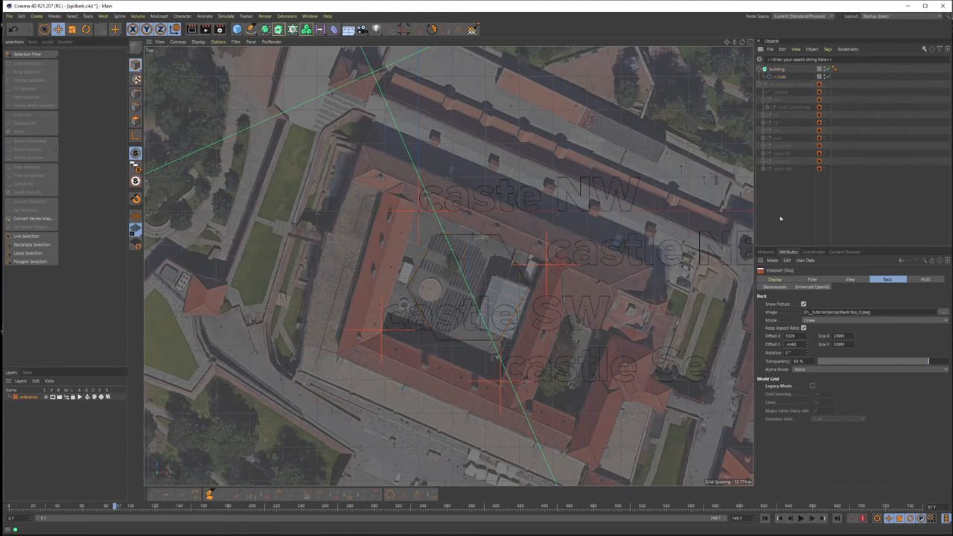
pyautogui.moveTo(315, 120)
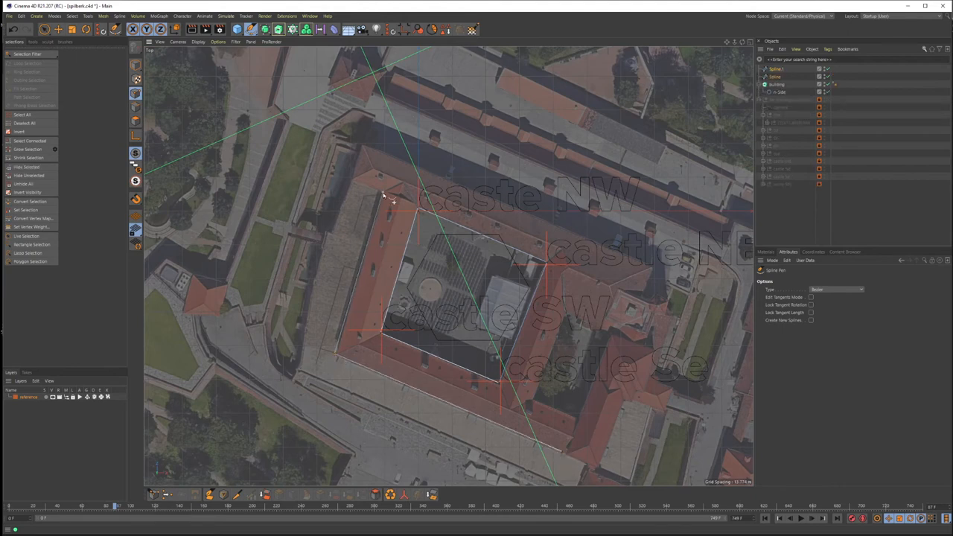
# Step: Trace the castle roof outline with the Spline Pen and extrude it 10 m
pyautogui.click(361, 144)
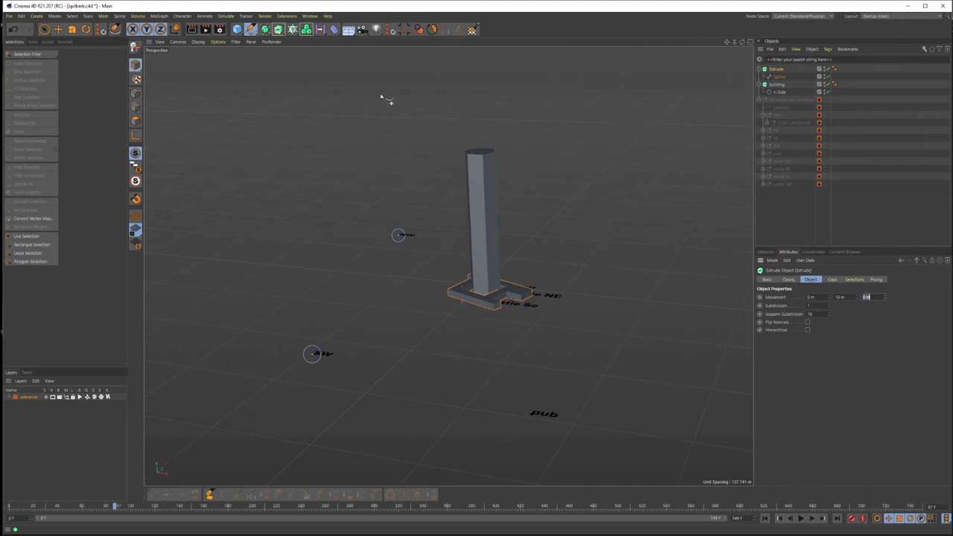
# Step: Add a Background object and create a new default material
pyautogui.click(349, 29)
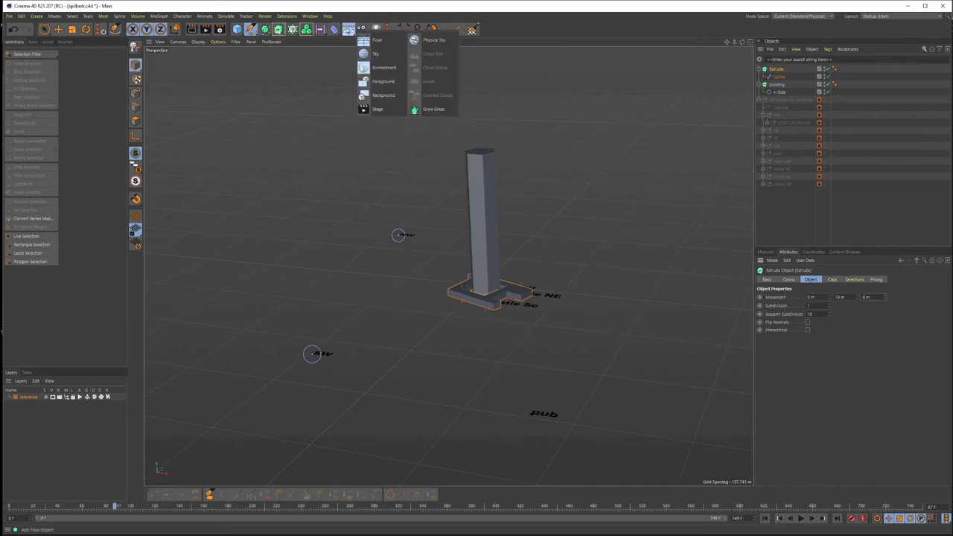
pyautogui.click(383, 95)
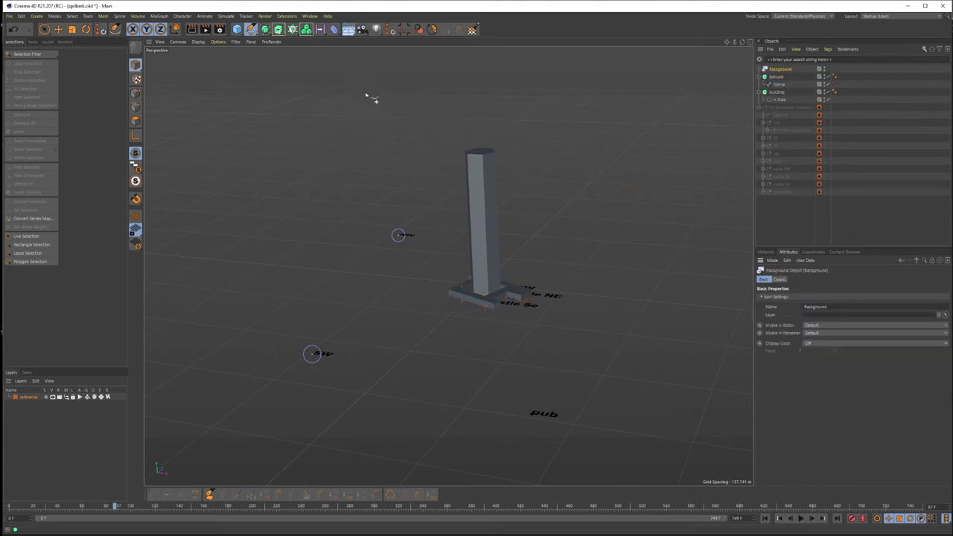
pyautogui.moveTo(771, 253)
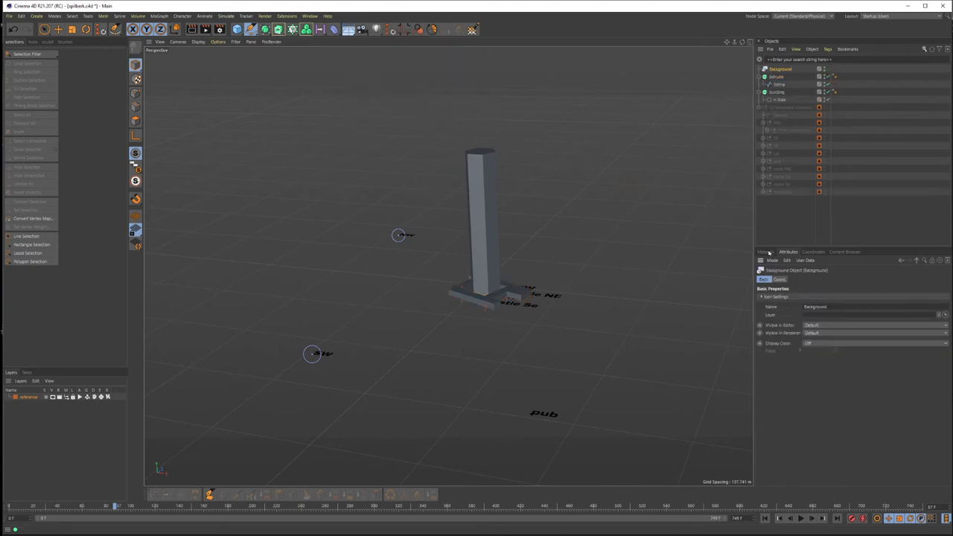
pyautogui.click(766, 251)
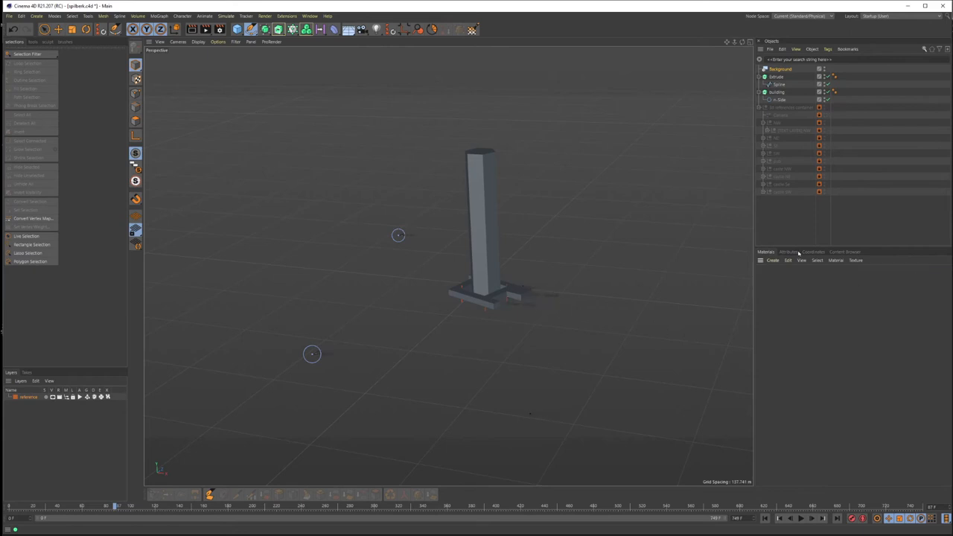
pyautogui.click(787, 260)
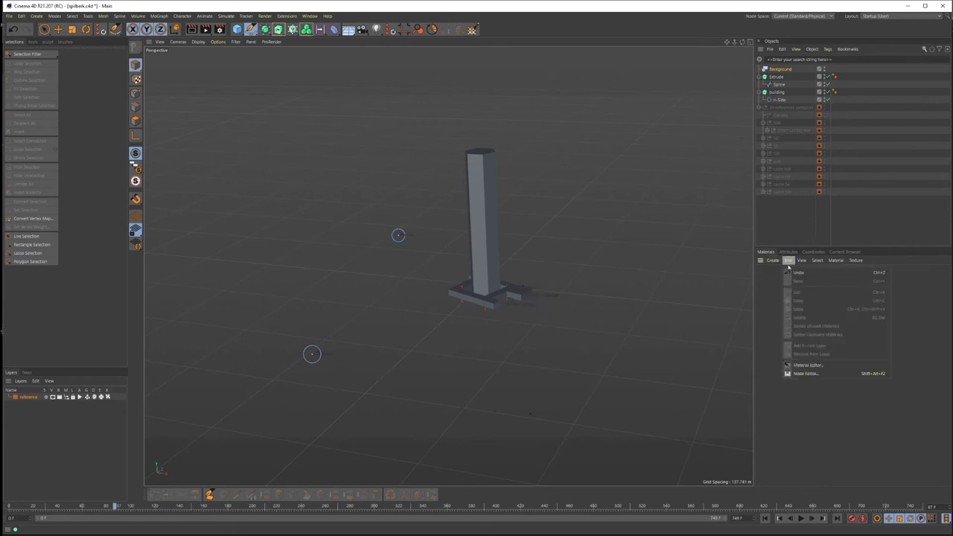
pyautogui.click(772, 260)
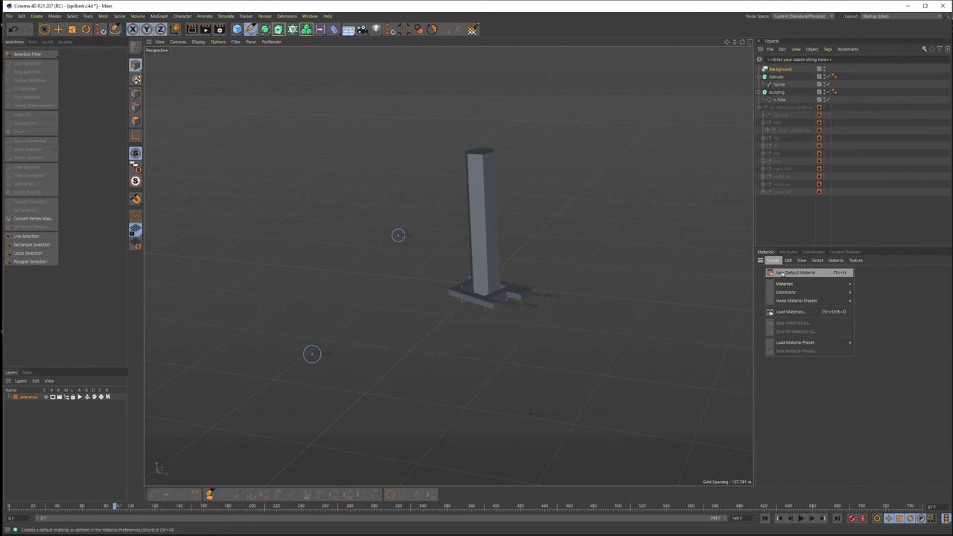
pyautogui.click(794, 272)
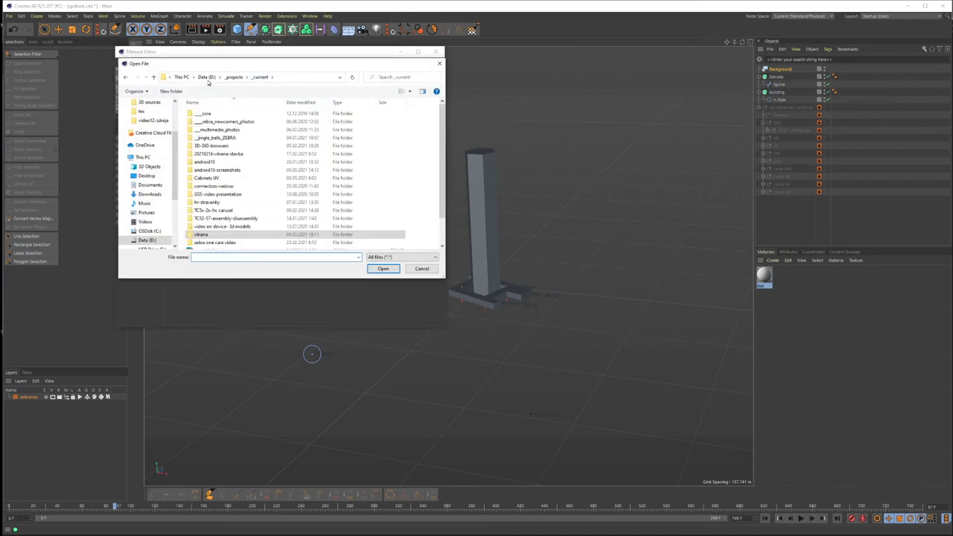
# Step: Browse the material's Color texture to the _tutorial/spilberk/footage folder
pyautogui.doubleClick(201, 235)
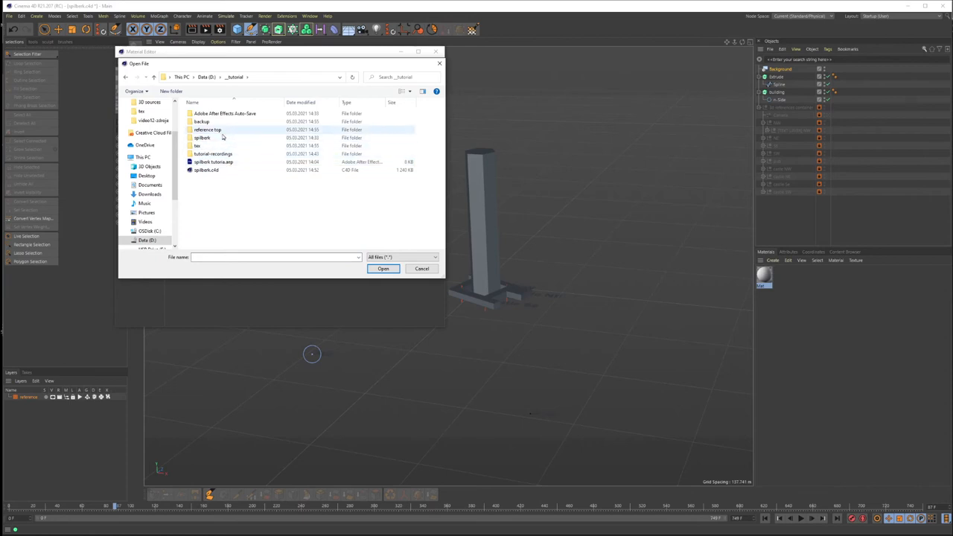
pyautogui.doubleClick(203, 138)
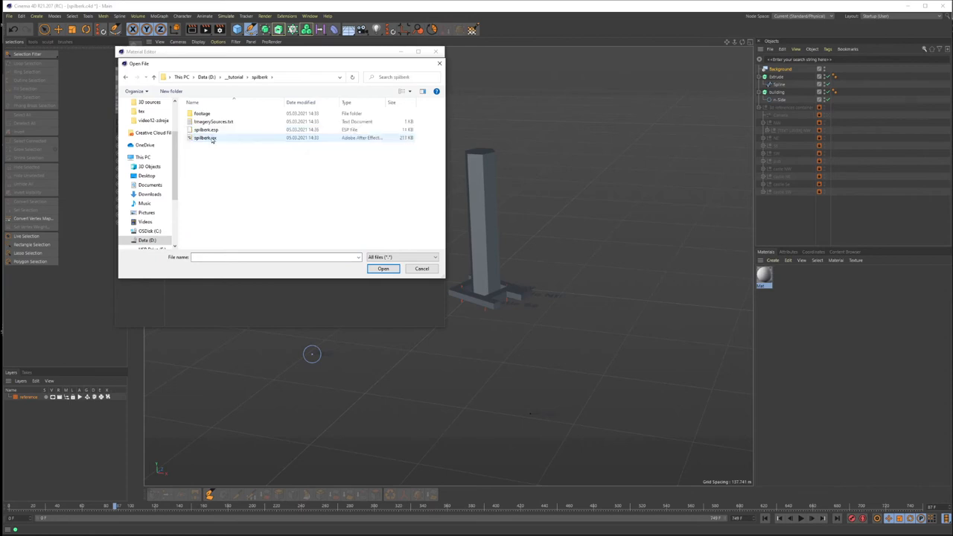
pyautogui.doubleClick(201, 113)
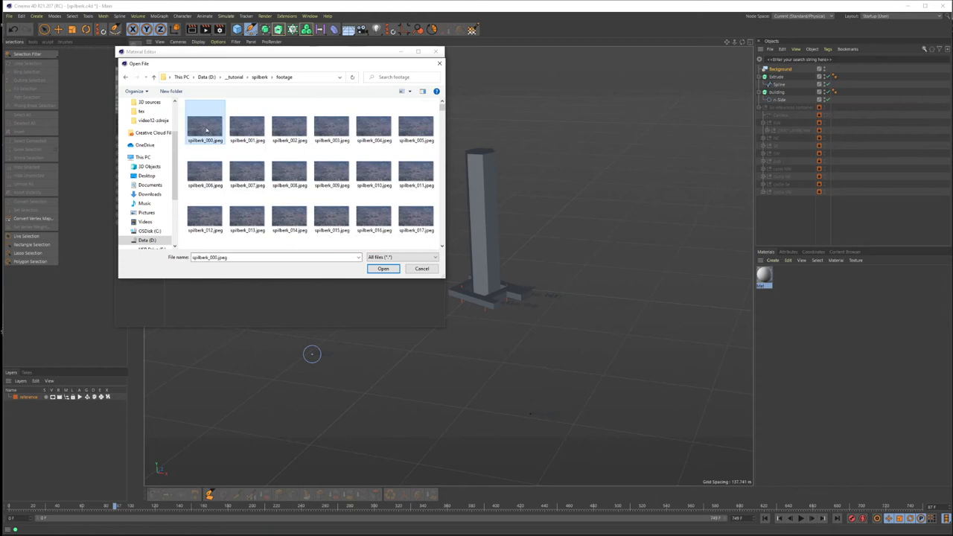
# Step: Load spilberk_000.jpeg as an animated texture without copying, and apply it to Background
pyautogui.click(383, 268)
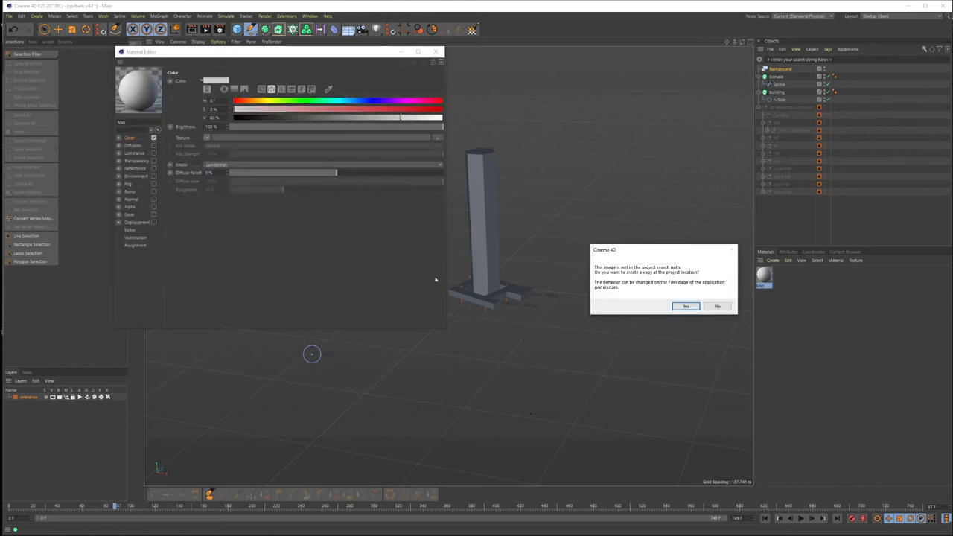
pyautogui.moveTo(723, 281)
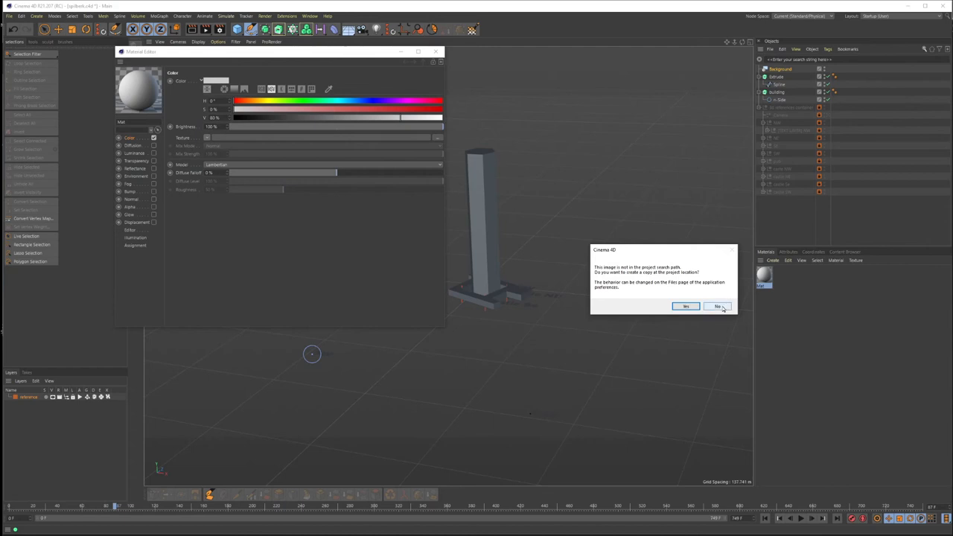
pyautogui.click(717, 306)
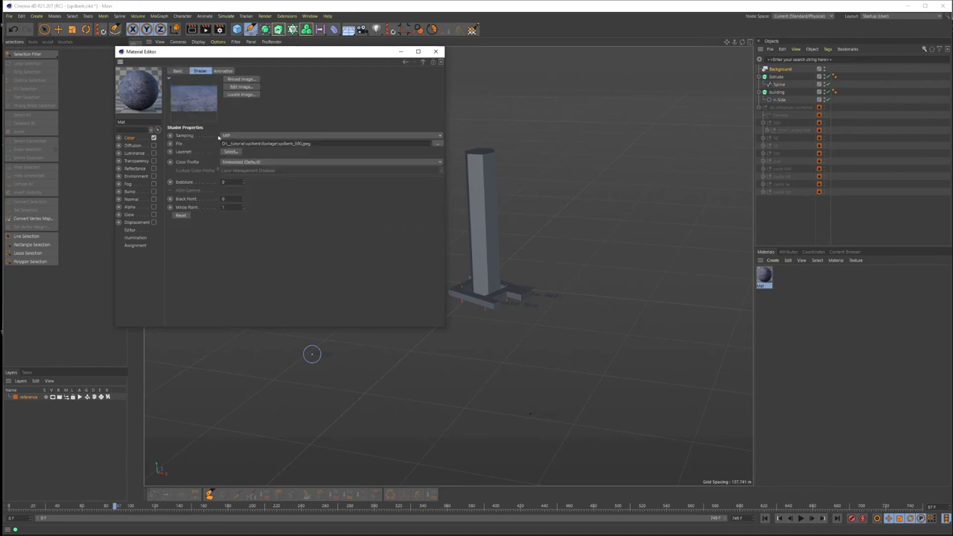
pyautogui.click(224, 71)
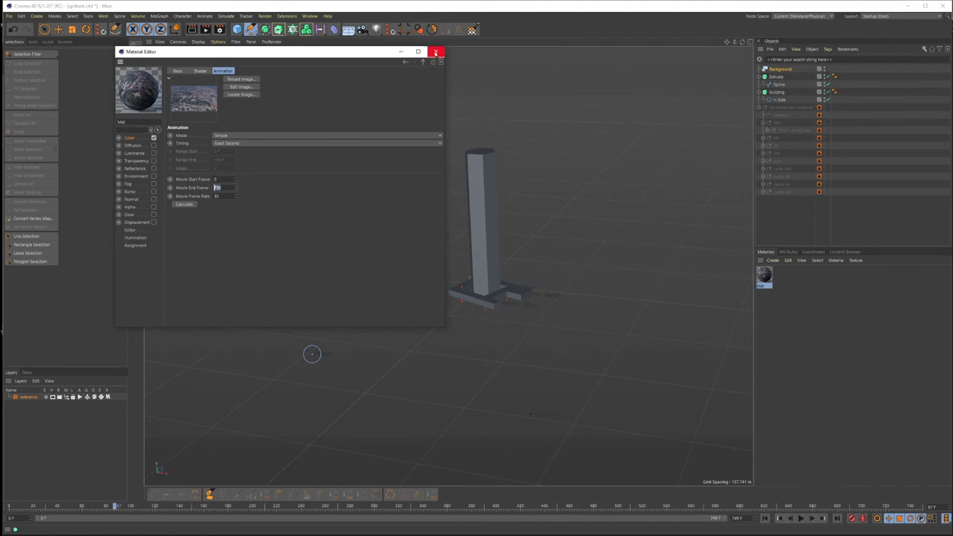
pyautogui.click(436, 51)
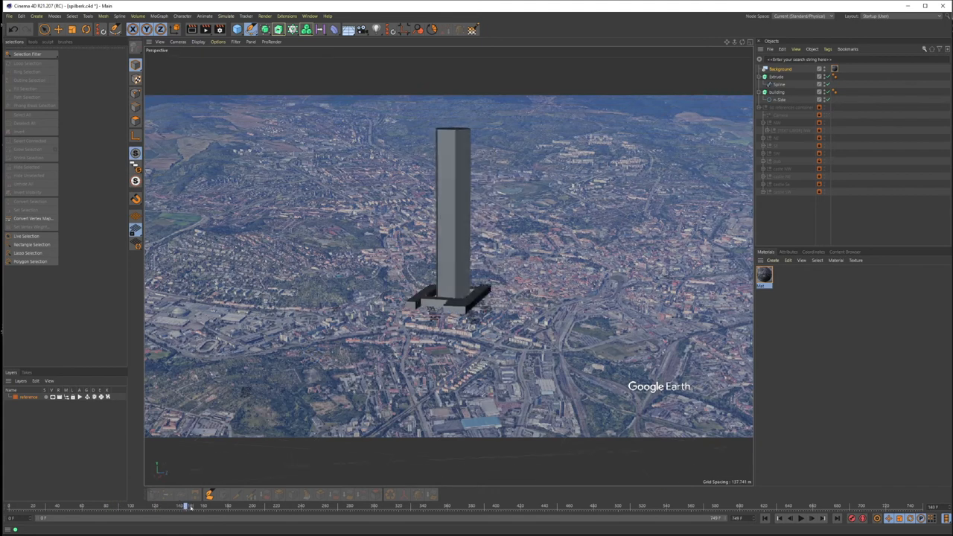
# Step: Scrub to a later frame and start an Interactive Render Region preview
pyautogui.moveTo(189, 506); pyautogui.dragTo(207, 507)
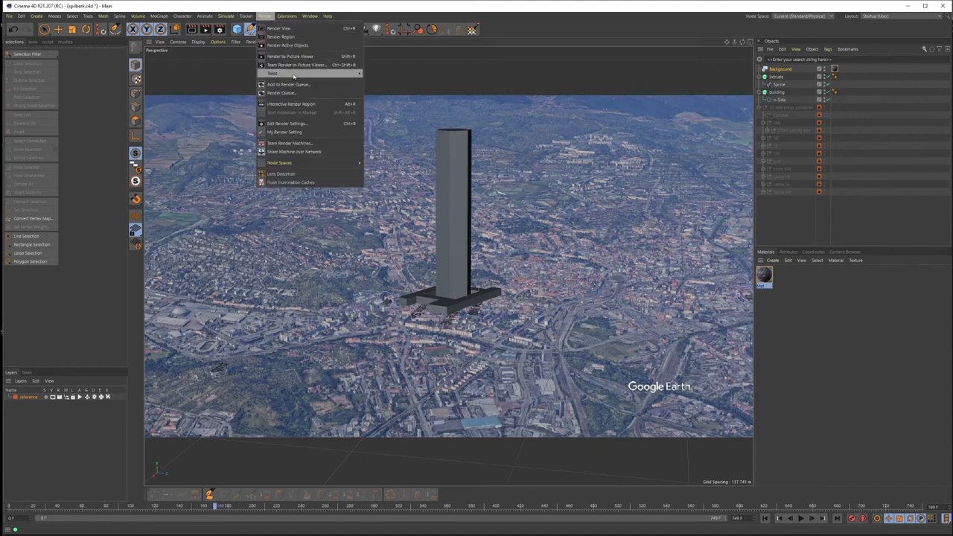
pyautogui.moveTo(291, 104)
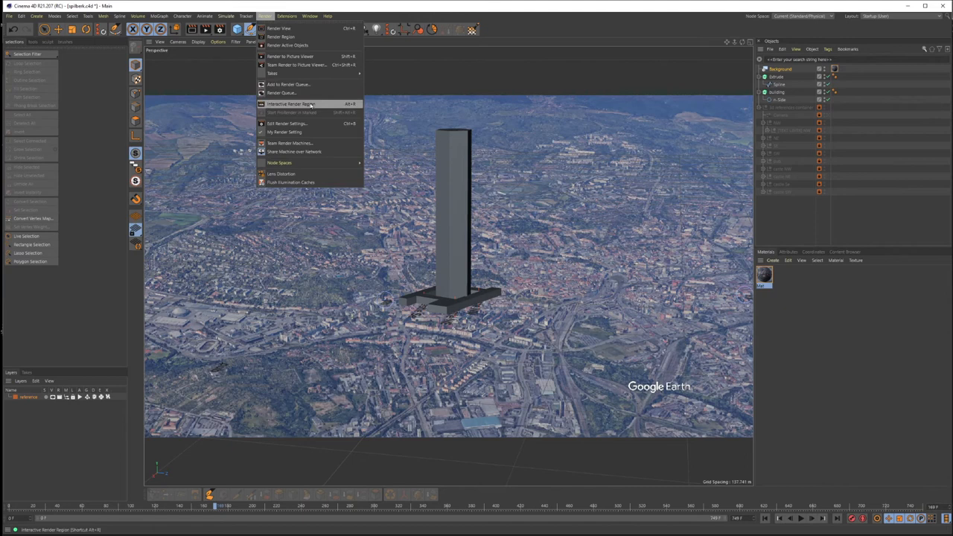
pyautogui.click(292, 104)
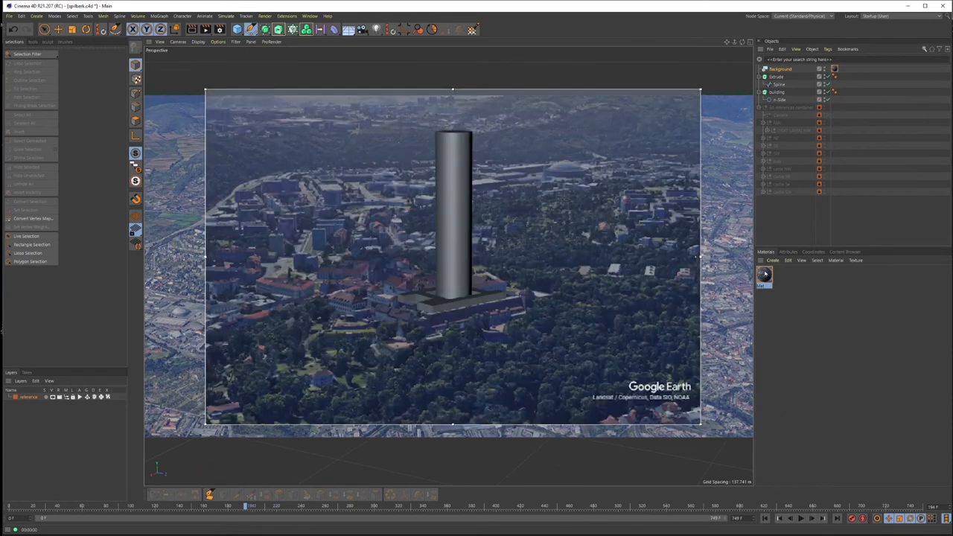
# Step: Rename the Extrude to 'shadow receiver' and set its material projection to Frontal
pyautogui.click(778, 76)
pyautogui.write('shadow receiver')
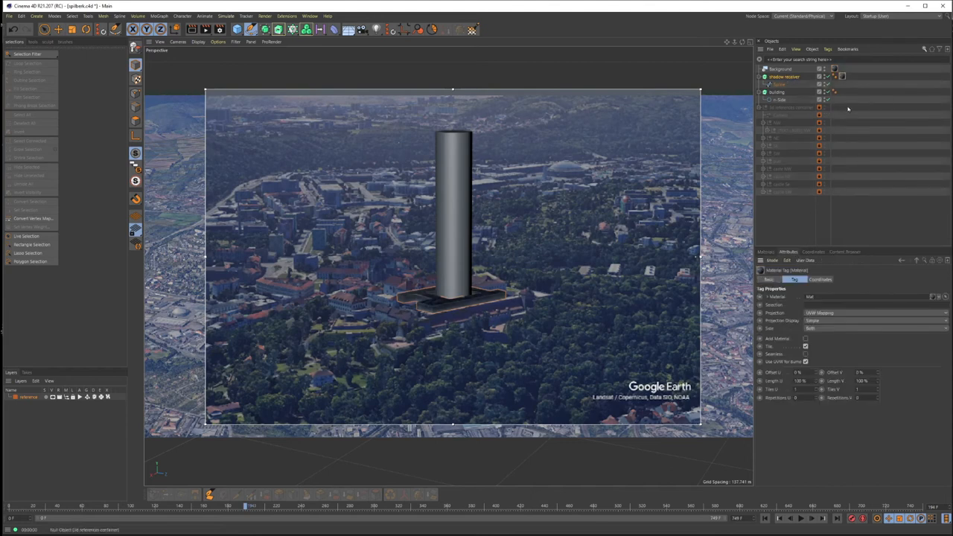
pyautogui.click(875, 321)
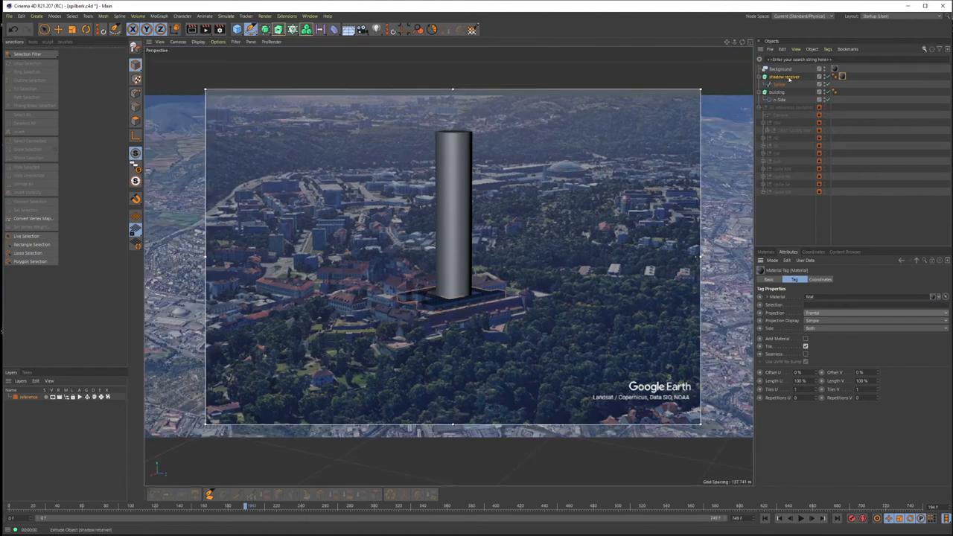
# Step: Add a Compositing tag to shadow receiver with Compositing Background enabled
pyautogui.rightClick(782, 77)
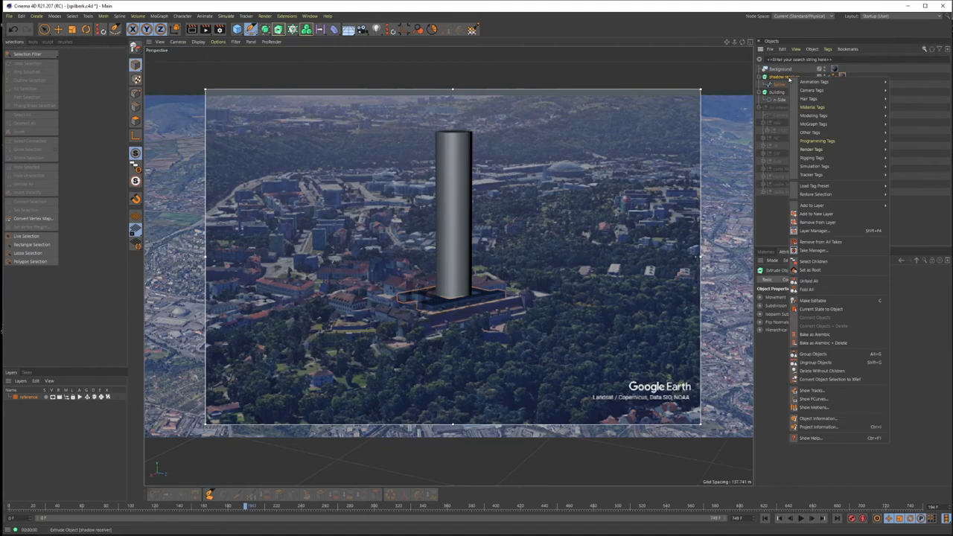
pyautogui.click(811, 149)
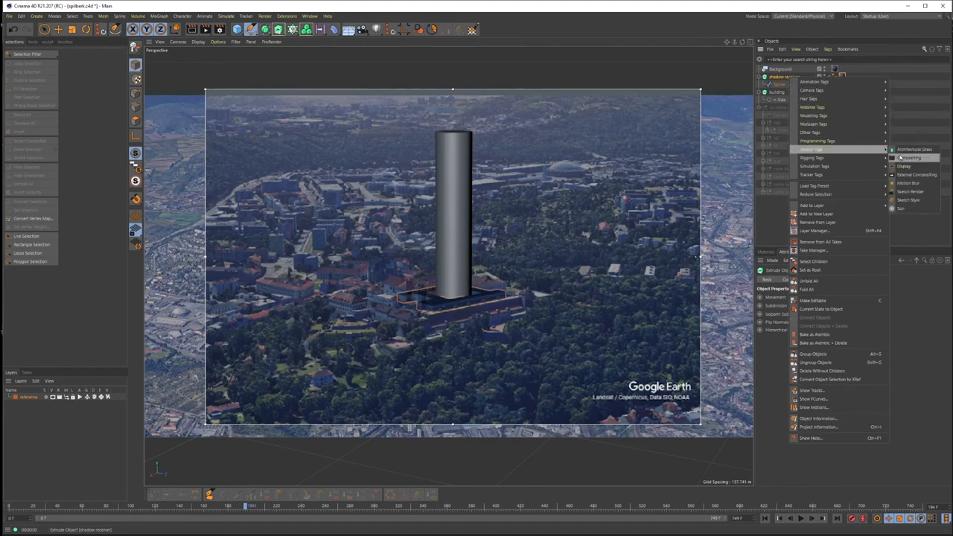
pyautogui.click(910, 157)
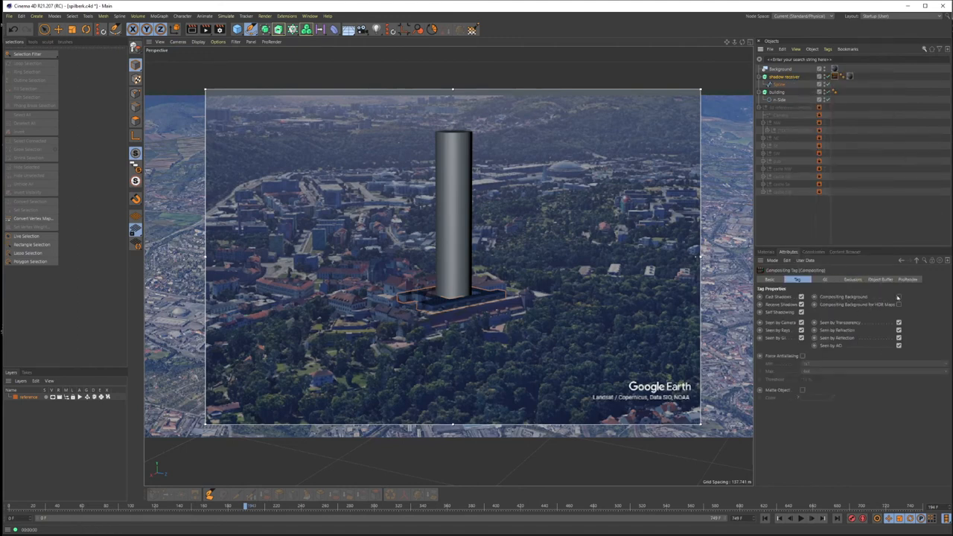
pyautogui.click(899, 305)
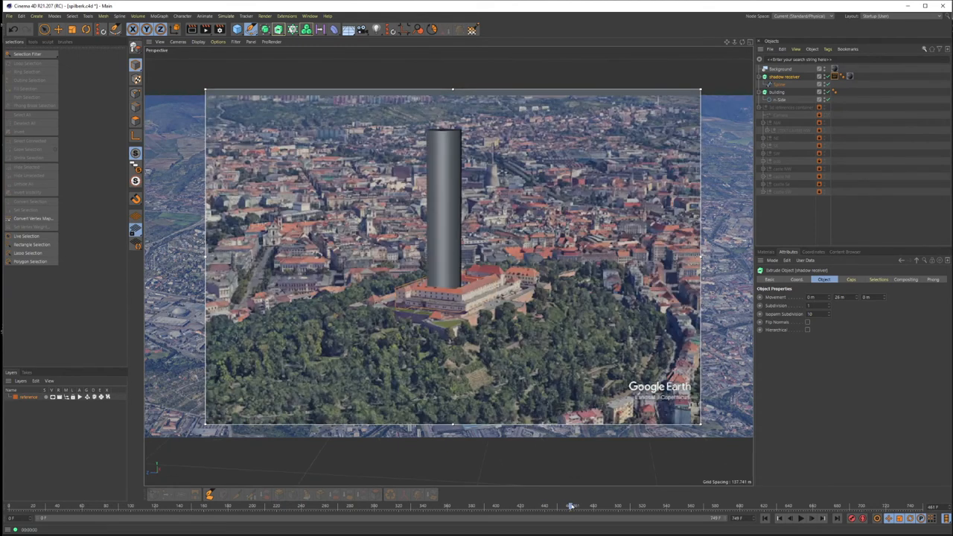
# Step: Go to an earlier frame, tighten the render region around the building, and add a Light
pyautogui.moveTo(572, 507); pyautogui.dragTo(603, 506)
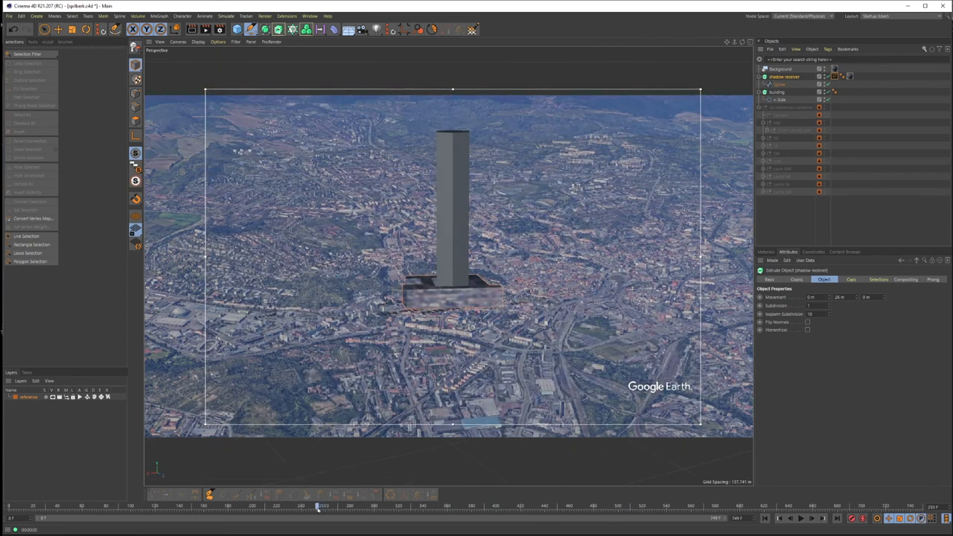
pyautogui.moveTo(316, 506); pyautogui.dragTo(372, 507)
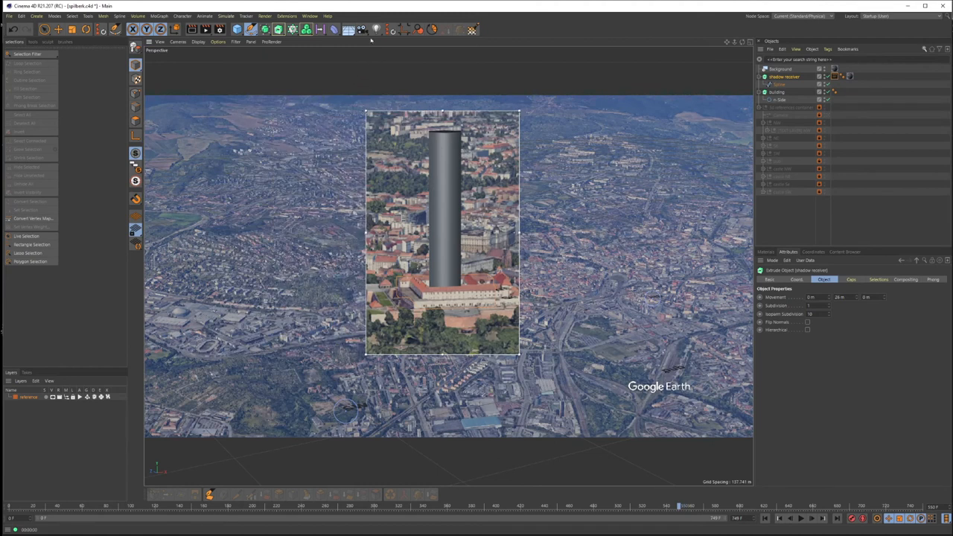
pyautogui.click(375, 29)
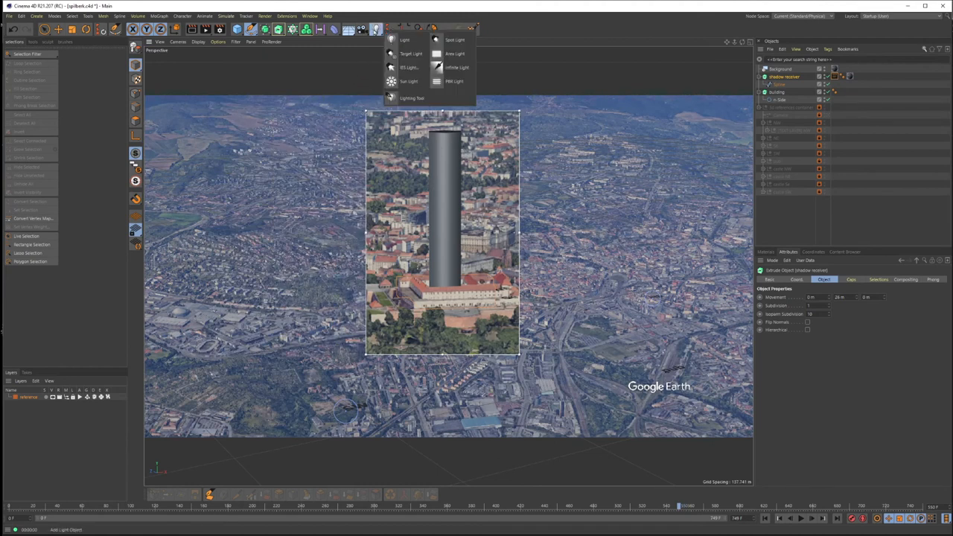
pyautogui.click(362, 29)
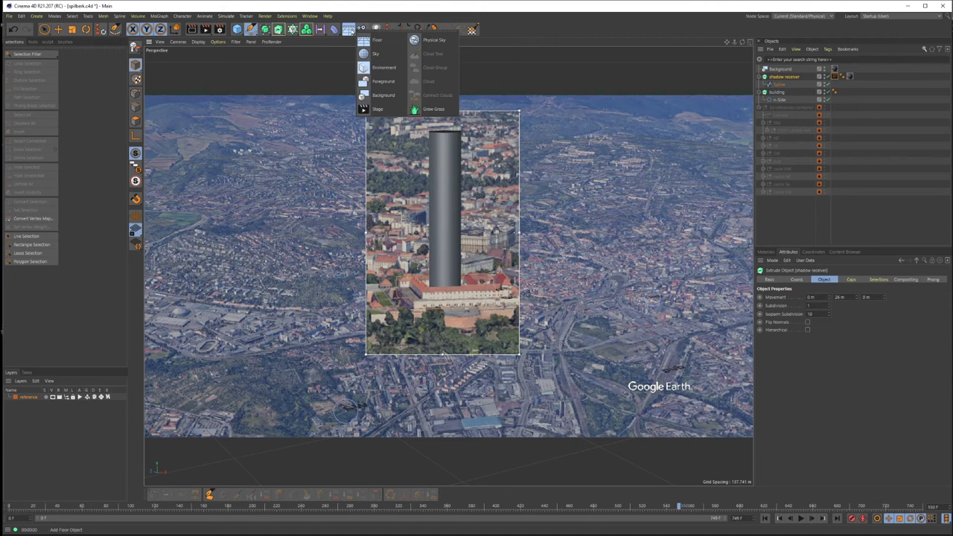
pyautogui.moveTo(435, 40)
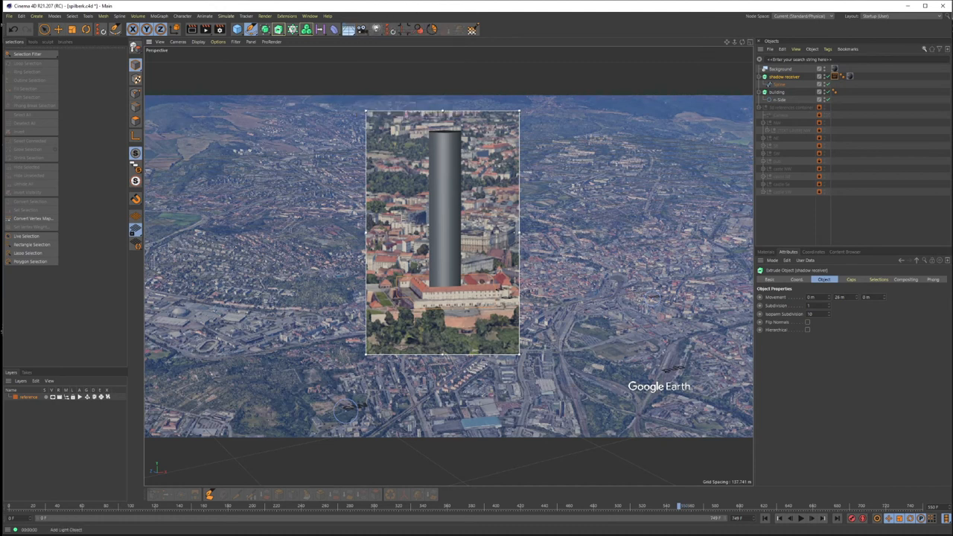
pyautogui.click(391, 29)
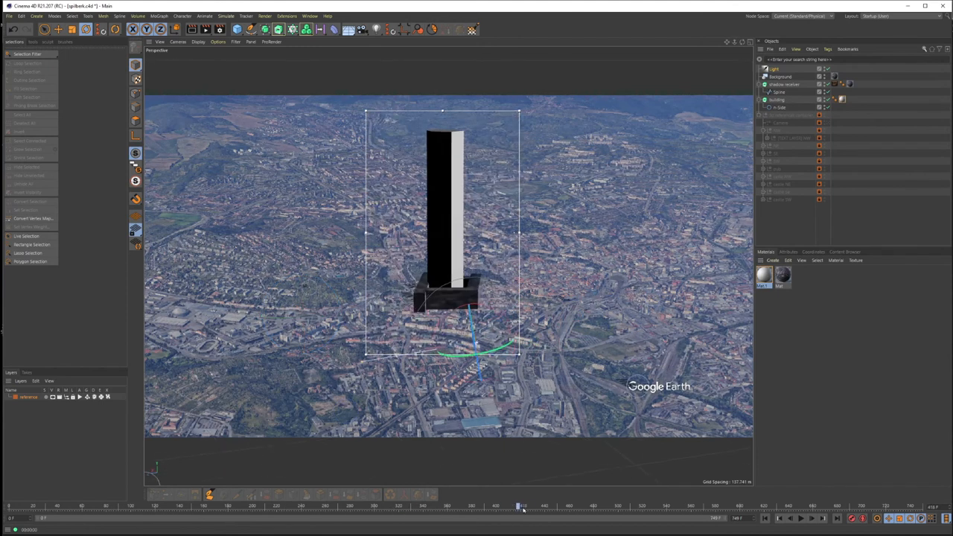
# Step: Move the light right of the building and give it Raytraced (Hard) shadows
pyautogui.moveTo(521, 506); pyautogui.dragTo(544, 506)
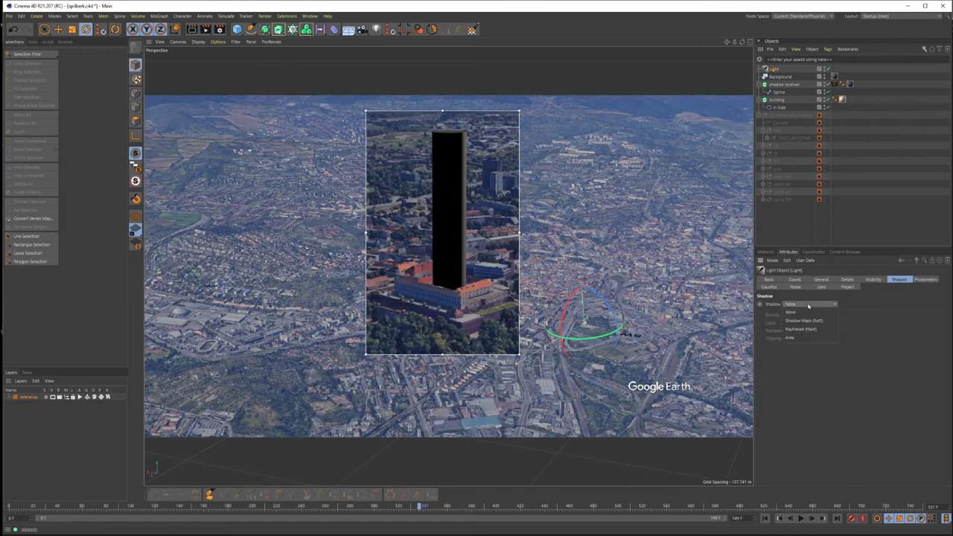
pyautogui.click(799, 321)
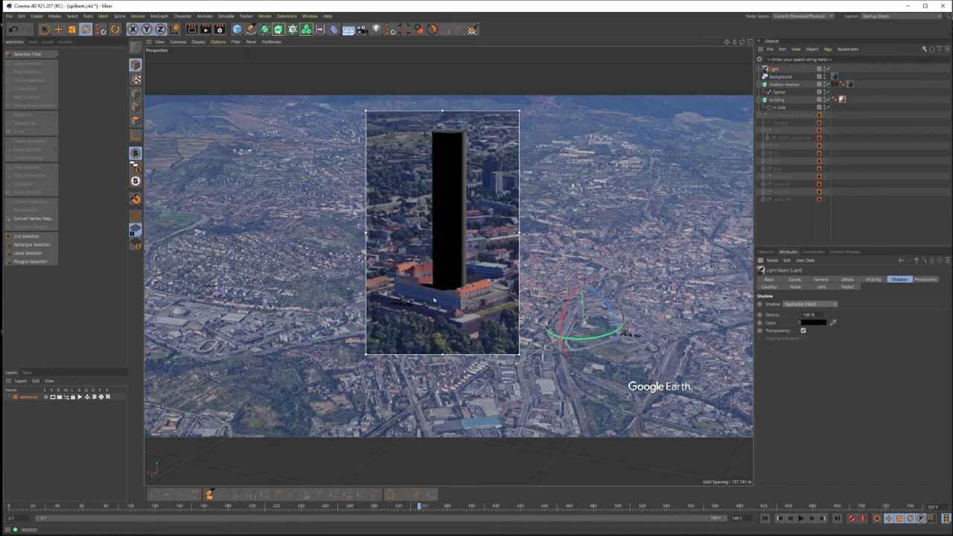
pyautogui.moveTo(434, 297)
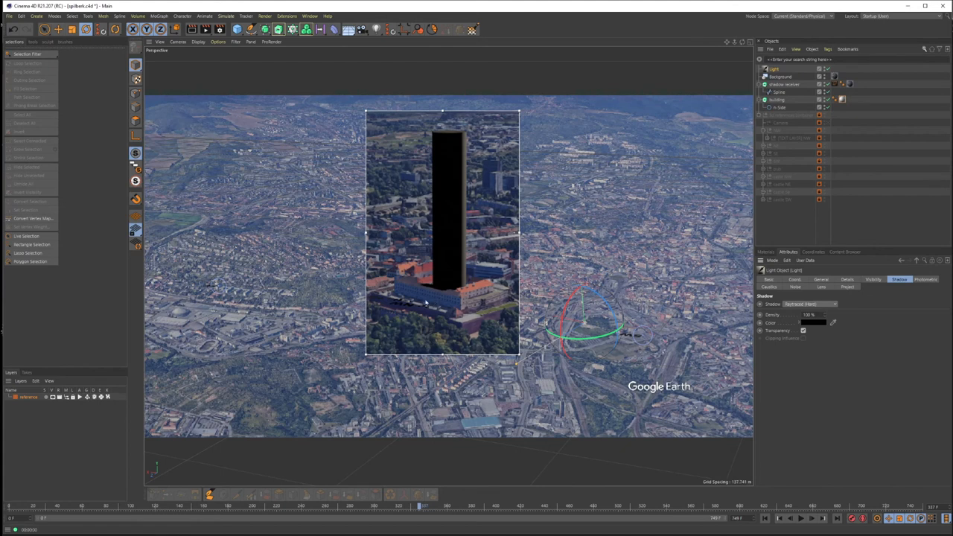
pyautogui.moveTo(431, 298)
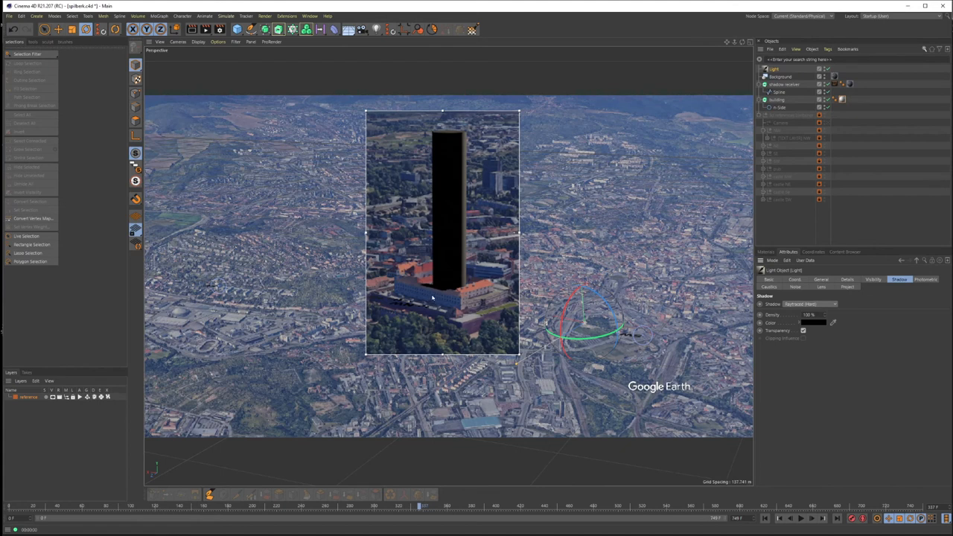
pyautogui.moveTo(456, 306)
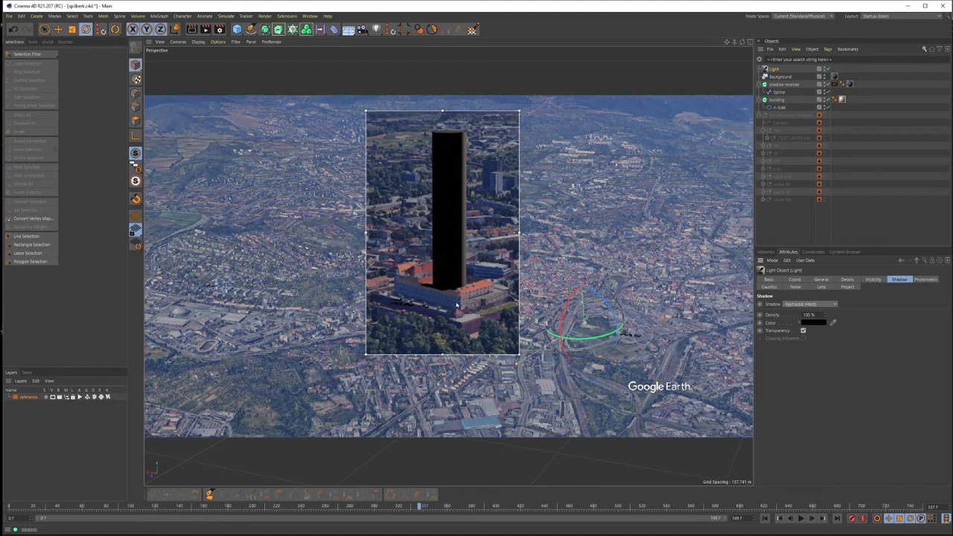
pyautogui.moveTo(664, 218)
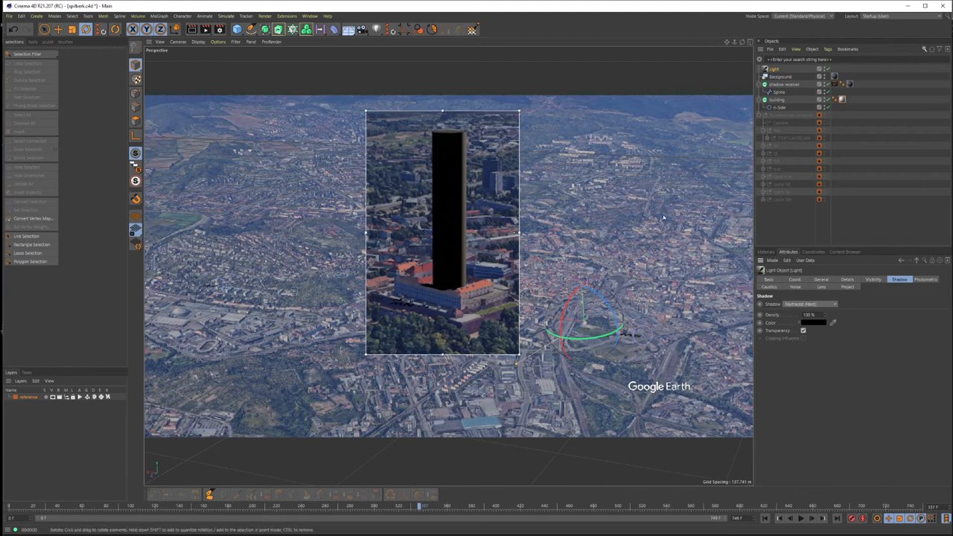
# Step: Add an Environment object at 50% strength with a light blue colour
pyautogui.click(349, 29)
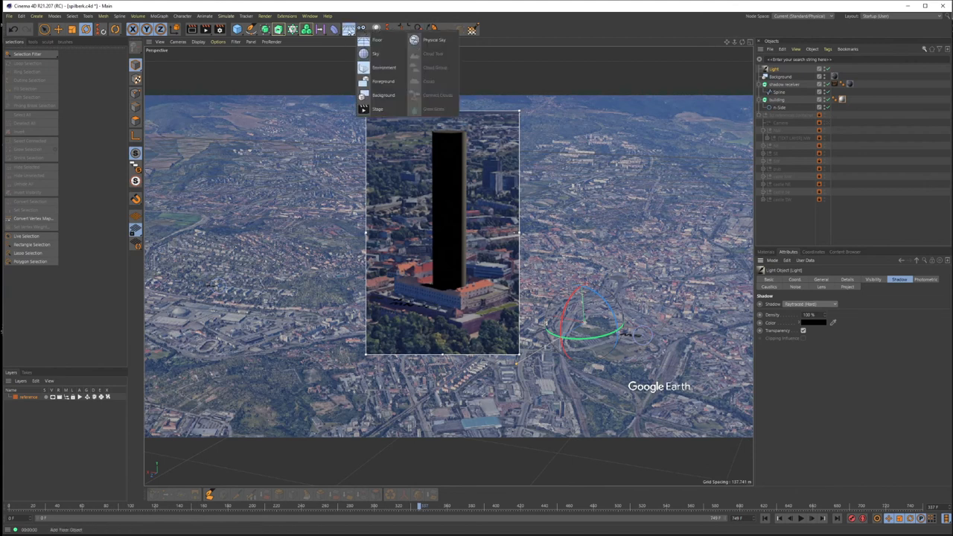
pyautogui.click(384, 67)
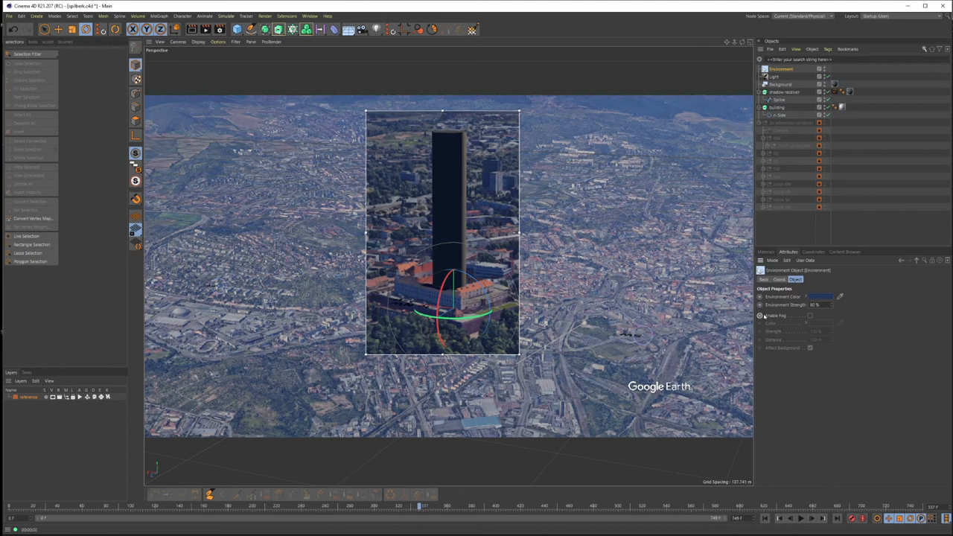
pyautogui.click(815, 297)
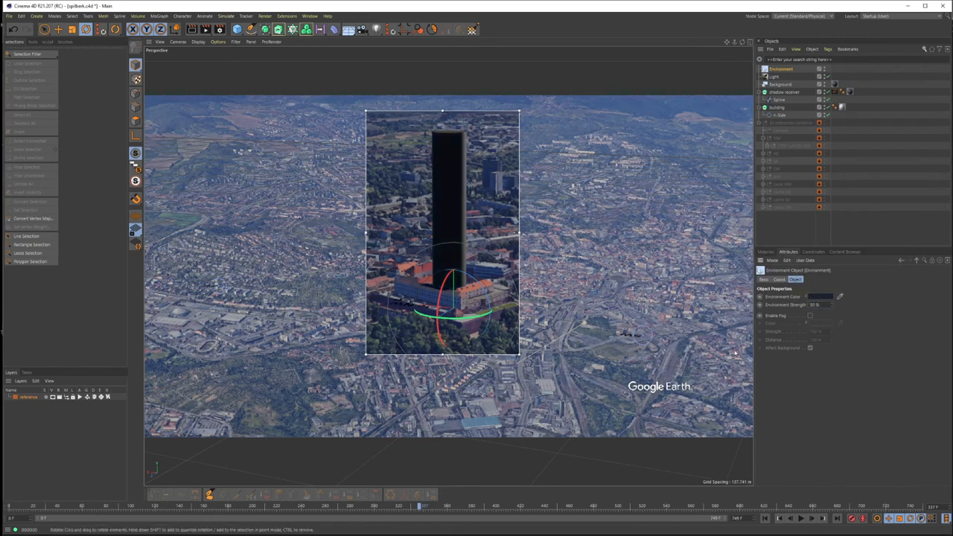
pyautogui.tripleClick(819, 305)
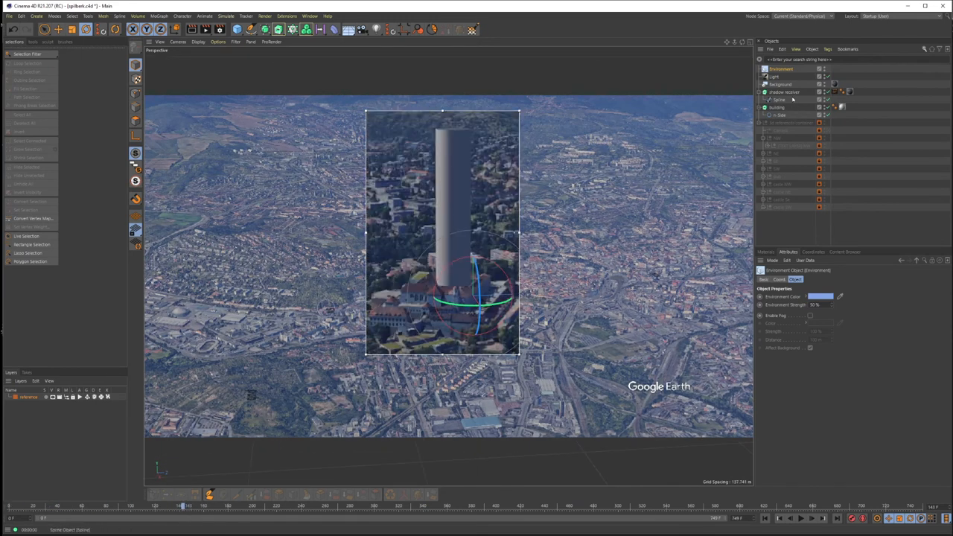
# Step: Add a Cube primitive and place it on the castle roof beside the building base
pyautogui.click(777, 107)
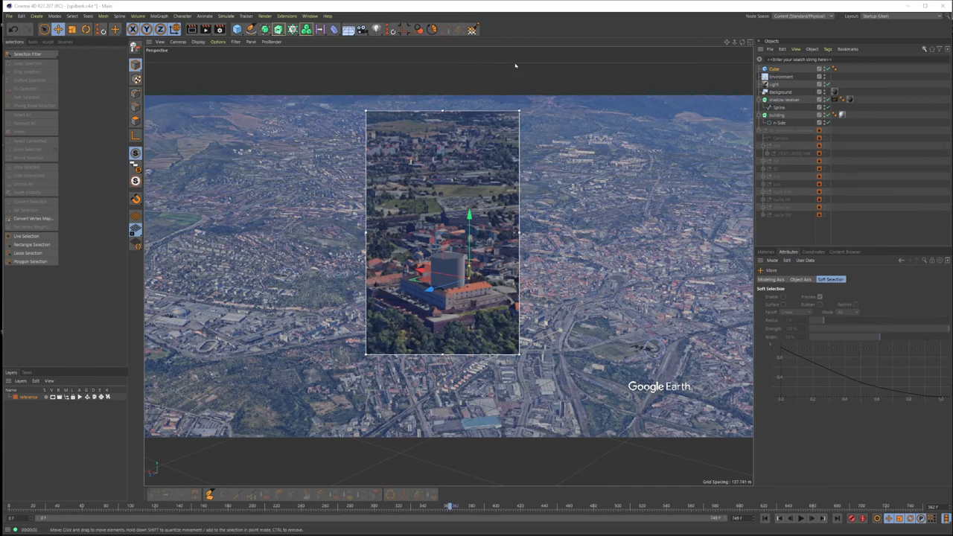
pyautogui.moveTo(527, 31)
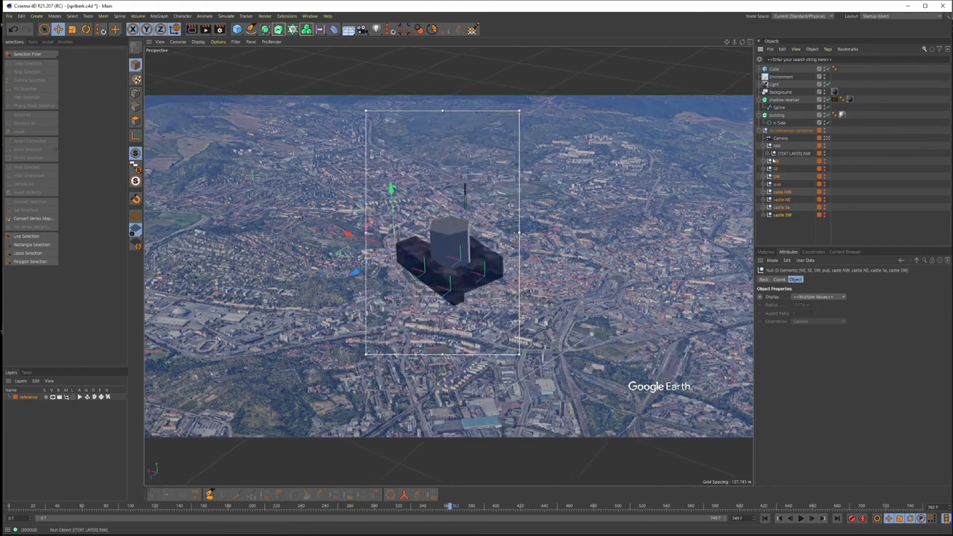
# Step: Check the Render Settings output: 1280×720, all frames 0 to 749
pyautogui.click(780, 92)
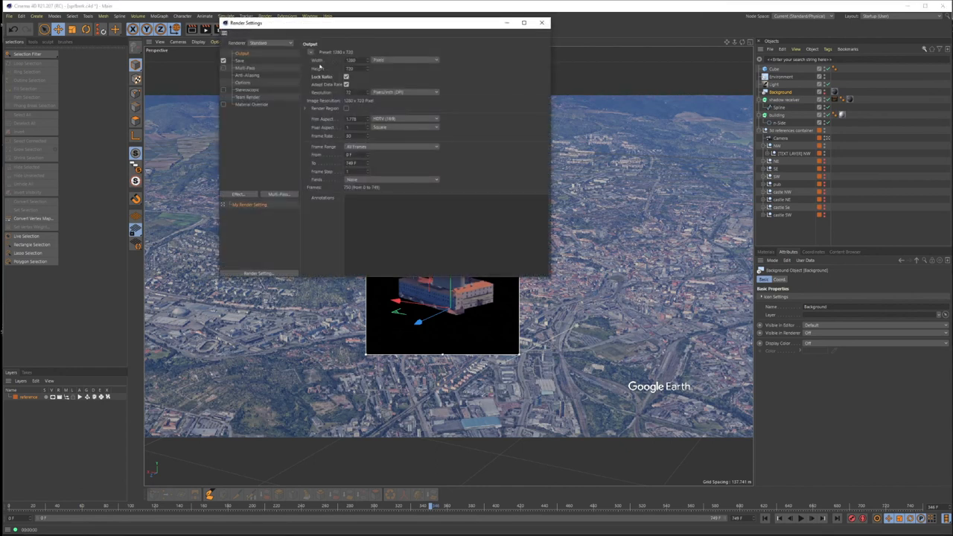
# Step: Render the building to the Picture Viewer, overwriting the existing building-0000.png frames
pyautogui.click(242, 60)
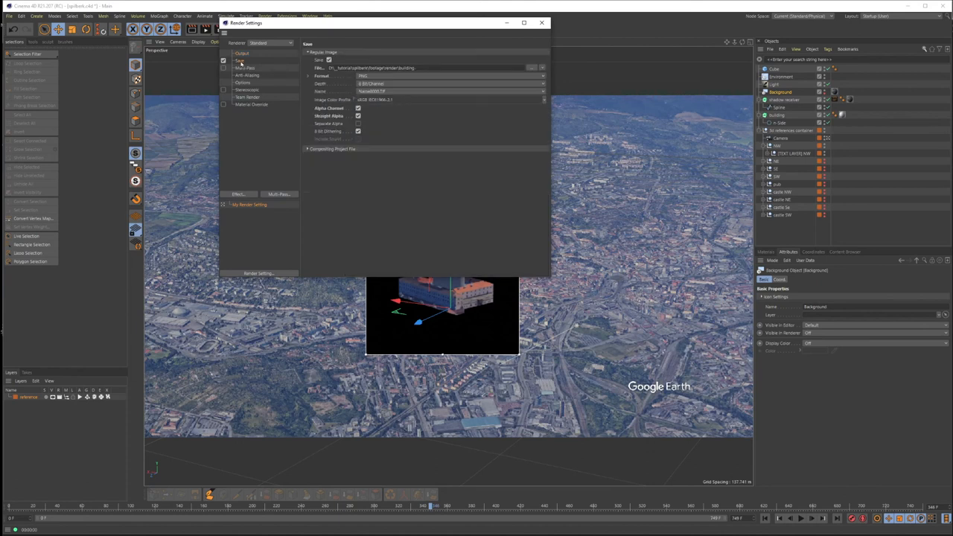
pyautogui.moveTo(378, 110)
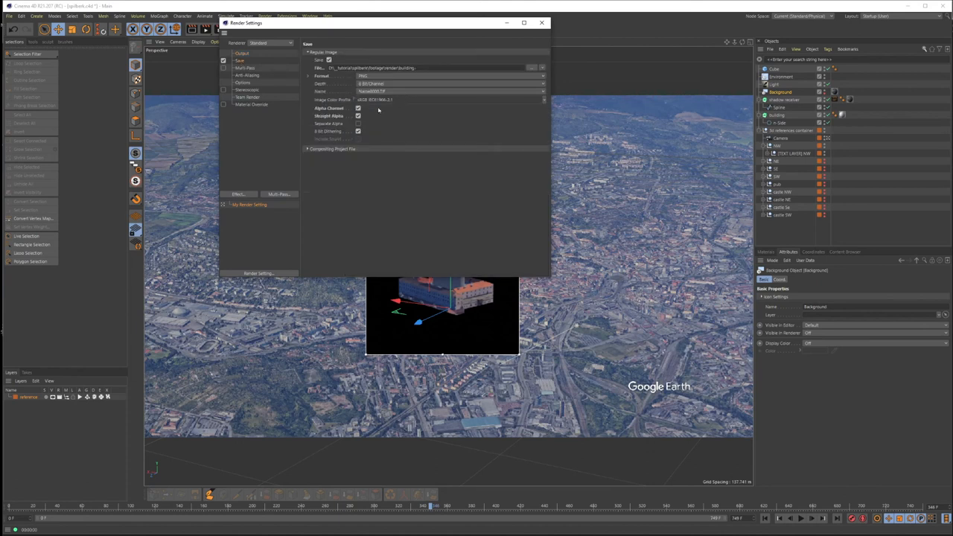
pyautogui.click(541, 22)
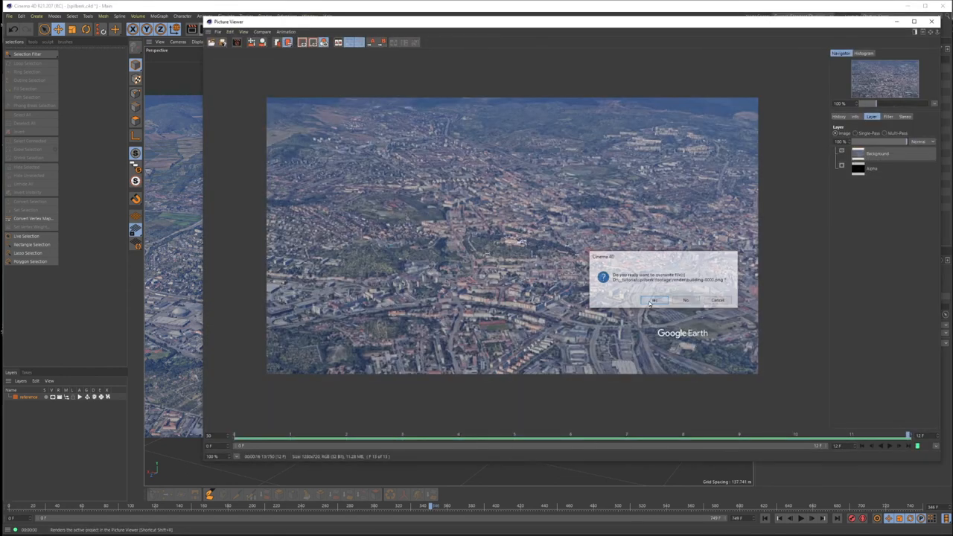
pyautogui.click(655, 299)
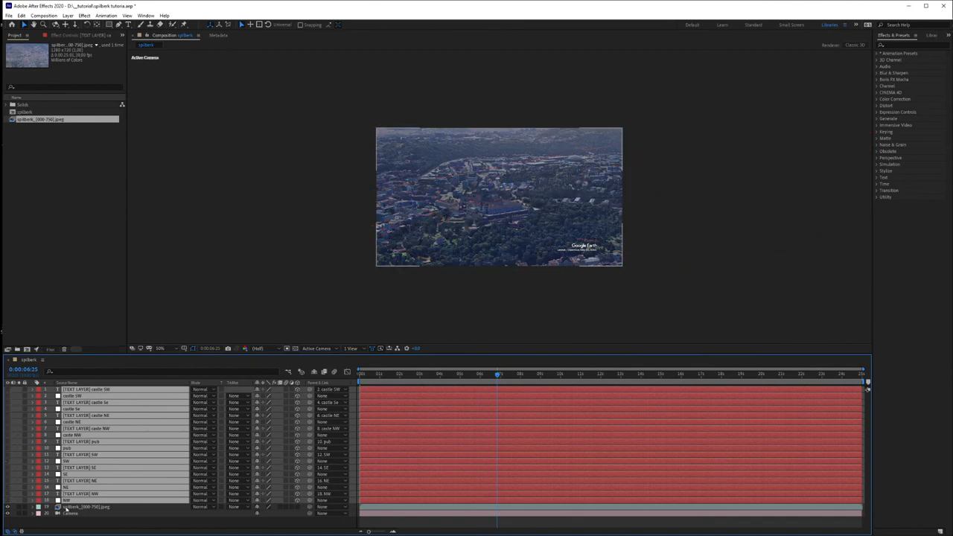
# Step: Select the Spilberk footage layer and scrub to about the six-second mark
pyautogui.click(84, 507)
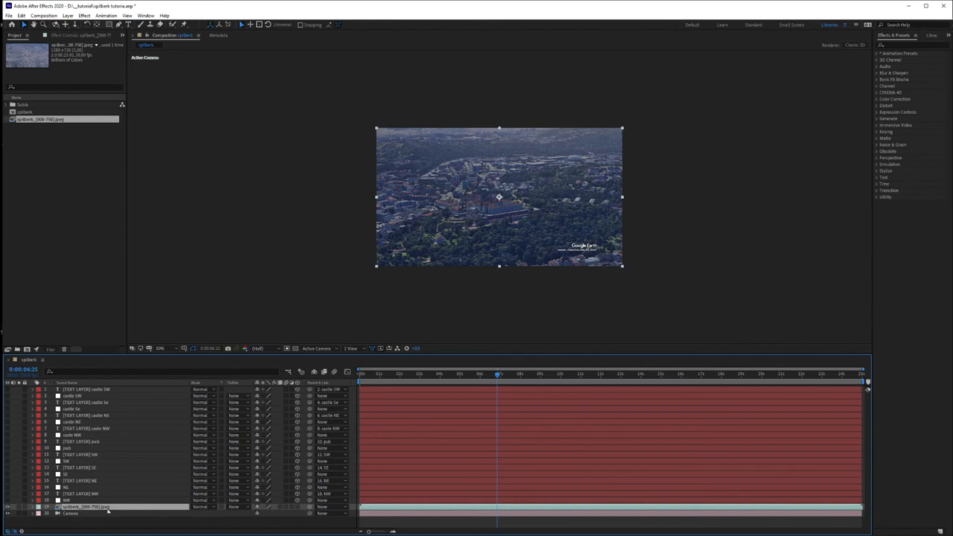
pyautogui.click(588, 375)
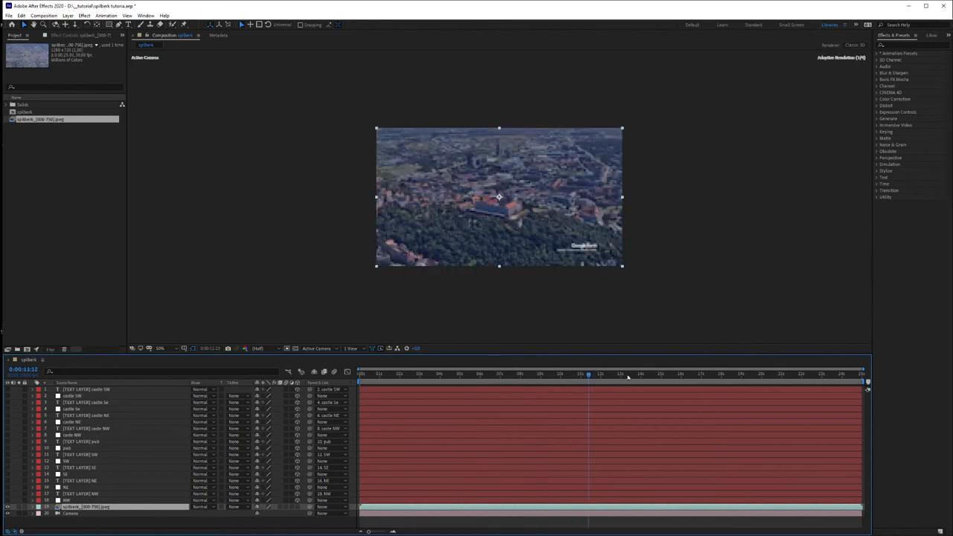
pyautogui.click(499, 373)
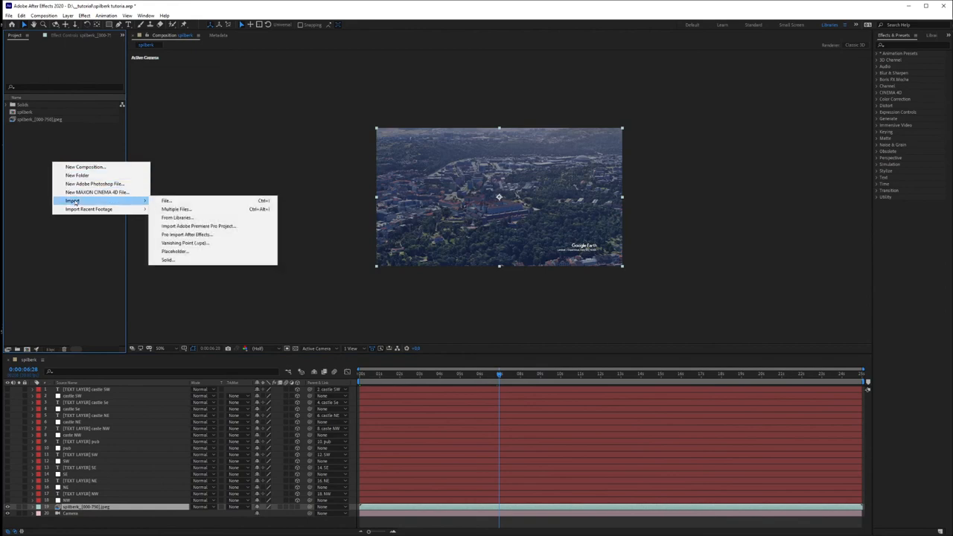
# Step: Import building-0000.png from spilberk\footage\render as a PNG sequence
pyautogui.click(167, 201)
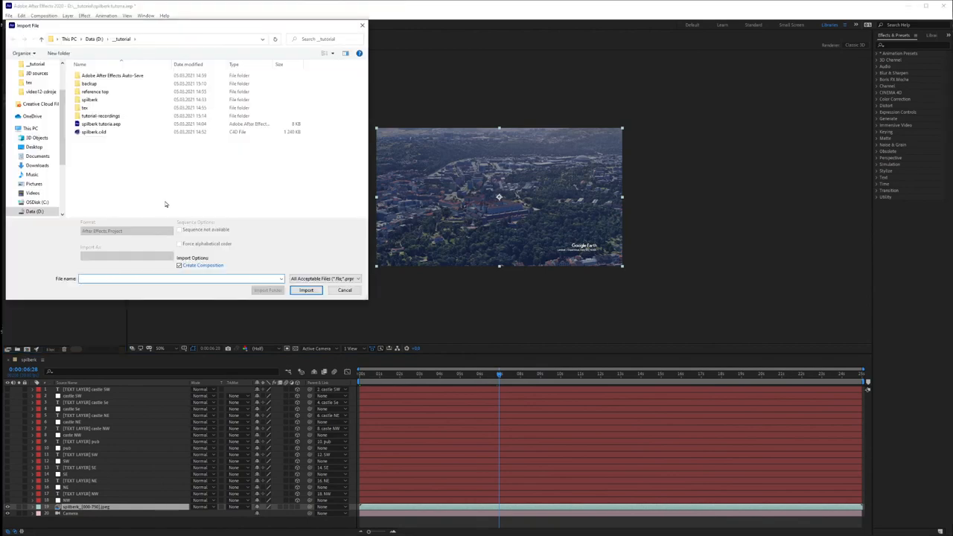
pyautogui.click(100, 123)
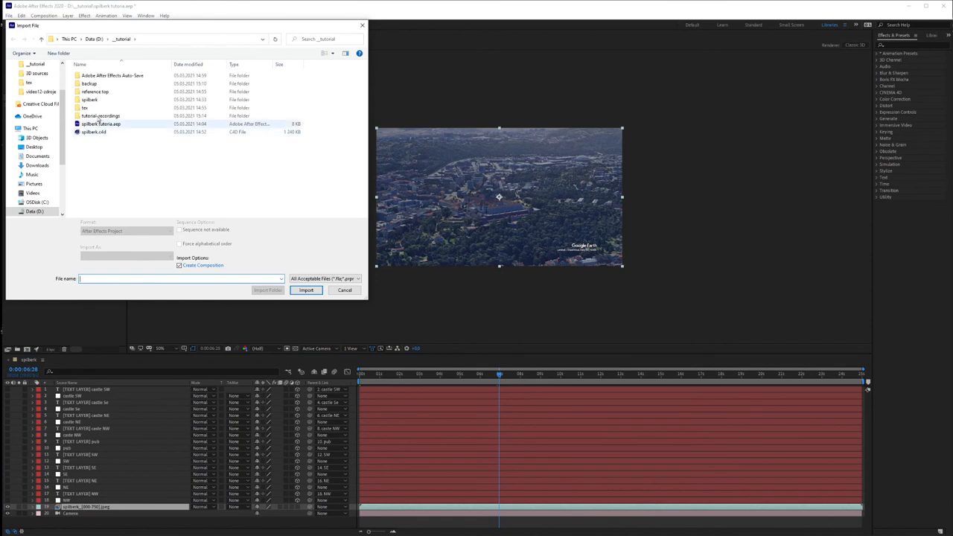
pyautogui.doubleClick(89, 99)
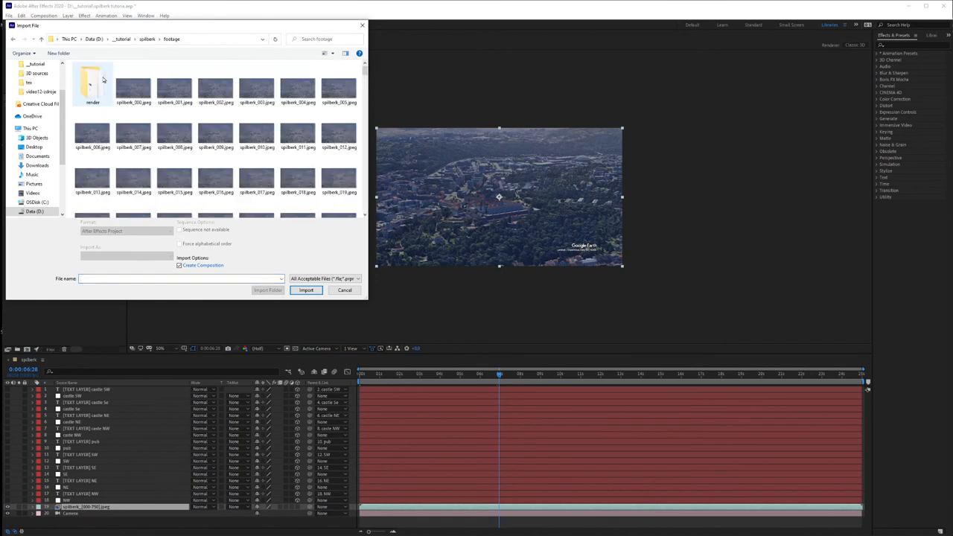
pyautogui.doubleClick(93, 82)
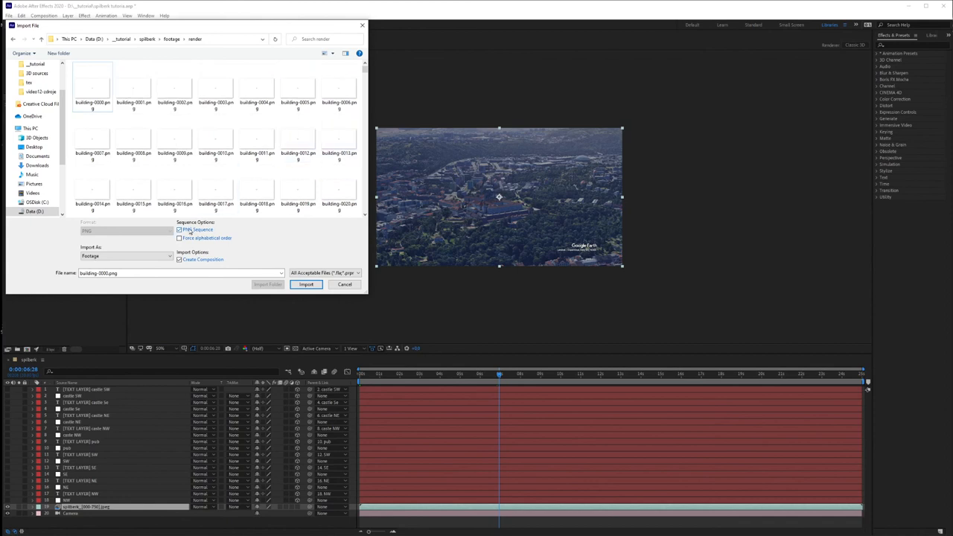
pyautogui.click(92, 86)
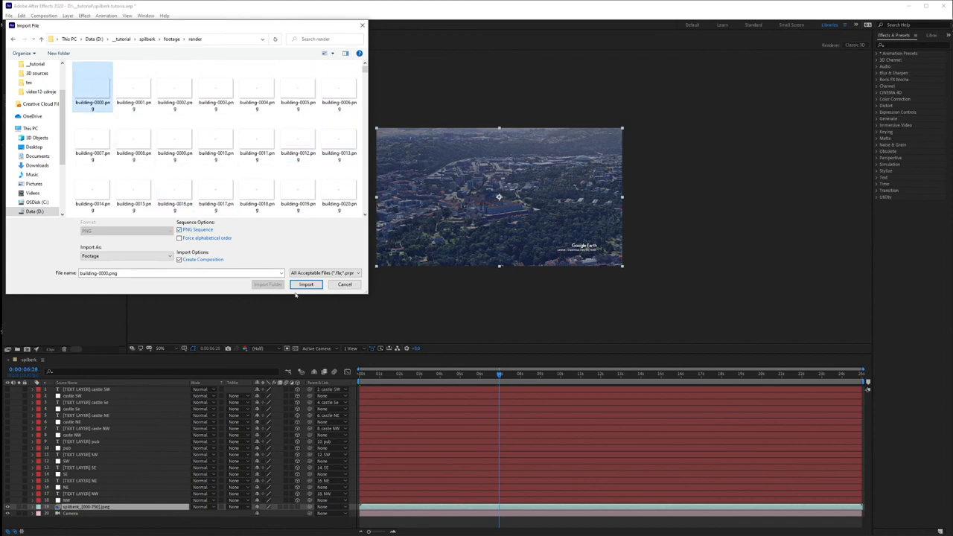
pyautogui.click(306, 285)
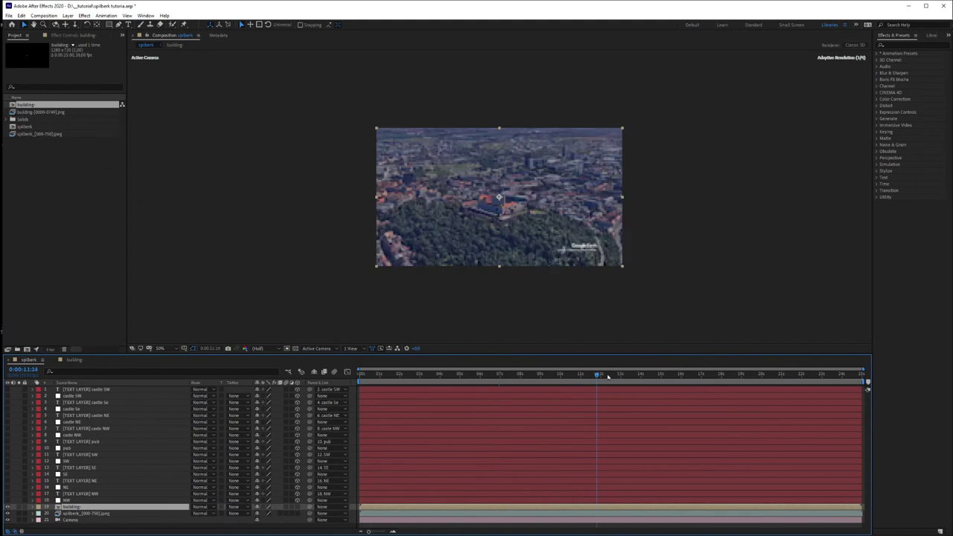
pyautogui.click(517, 374)
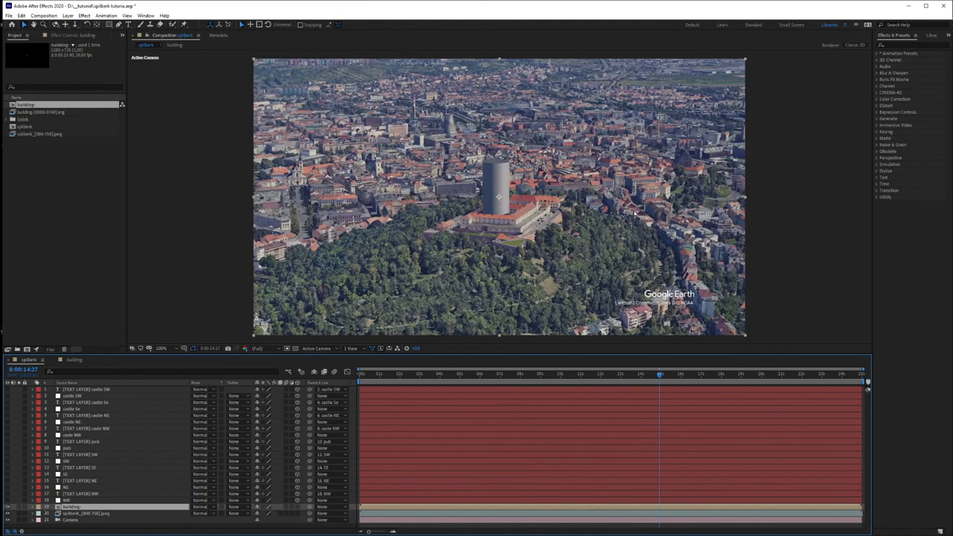
pyautogui.moveTo(634, 233)
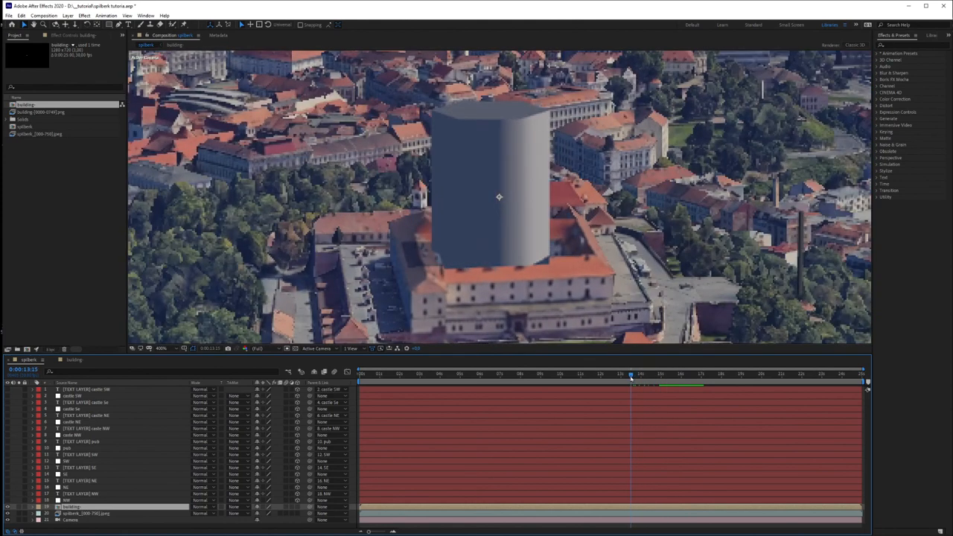
pyautogui.moveTo(630, 376)
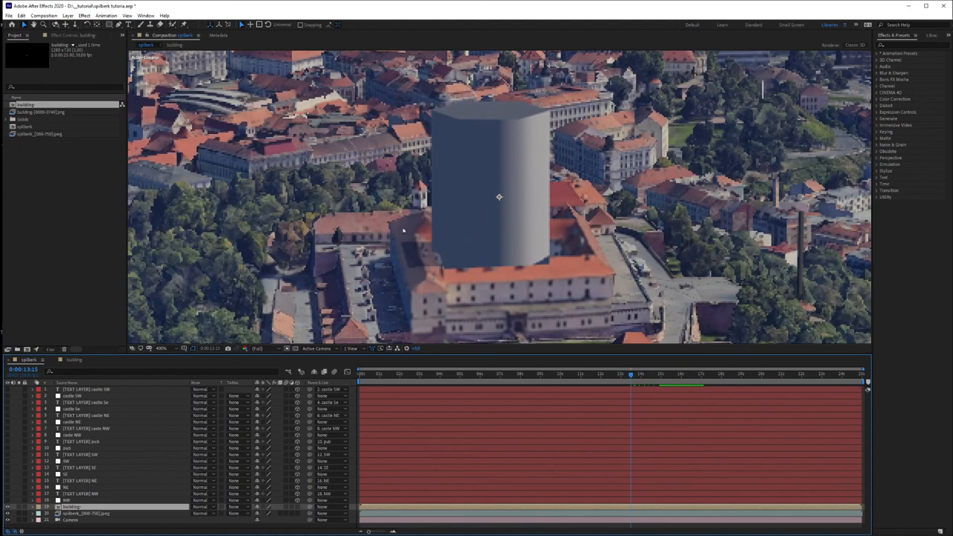
pyautogui.moveTo(428, 271)
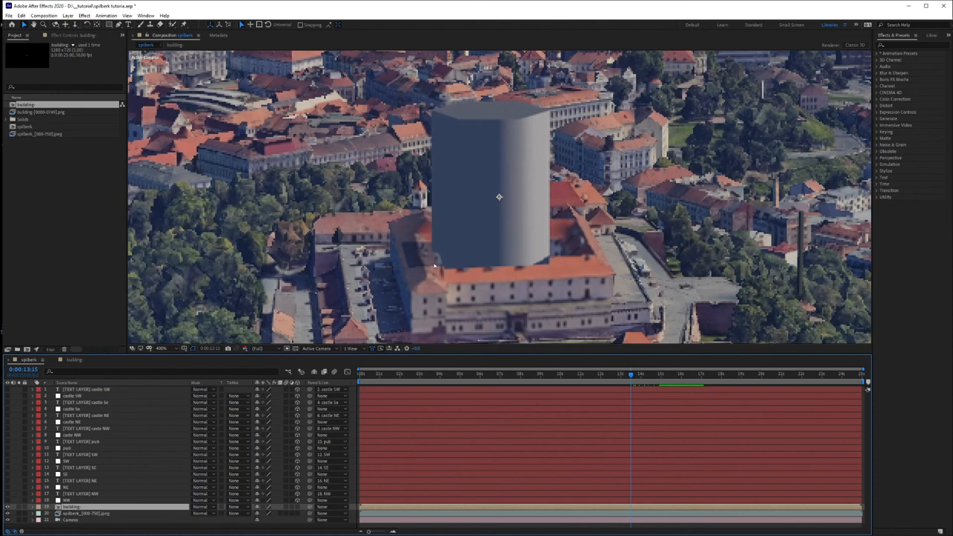
pyautogui.moveTo(426, 253)
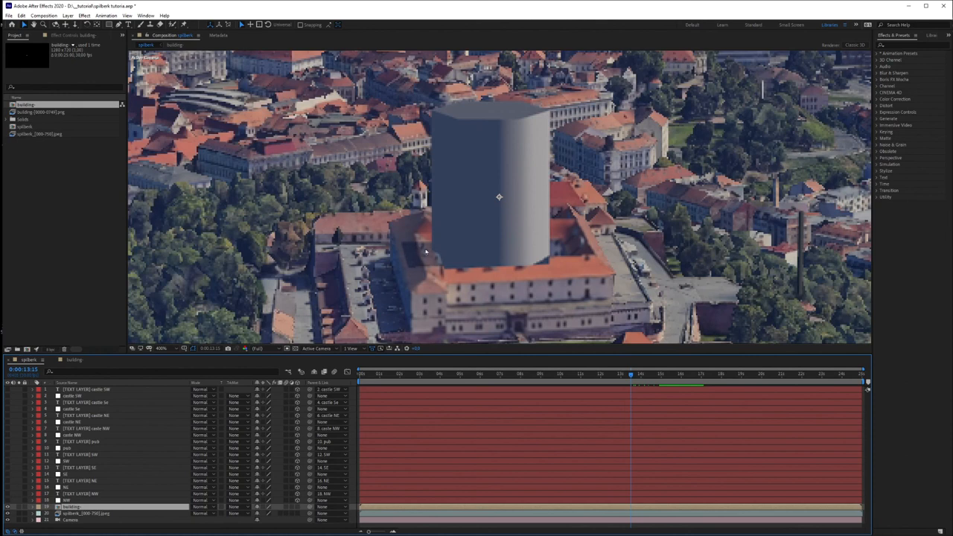
pyautogui.moveTo(486, 262)
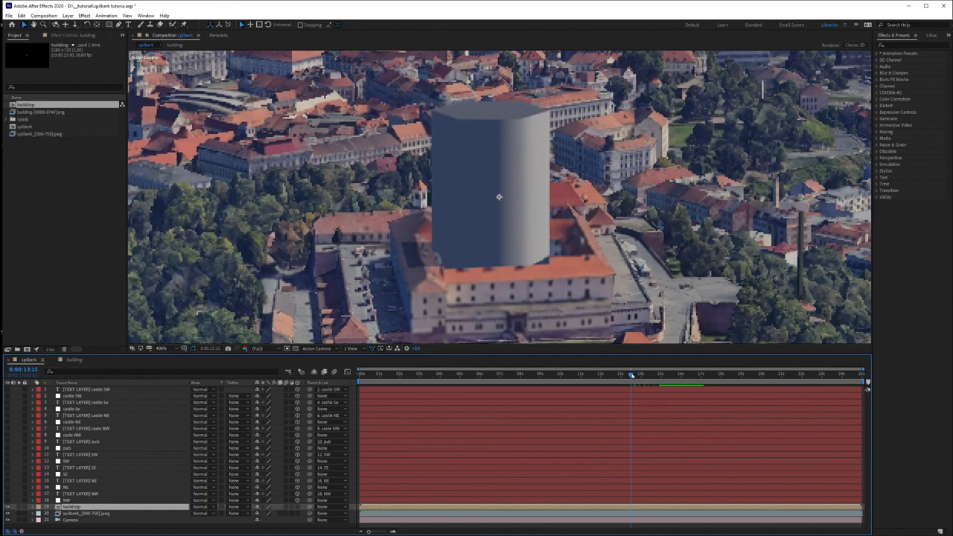
pyautogui.moveTo(435, 263)
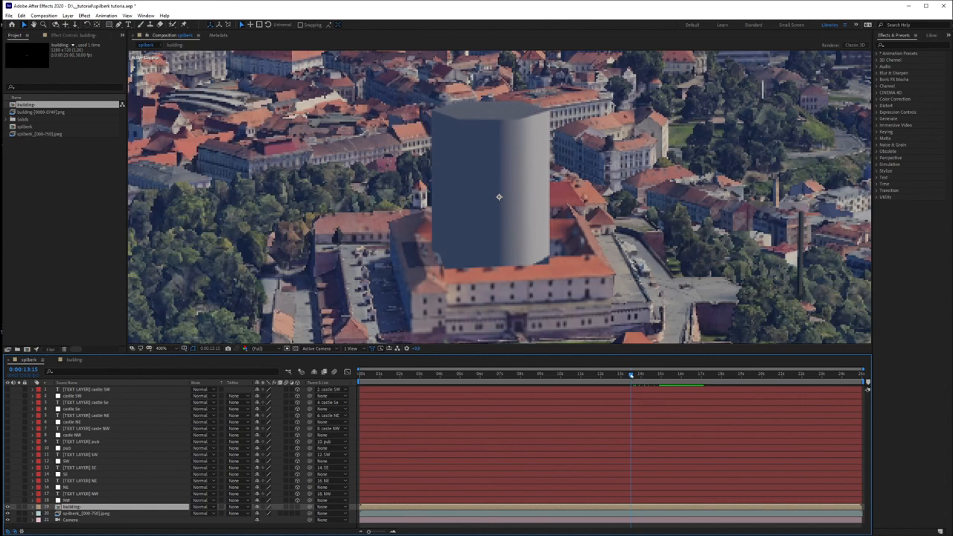
pyautogui.click(563, 374)
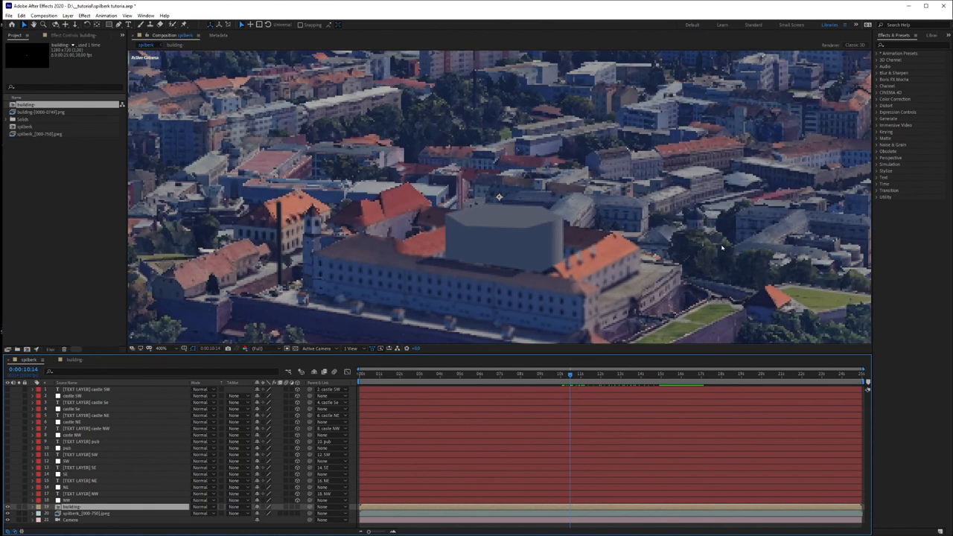
pyautogui.moveTo(551, 277)
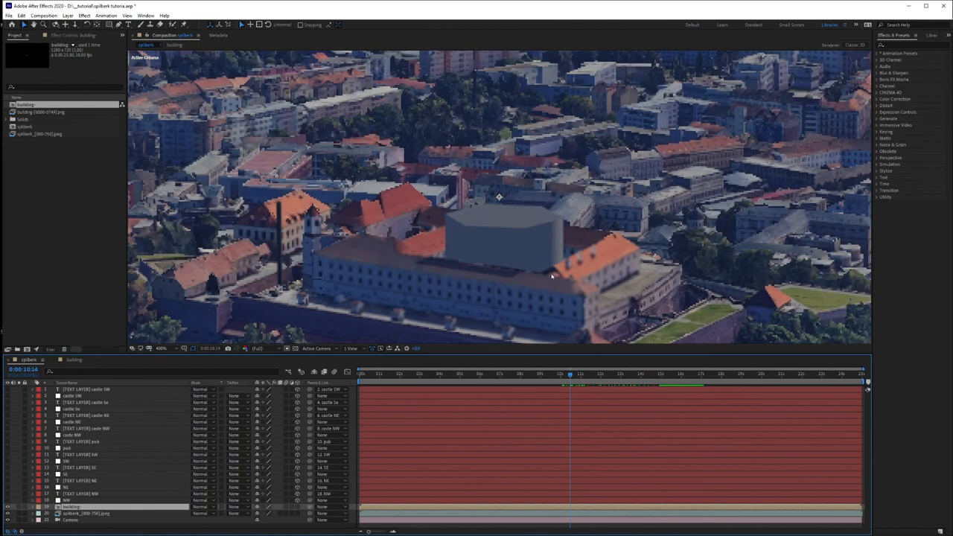
pyautogui.moveTo(600, 270)
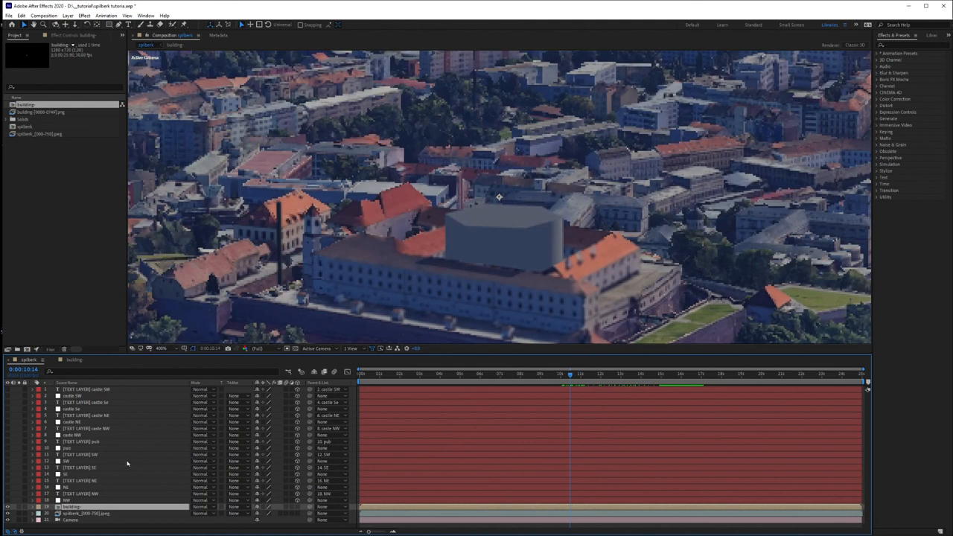
# Step: Draw a closed four-point mask around the castle roof wing on the duplicated footage layer
pyautogui.click(85, 513)
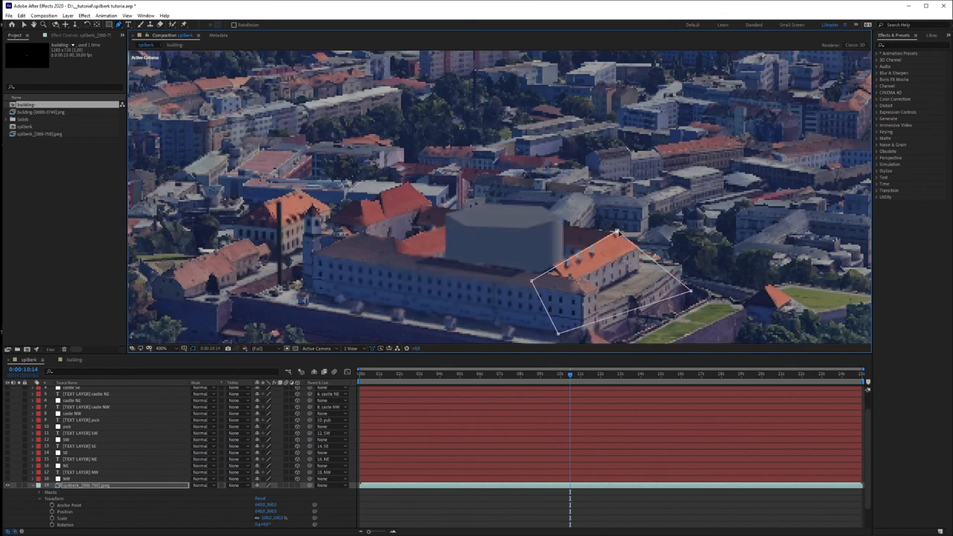
pyautogui.click(21, 15)
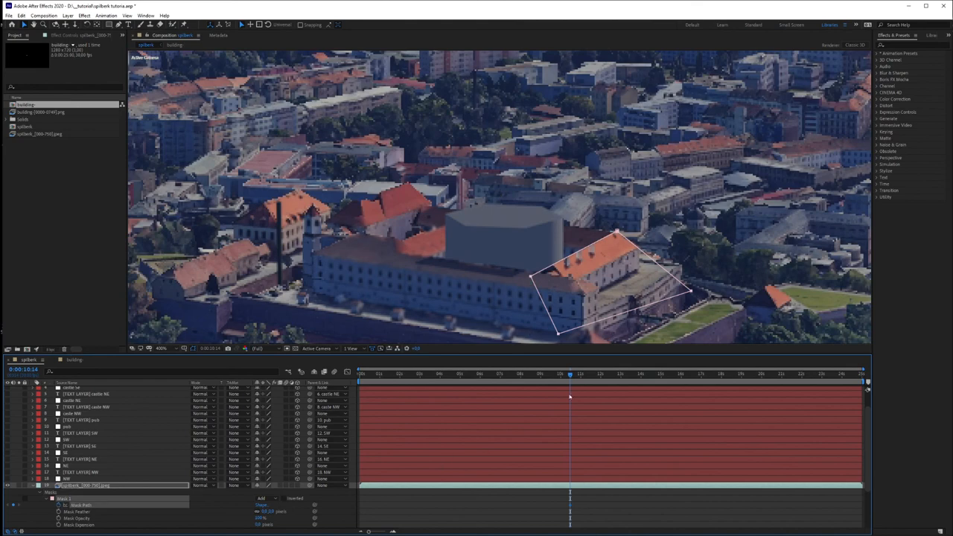
pyautogui.moveTo(569, 374); pyautogui.dragTo(601, 374)
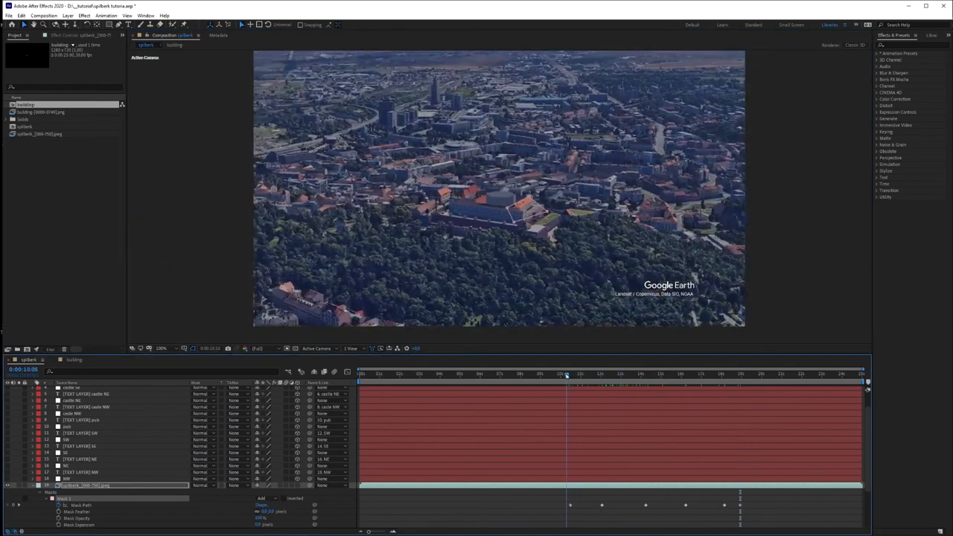
pyautogui.click(563, 372)
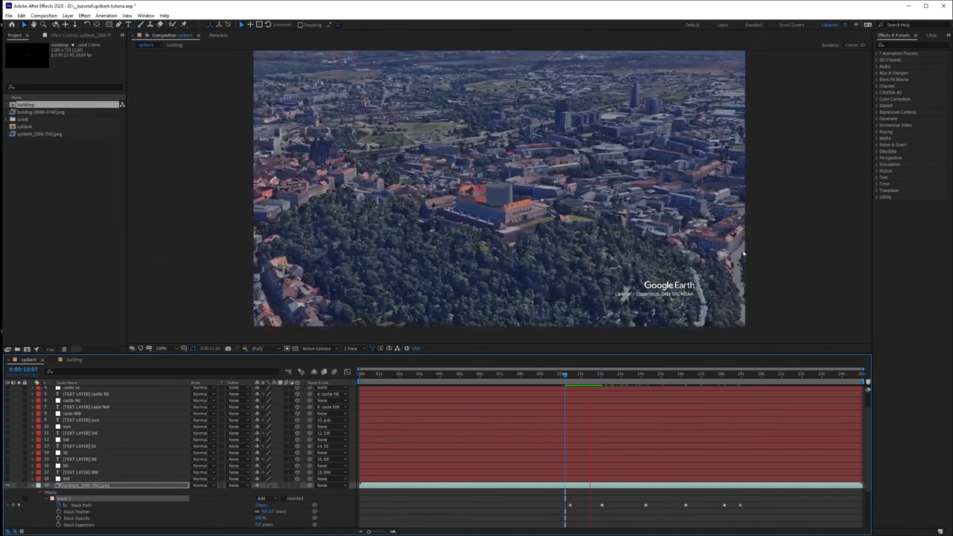